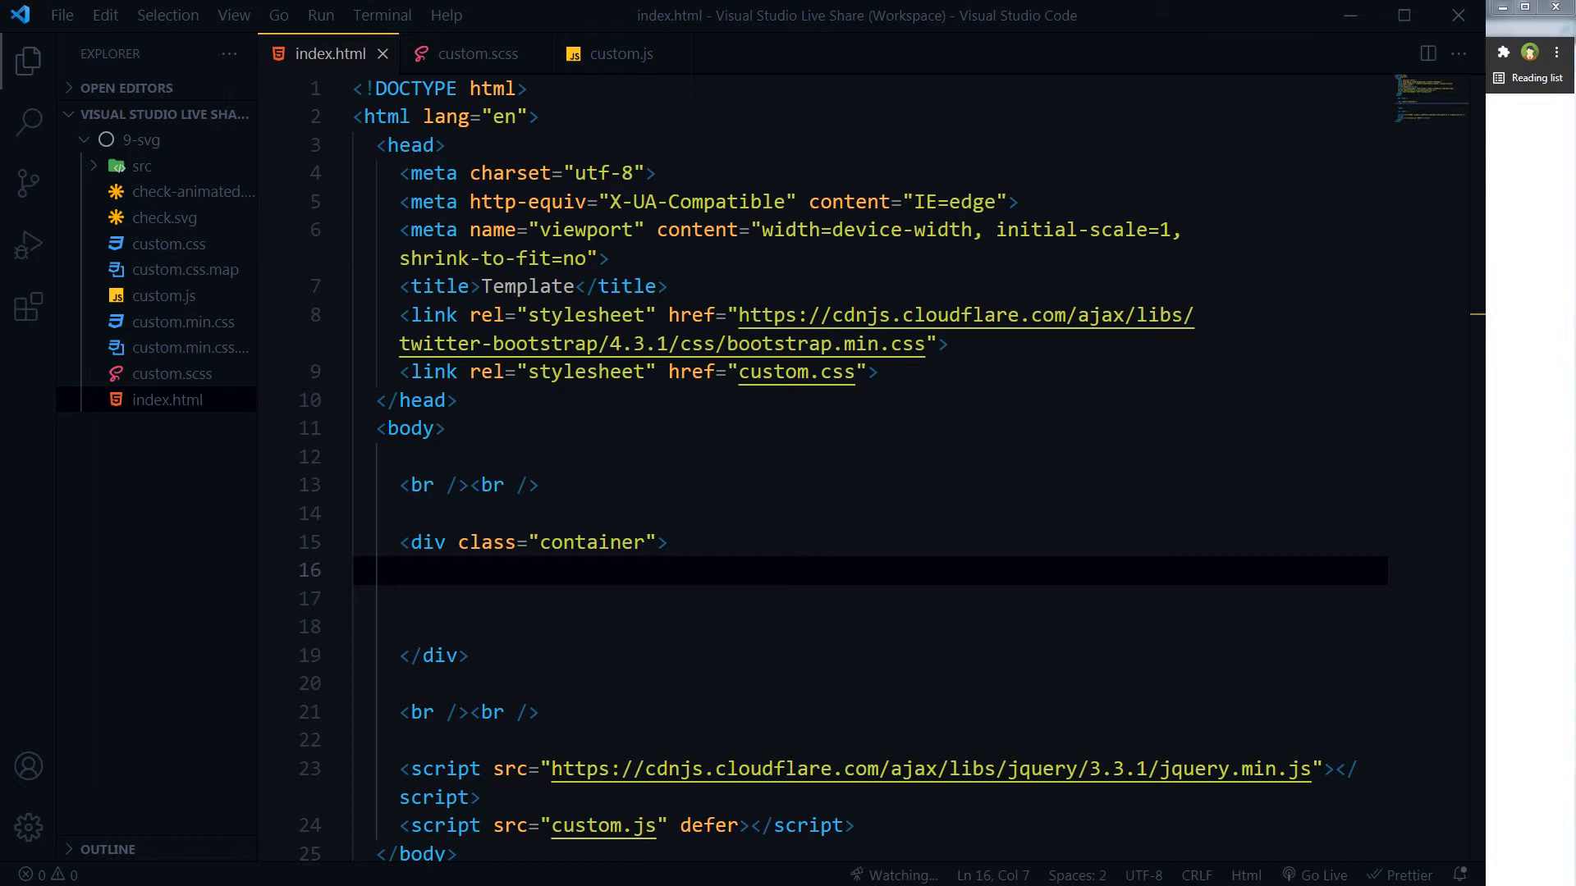
# Add <img src="check-animated.svg"> inside the container div and highlight its src attribute
pyautogui.write('<img src="check-animated.svg">')
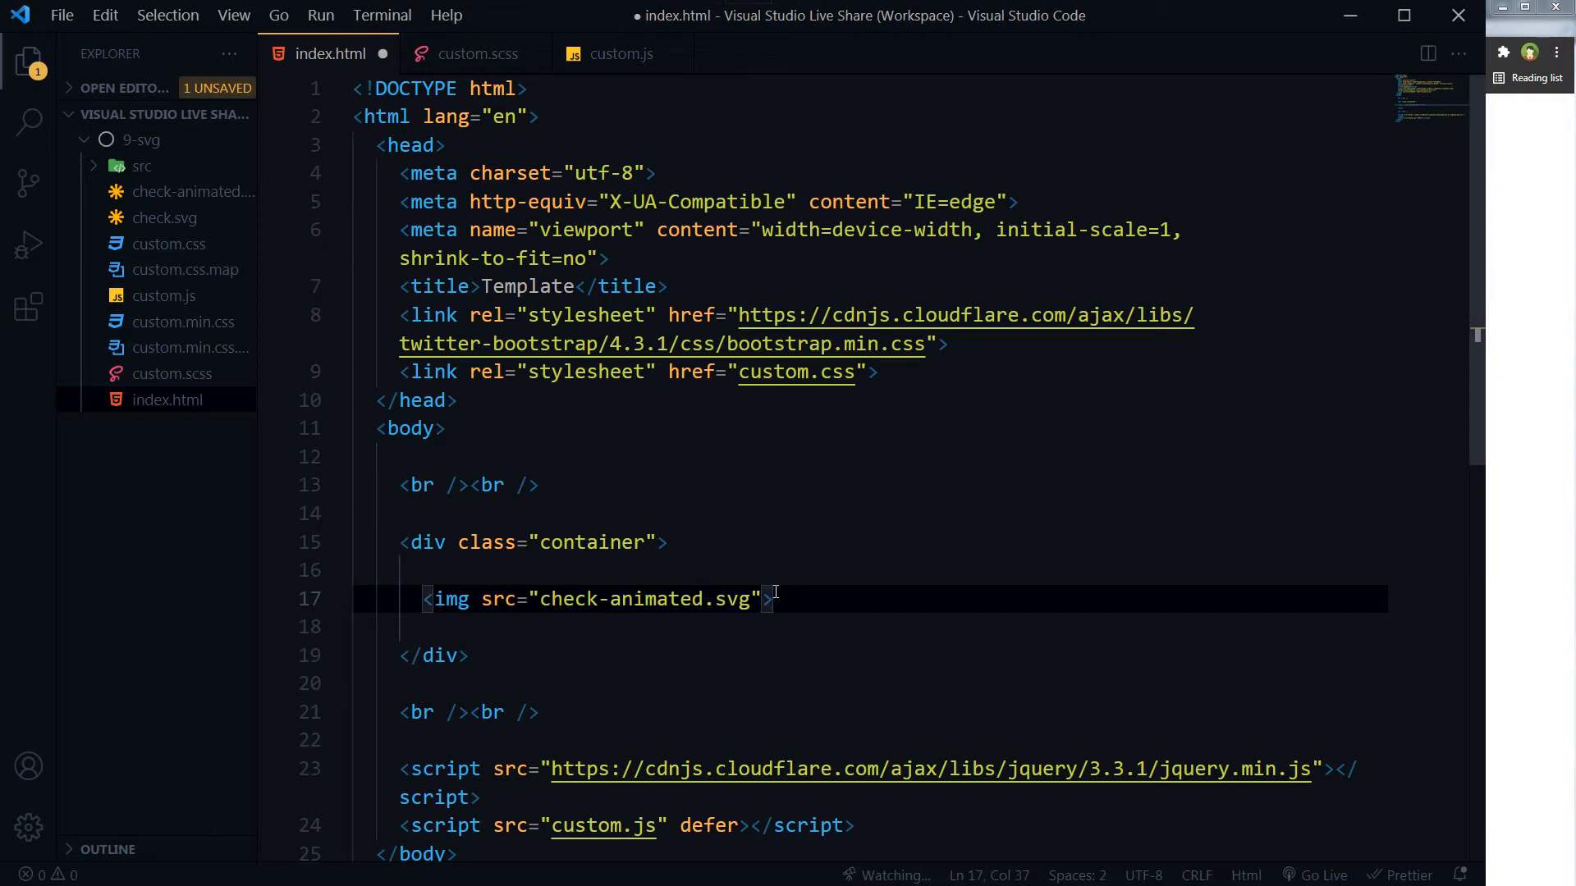
pyautogui.doubleClick(497, 599)
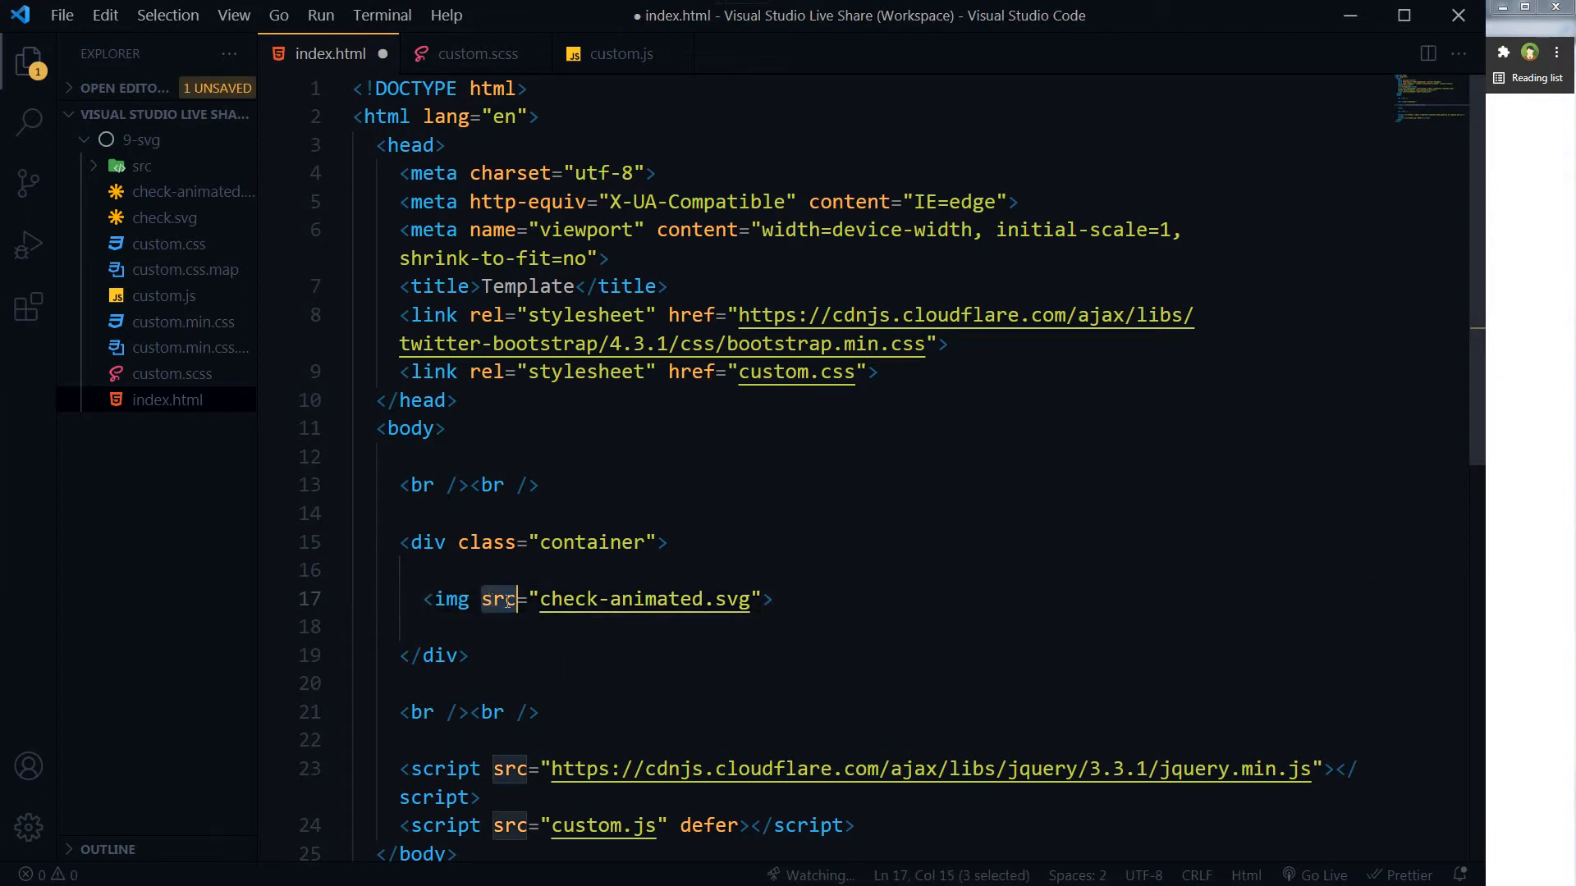
pyautogui.doubleClick(643, 599)
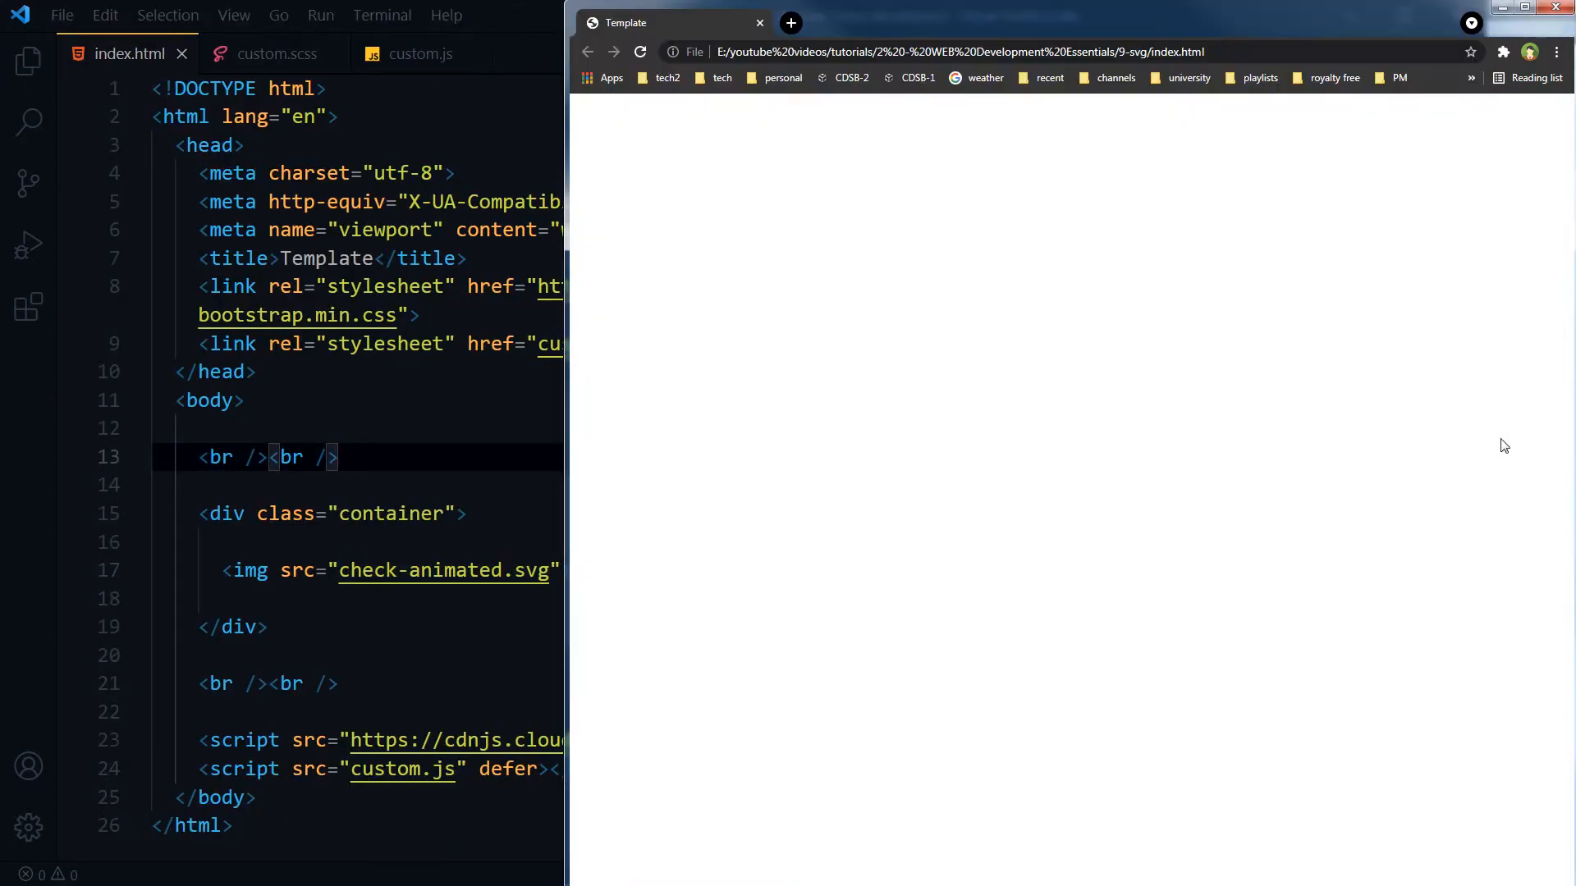
# Refresh index.html in Chrome to check whether the checkmark image appears
pyautogui.click(641, 51)
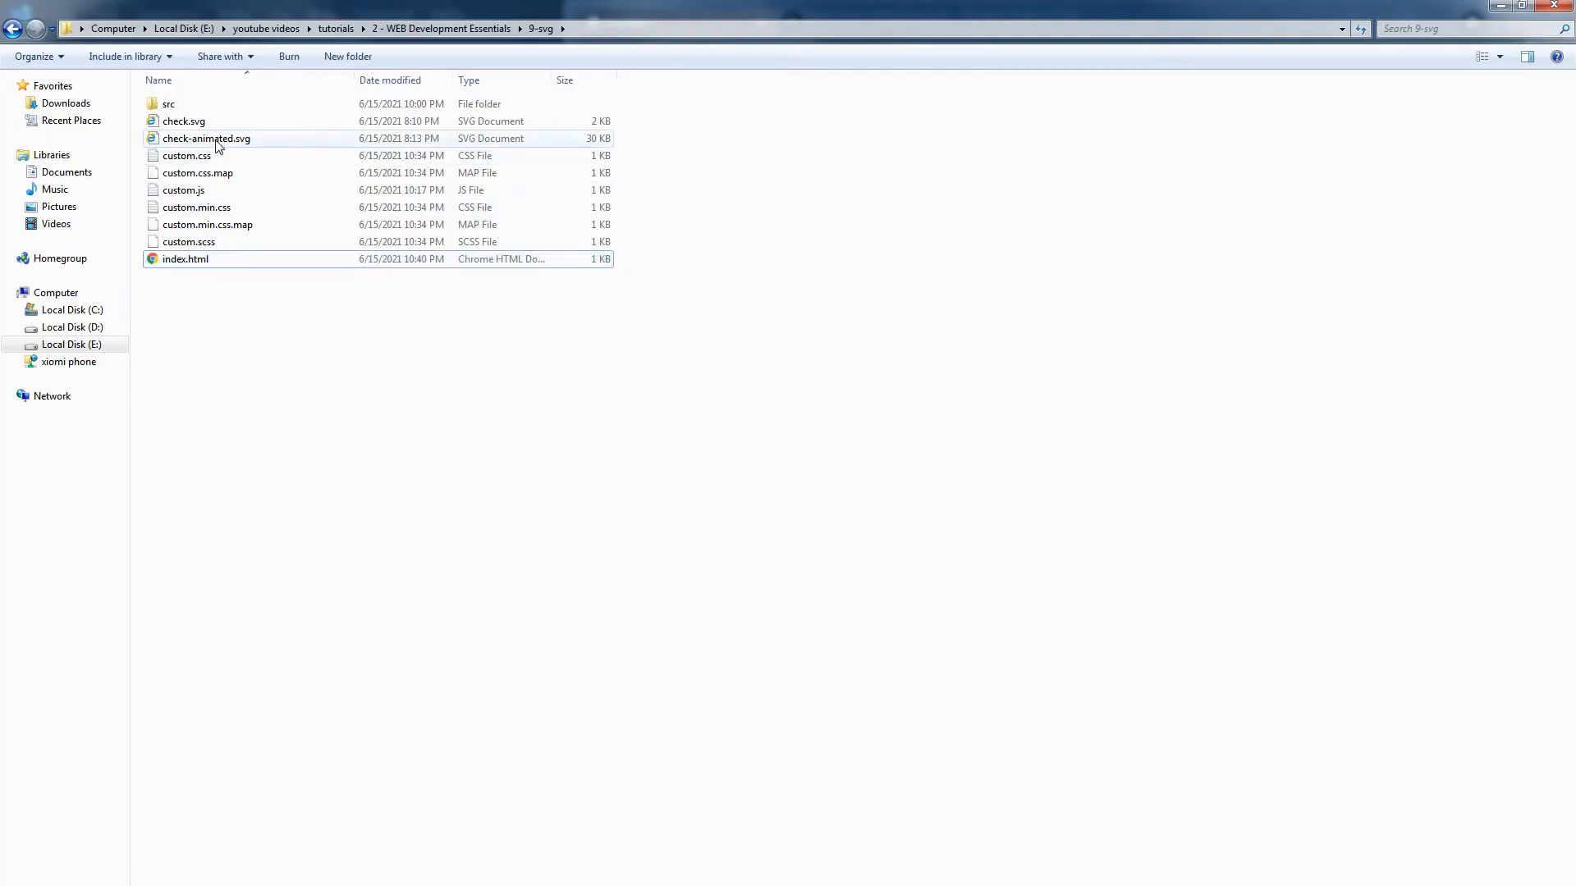
# Open check-animated.svg in Google Chrome from its right-click Open with menu
pyautogui.rightClick(206, 138)
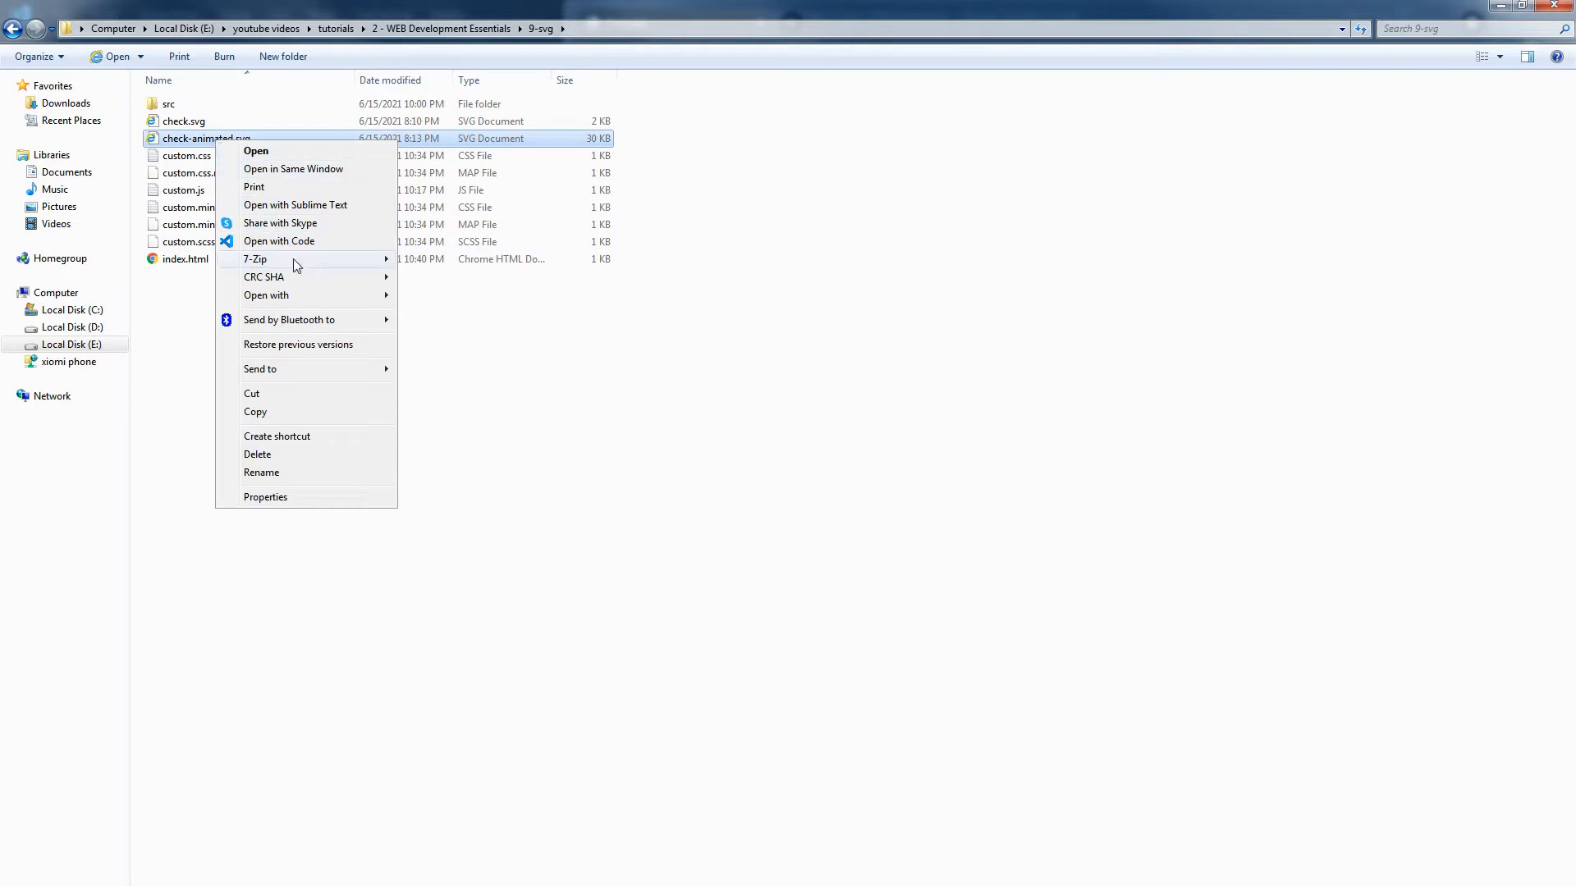
pyautogui.moveTo(266, 295)
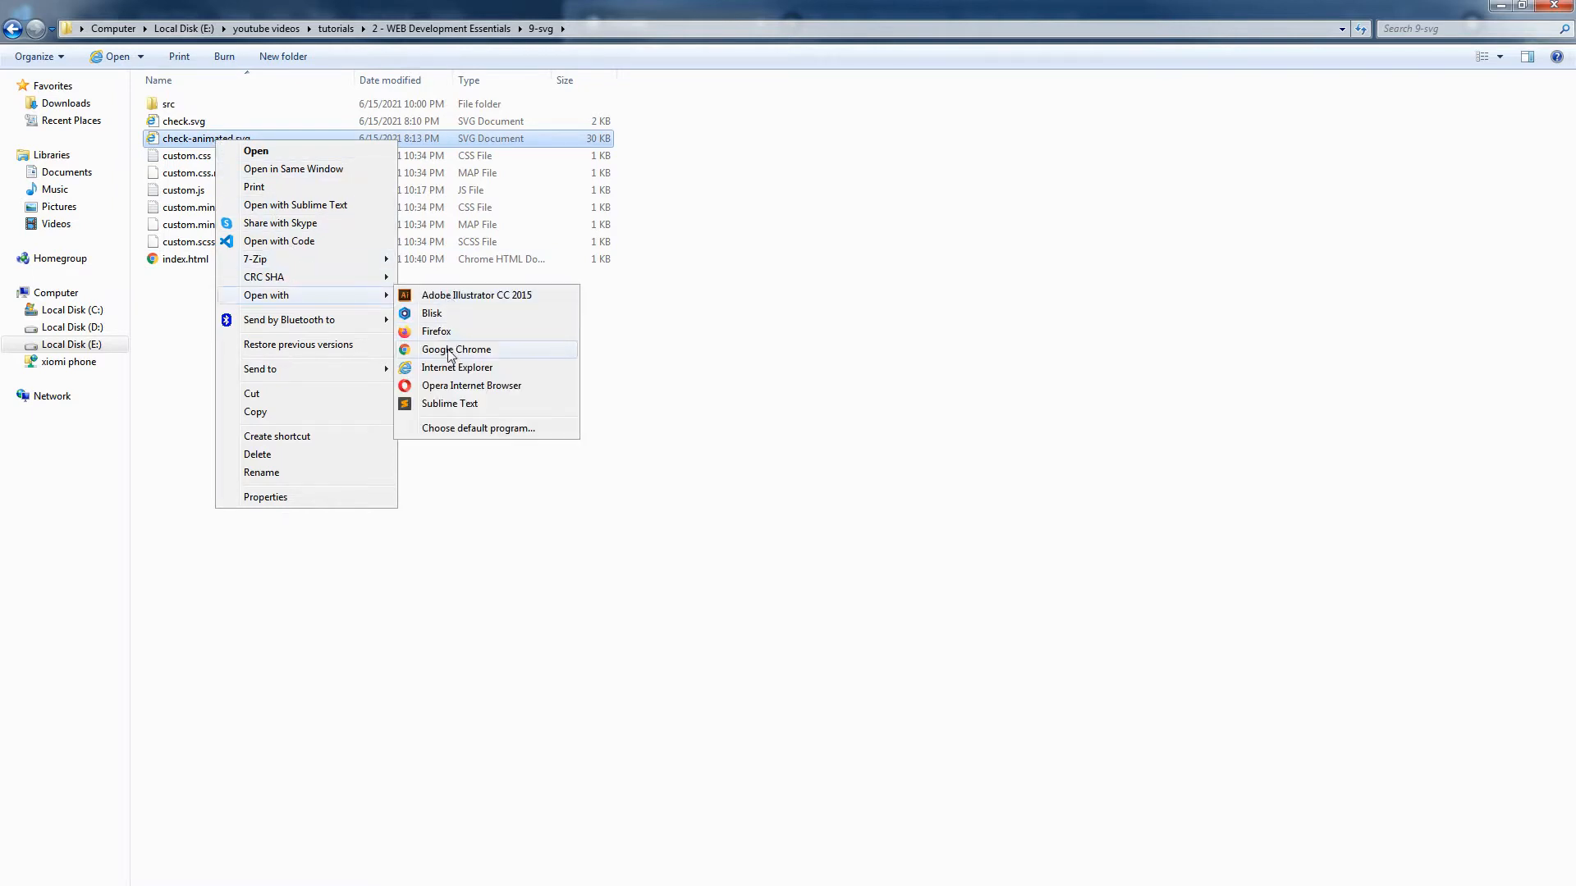
pyautogui.click(455, 349)
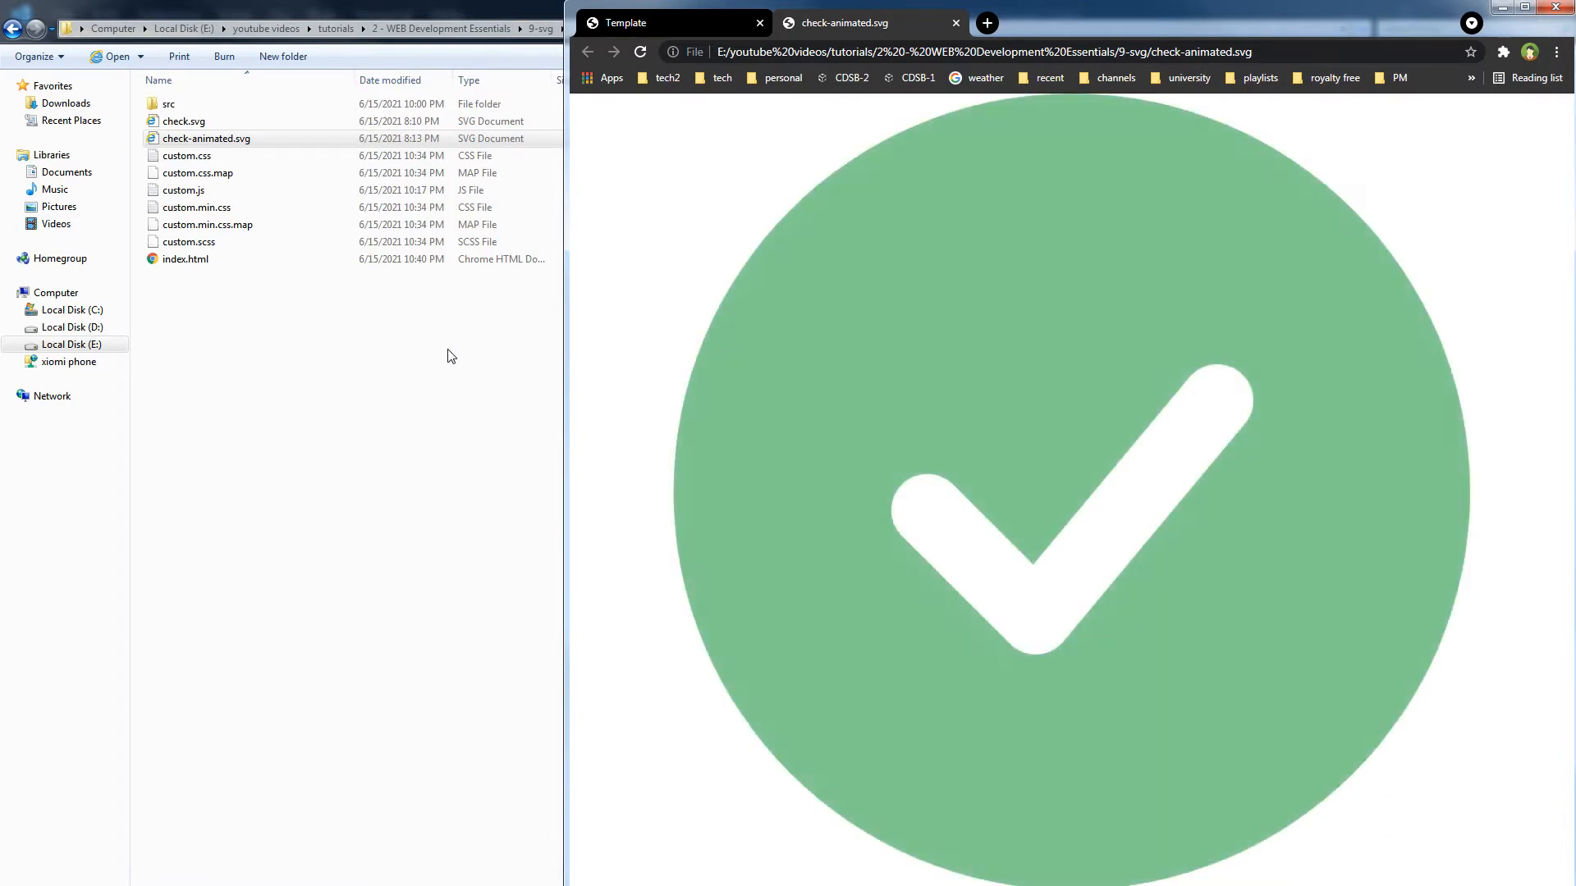
# Reload the check-animated.svg tab to watch the green checkmark animate
pyautogui.click(955, 22)
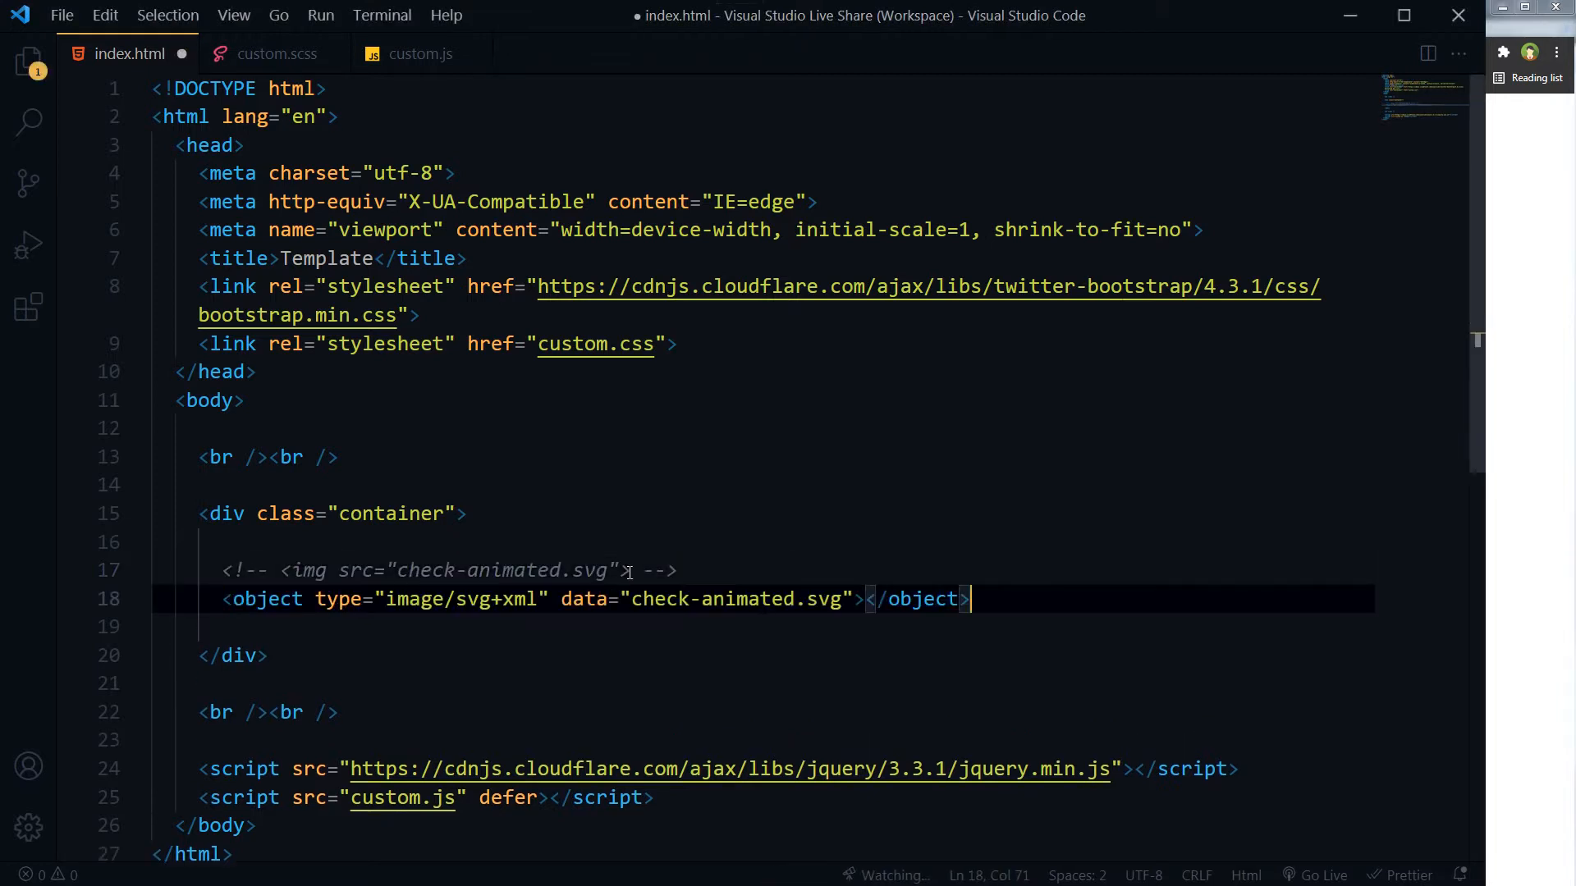
# Save index.html containing the object-tag embed of check-animated.svg
pyautogui.press('ctrl+s')
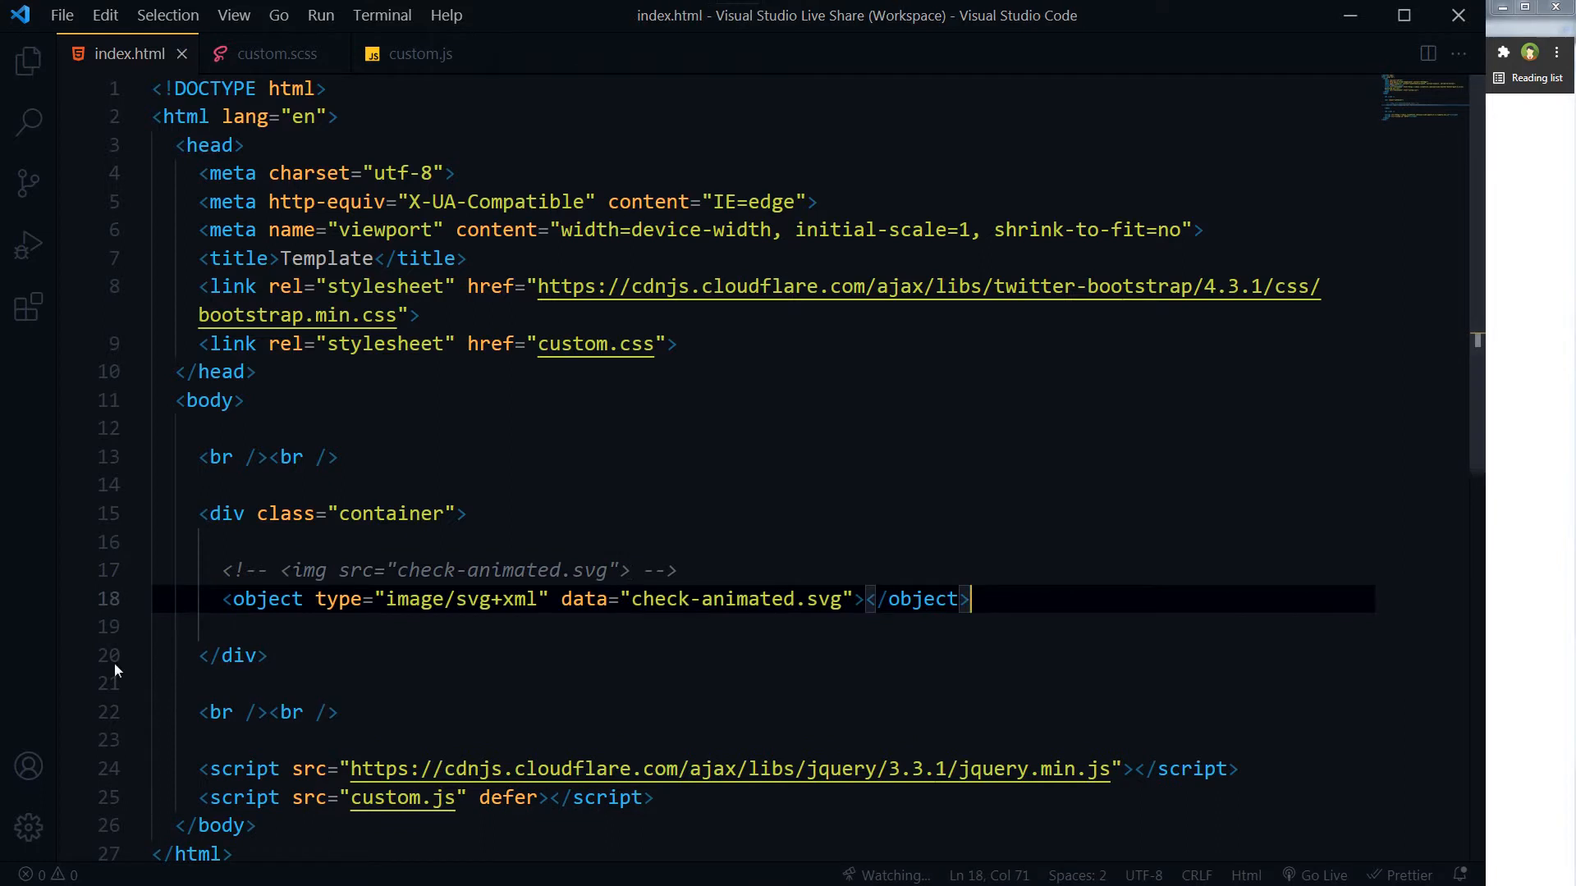
pyautogui.doubleClick(412, 599)
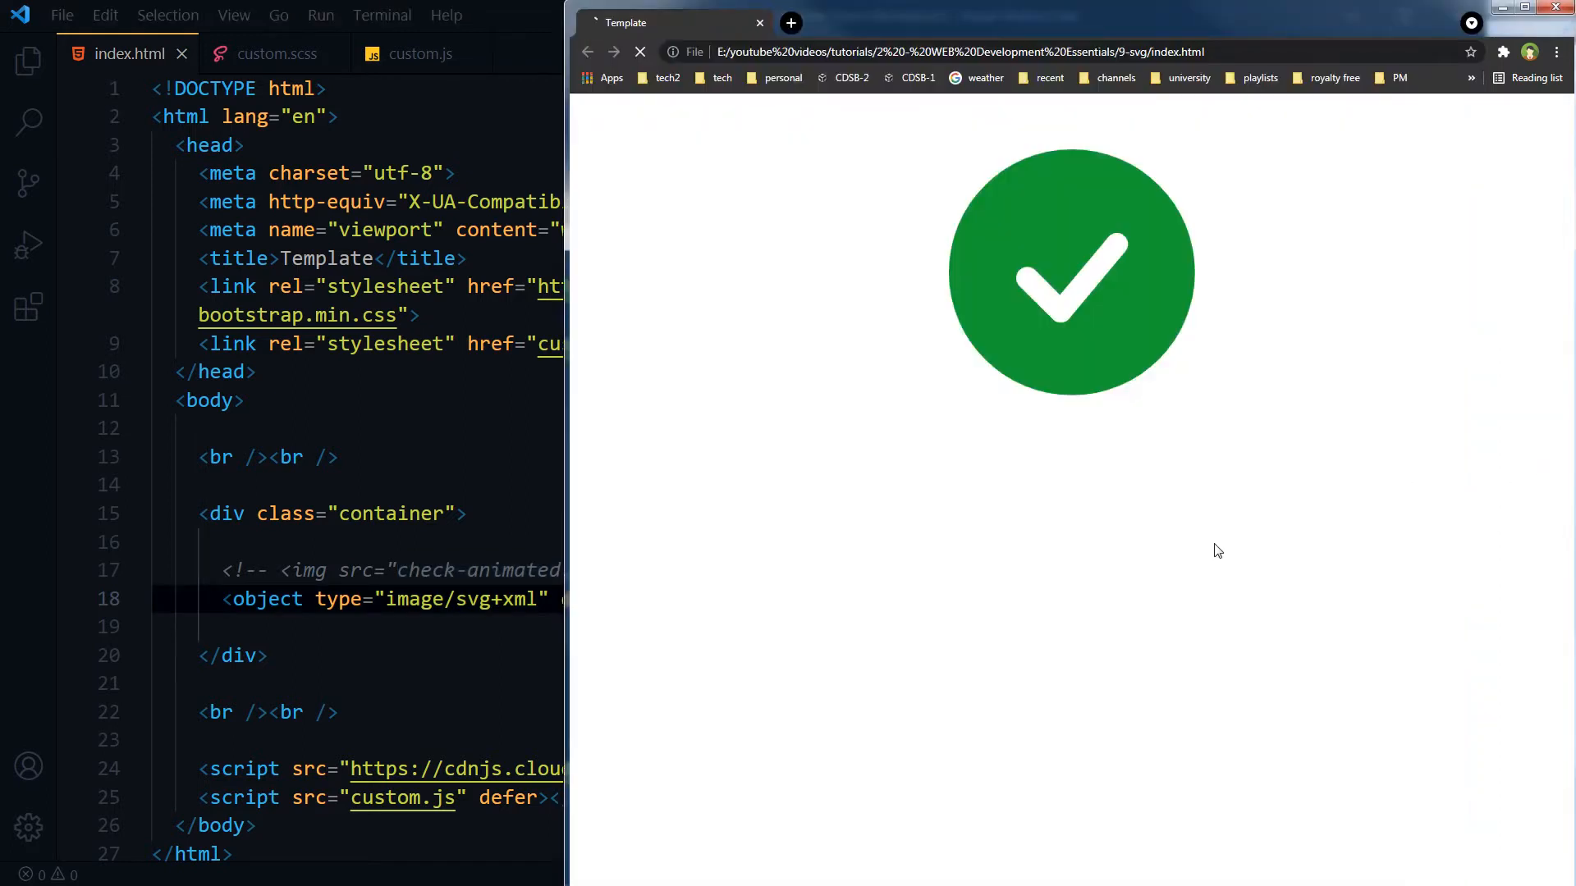
pyautogui.click(641, 53)
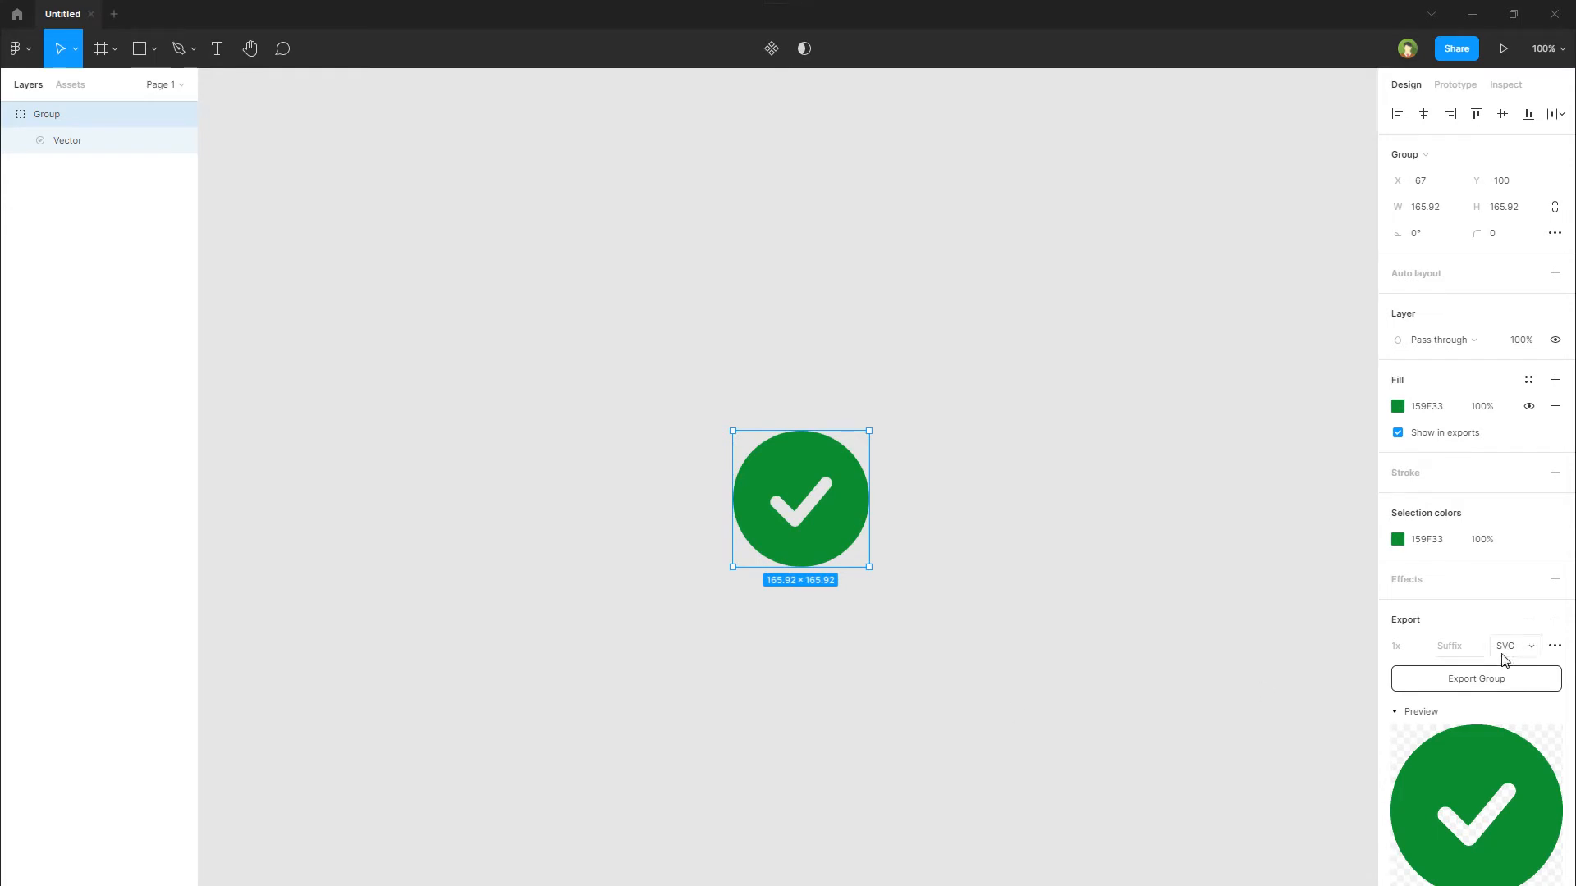
# Keep SVG selected in the Export format dropdown for the checkmark group
pyautogui.click(1513, 645)
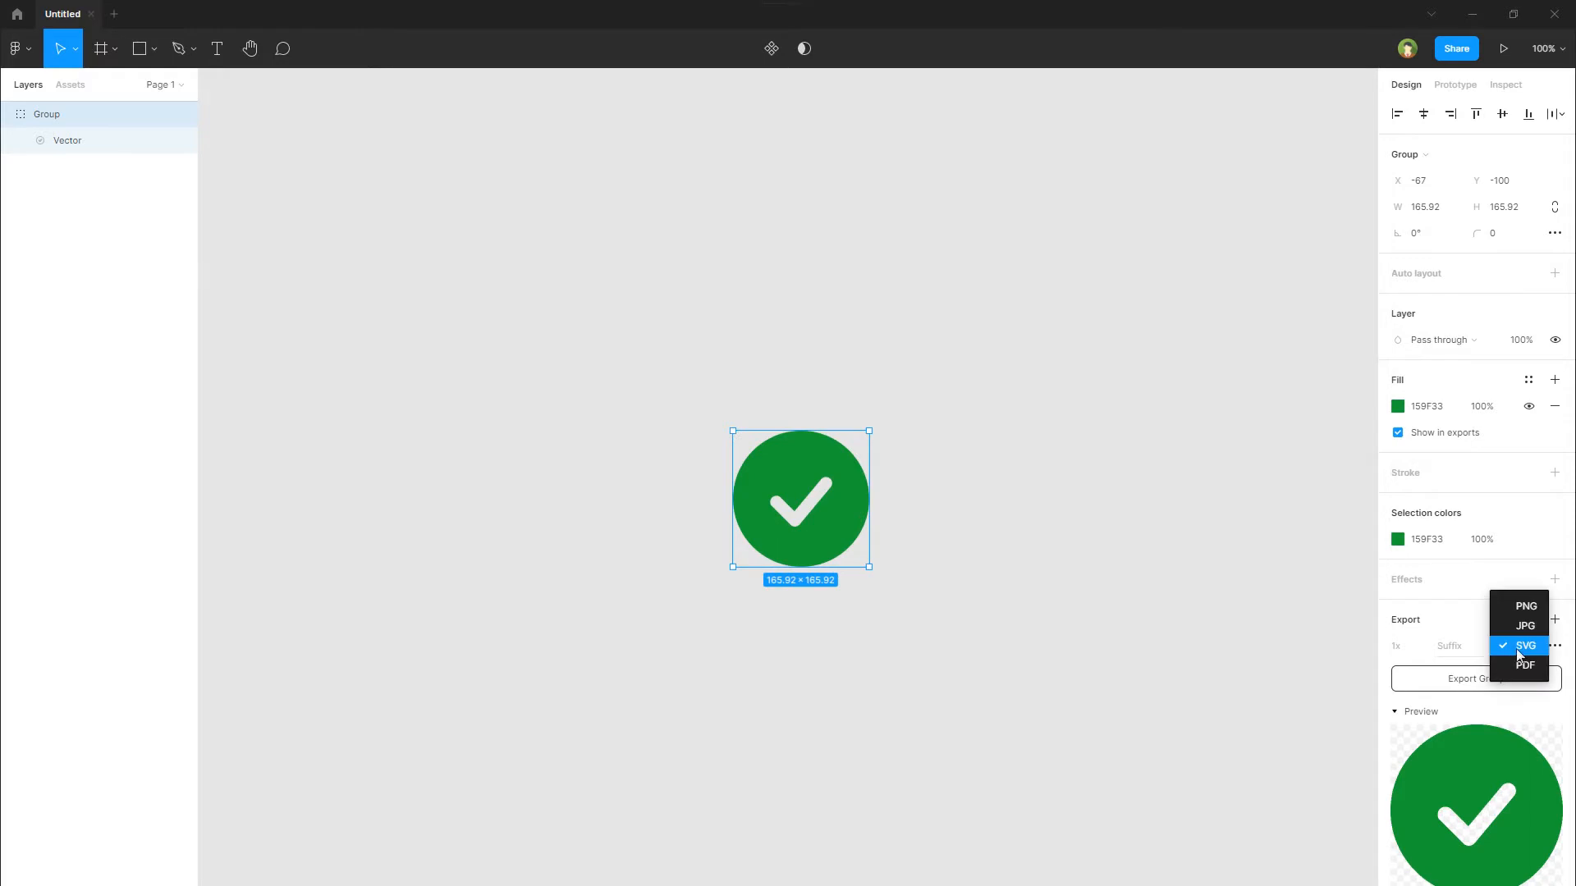
pyautogui.moveTo(1316, 688)
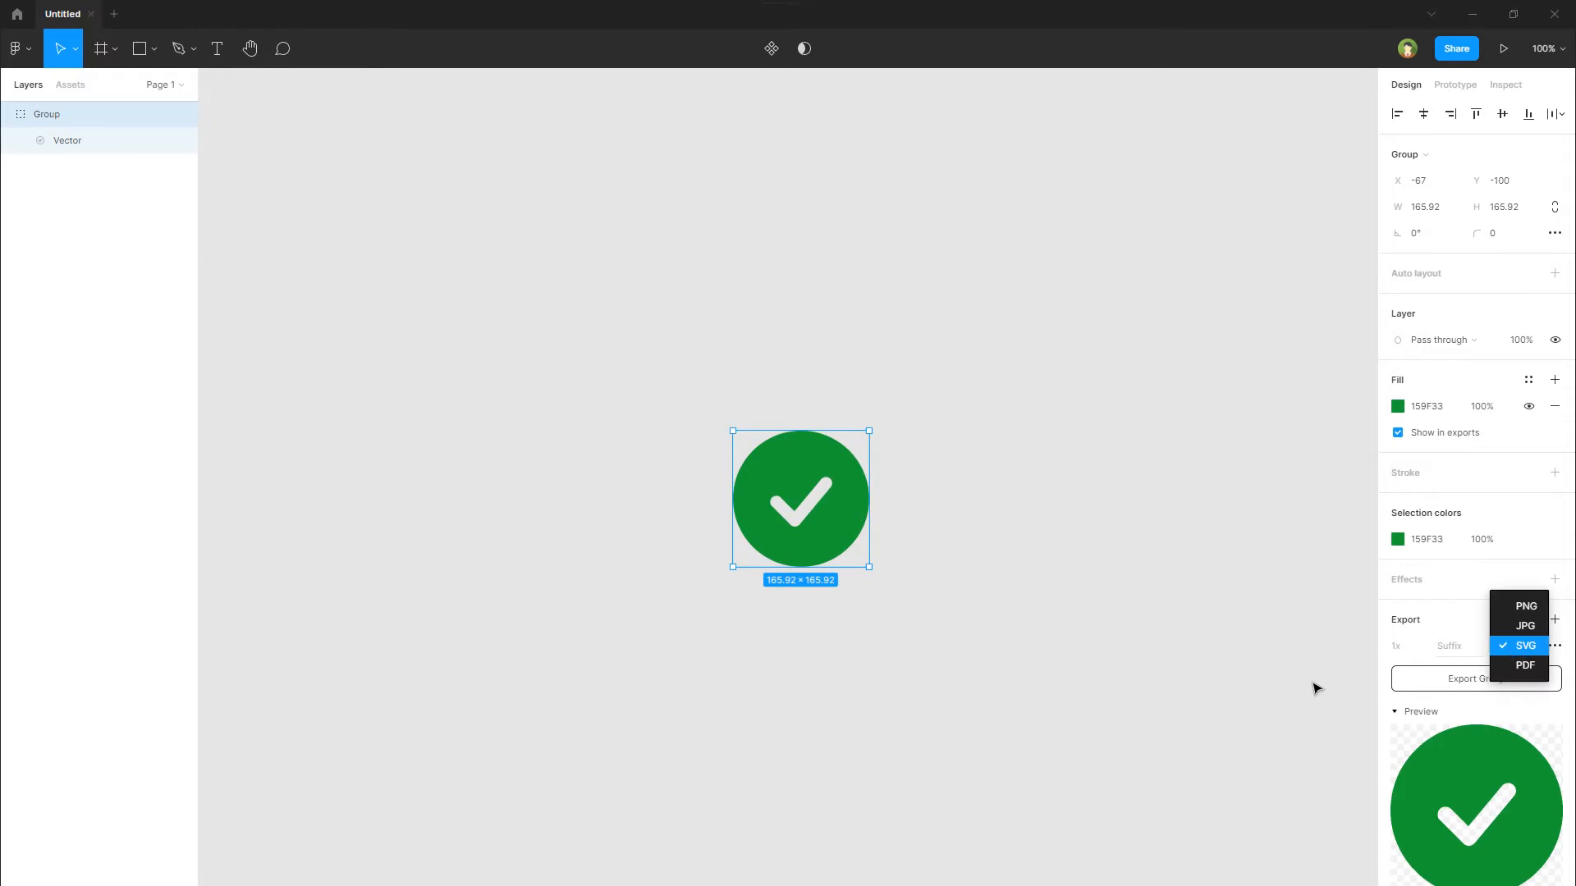
pyautogui.click(1525, 645)
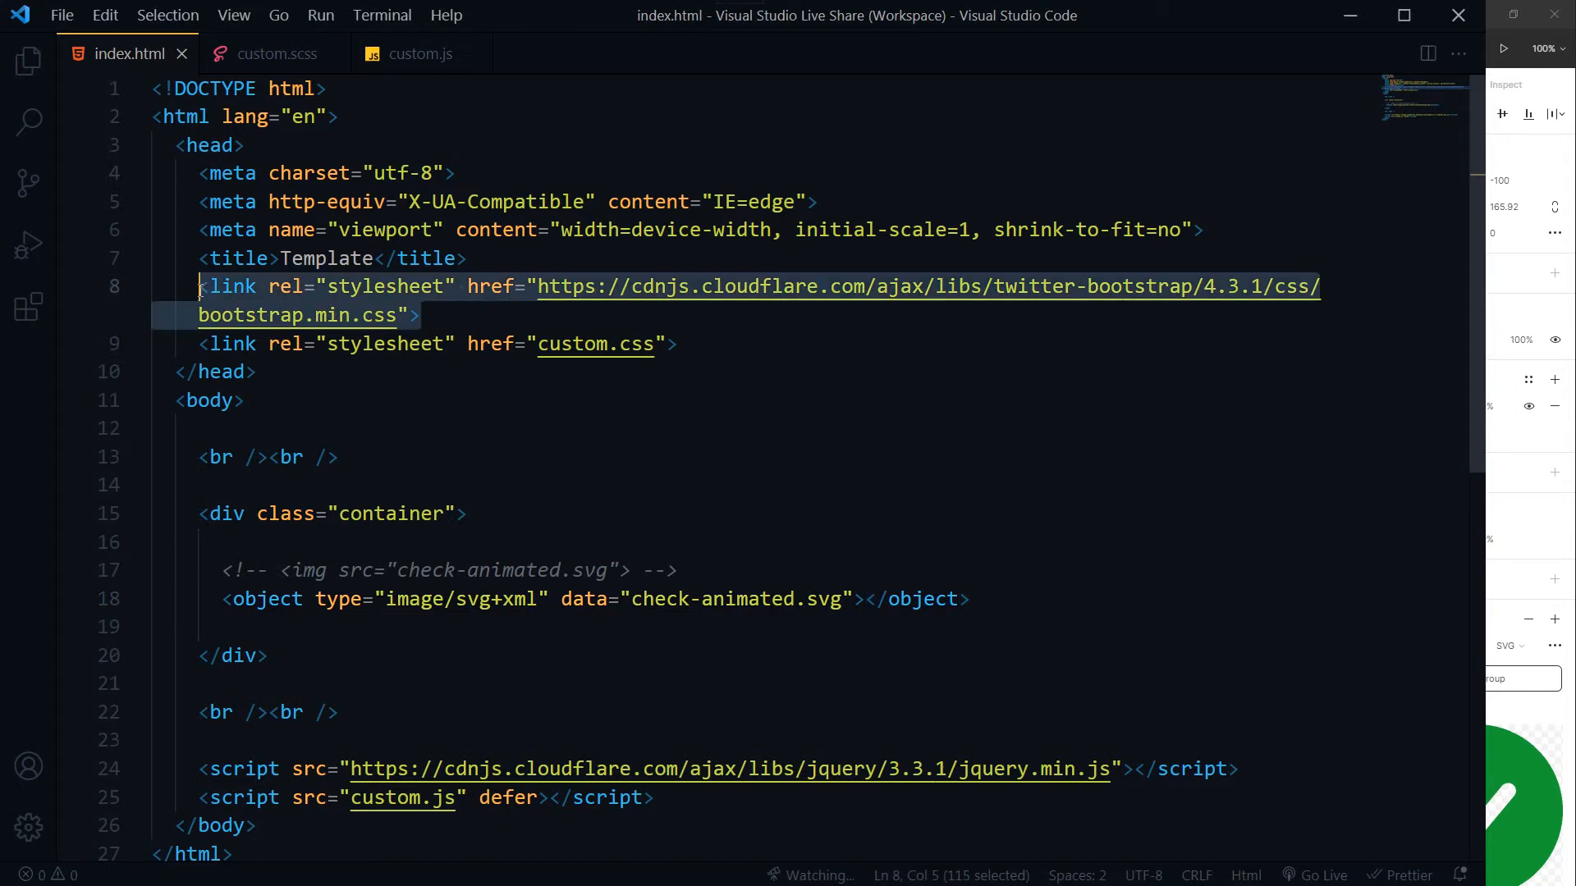
pyautogui.moveTo(711, 344)
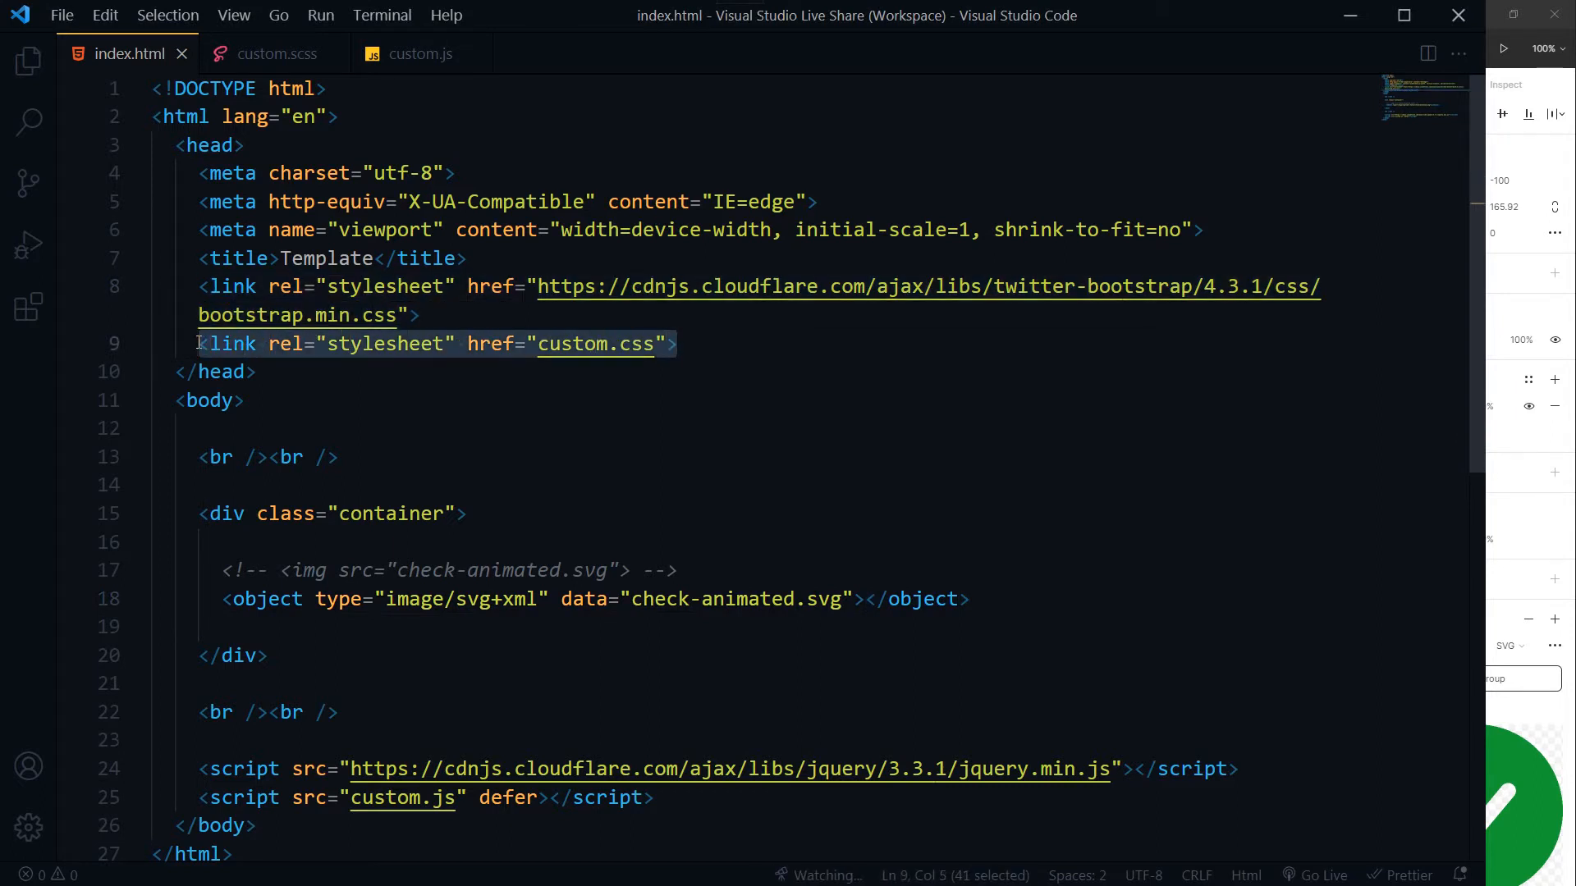
# Switch to custom.scss to review the 300px max-width, block, auto-margin img/object rules
pyautogui.click(256, 372)
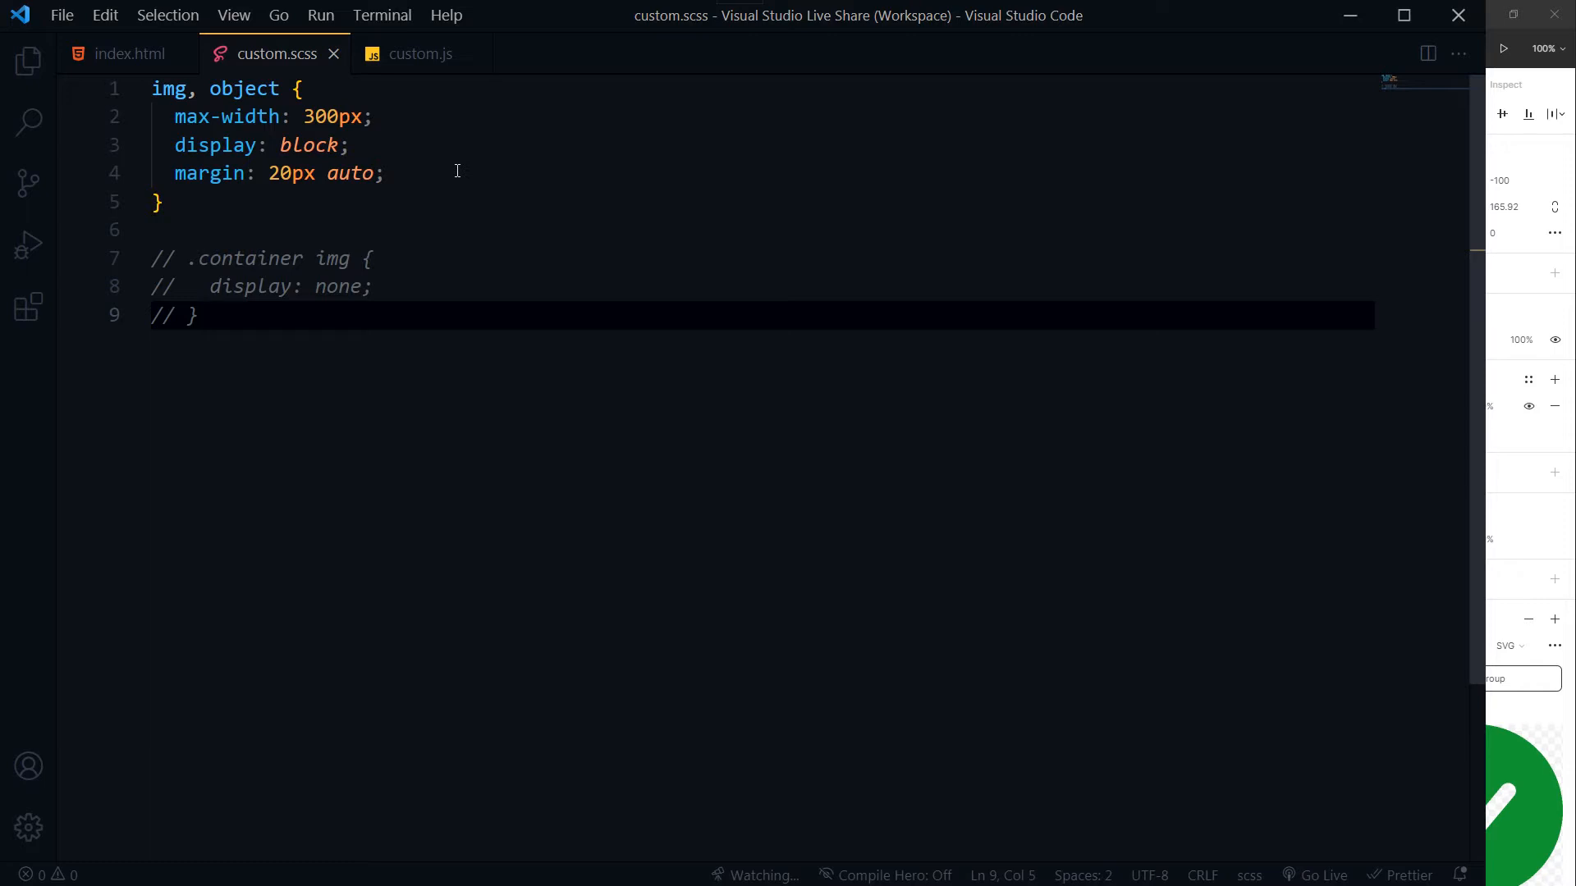
# In custom.js, type $(document).ready(function(){ beneath the // jQuery comment
pyautogui.click(420, 53)
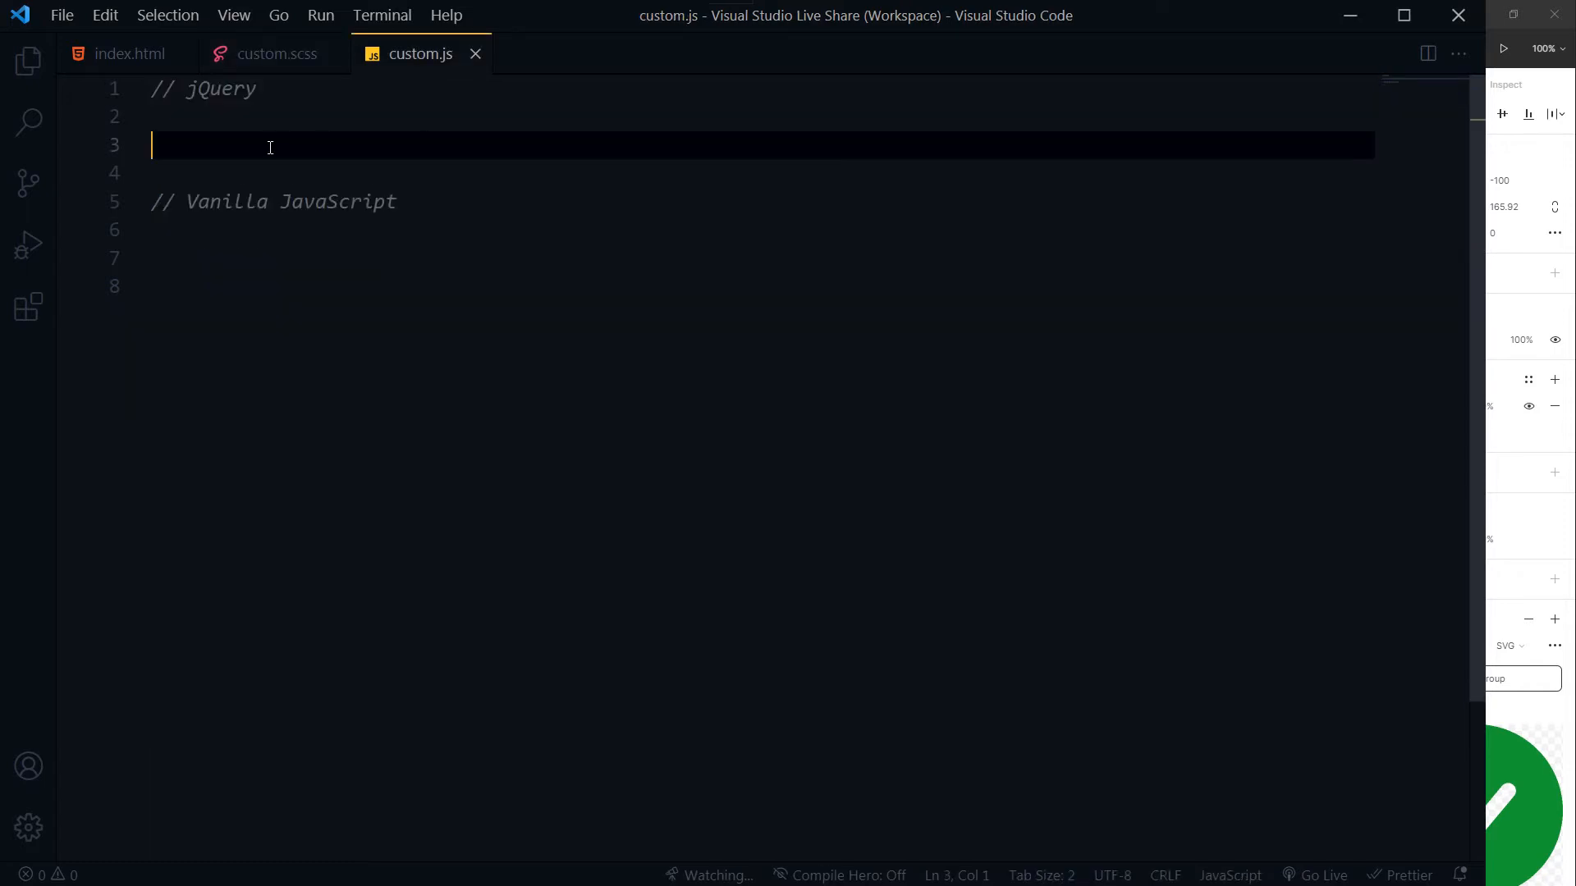
pyautogui.write('$(')
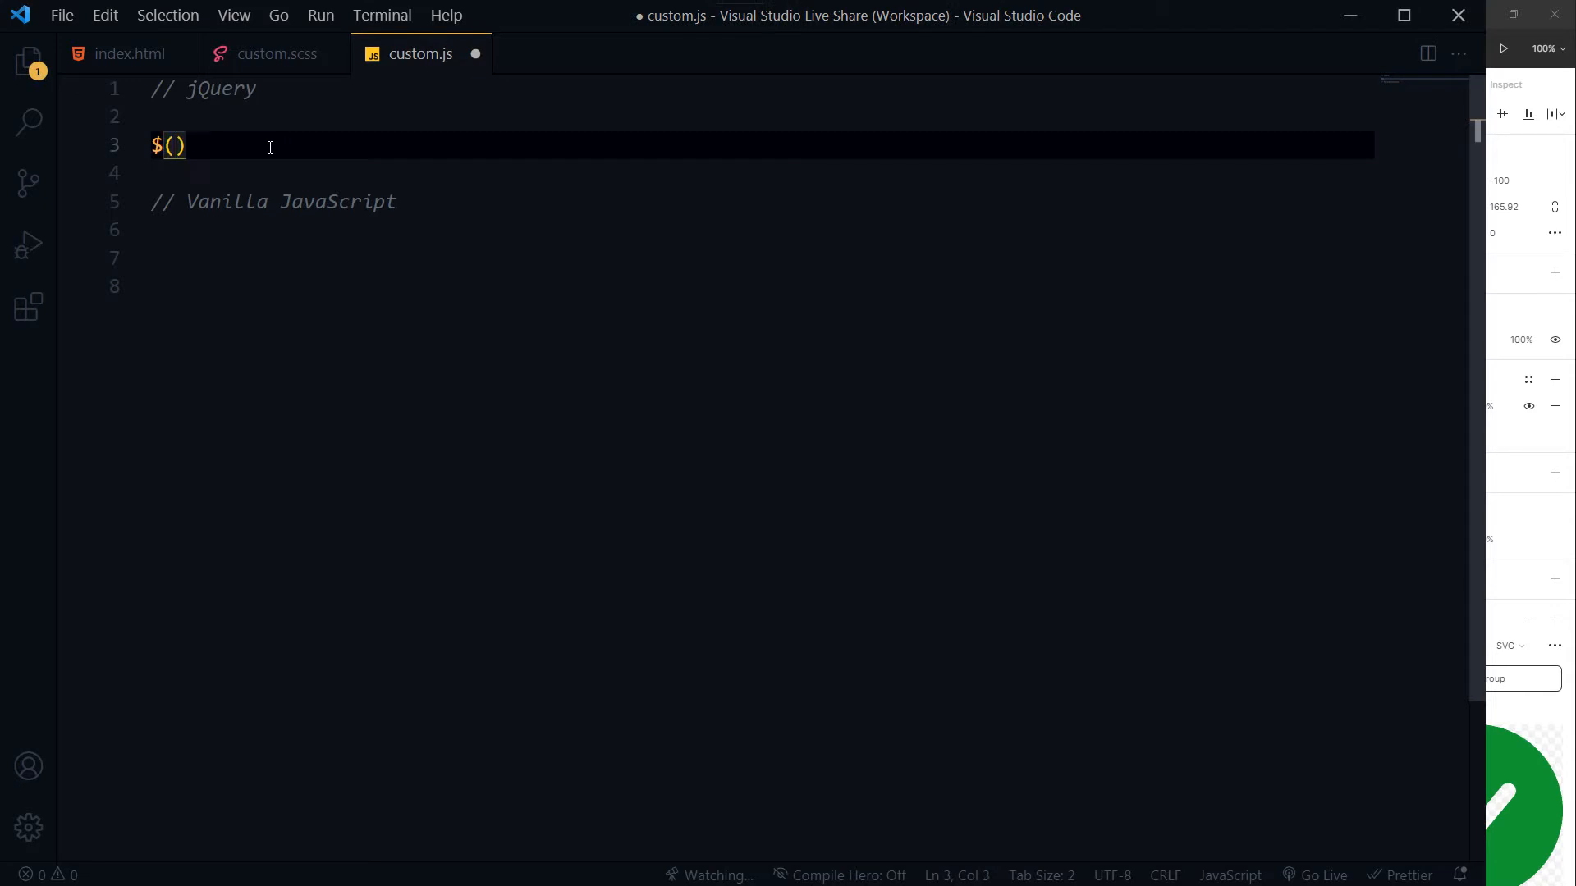
pyautogui.write('docu')
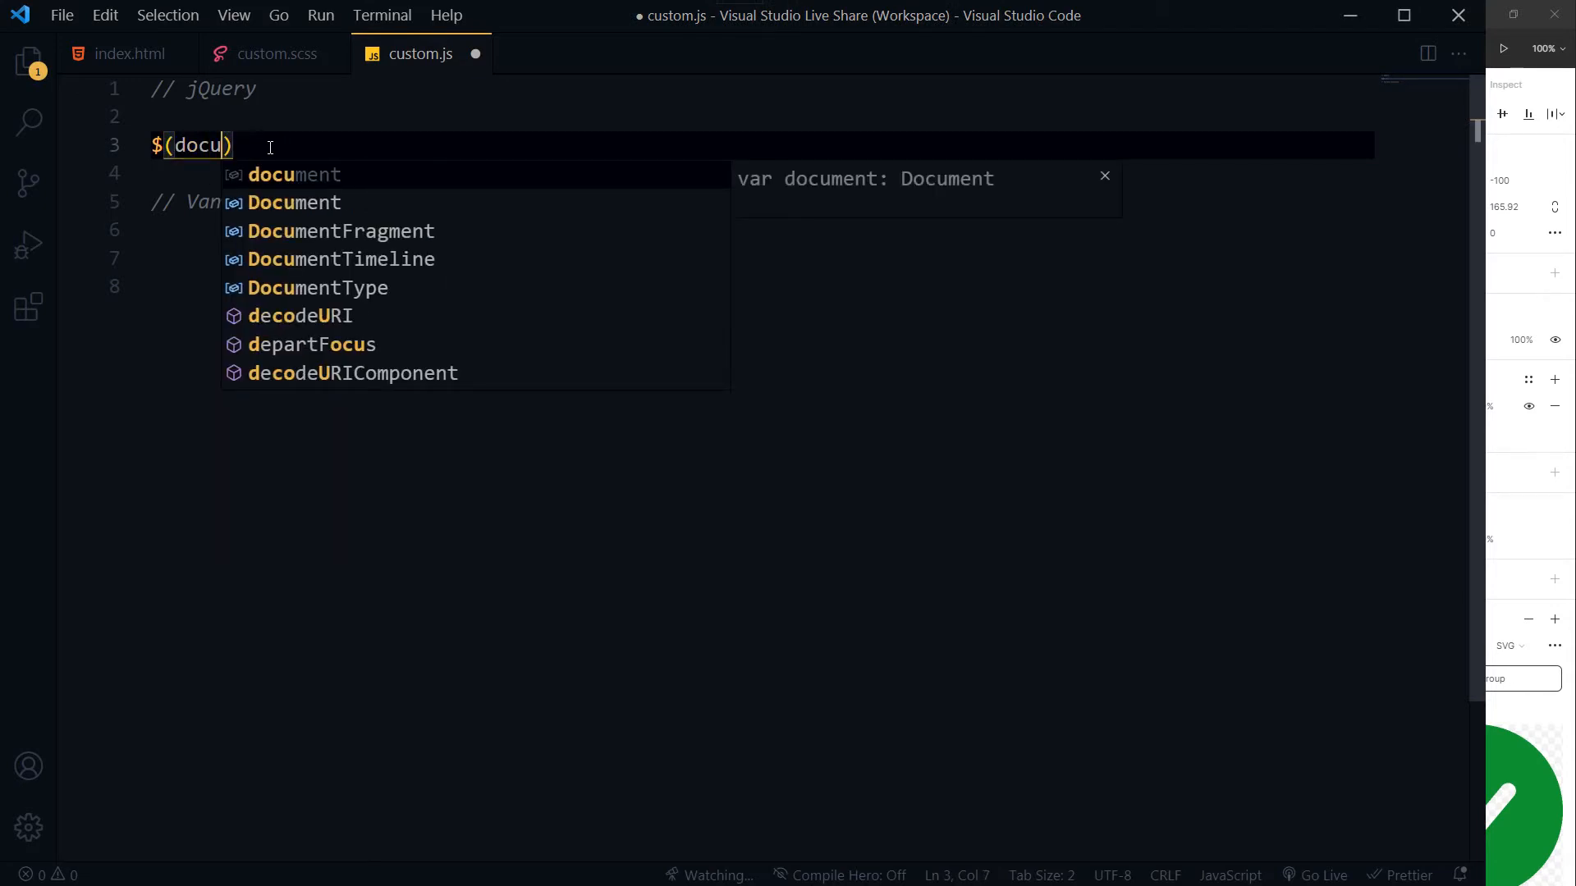
pyautogui.write('ment).re')
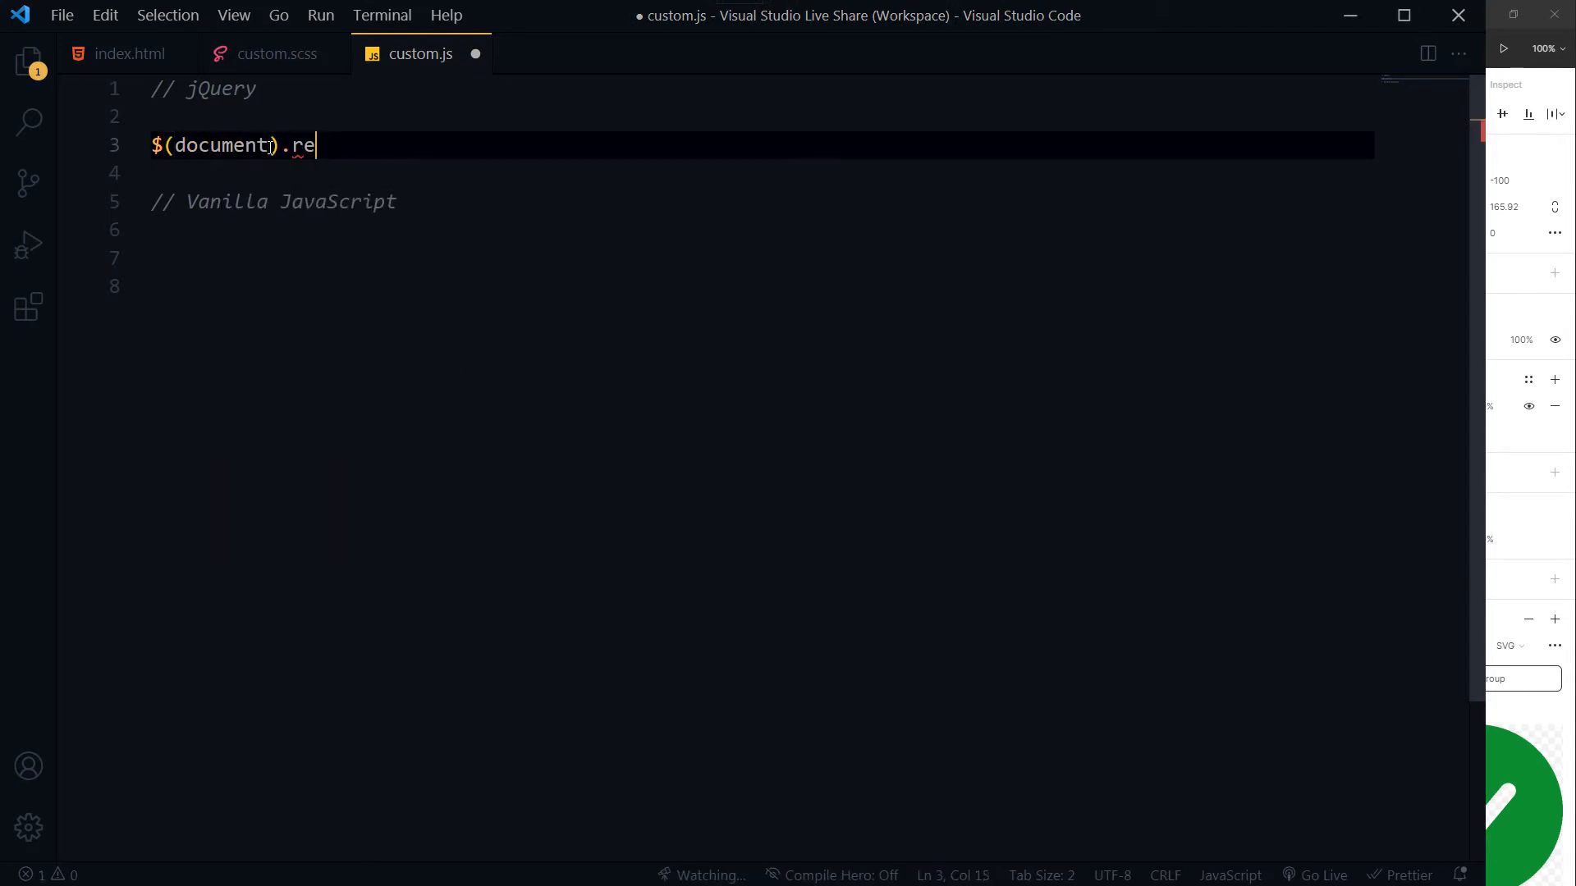
pyautogui.write('ady(f')
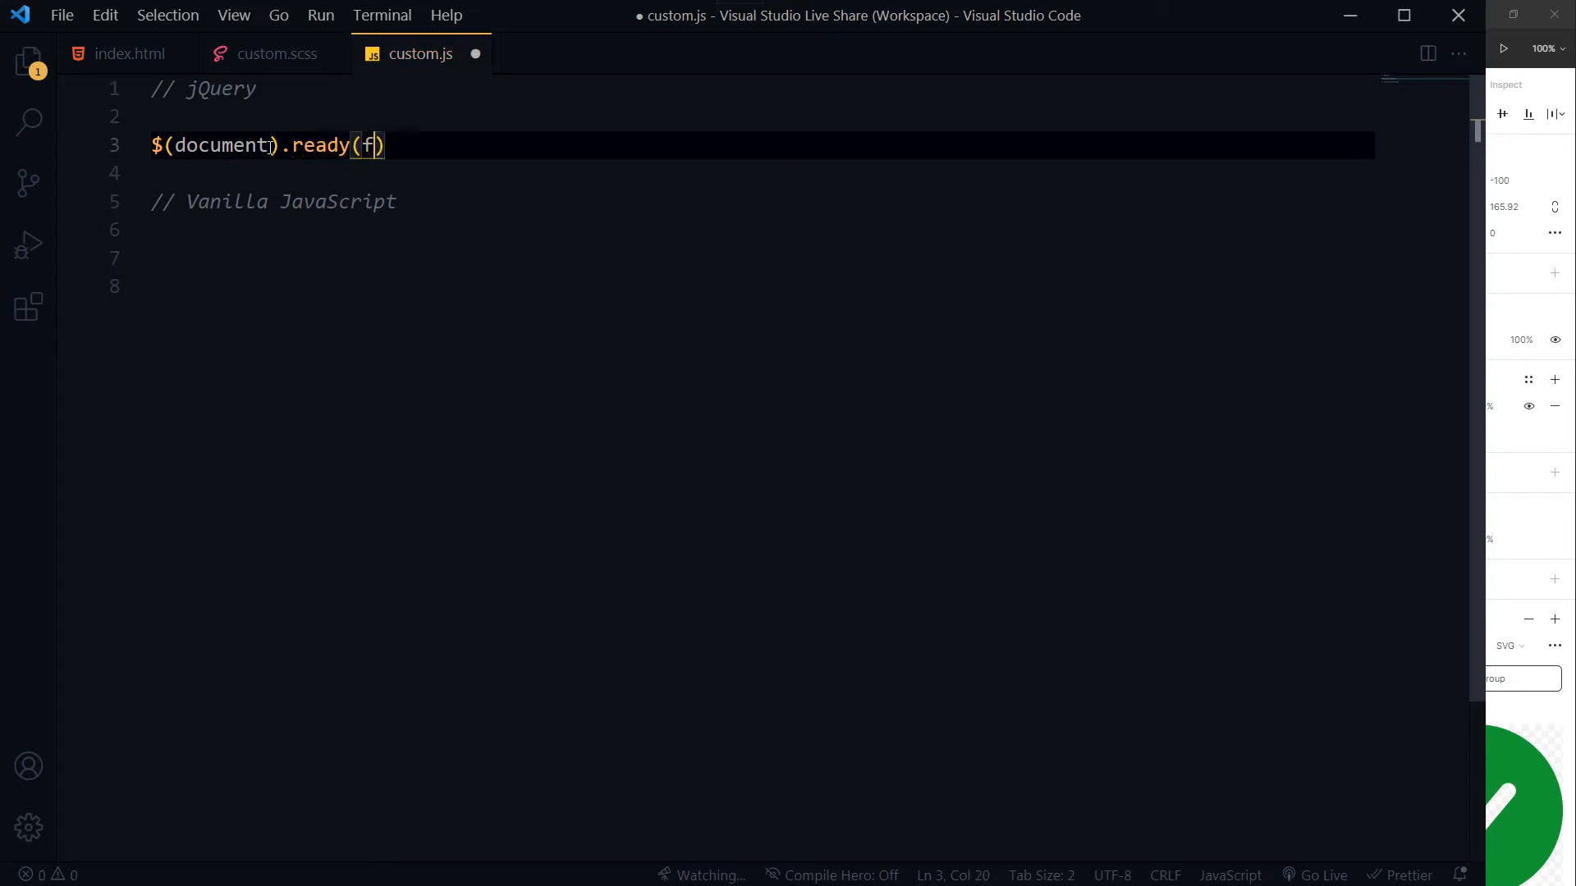
pyautogui.write('unction()')
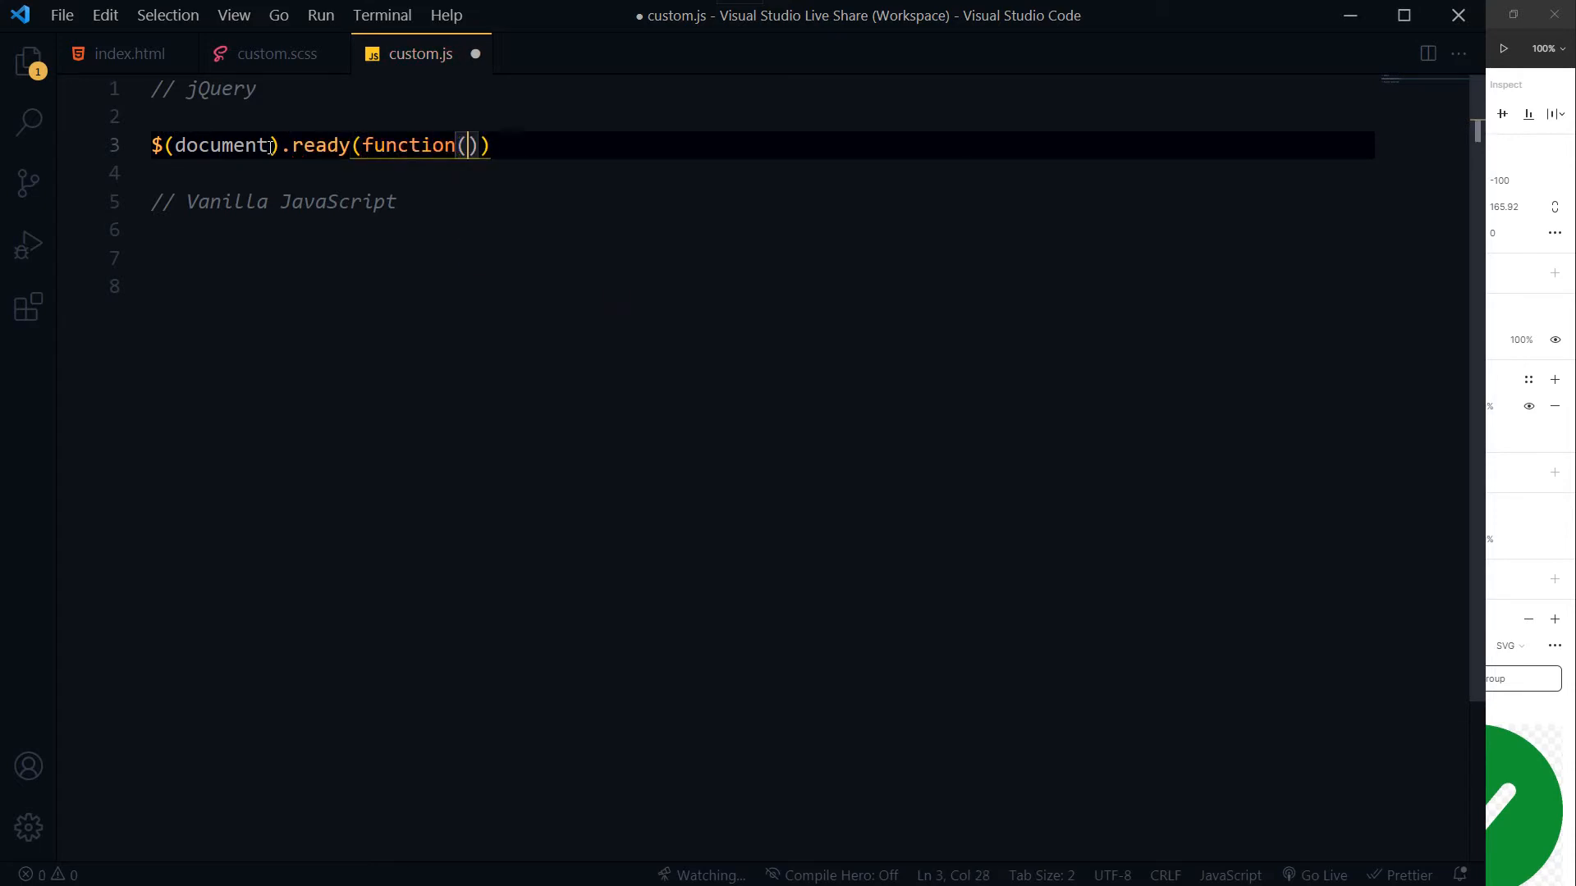
pyautogui.write('{')
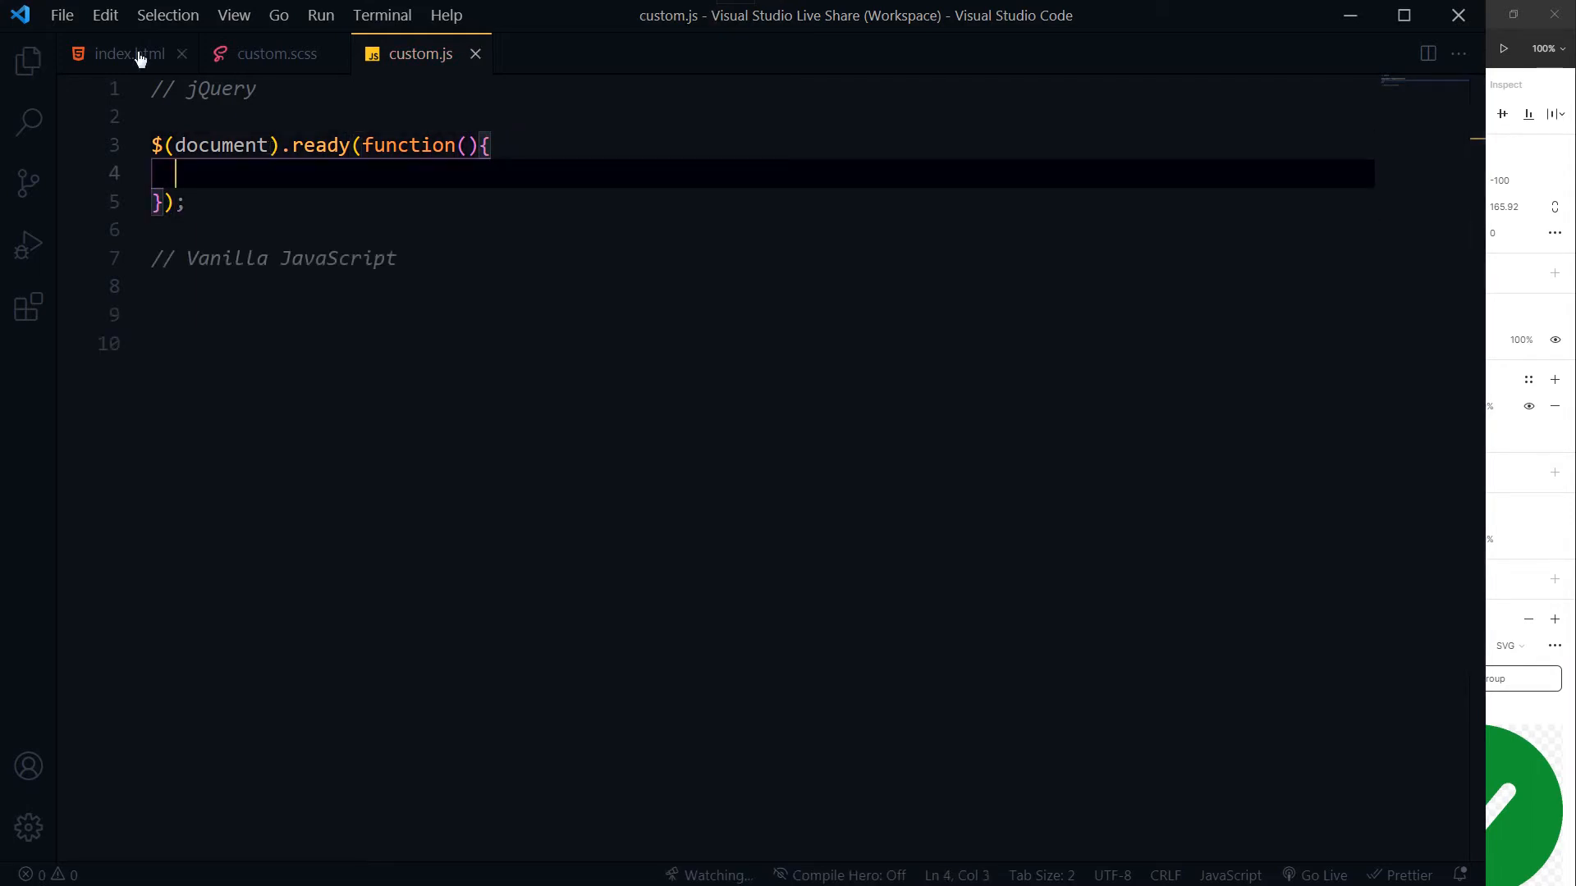
# In index.html, uncomment the img tag and comment out the object embed
pyautogui.click(126, 53)
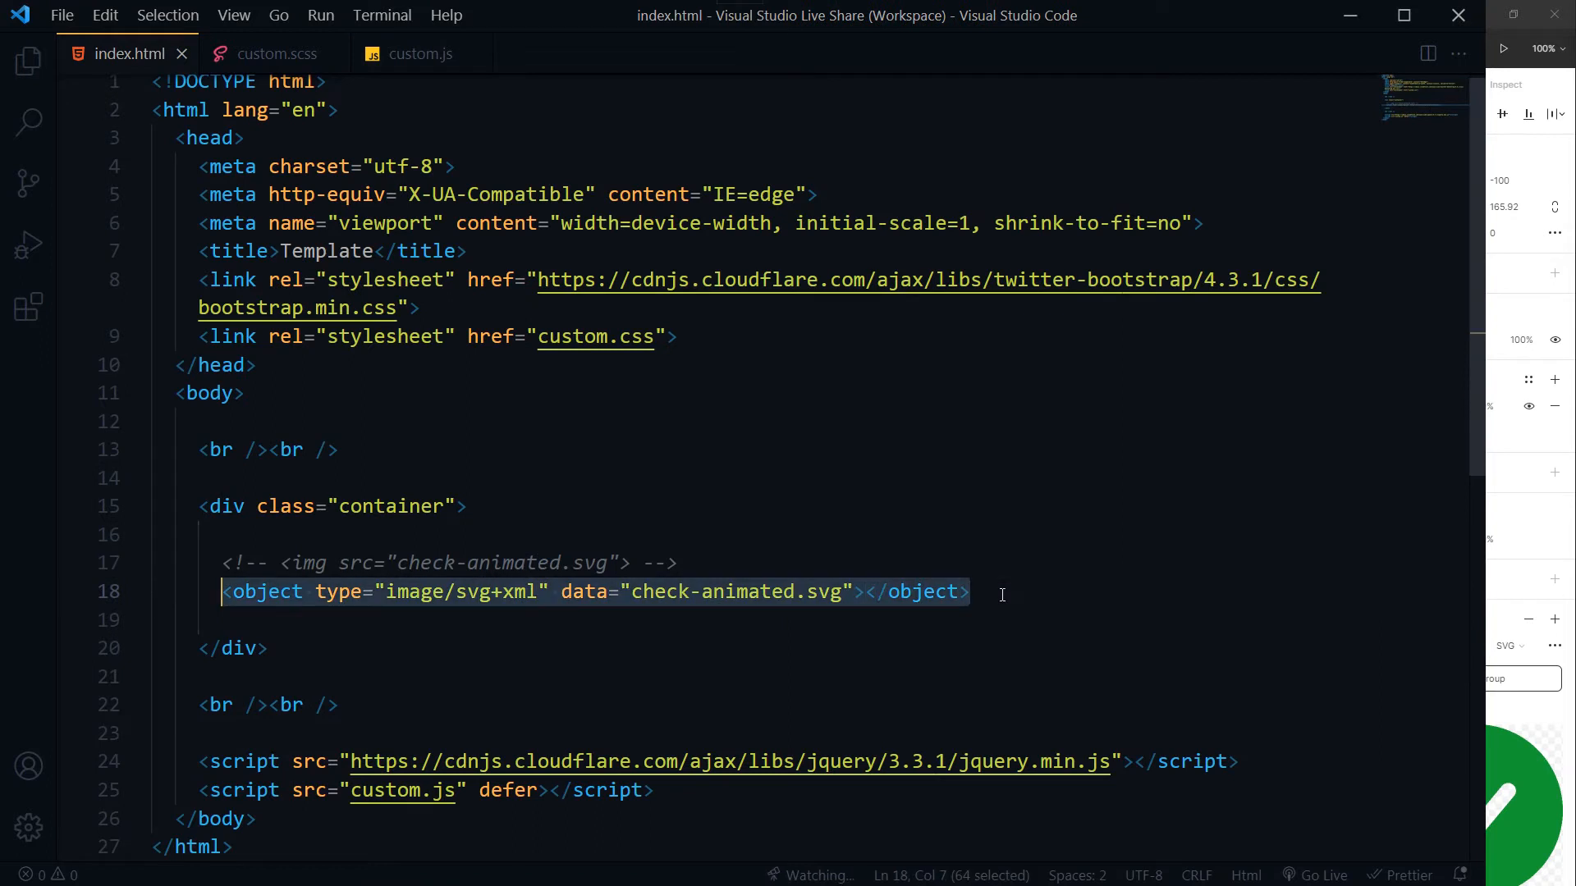
pyautogui.press('ctrl+/')
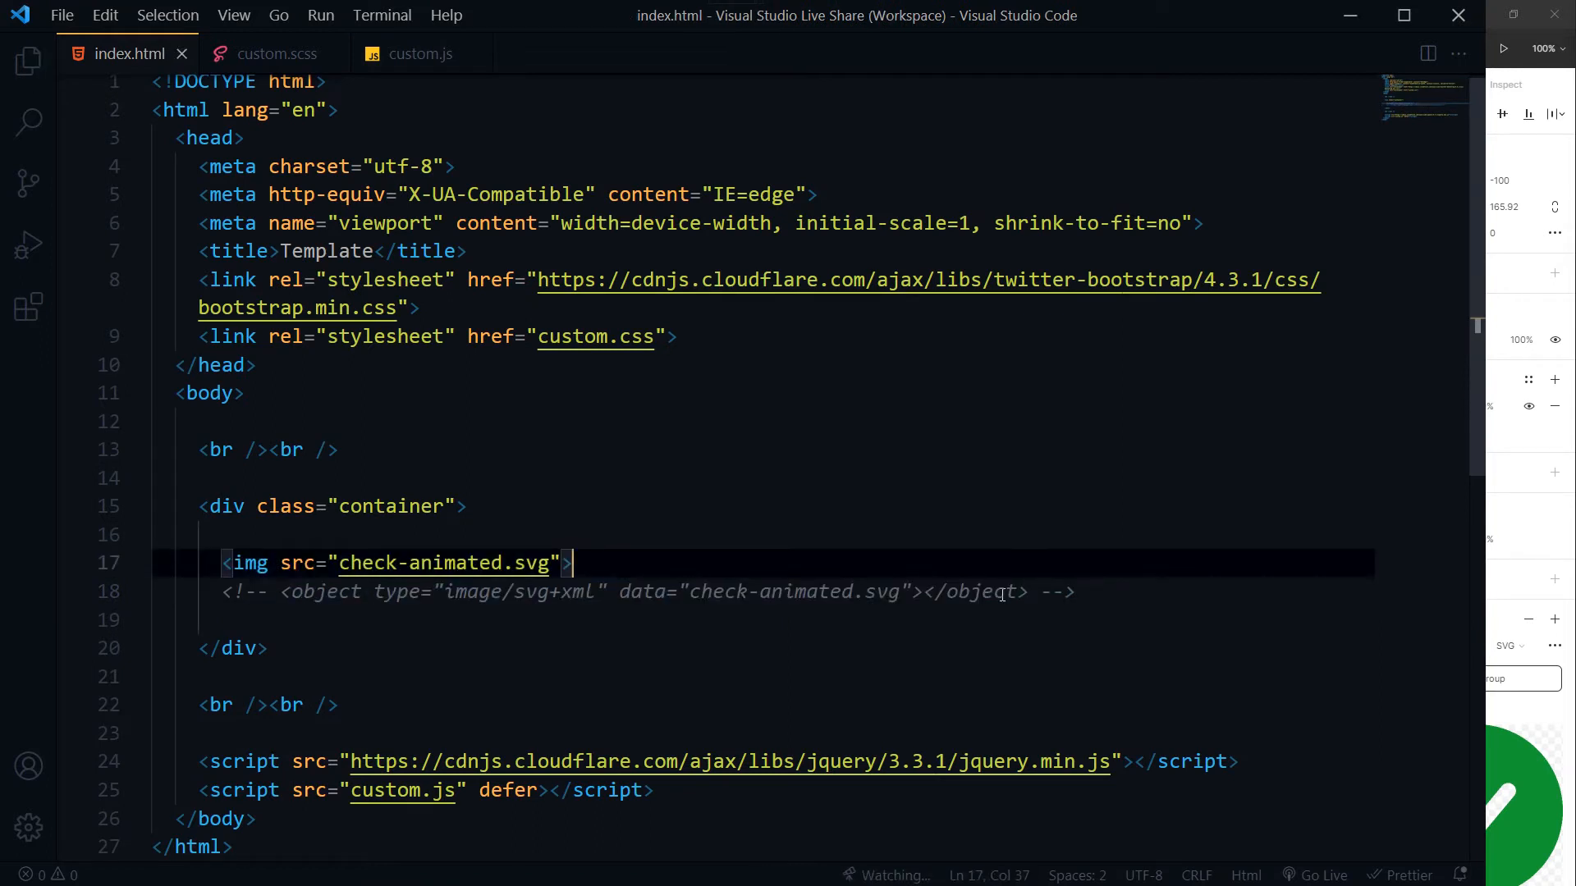
pyautogui.click(256, 563)
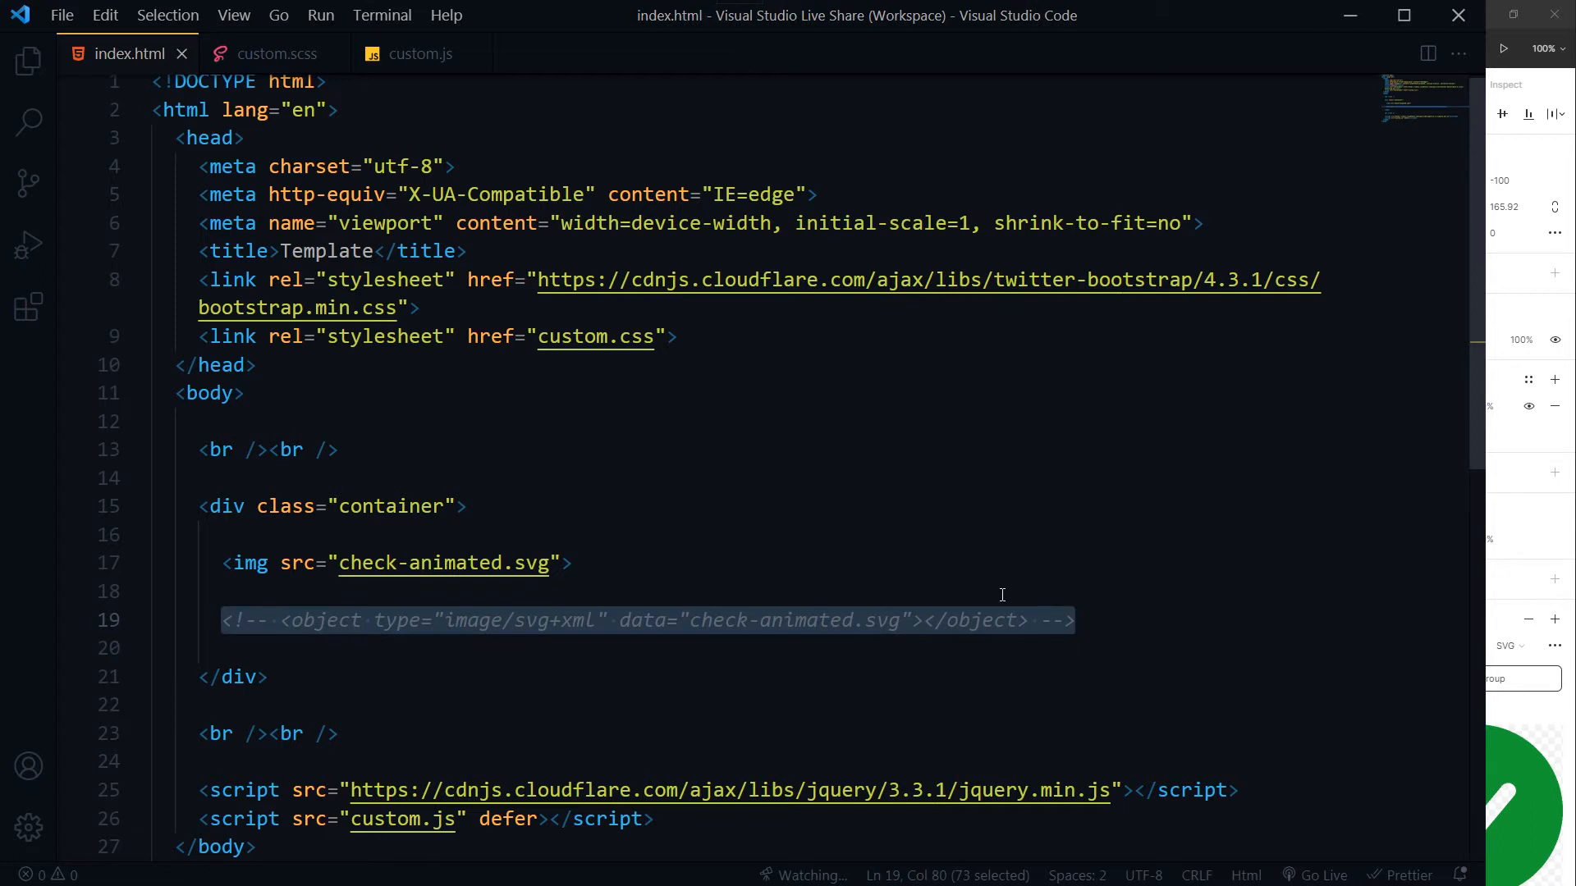
# Check the container class name in index.html before returning to custom.js
pyautogui.doubleClick(394, 506)
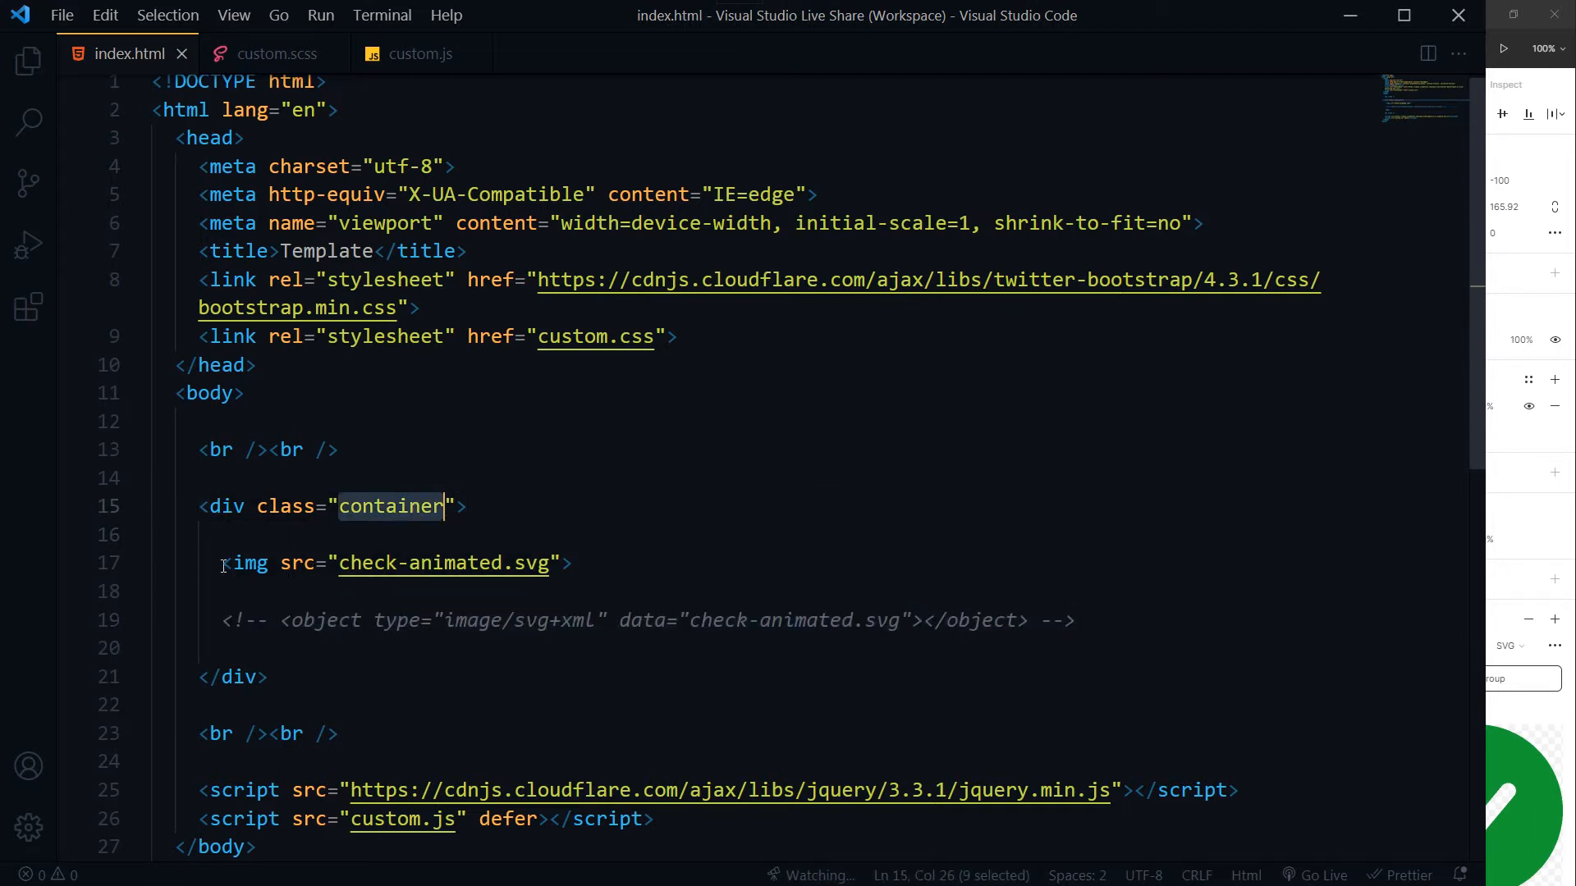
pyautogui.click(572, 563)
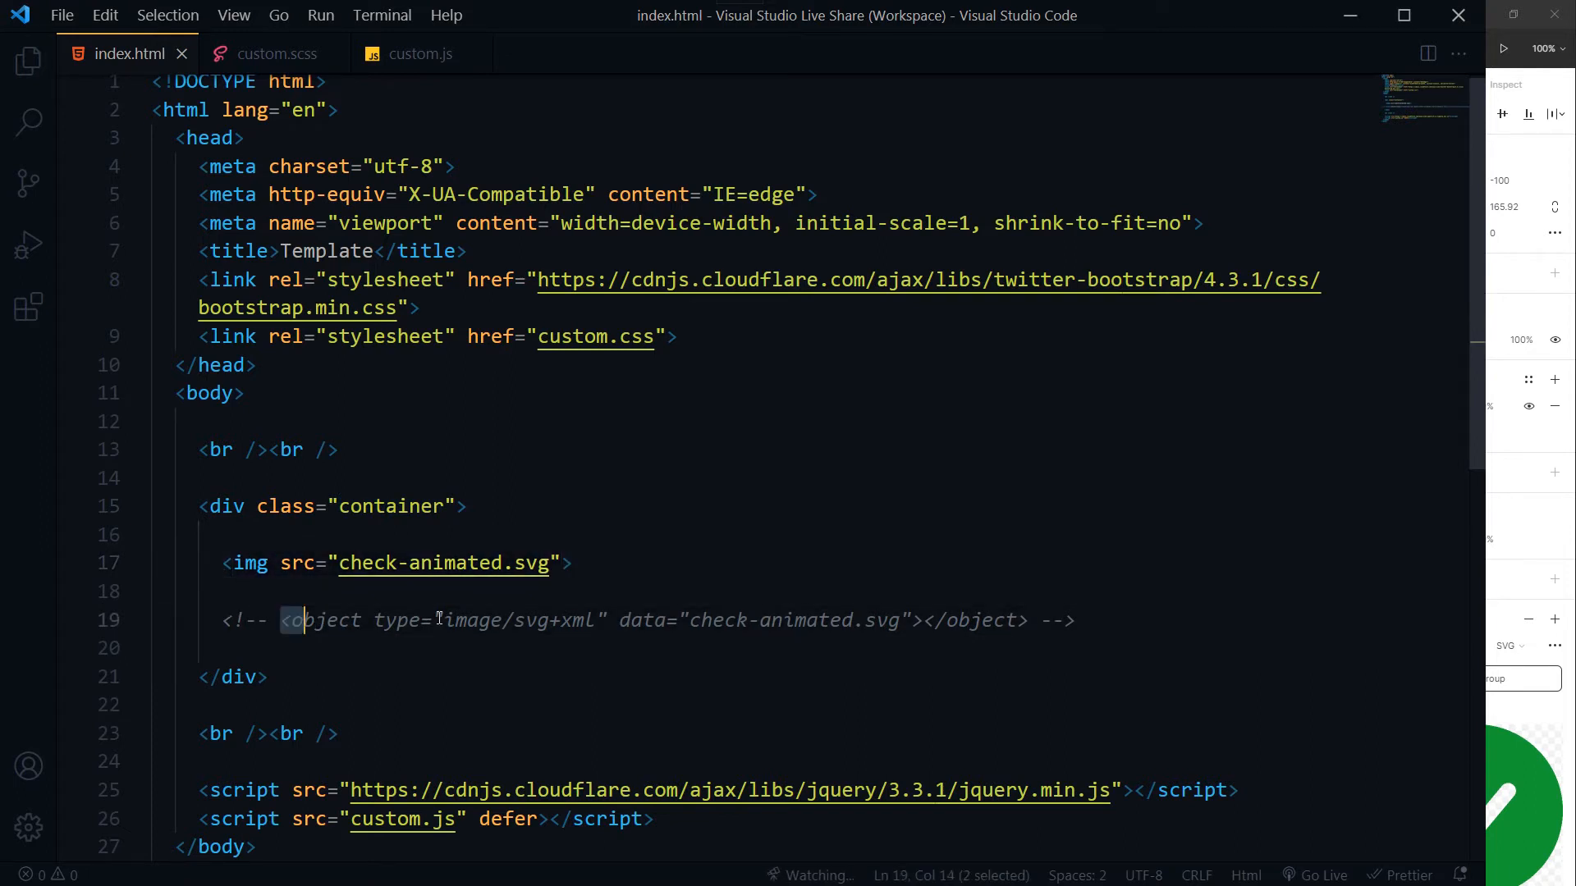
pyautogui.doubleClick(391, 505)
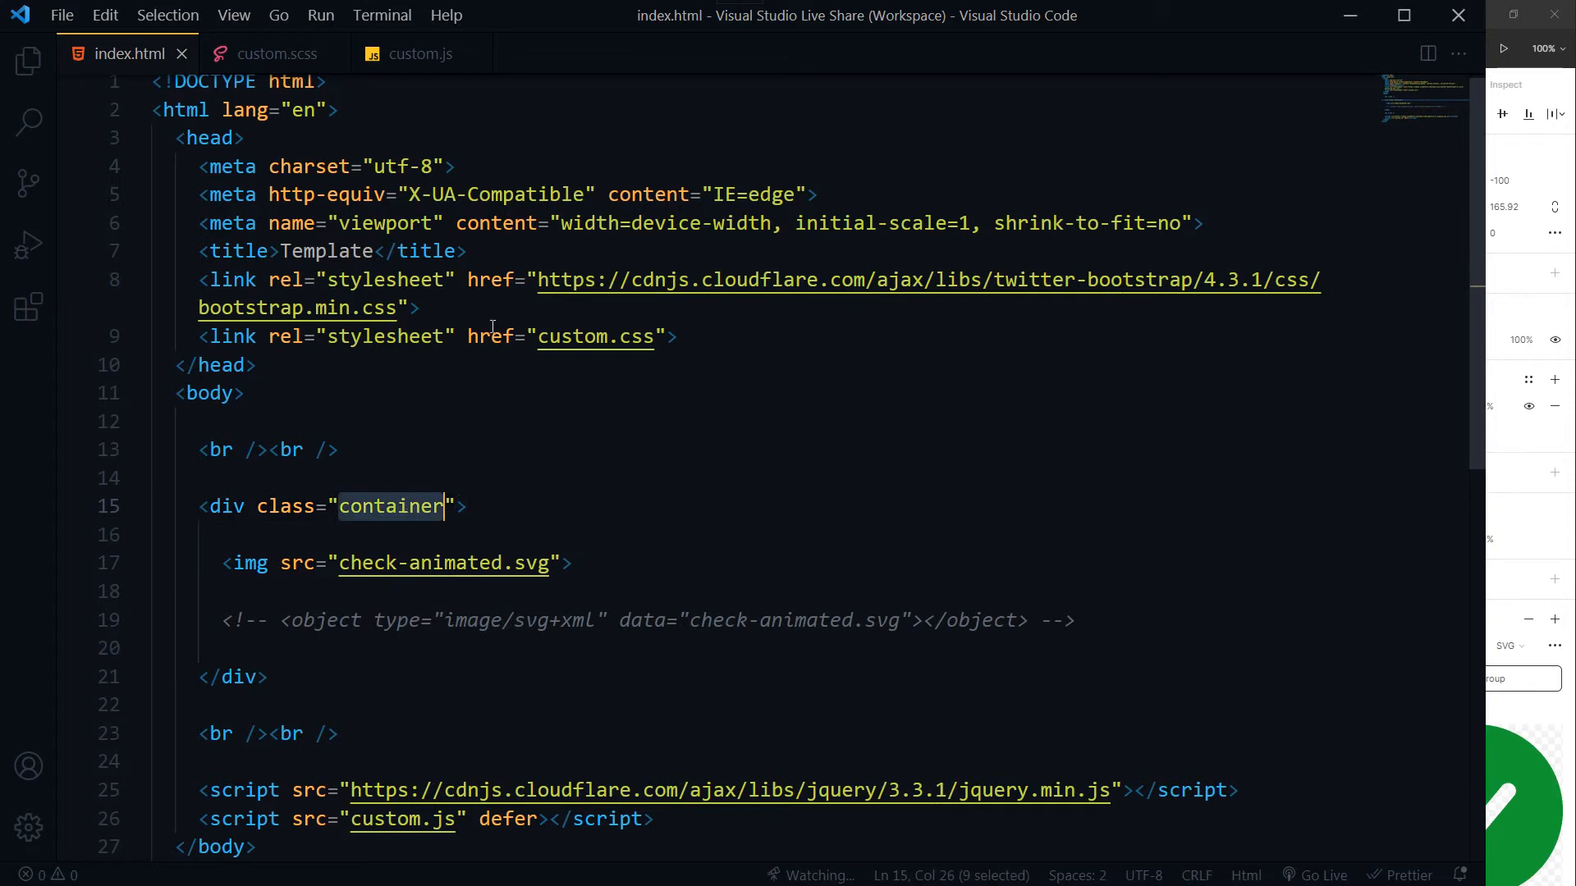
pyautogui.click(420, 54)
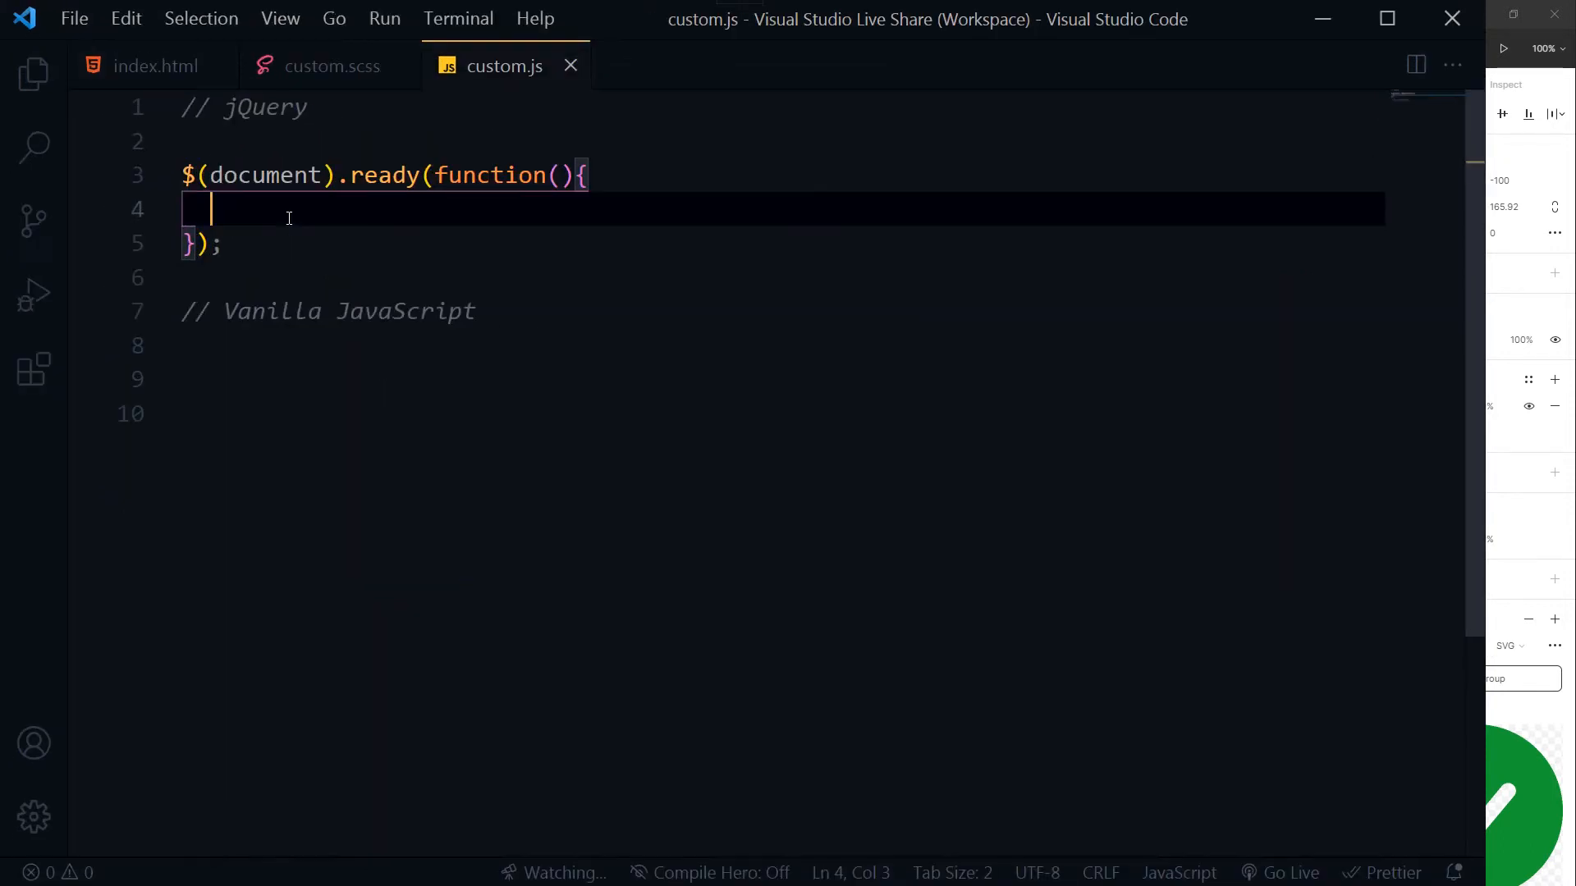
# Type let imgSource = $('.container img').attr('src'); and start a new blank line
pyautogui.write('let imgSo')
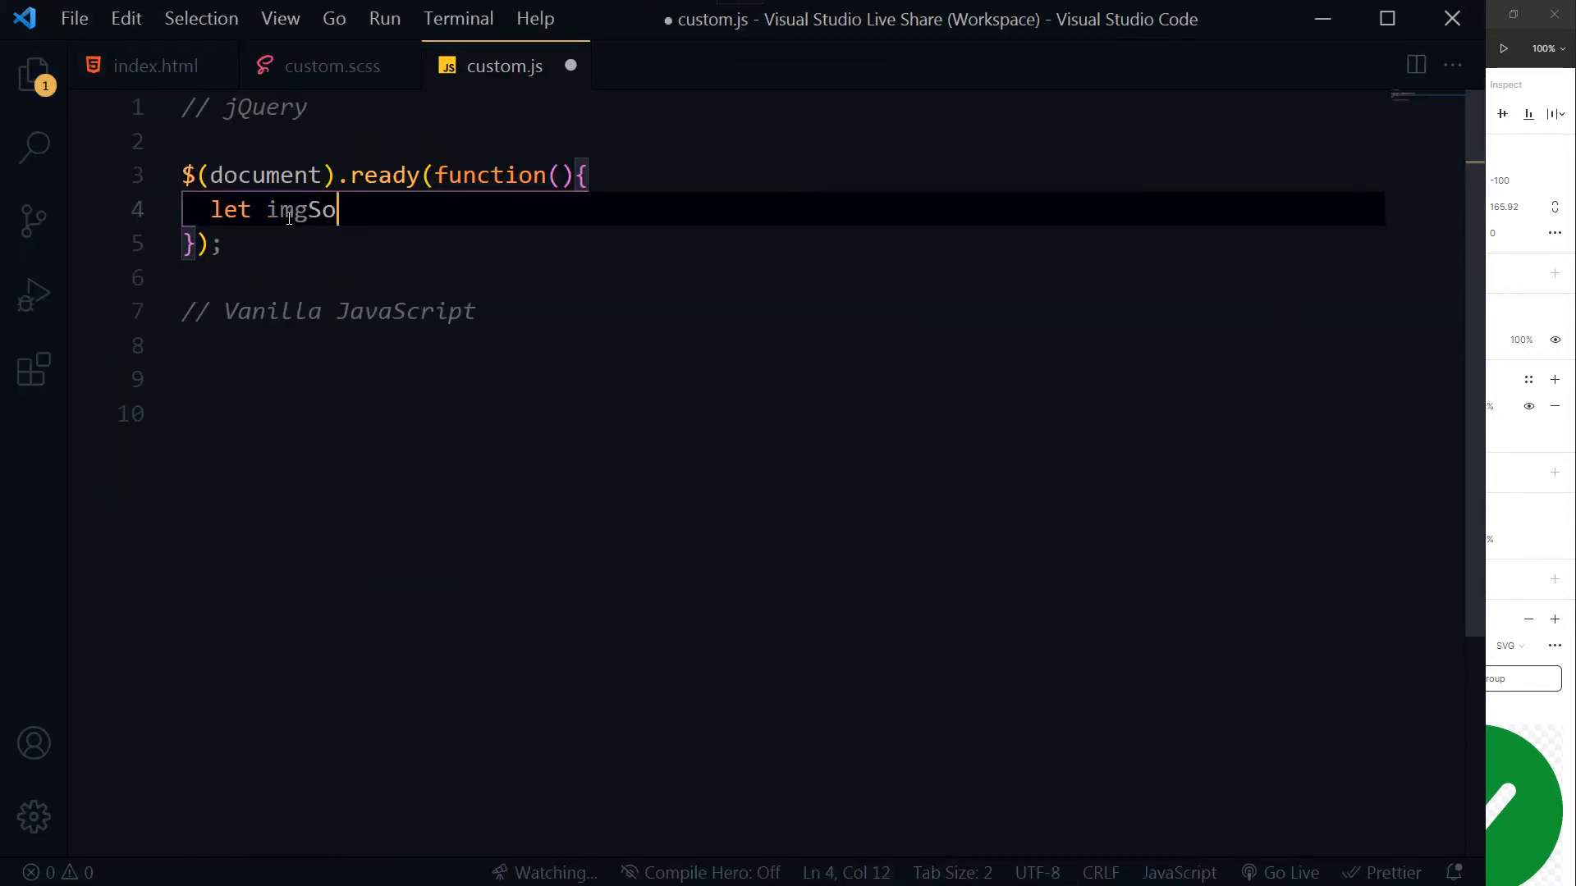
pyautogui.write('urce =')
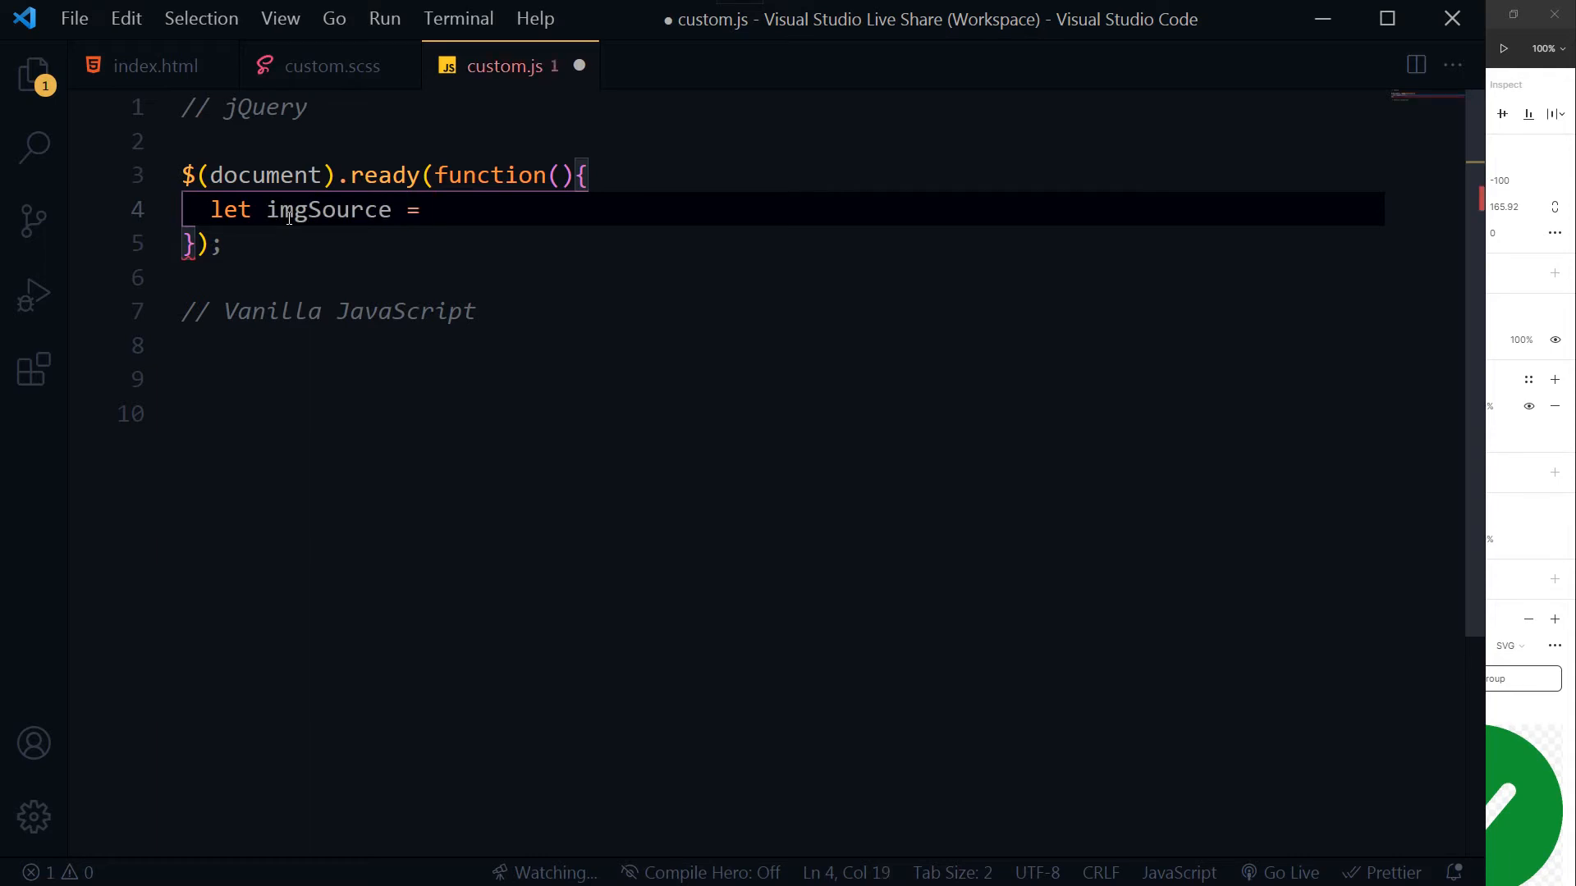
pyautogui.write("$('")
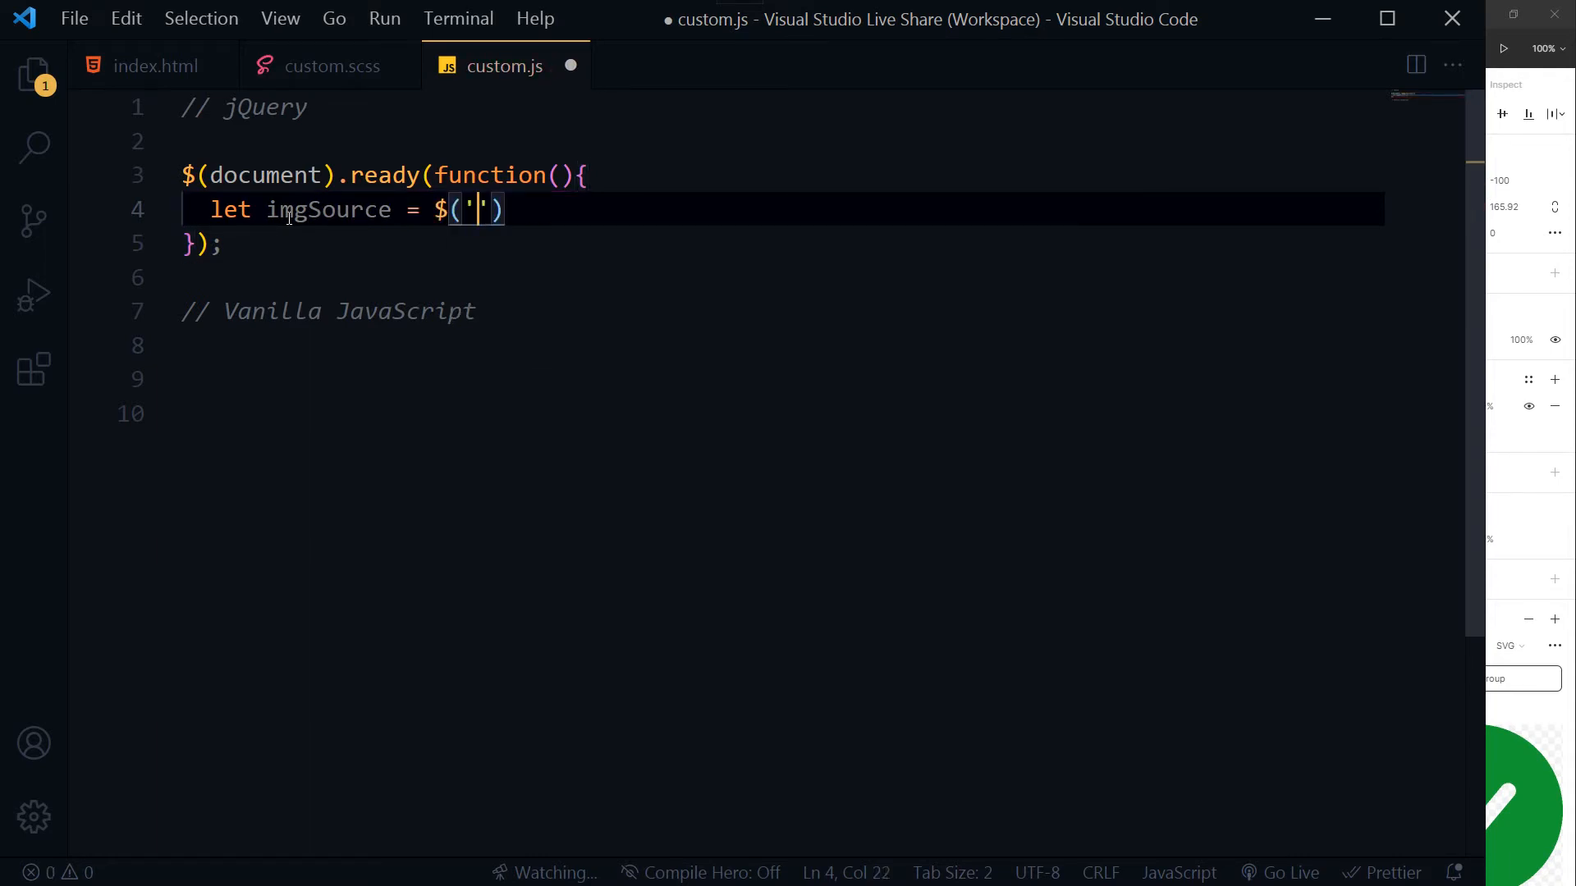
pyautogui.write('.con')
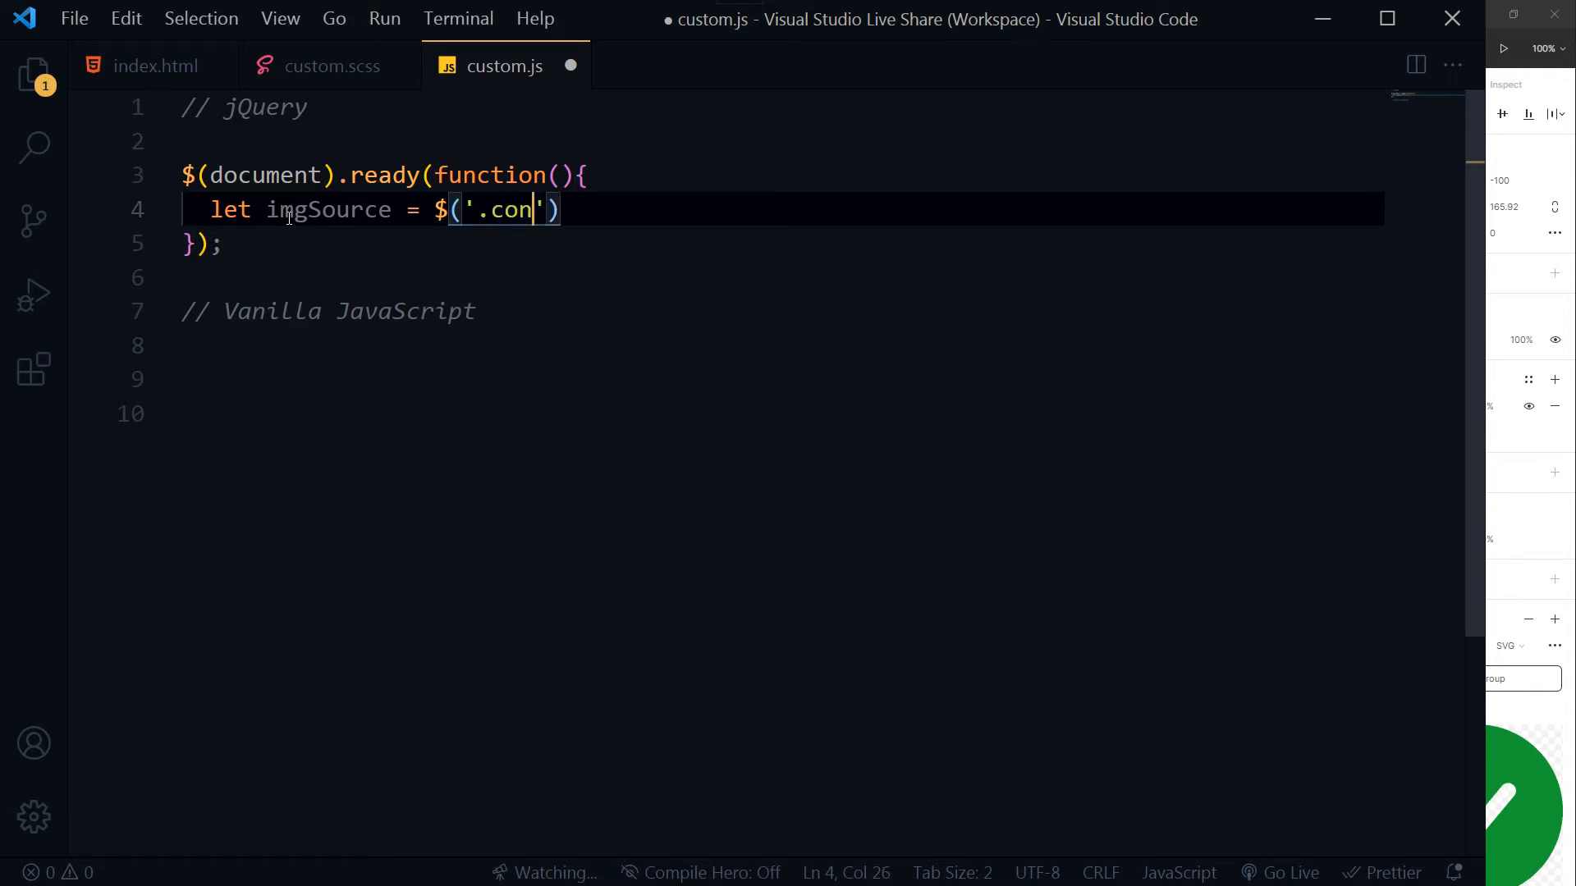
pyautogui.write('tainer img')
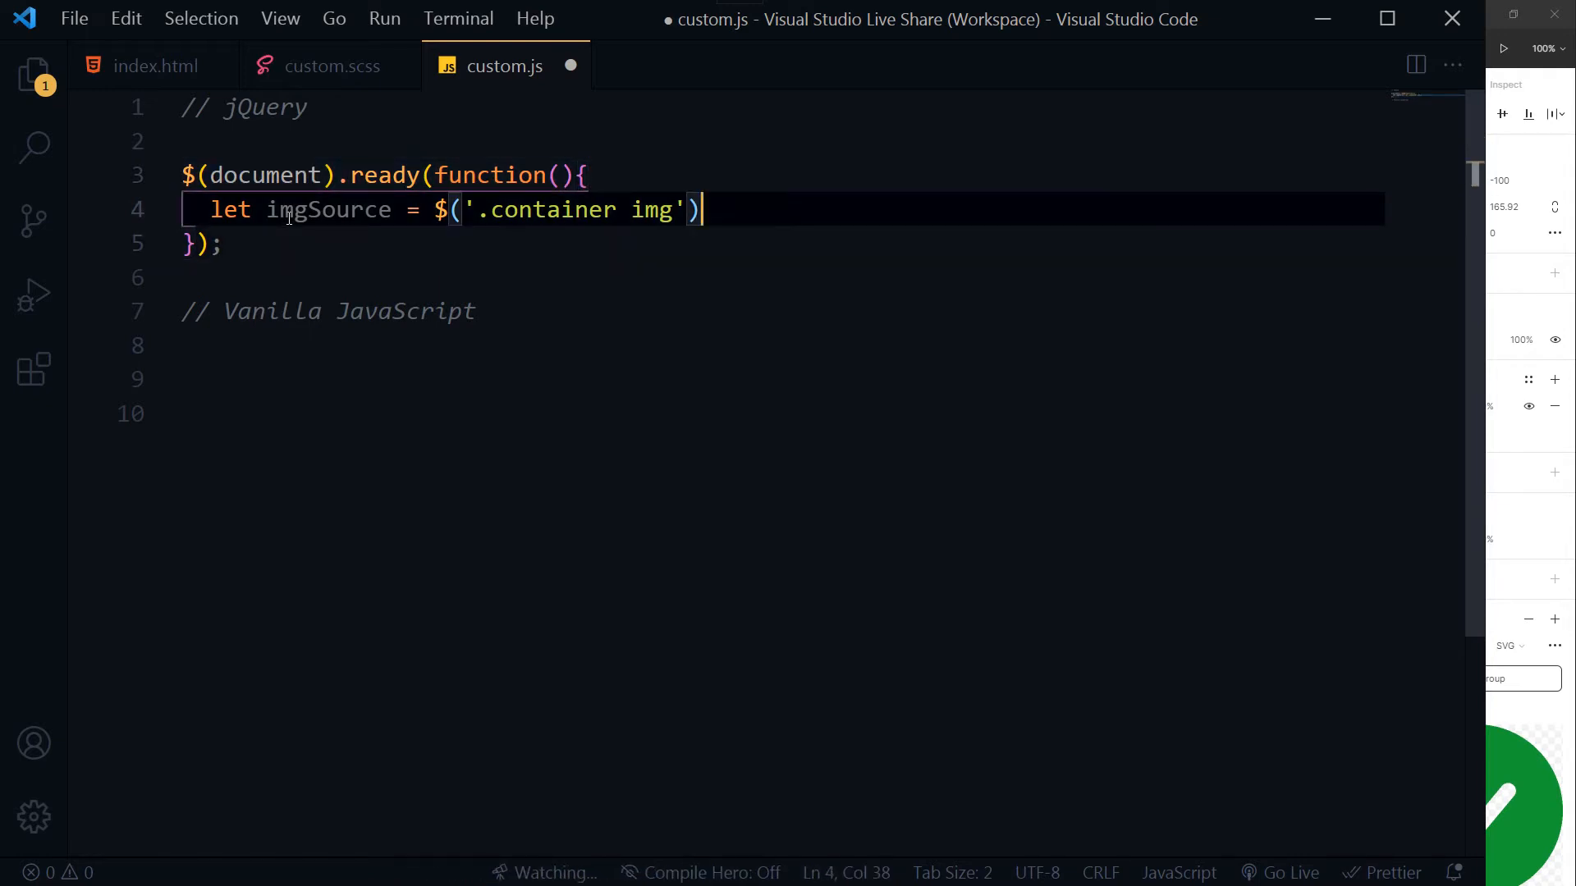
pyautogui.write('.')
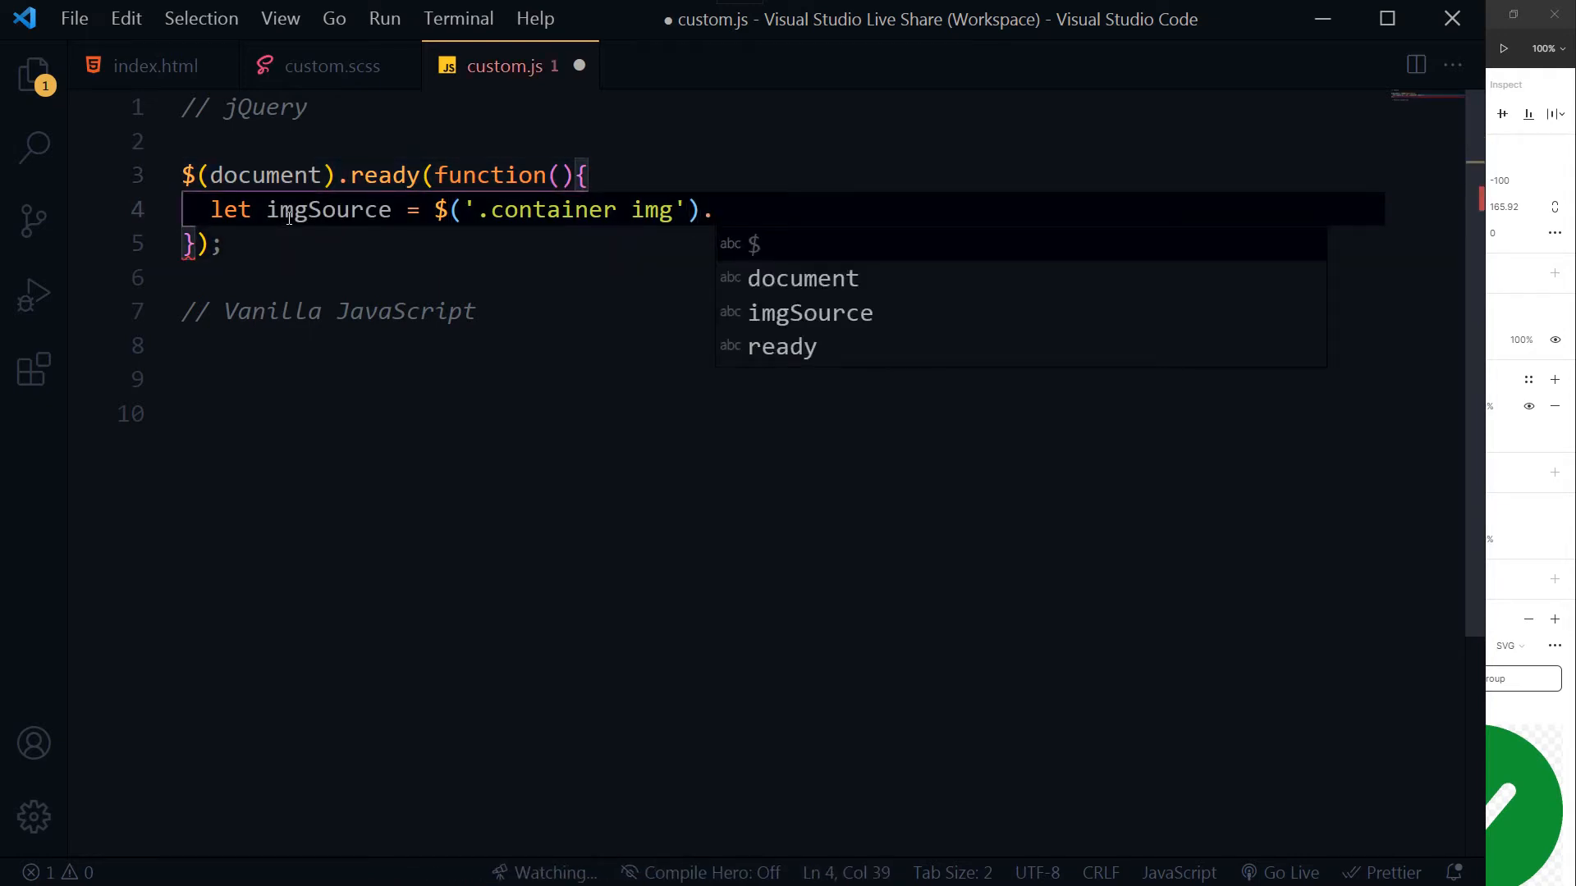
pyautogui.write('attr(')
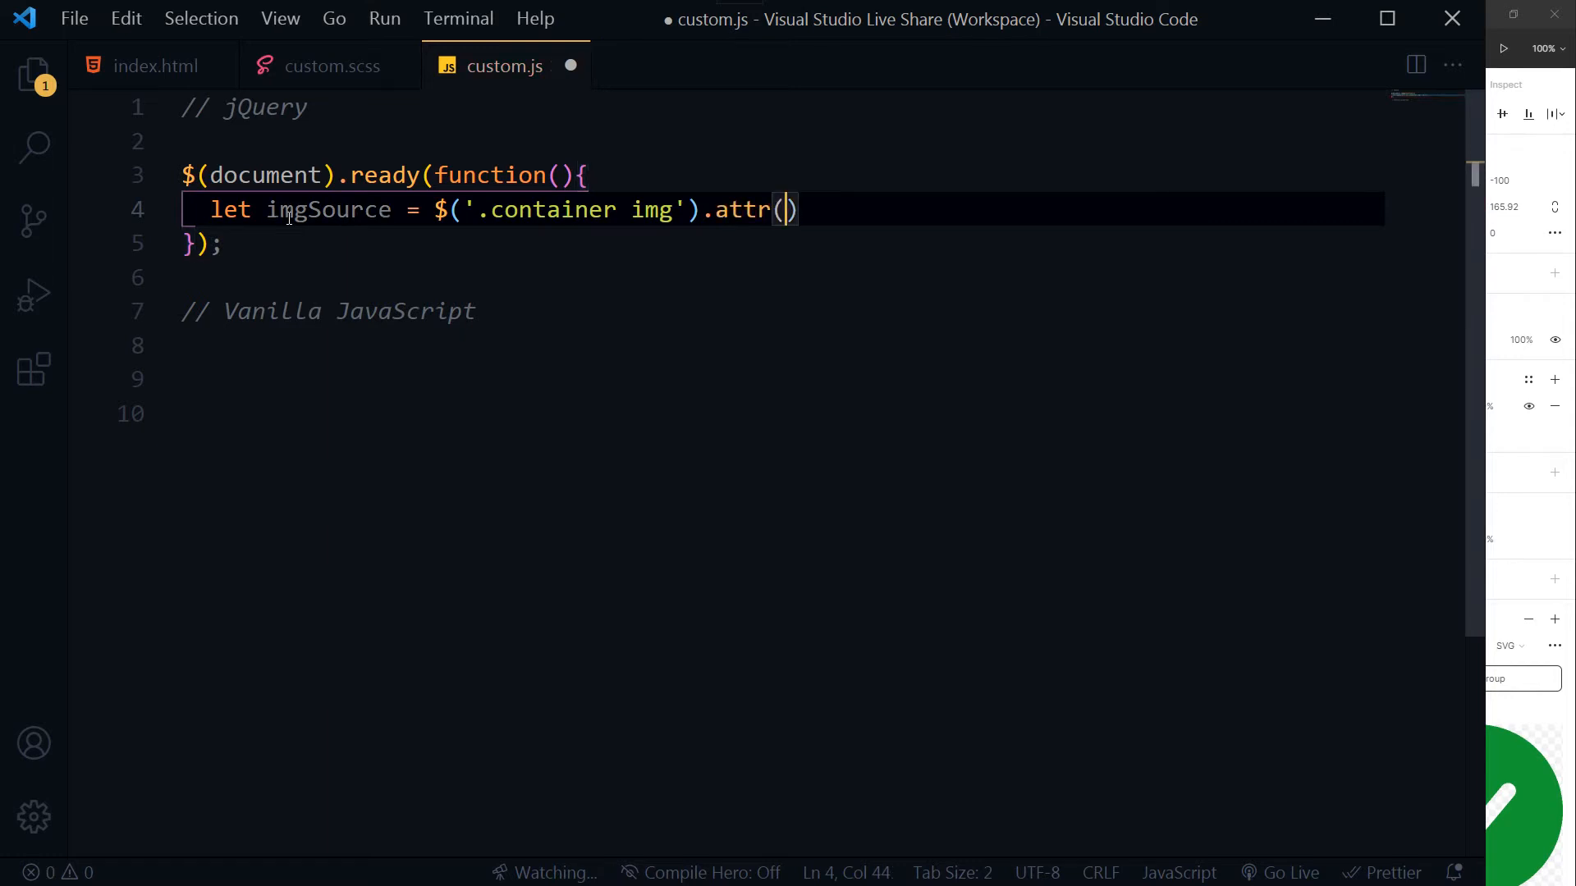
pyautogui.write(';src')
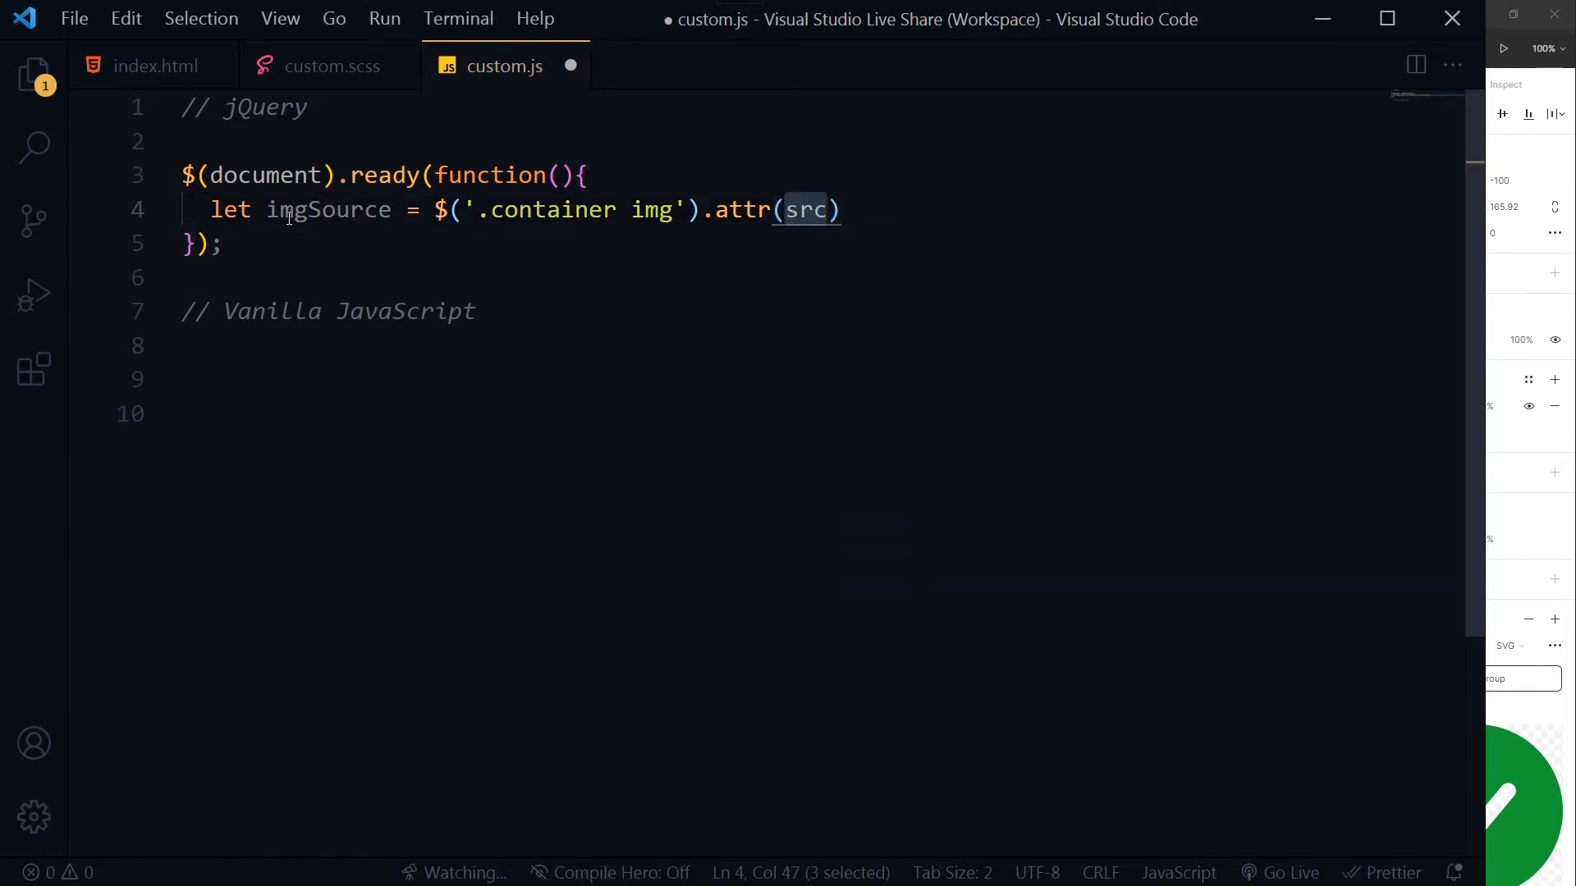
pyautogui.write("'src');")
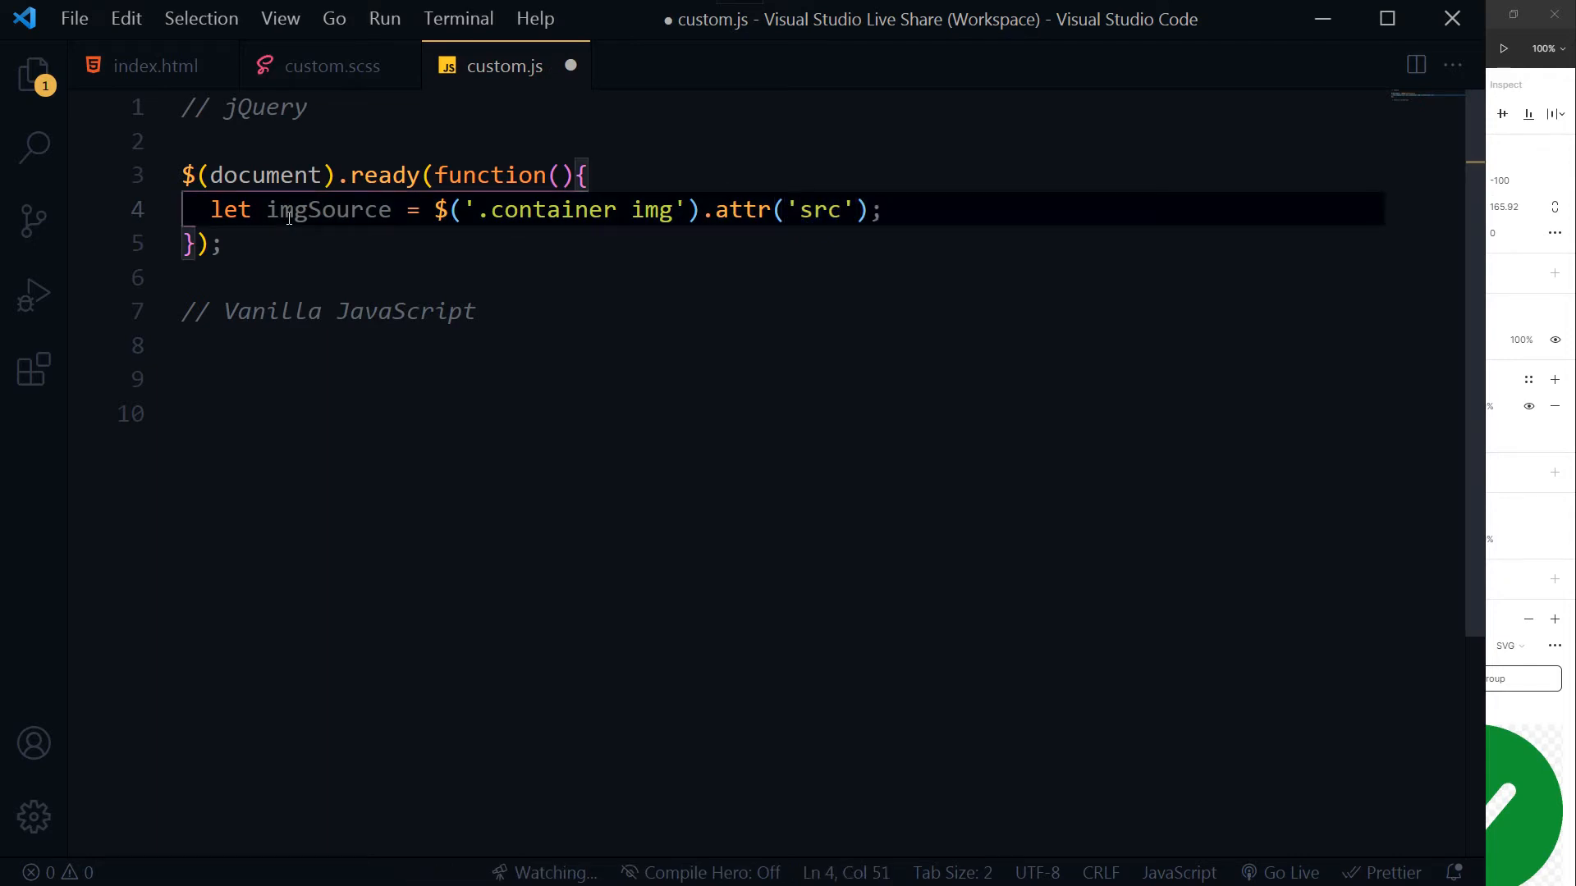
pyautogui.press('Enter')
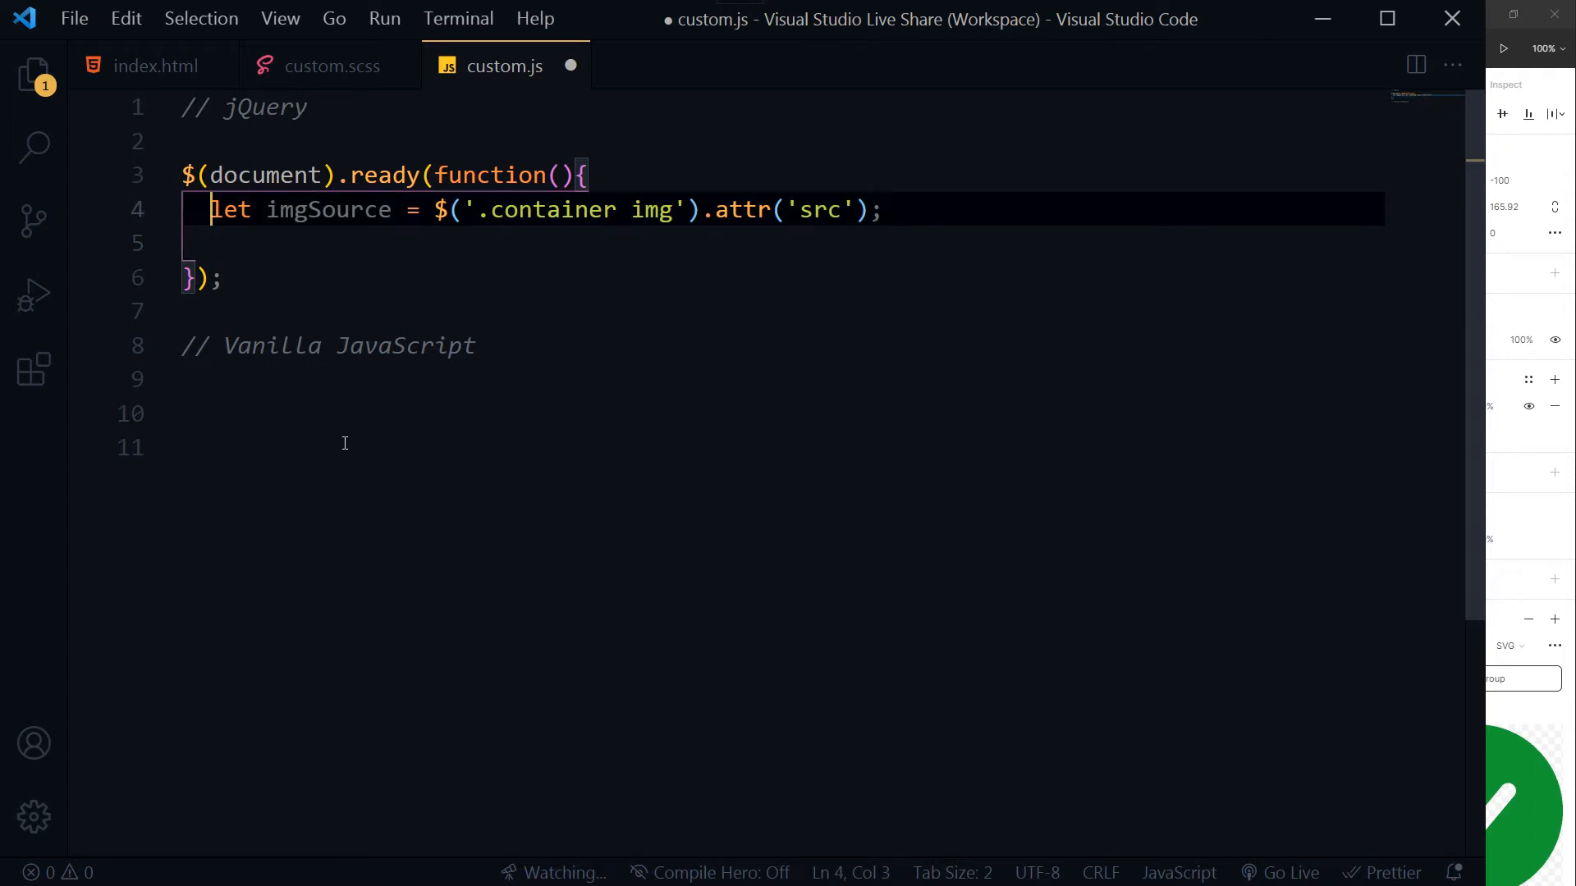
pyautogui.doubleClick(327, 210)
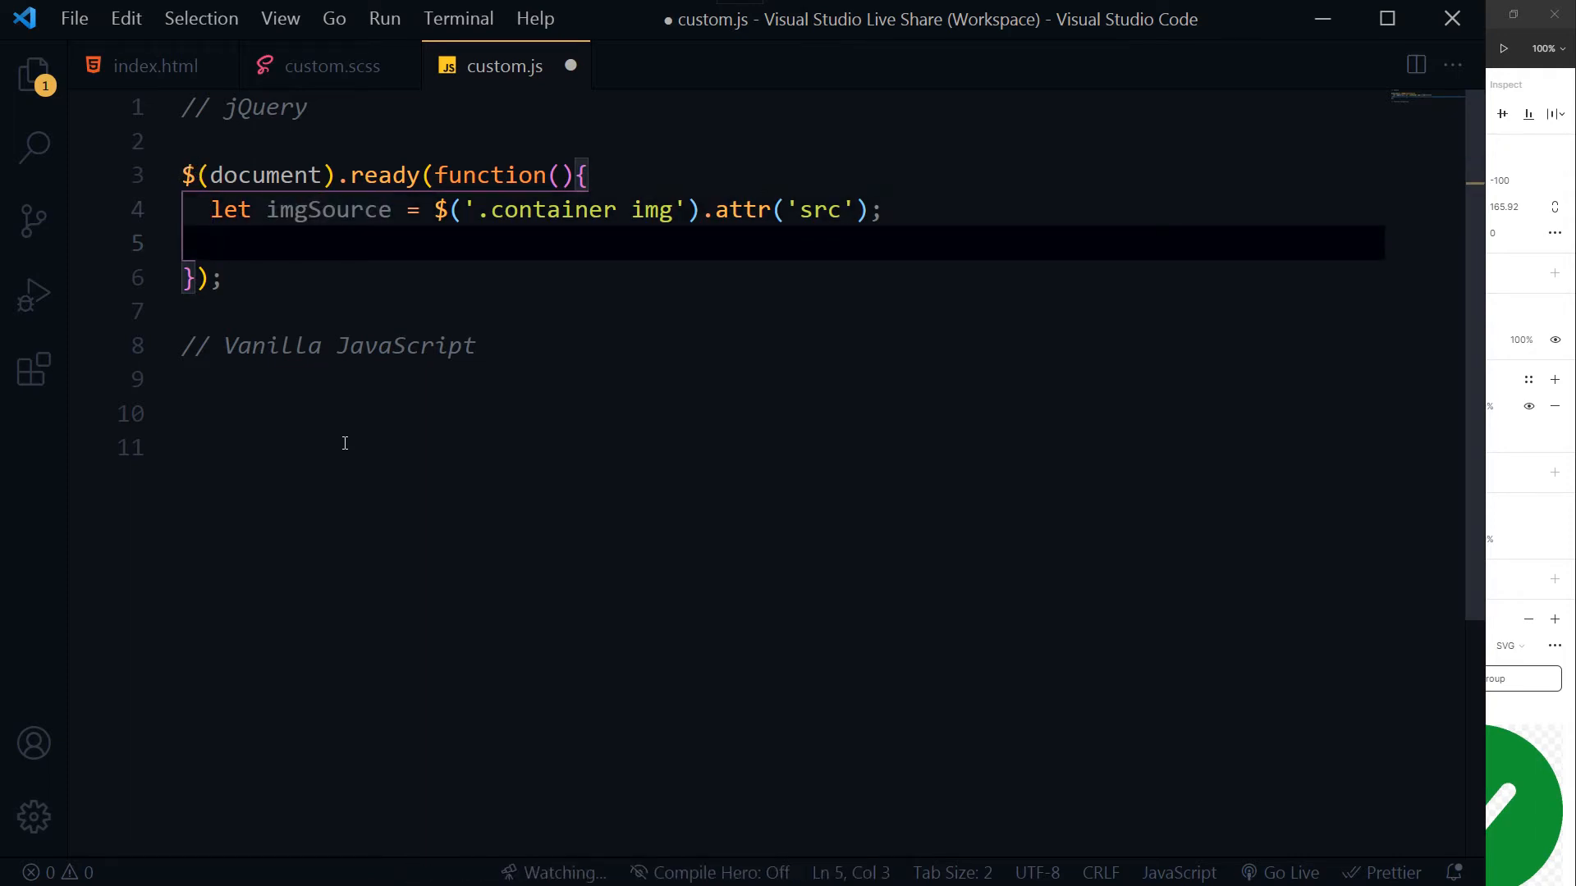
# Type let SVG = <object type="image/svg+xml" data="check-animated.svg"></object> and mark the file name
pyautogui.write('let')
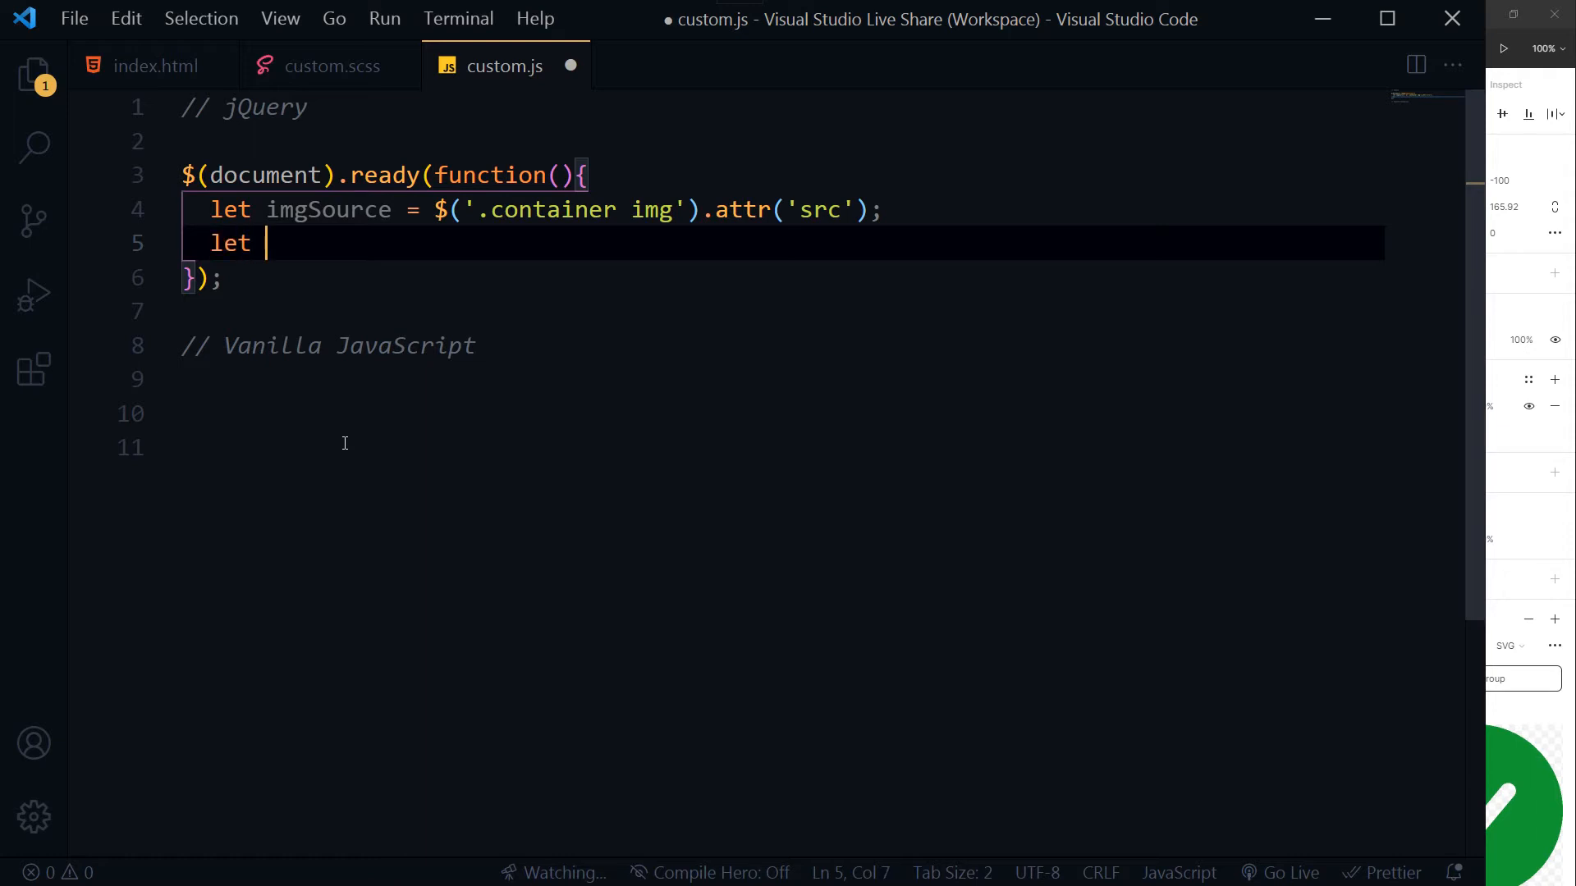
pyautogui.write('SVG =')
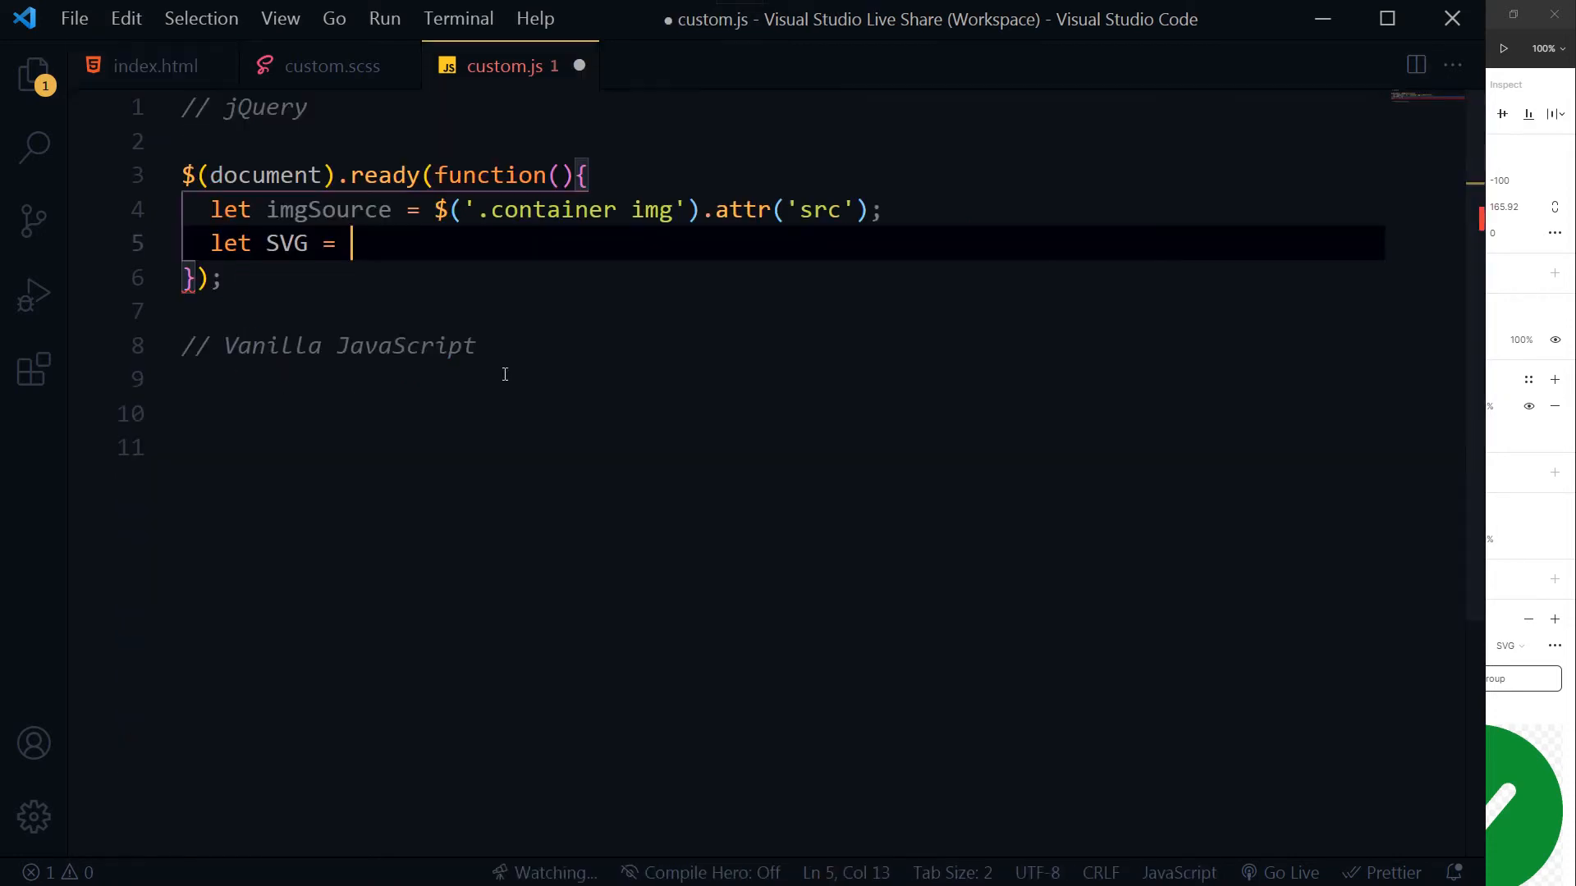
pyautogui.write('<object type="image/svg+xml" data="check-animated.svg"></object>')
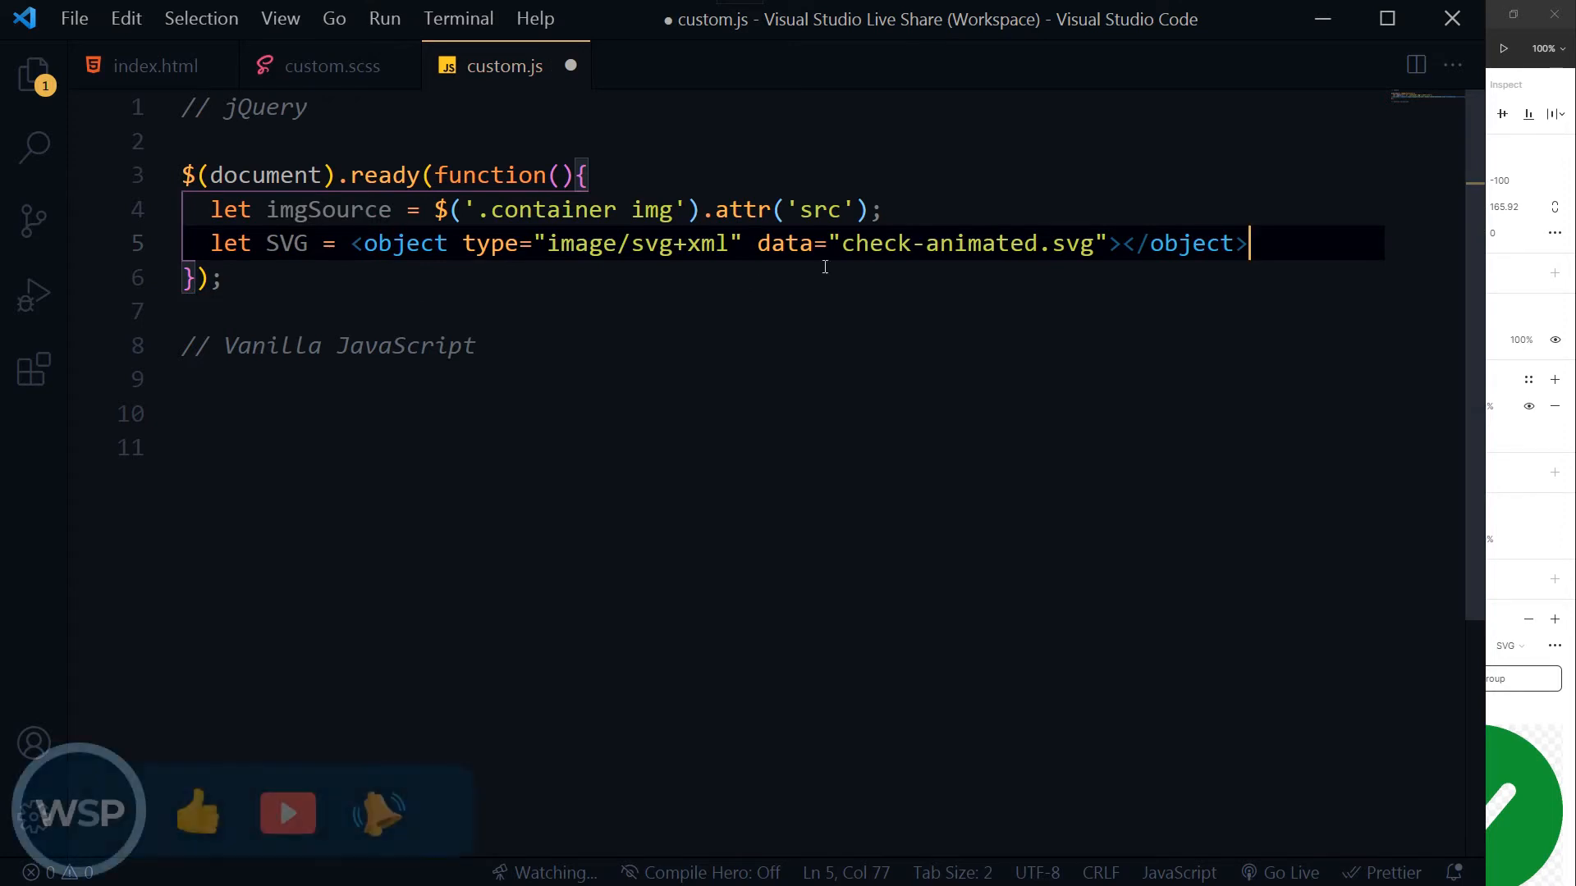
pyautogui.moveTo(842, 243); pyautogui.dragTo(1081, 243)
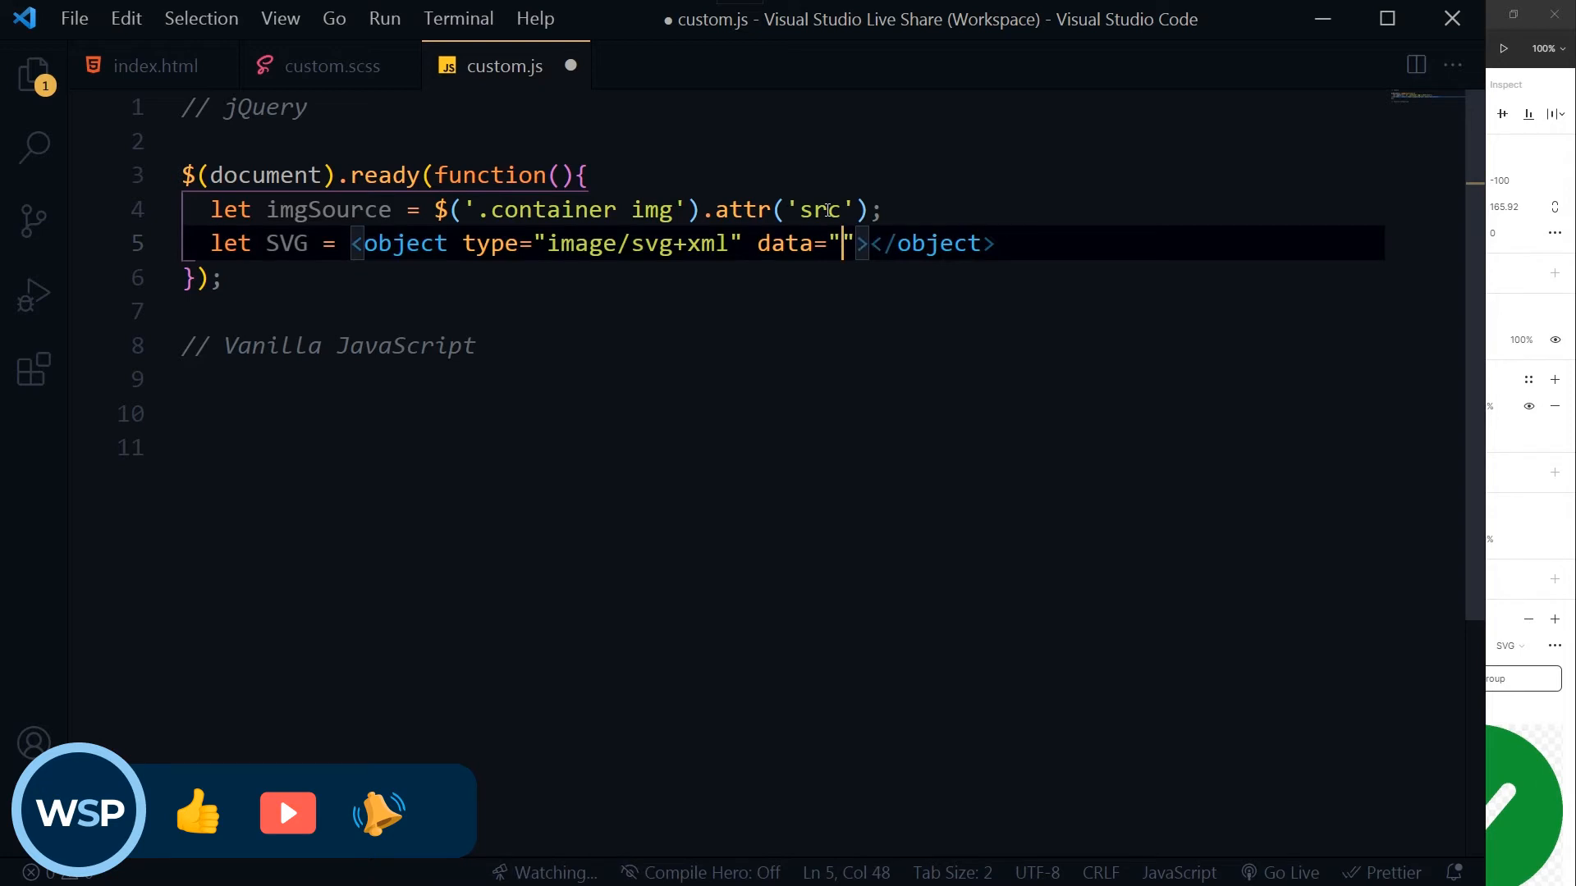
# Turn it into a backtick template string with data="${imgSource}", ending with a semicolon and new line
pyautogui.doubleClick(328, 209)
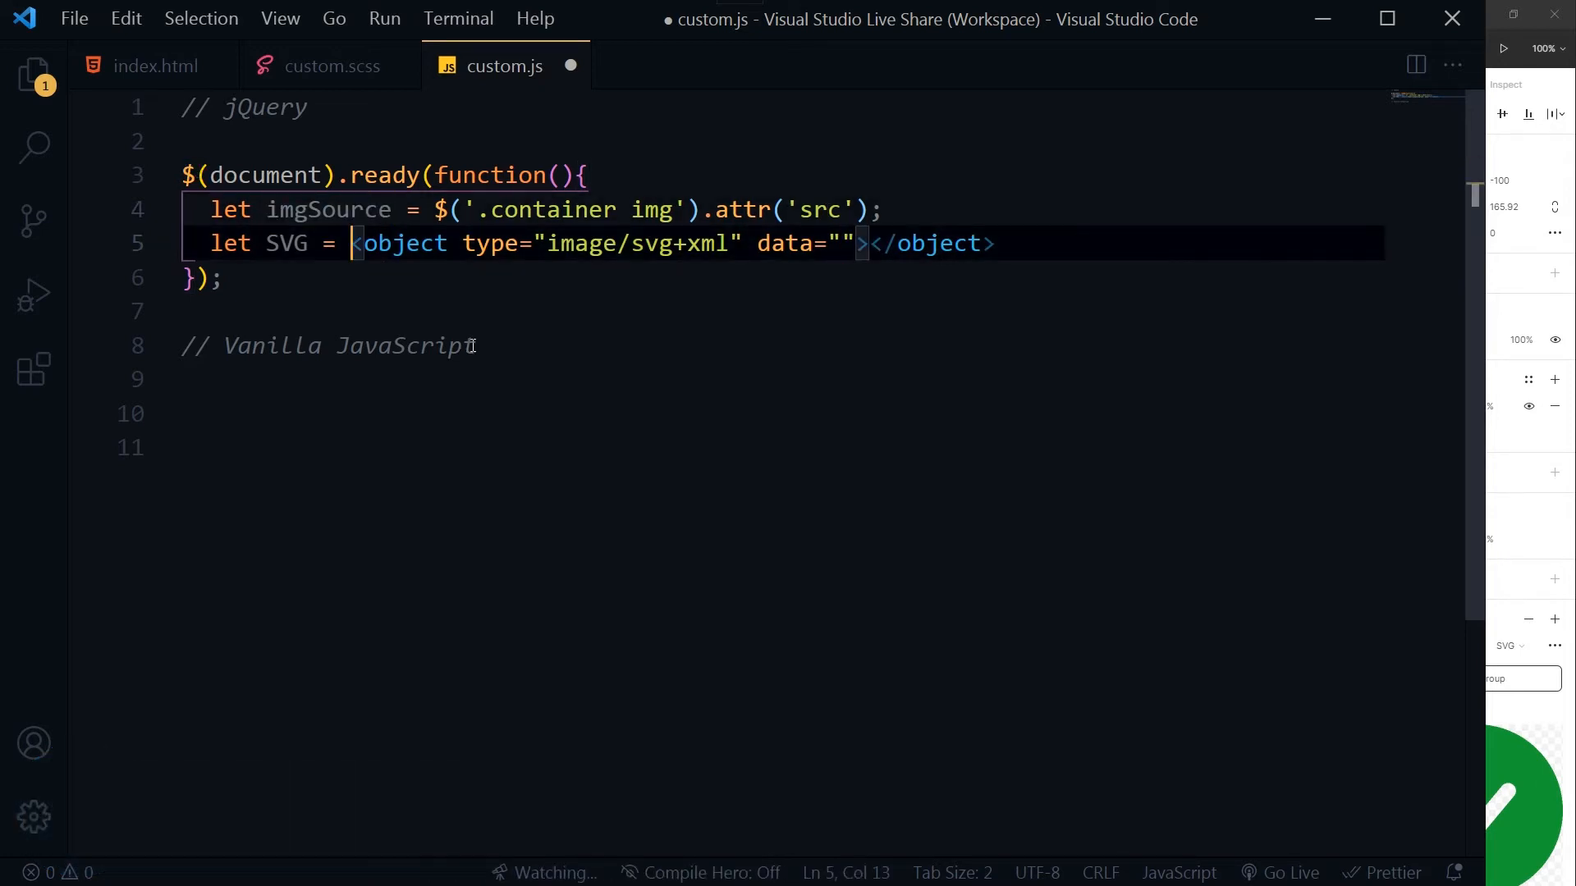
pyautogui.write('`')
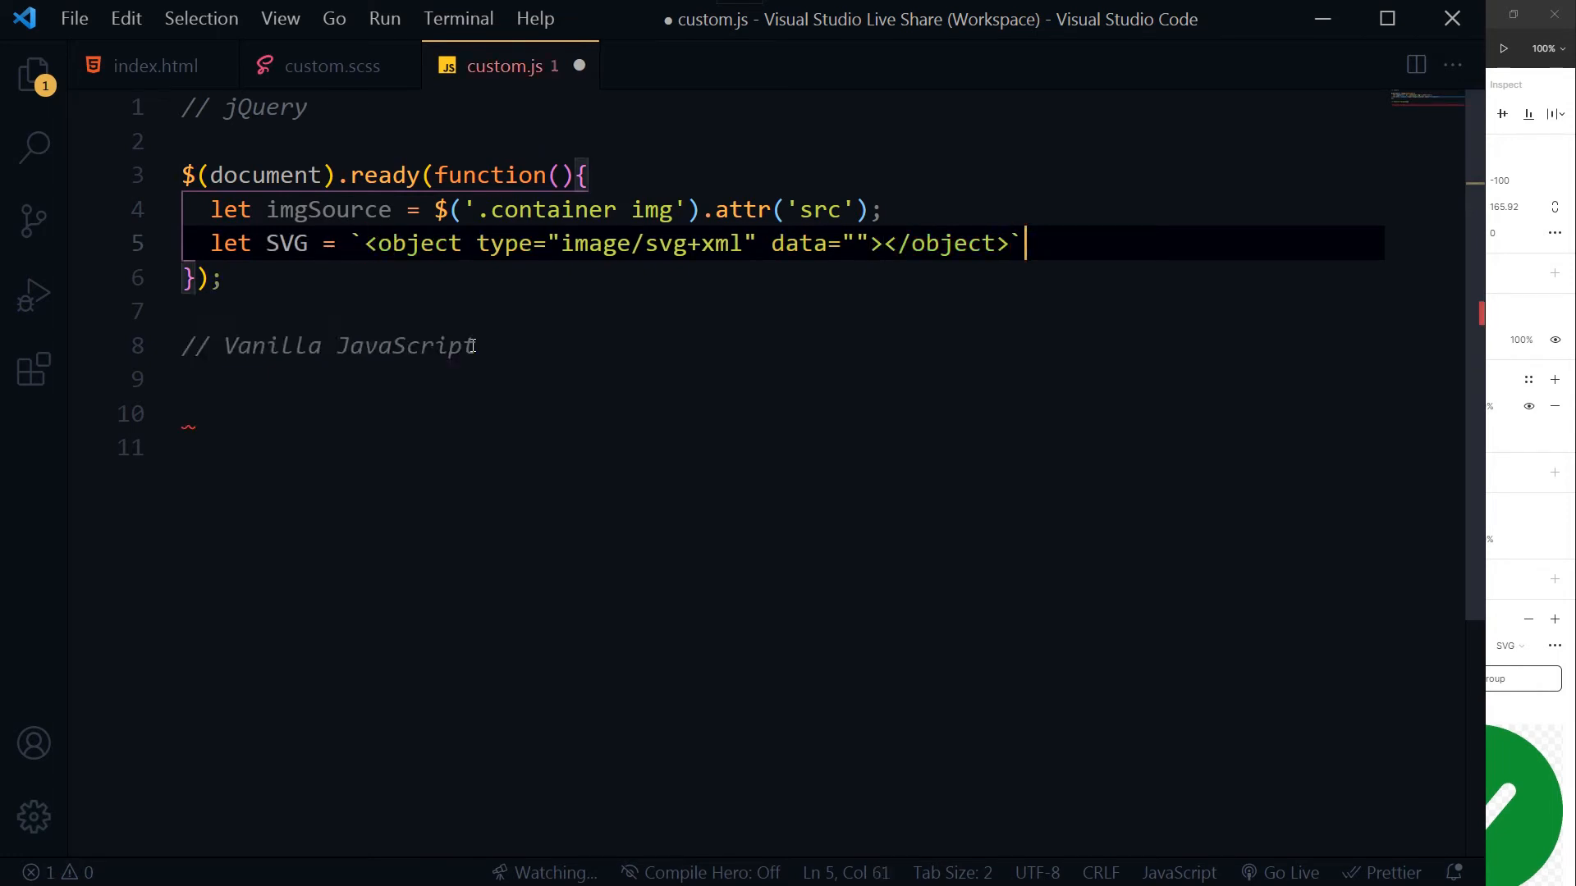
pyautogui.write(';')
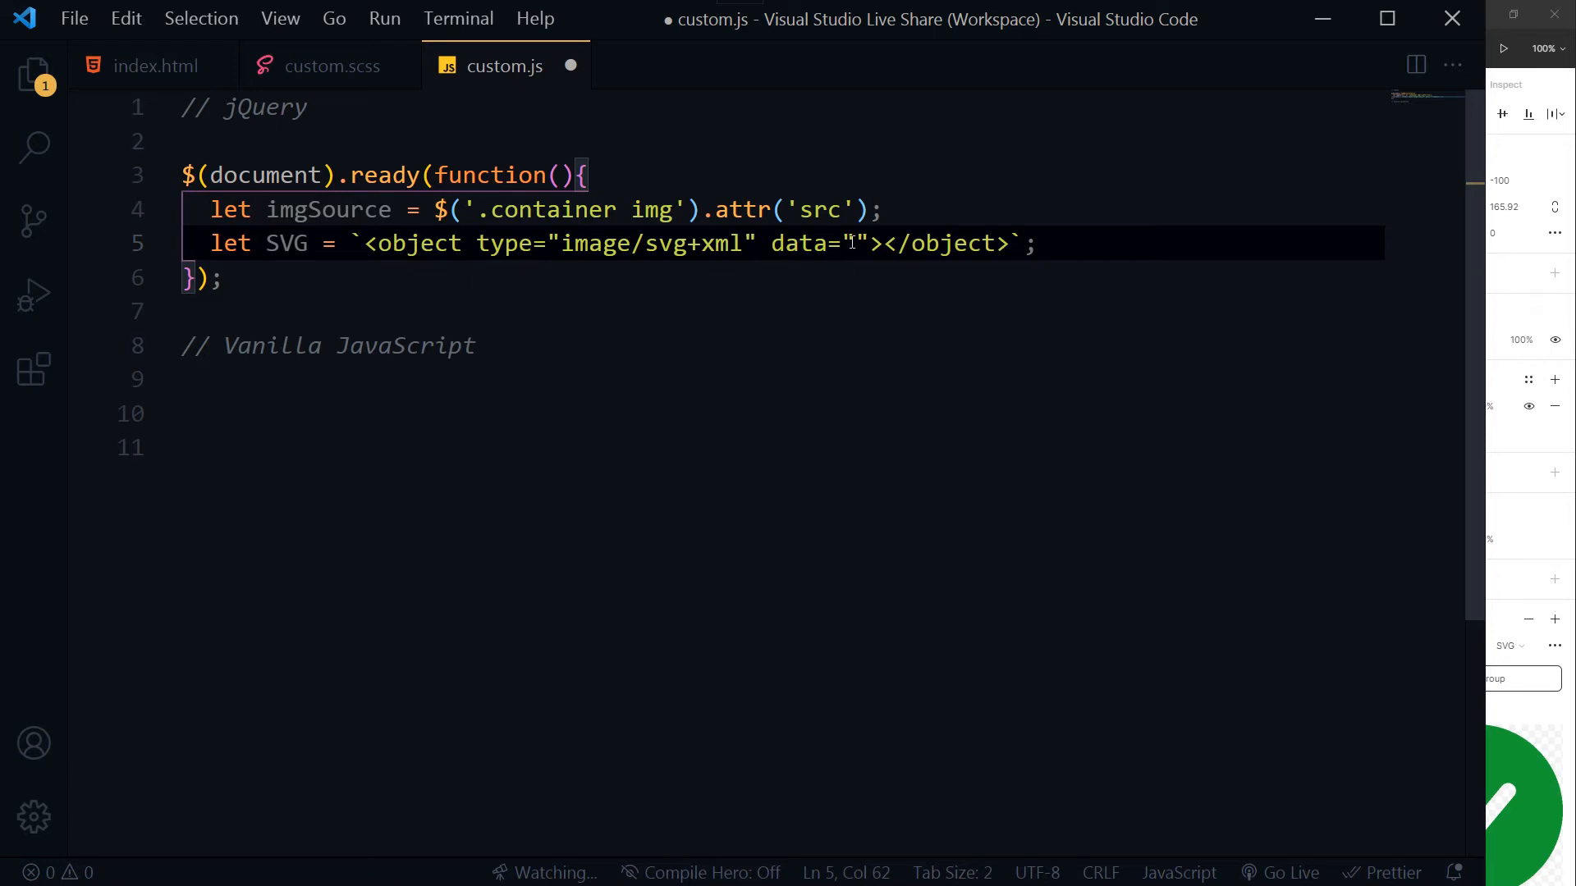
pyautogui.write('${}')
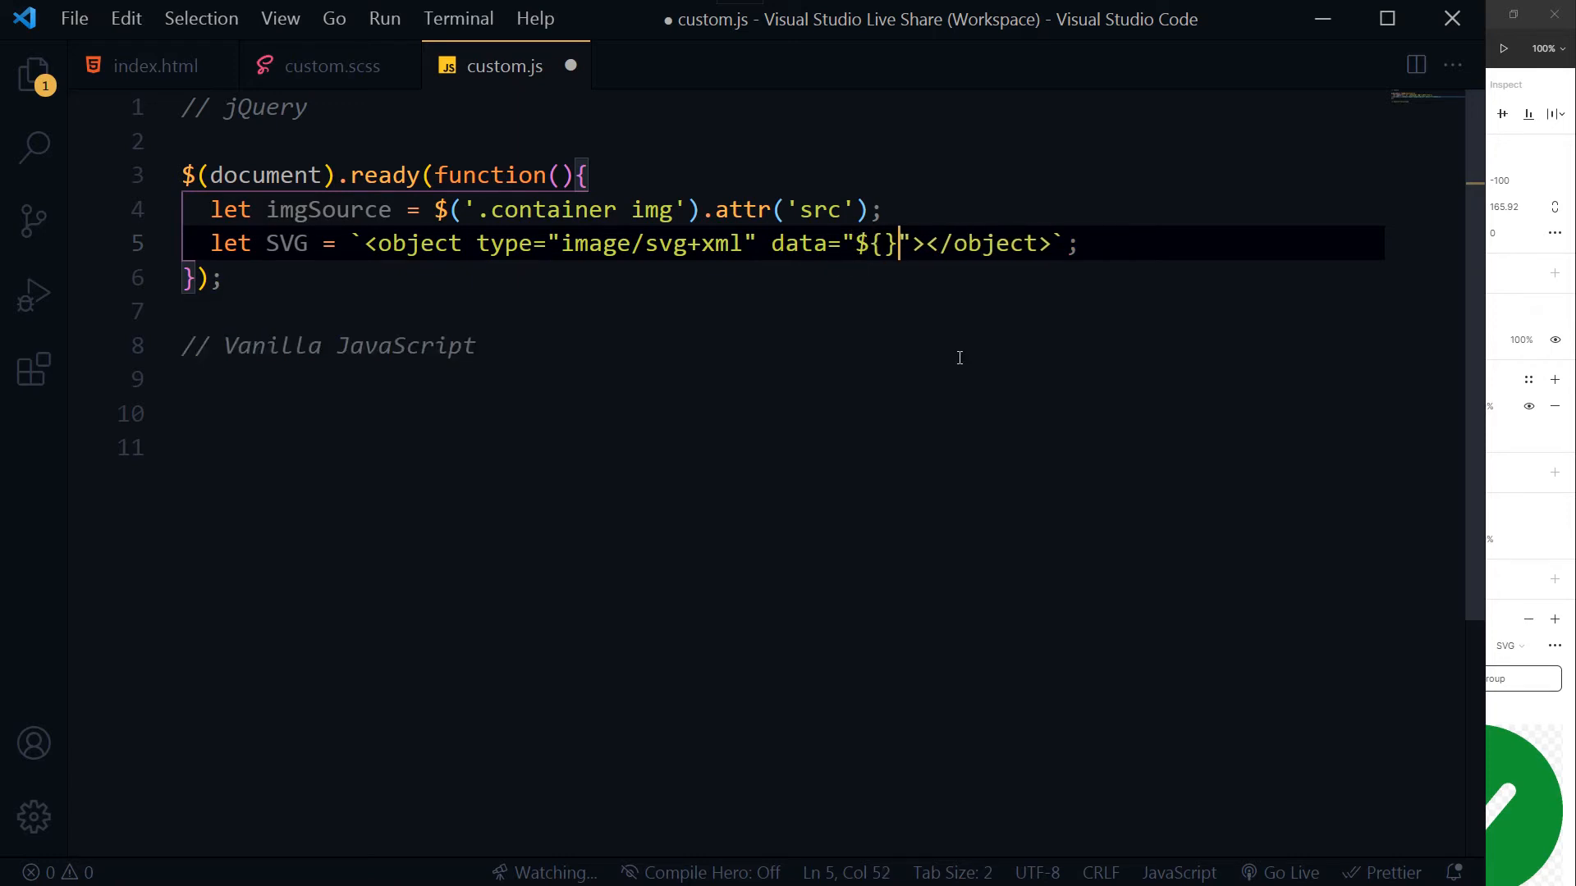
pyautogui.write('imgSource')
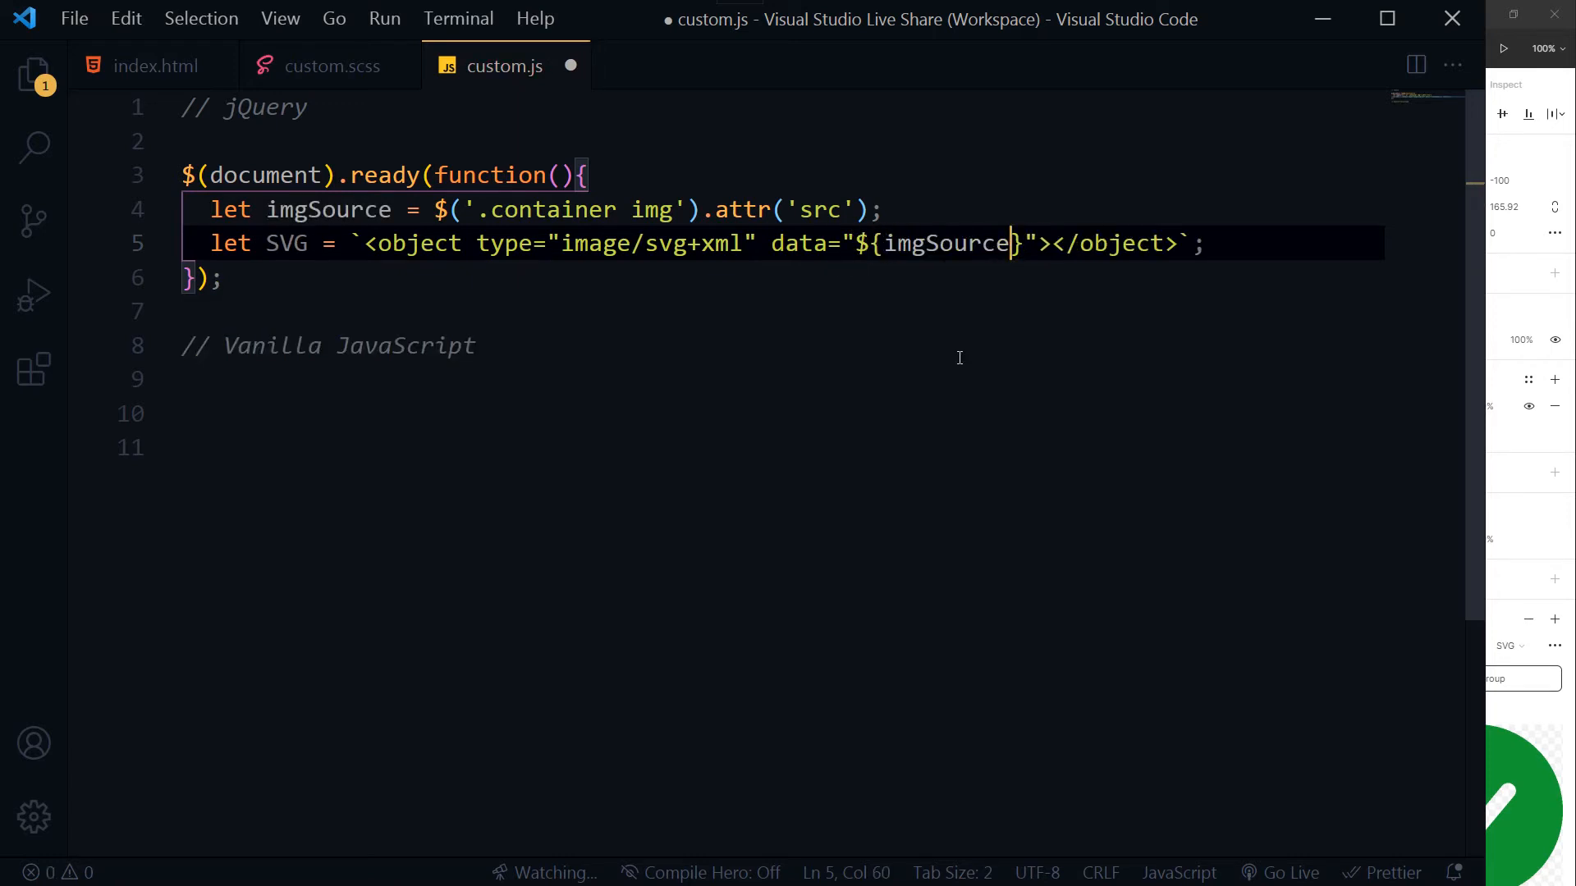
pyautogui.doubleClick(411, 243)
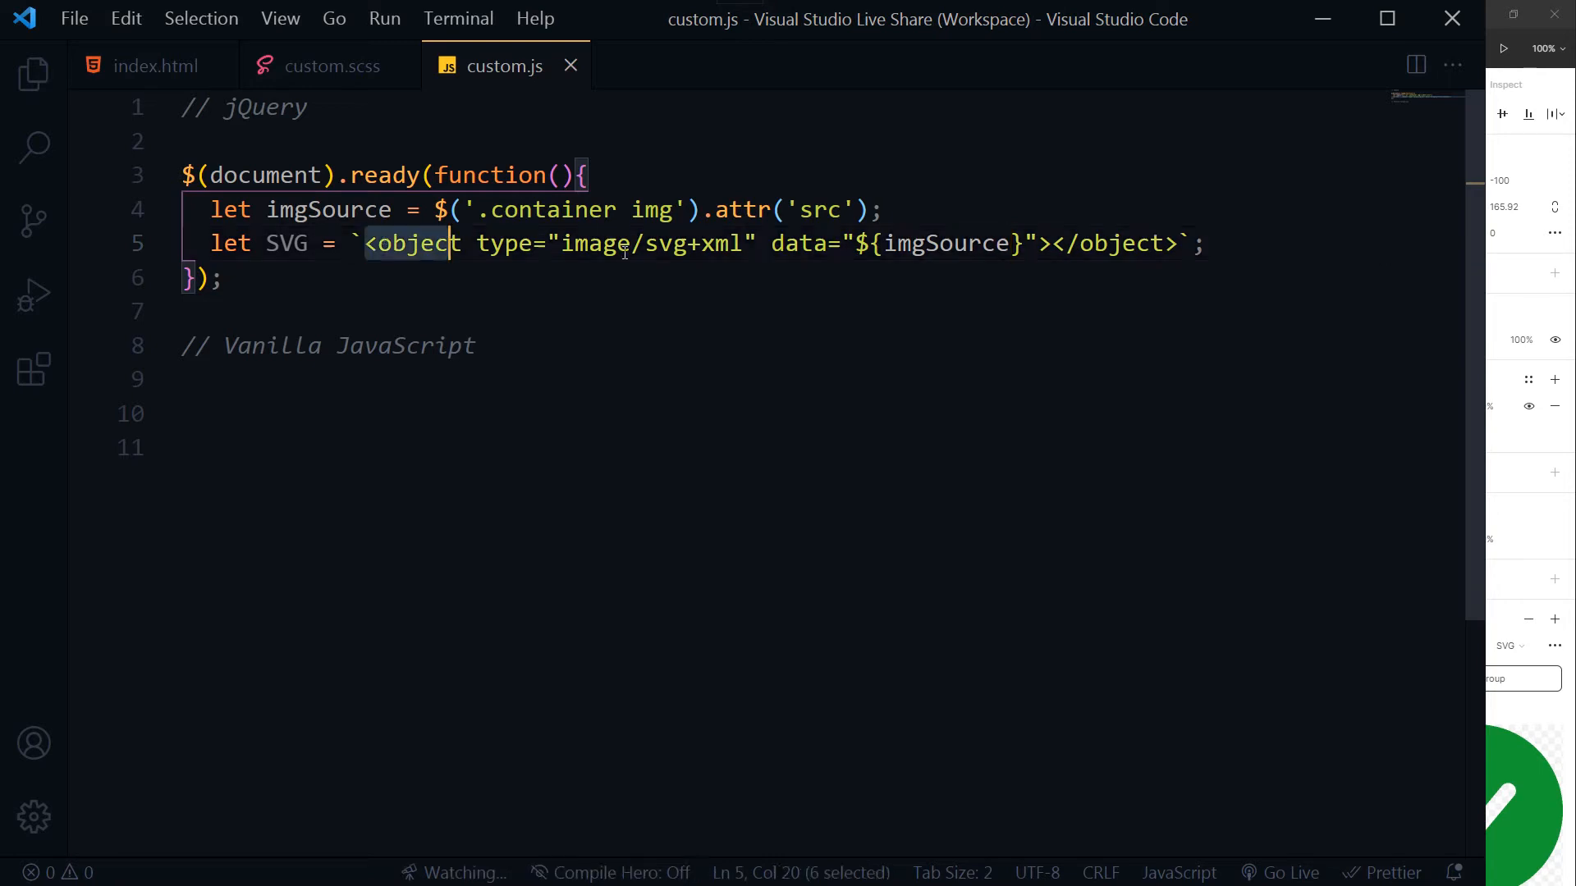
pyautogui.moveTo(416, 243); pyautogui.dragTo(1178, 243)
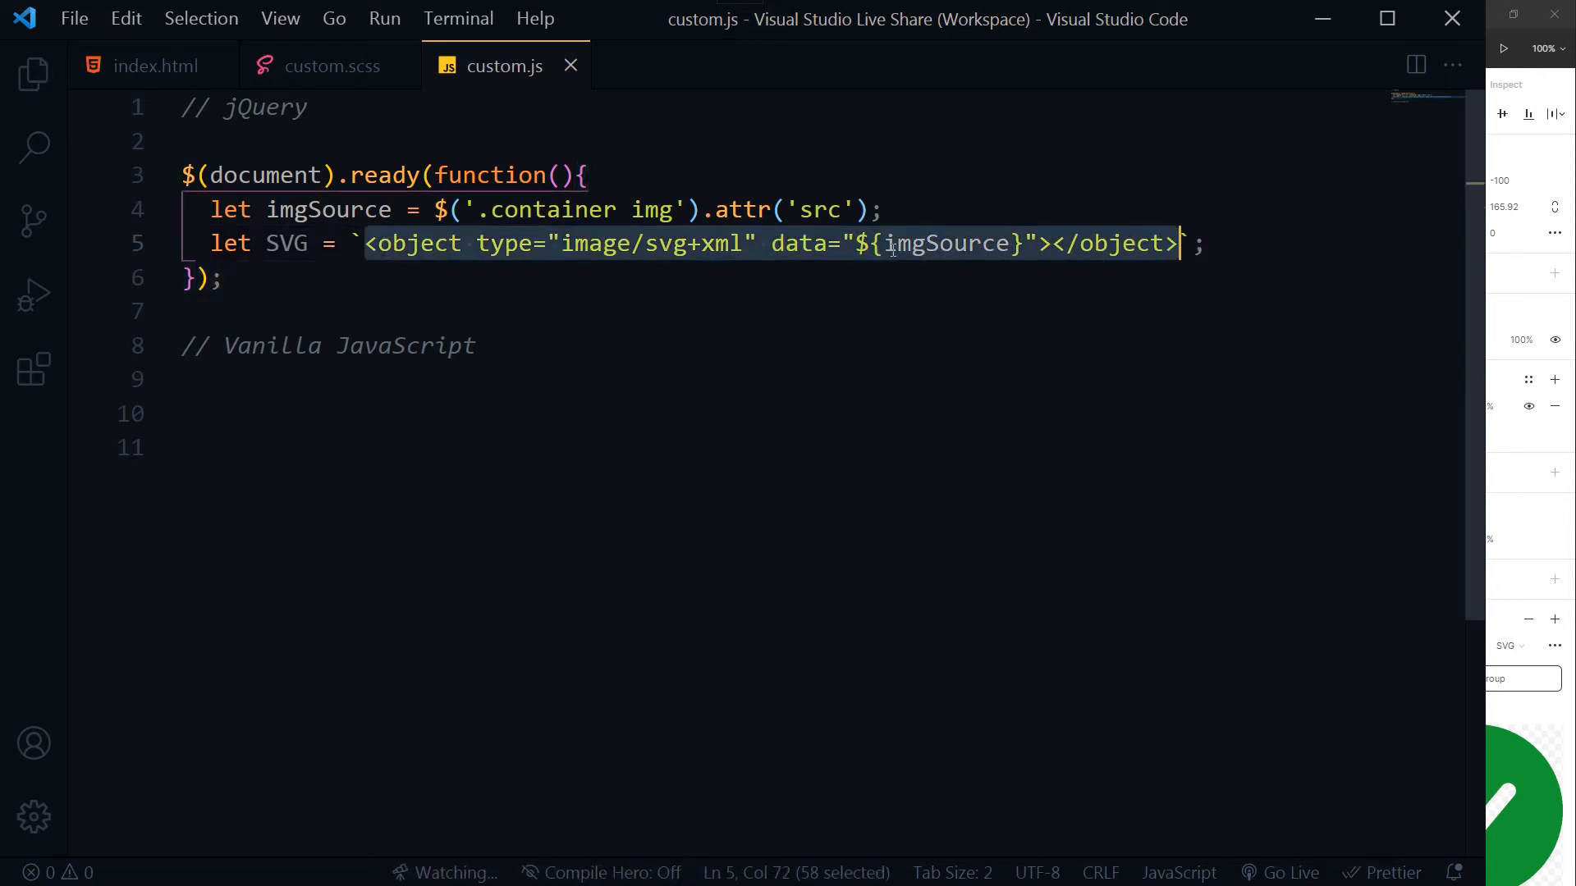
pyautogui.doubleClick(816, 209)
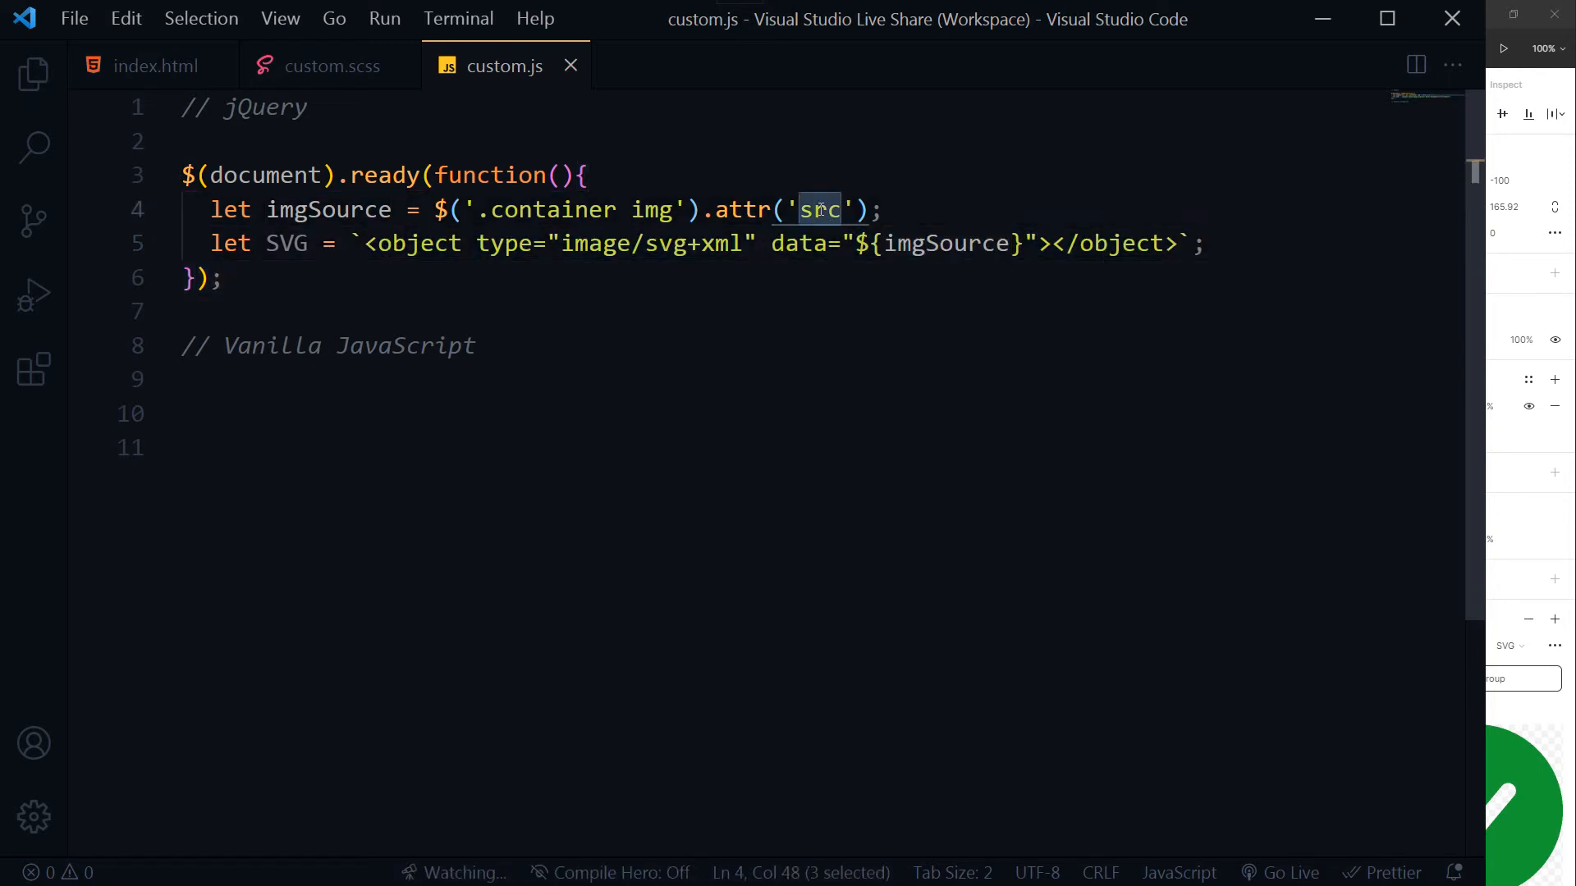
pyautogui.doubleClick(945, 243)
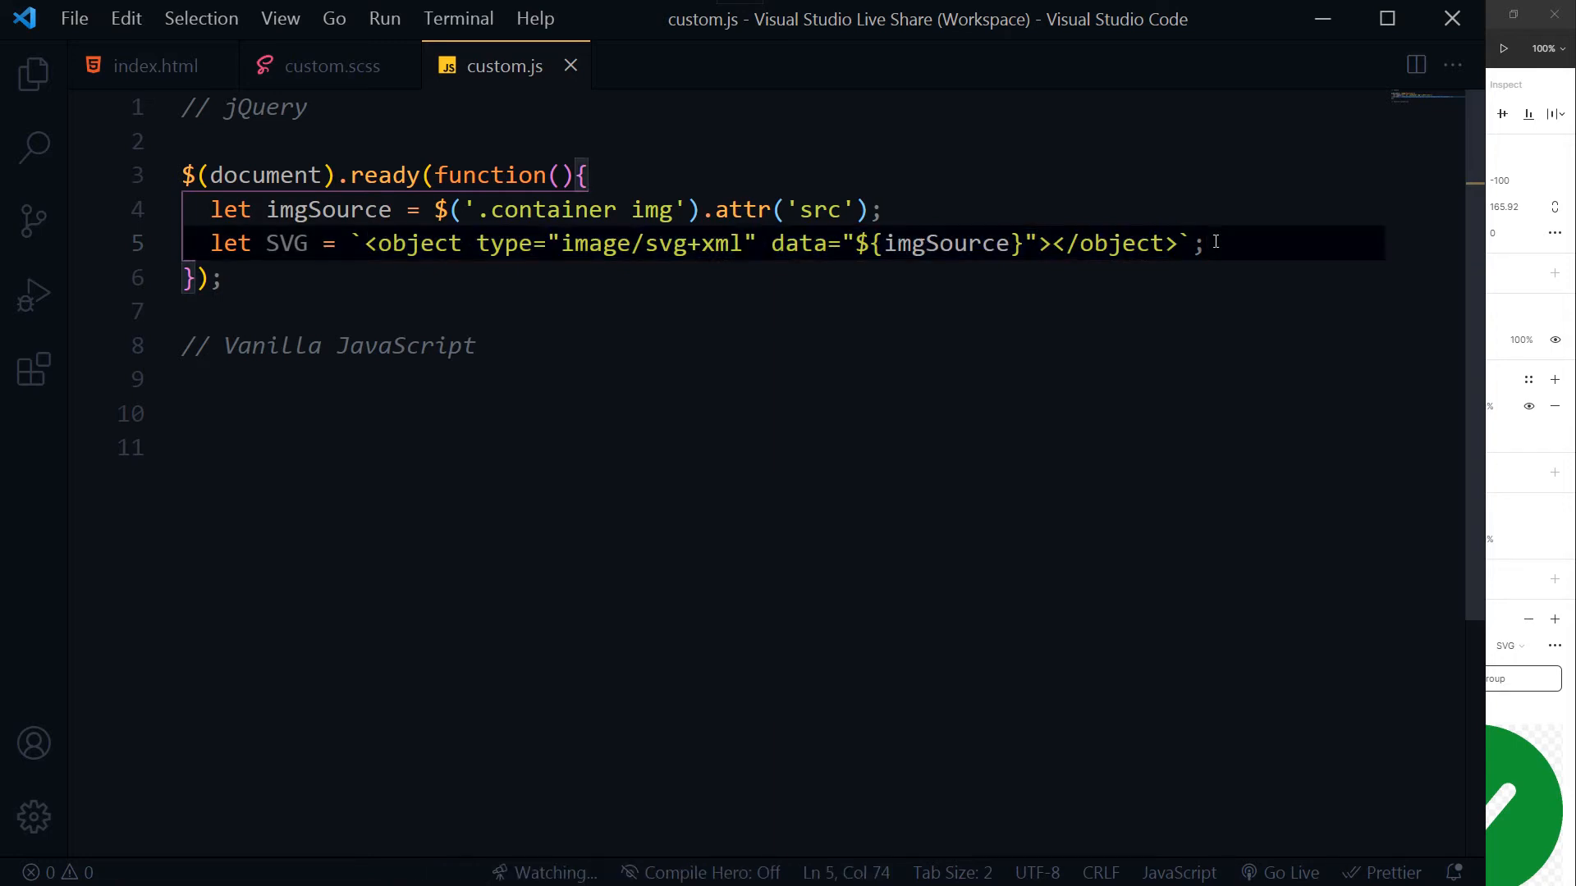
pyautogui.press('Enter')
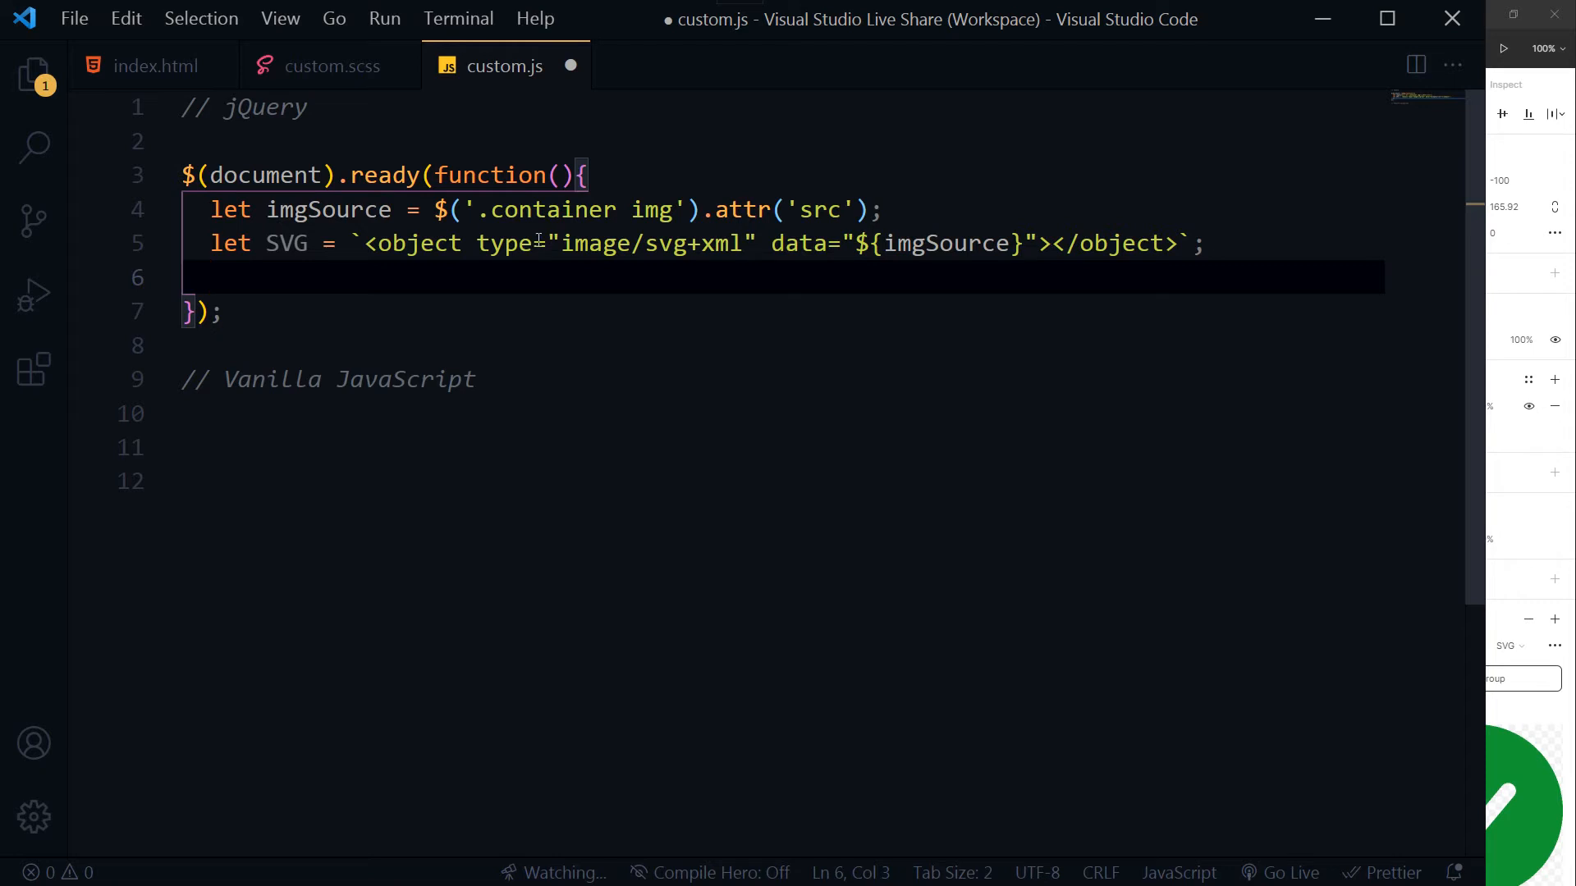
# Chain .remove() onto the image selector on line 6, then start line 7 with $('.container img')
pyautogui.moveTo(435, 210); pyautogui.dragTo(700, 210)
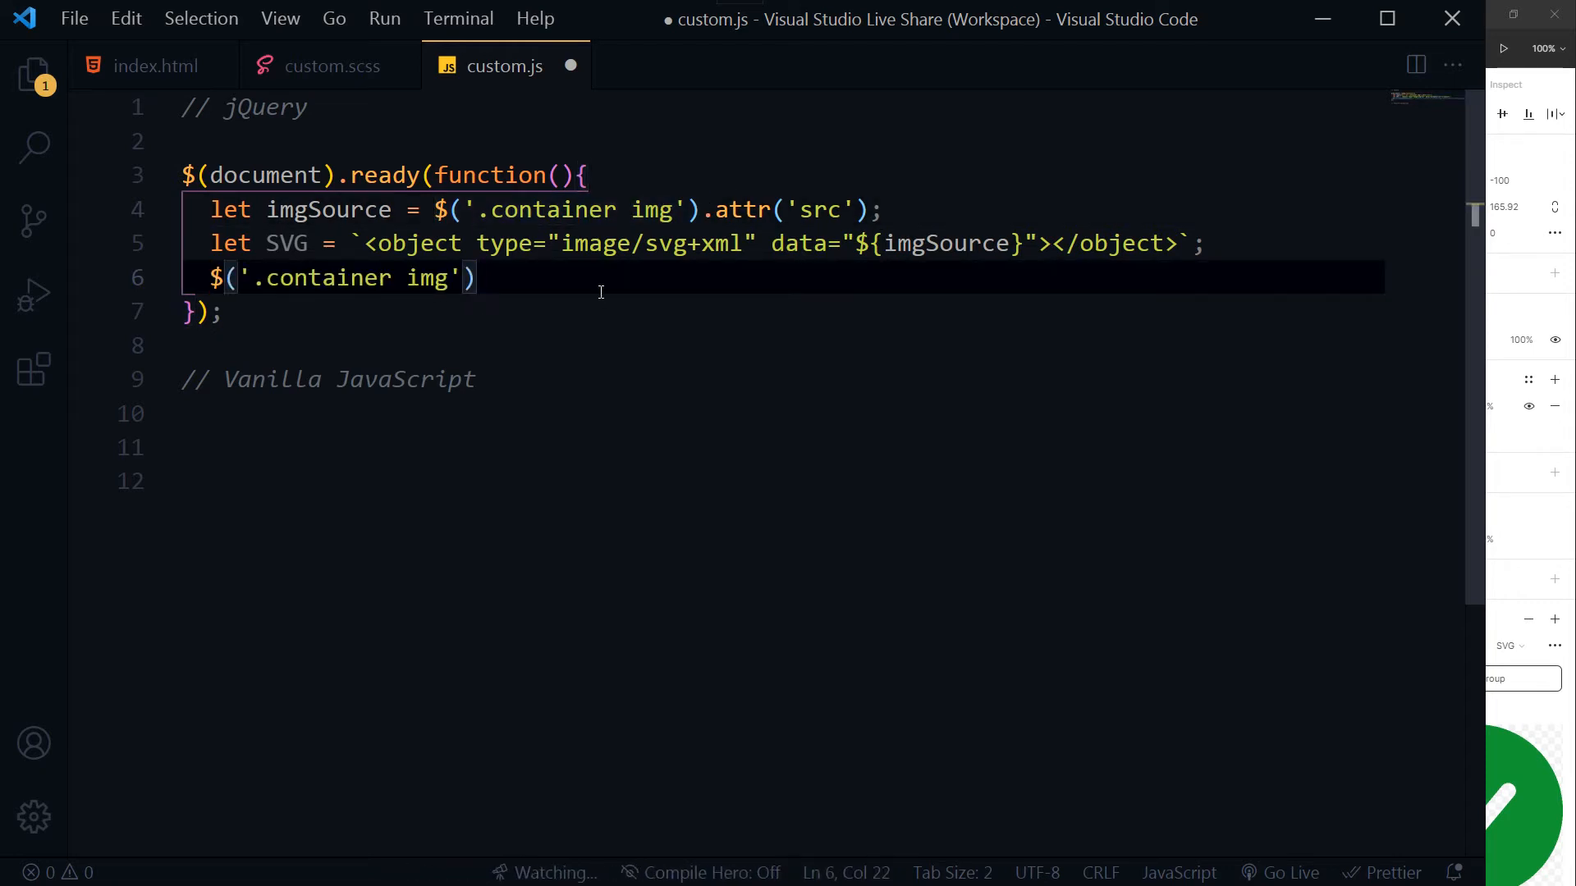
pyautogui.write('.')
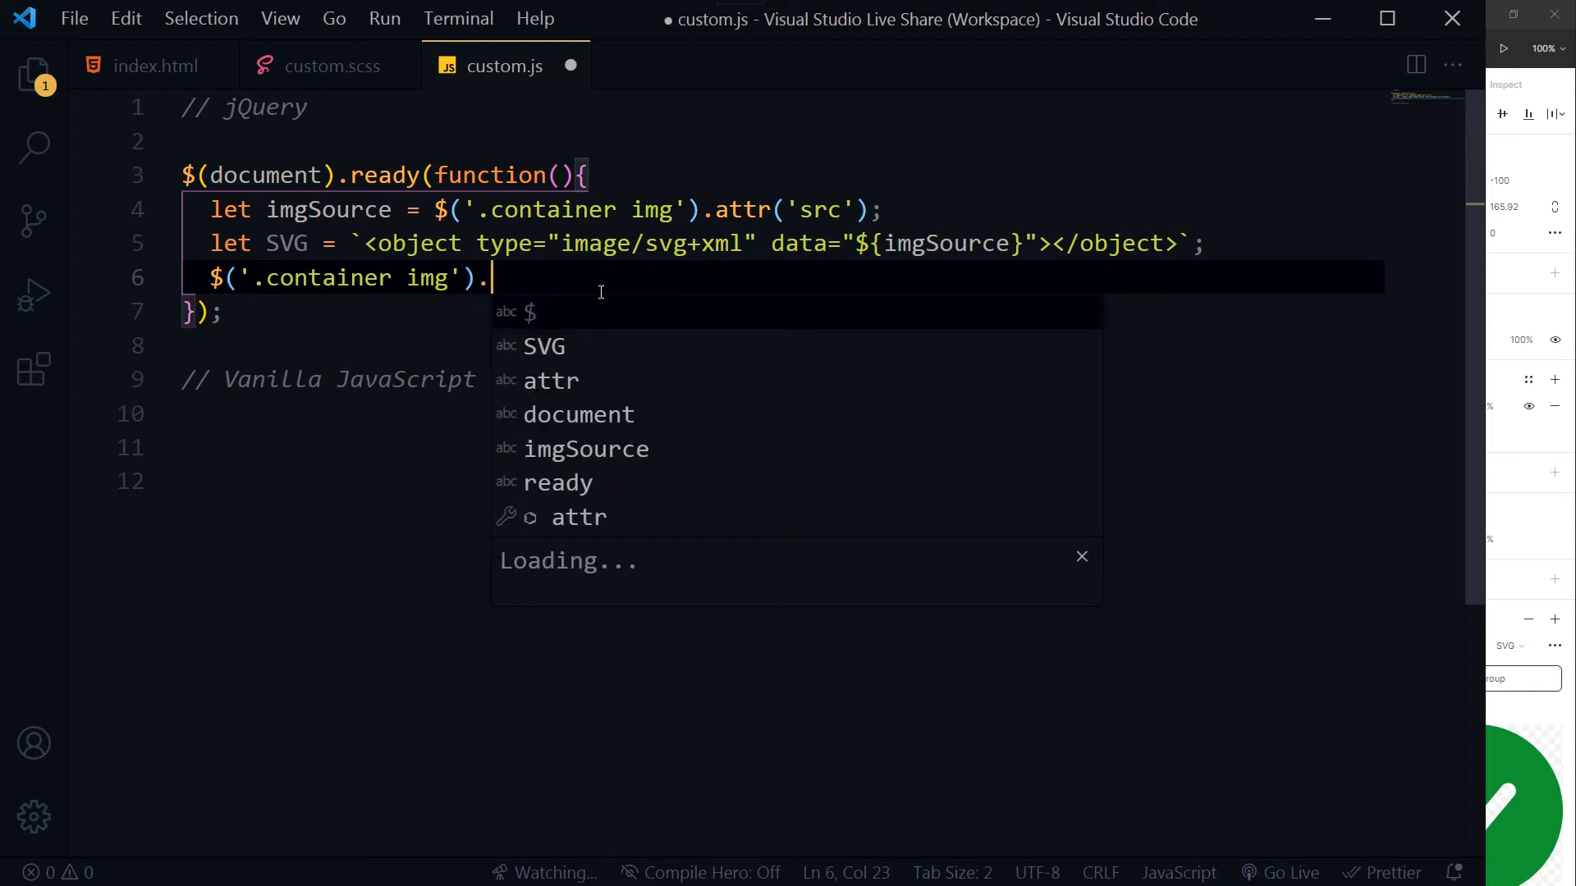
pyautogui.write('hided')
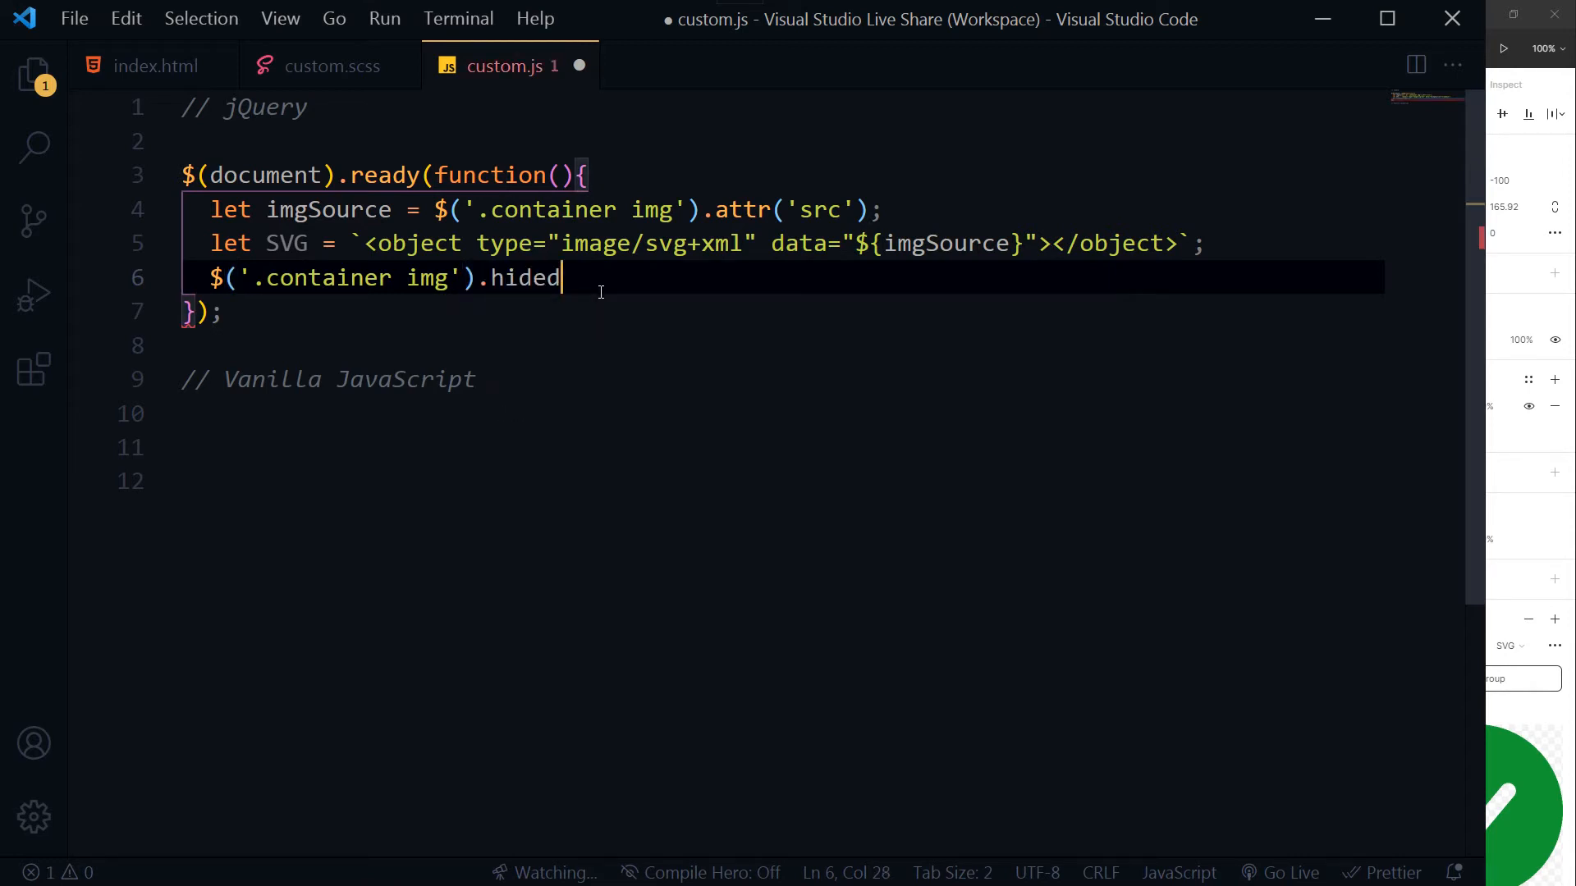
pyautogui.write('()')
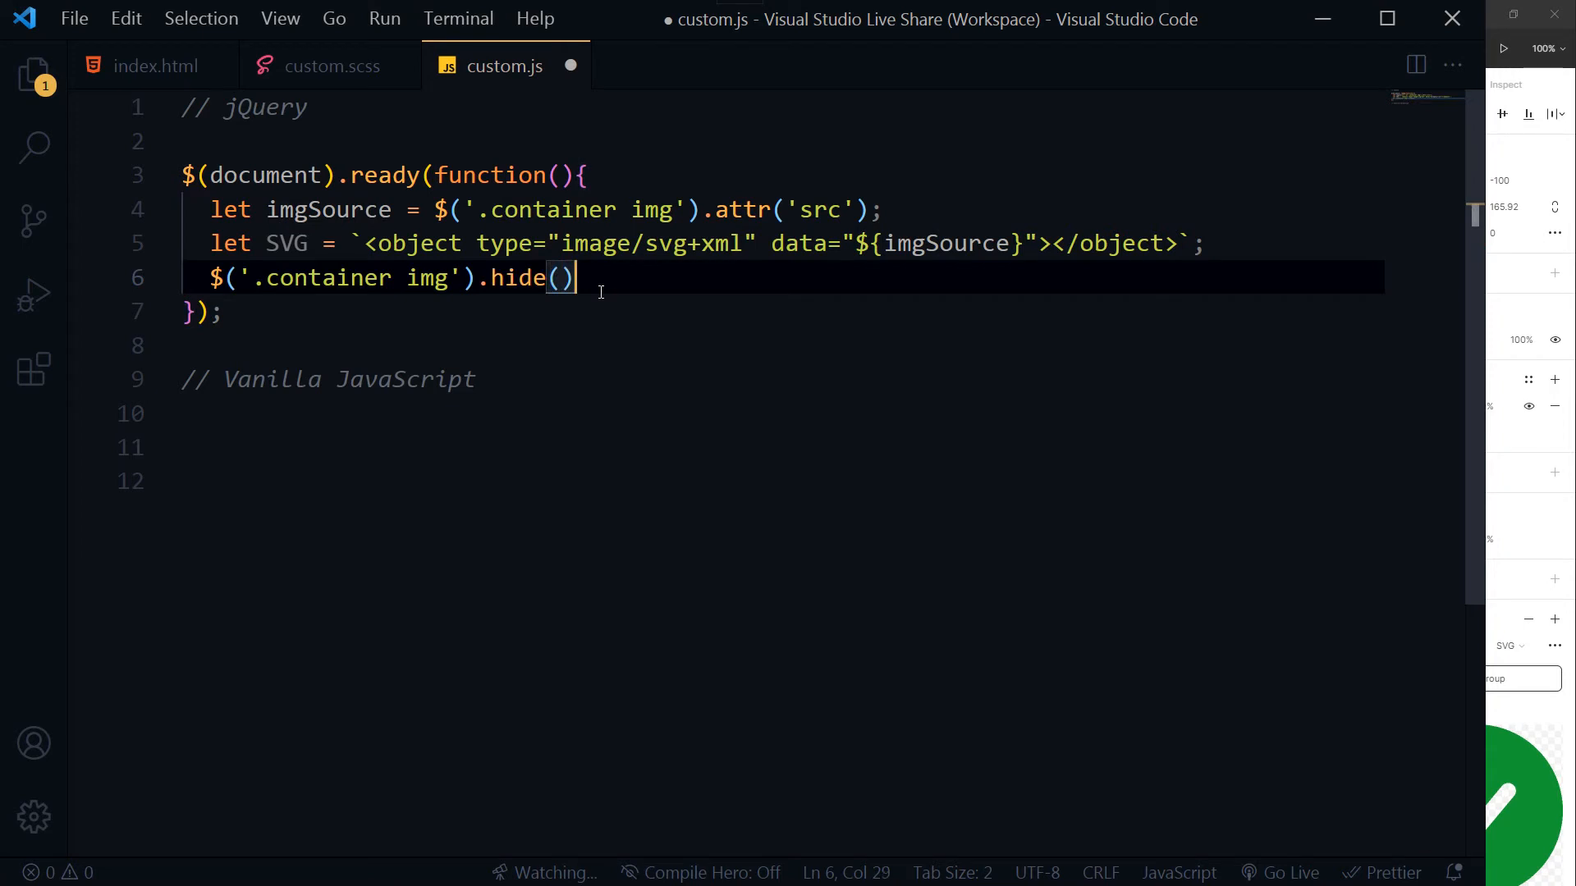
pyautogui.doubleClick(519, 277)
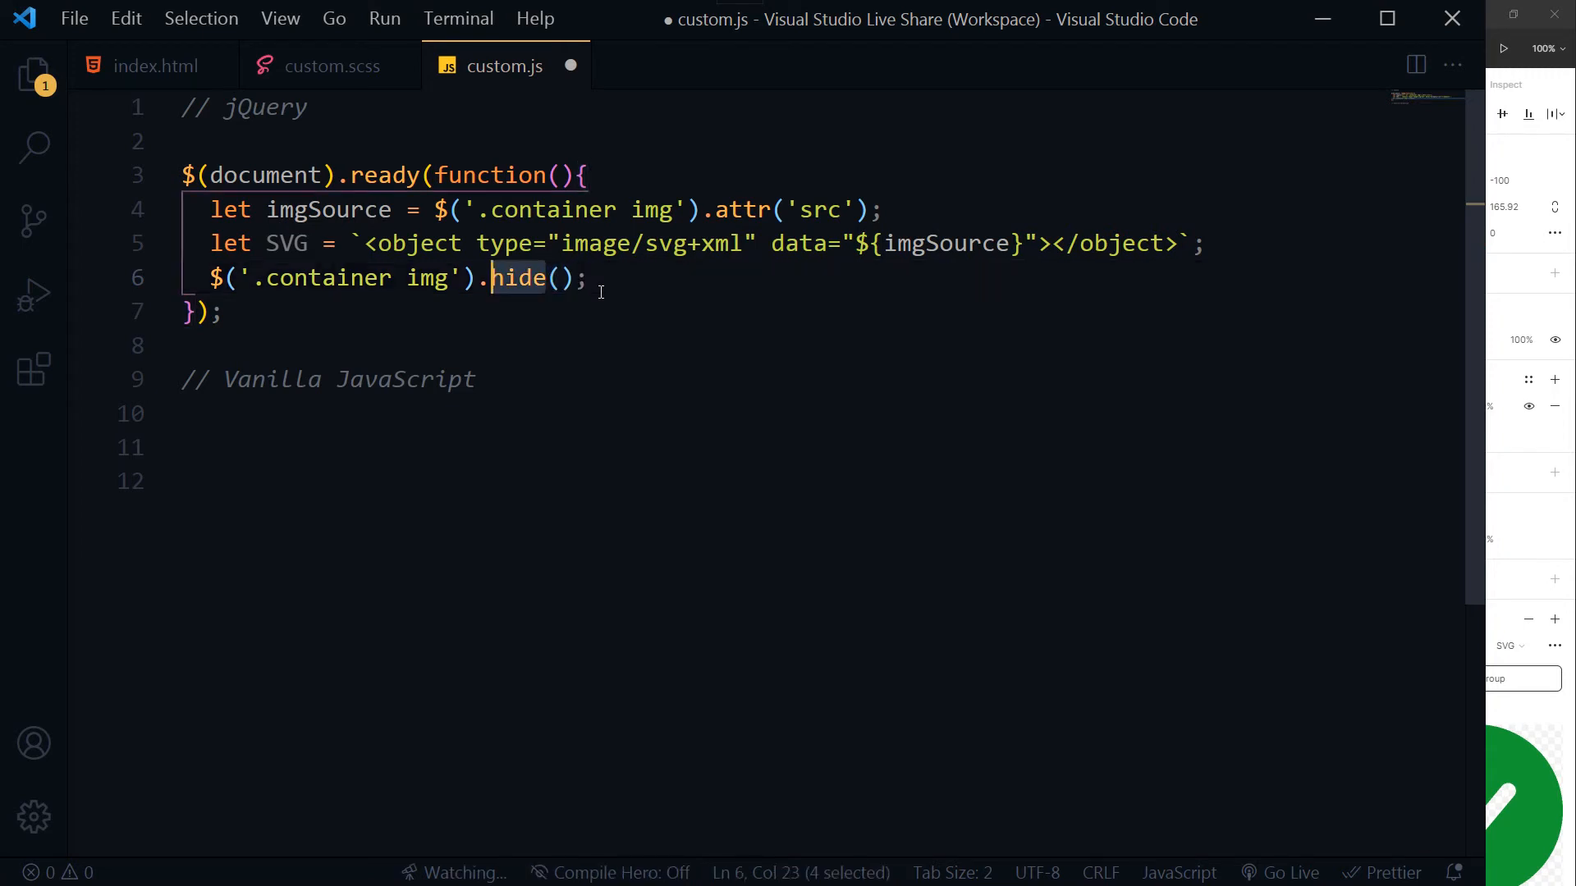
pyautogui.write('remove')
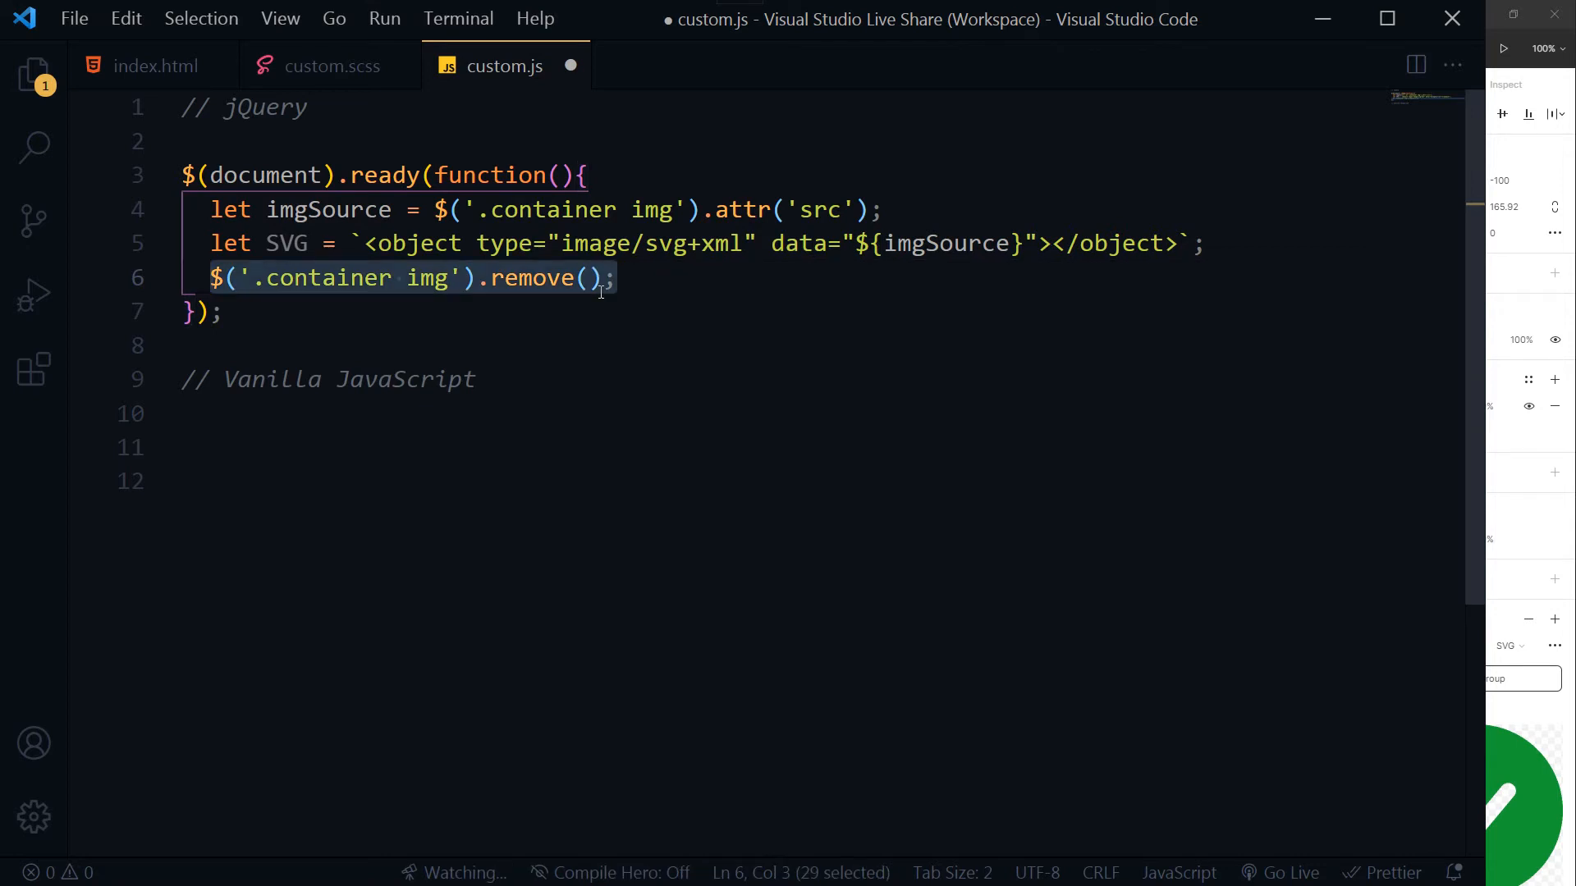
pyautogui.write("$('.container img')")
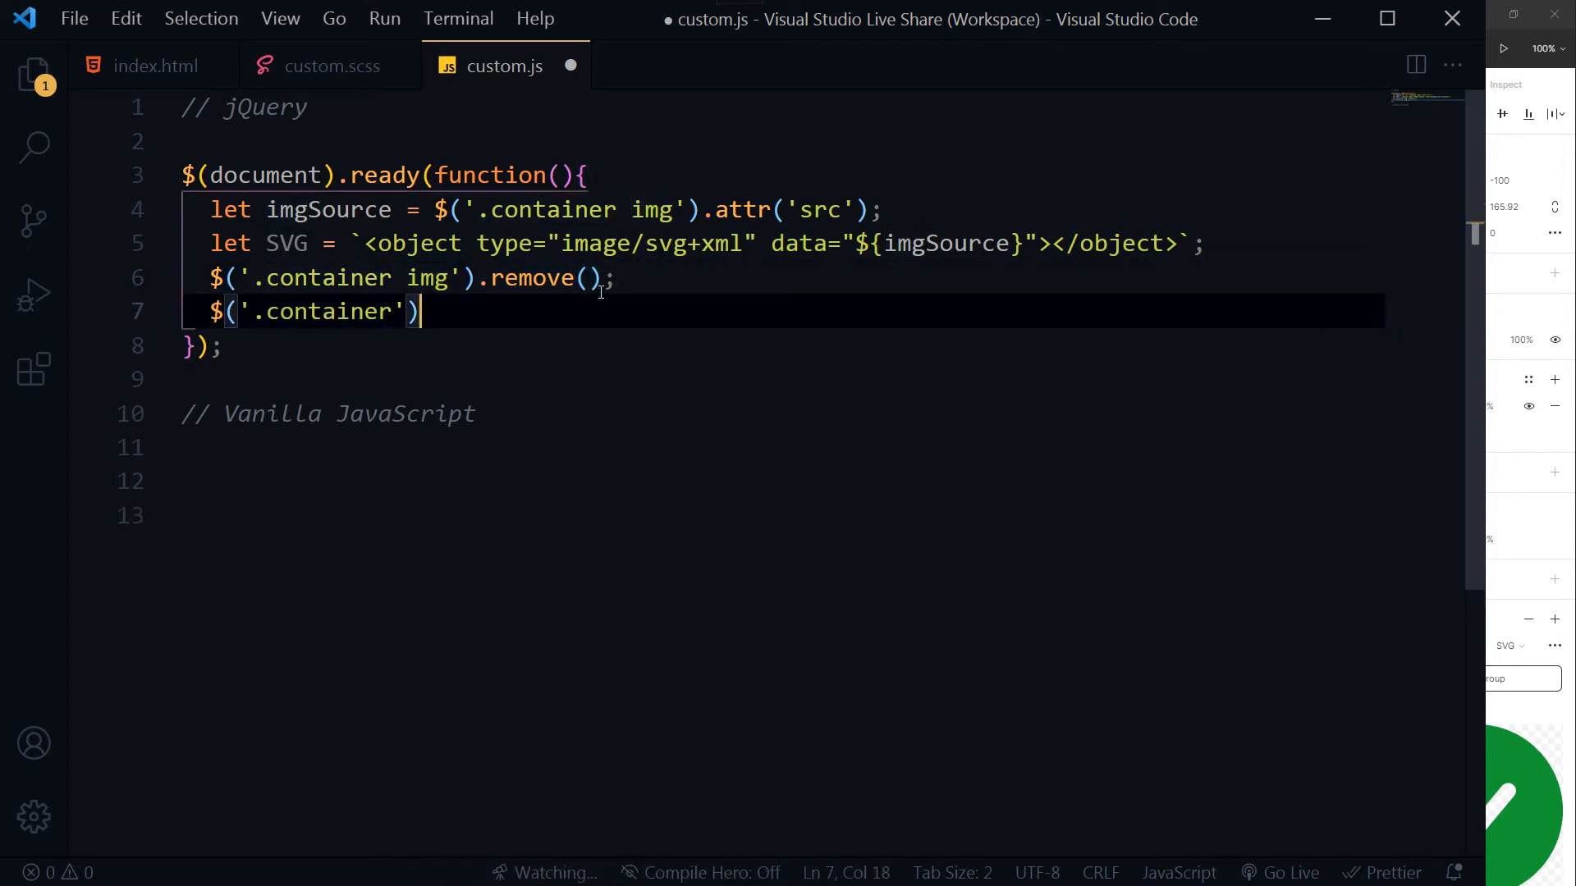
# Complete line 7 with .append(SVG).stop() and save custom.js
pyautogui.write('.append')
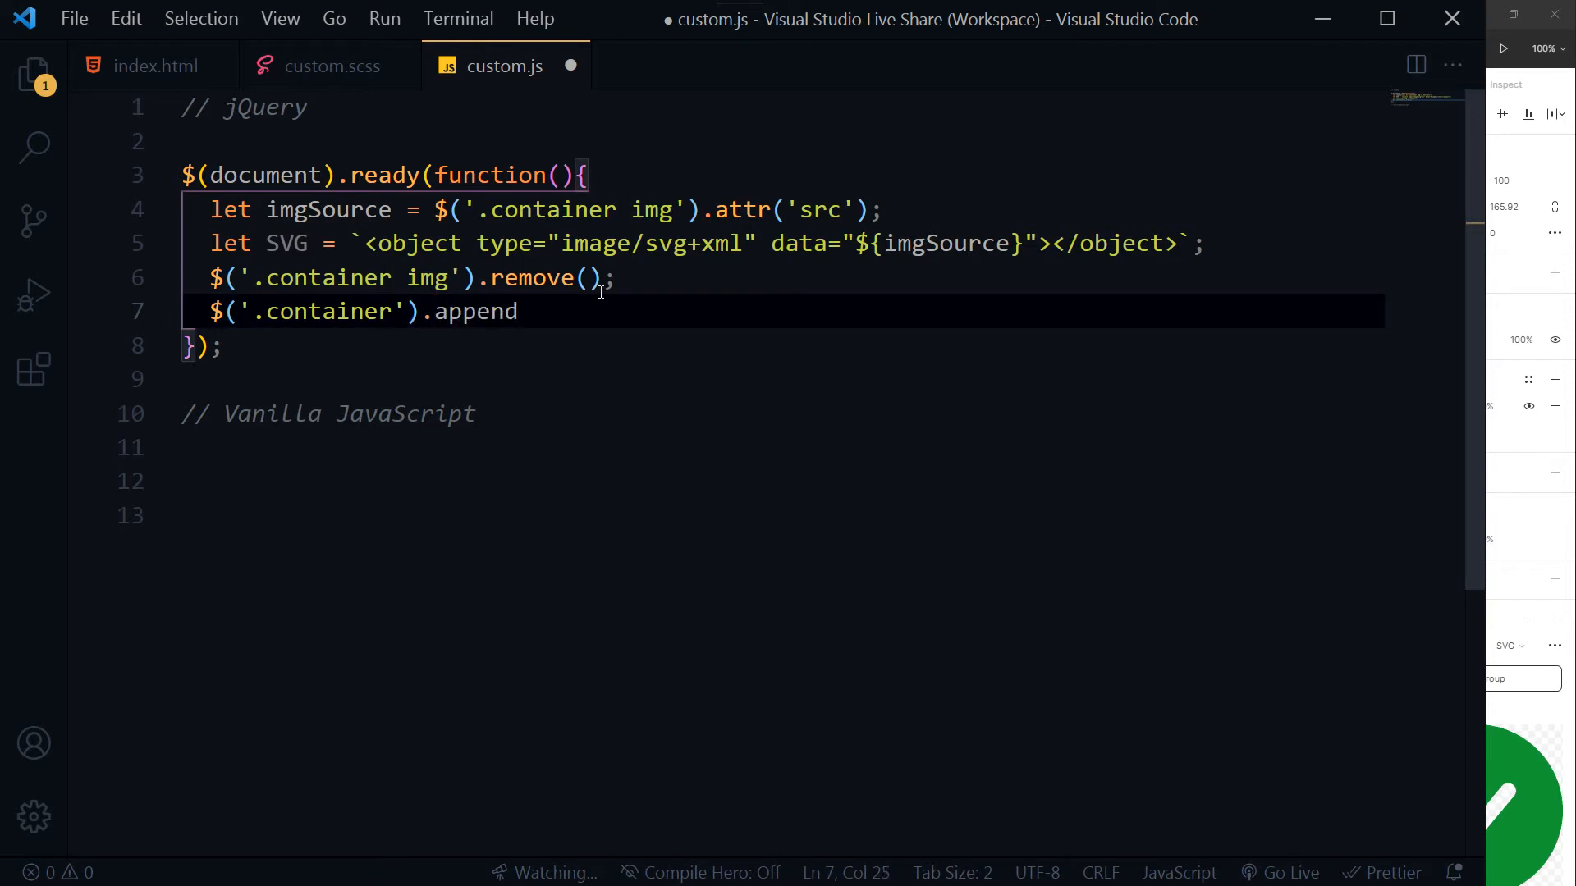
pyautogui.write('()')
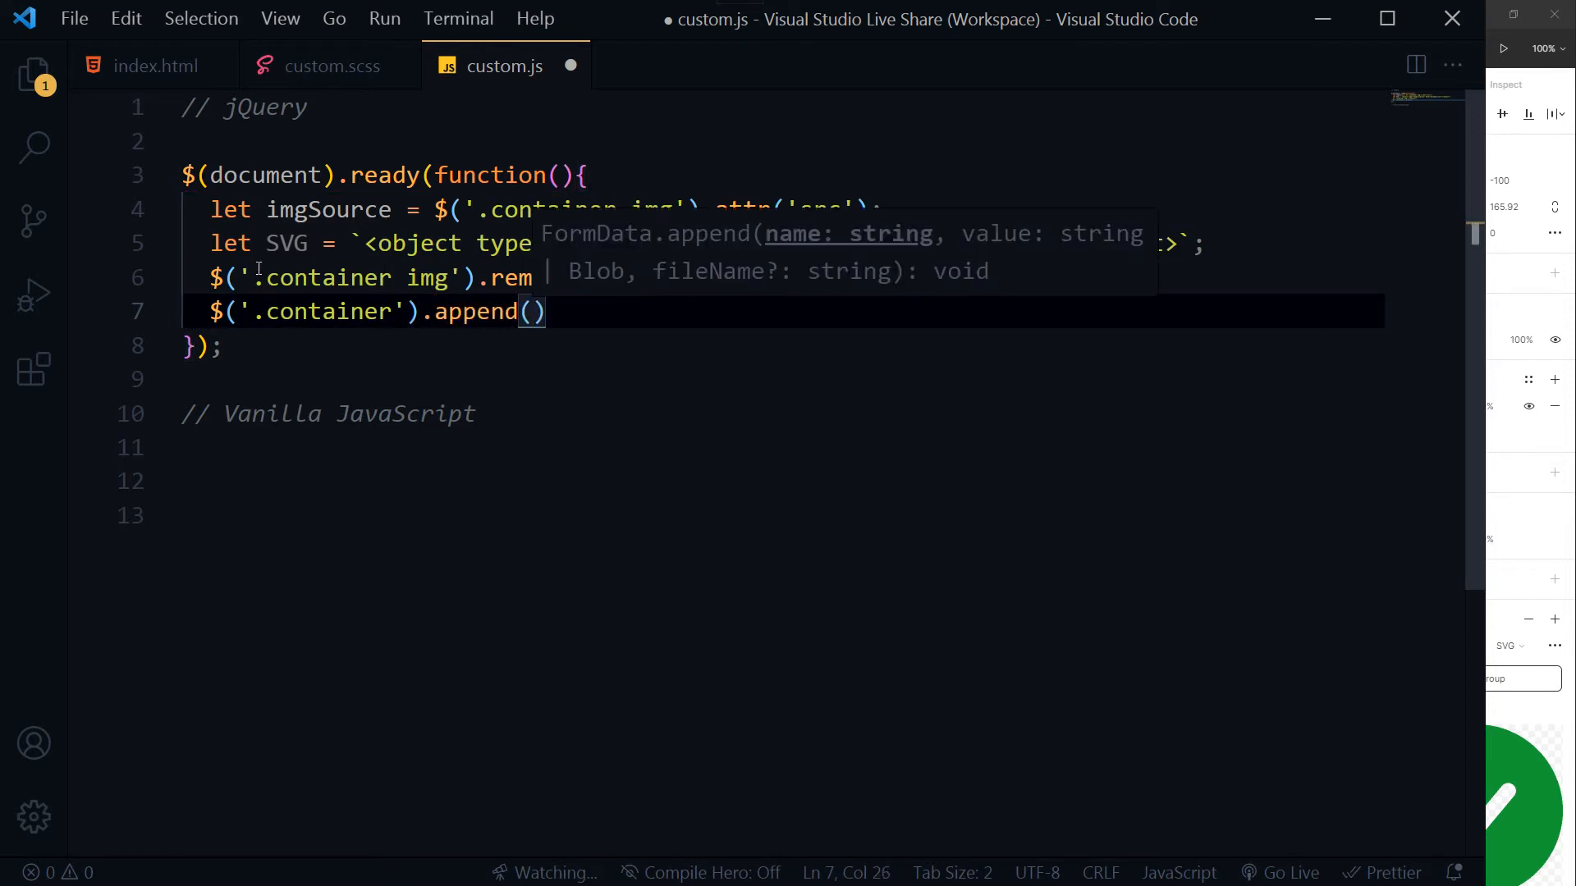
pyautogui.doubleClick(286, 242)
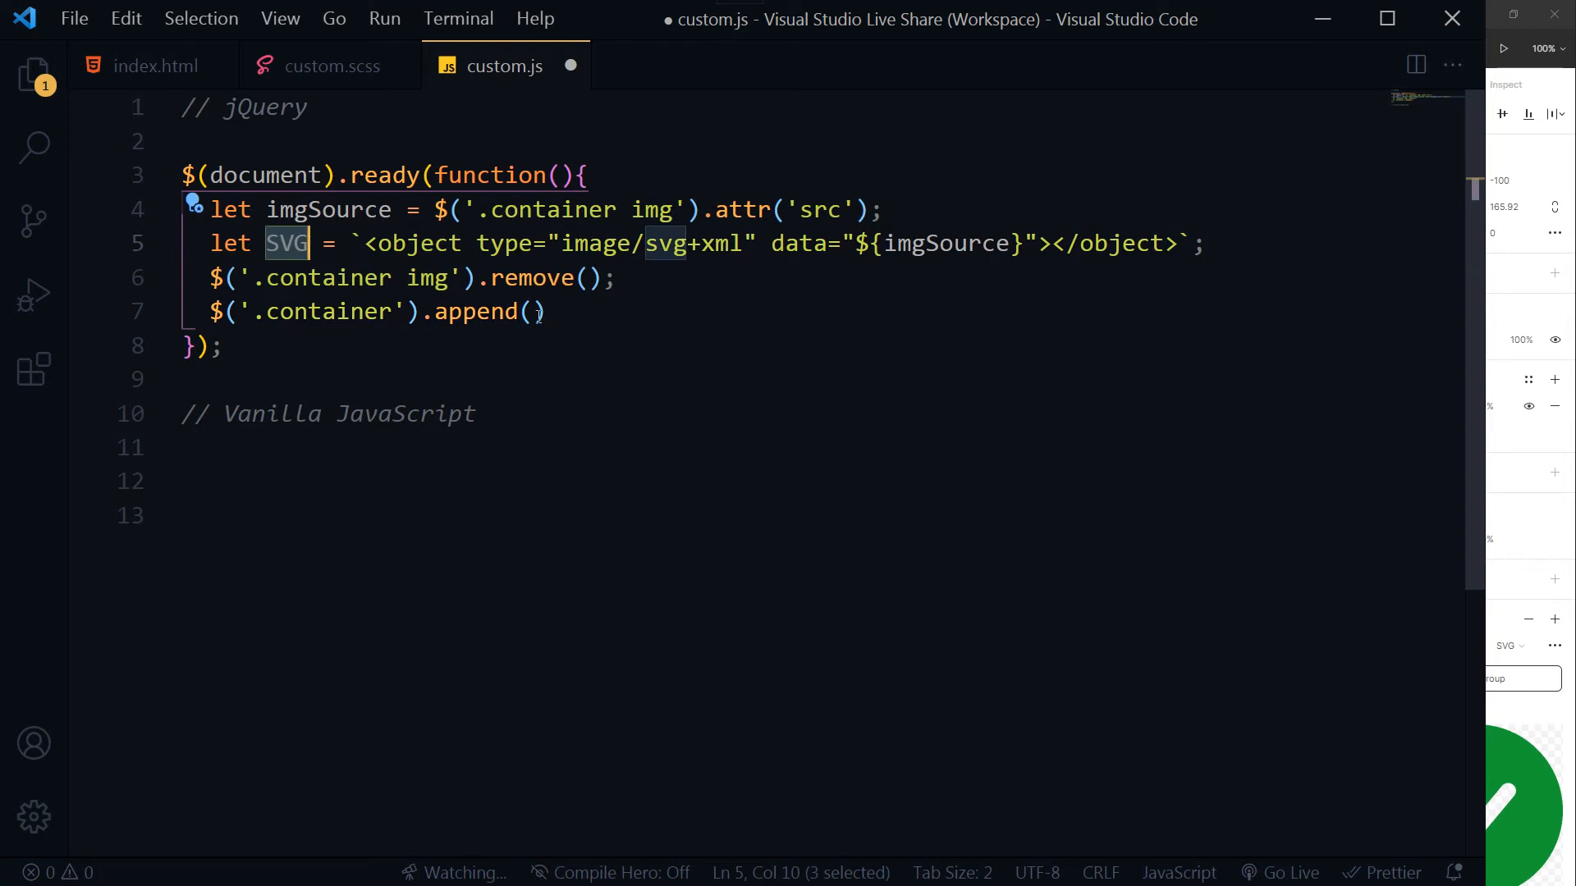
pyautogui.write('SVG')
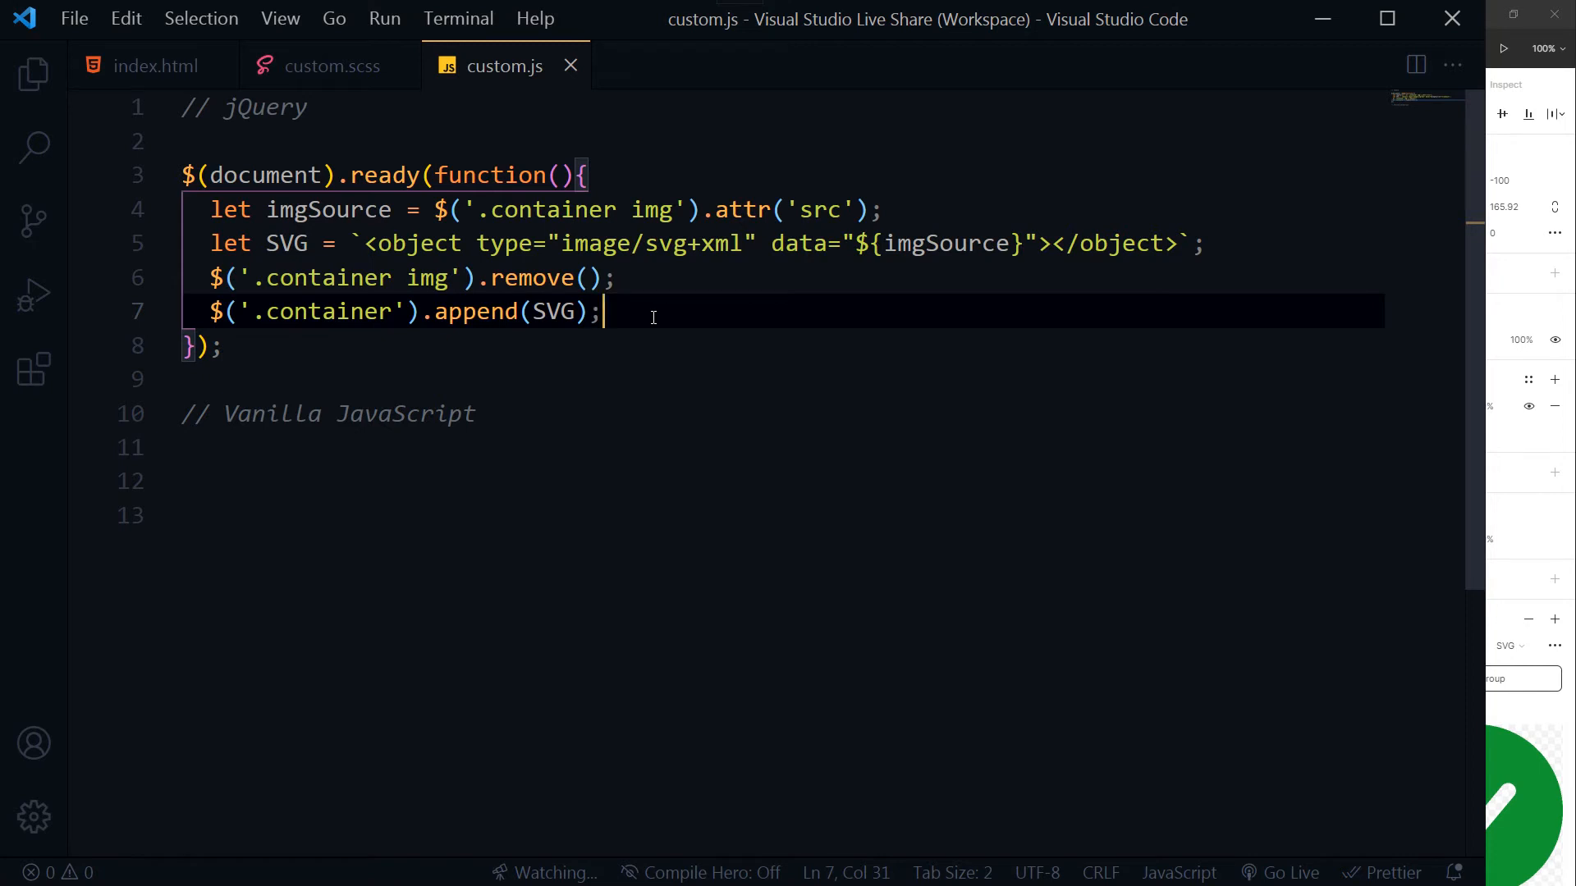
pyautogui.write('.stop')
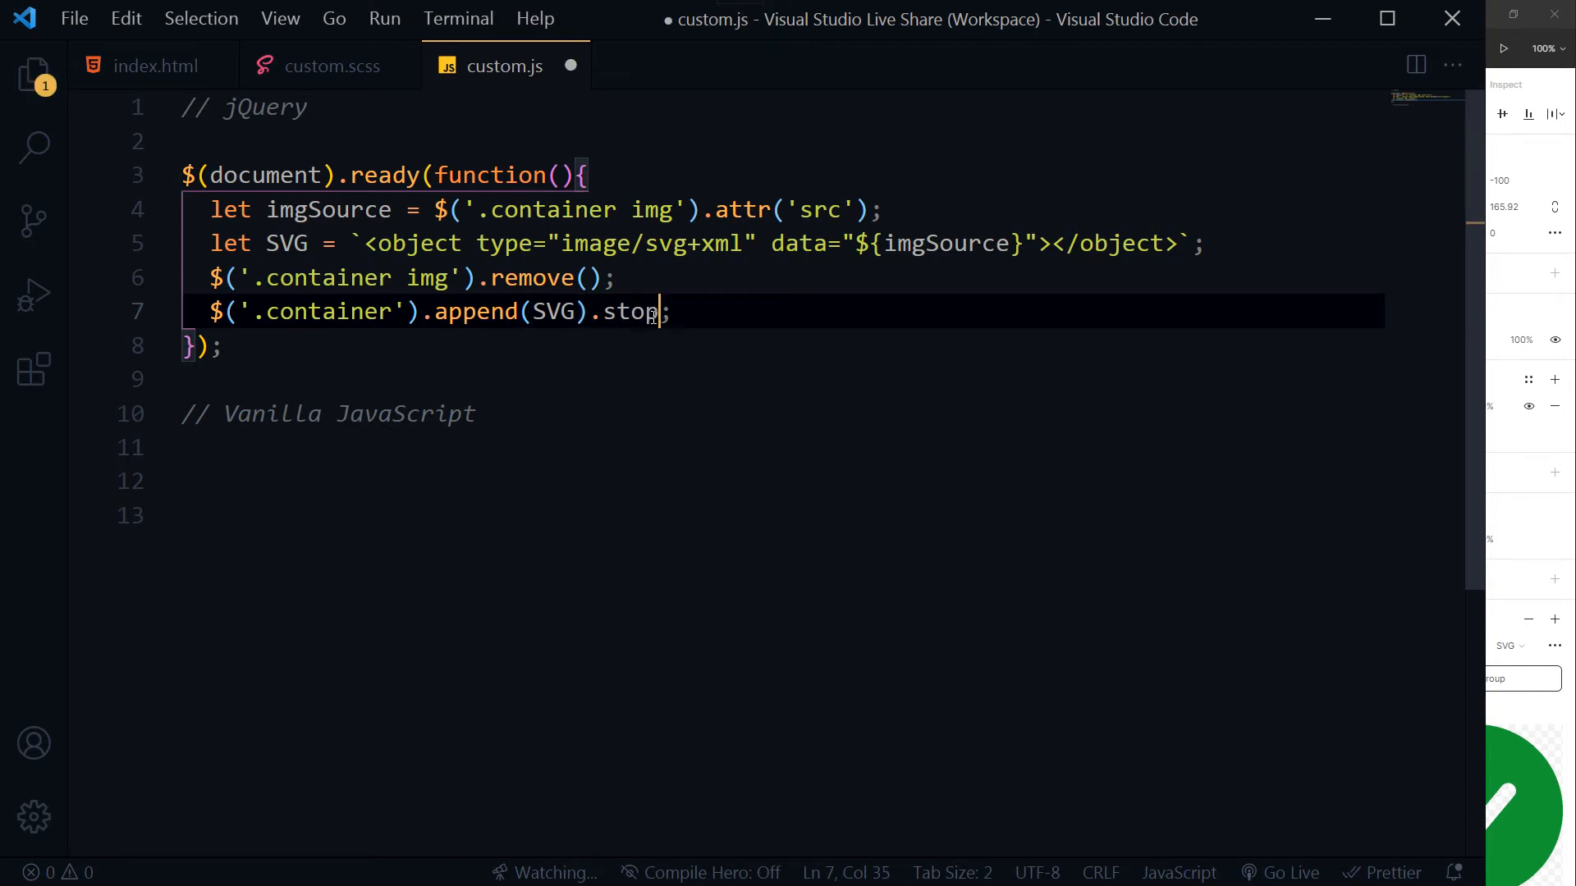
pyautogui.write('()')
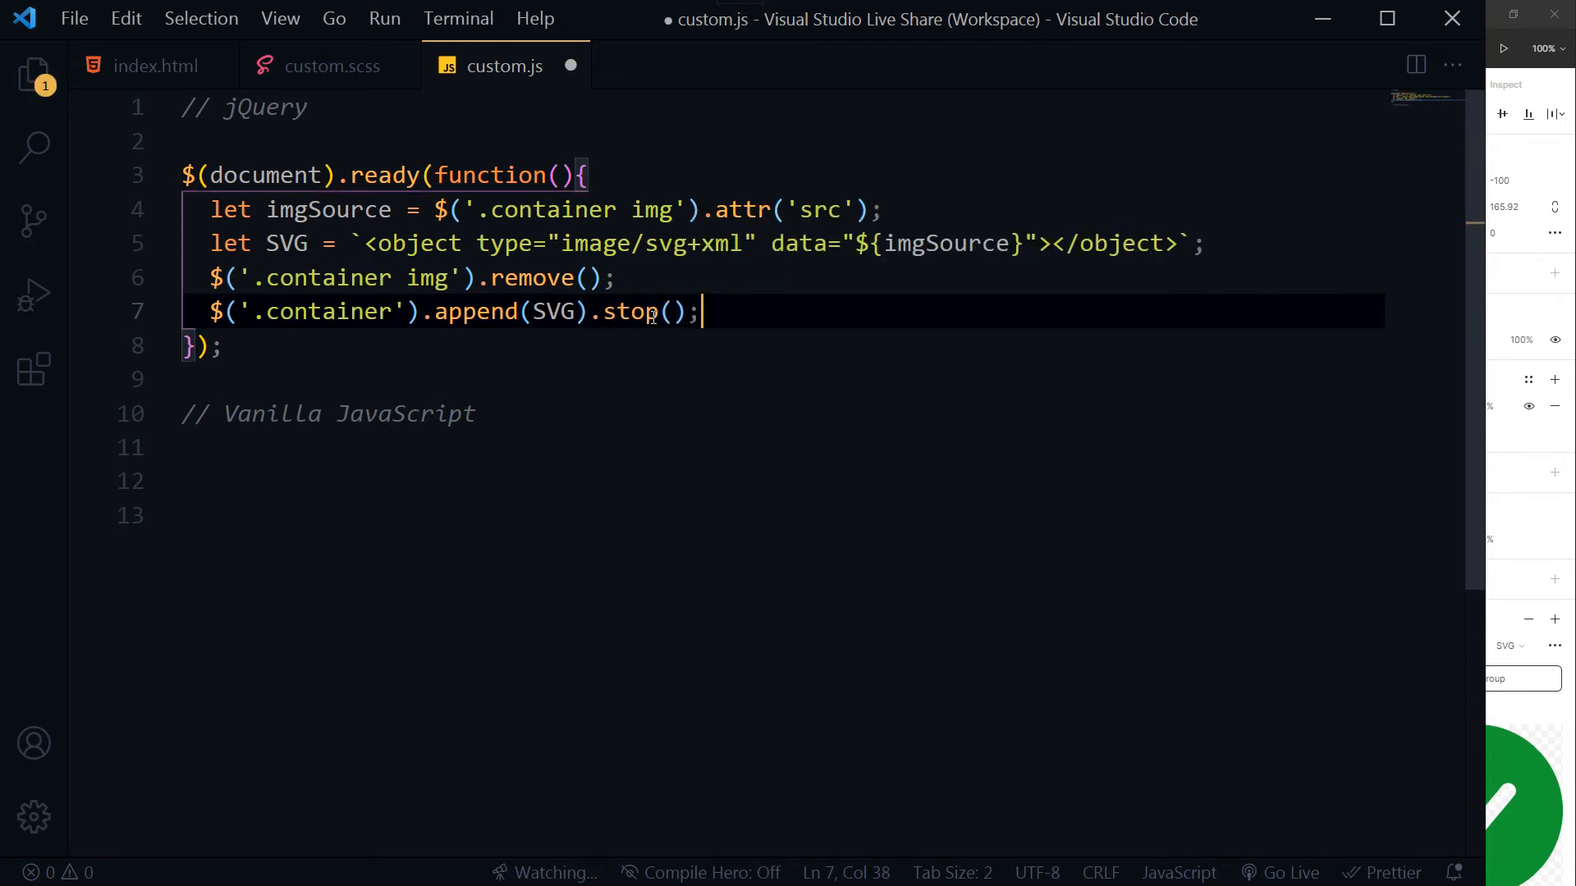
pyautogui.press('ctrl+s')
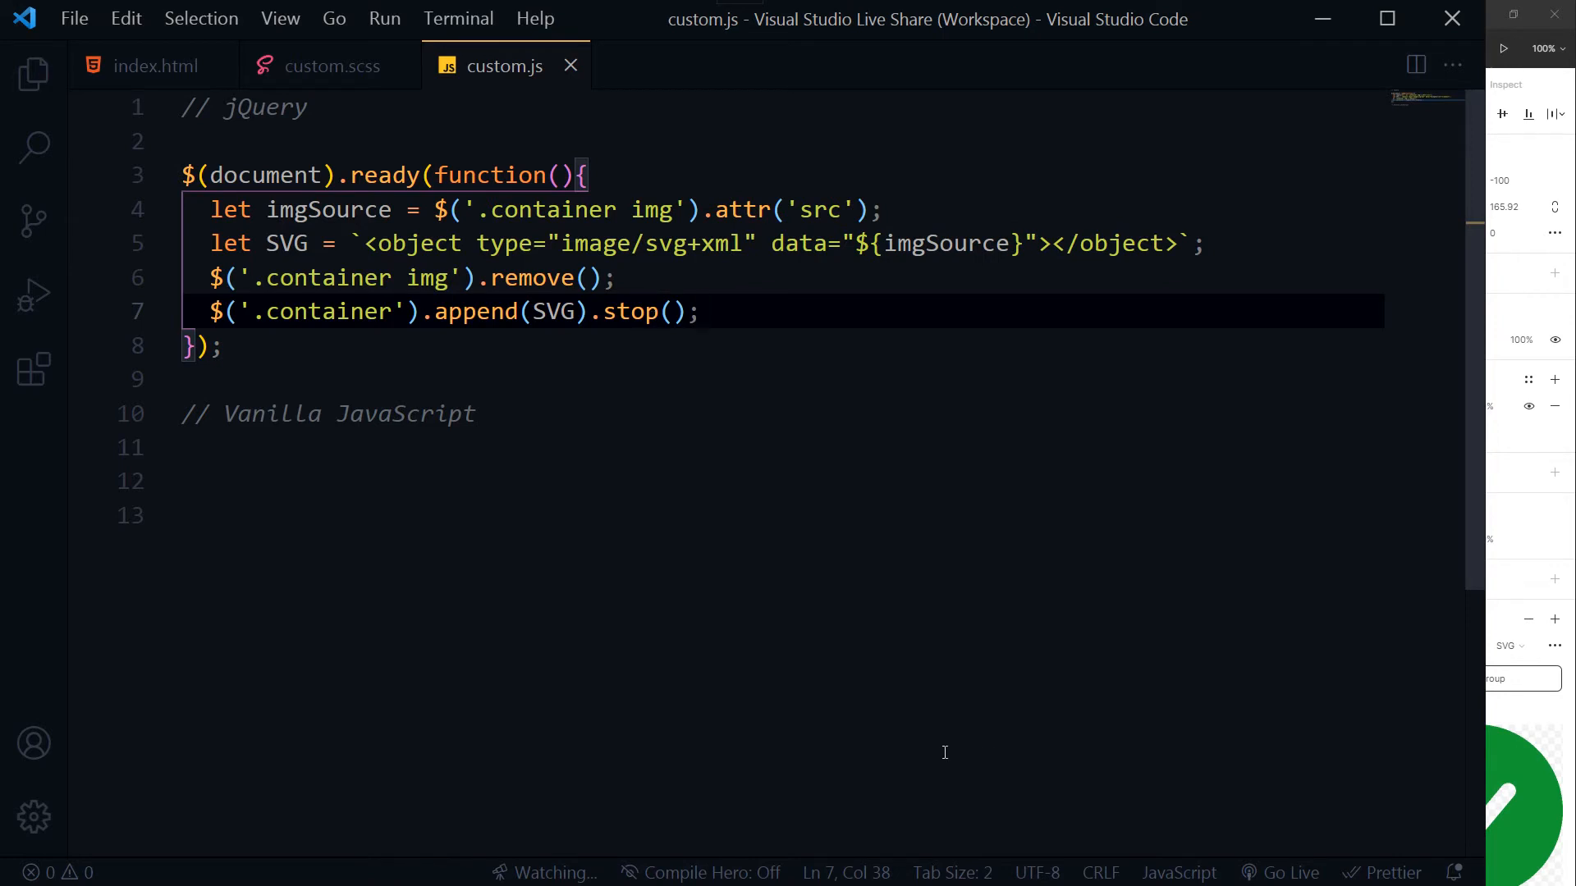
# Highlight the append statement on line 7, then bring index.html into view
pyautogui.tripleClick(452, 312)
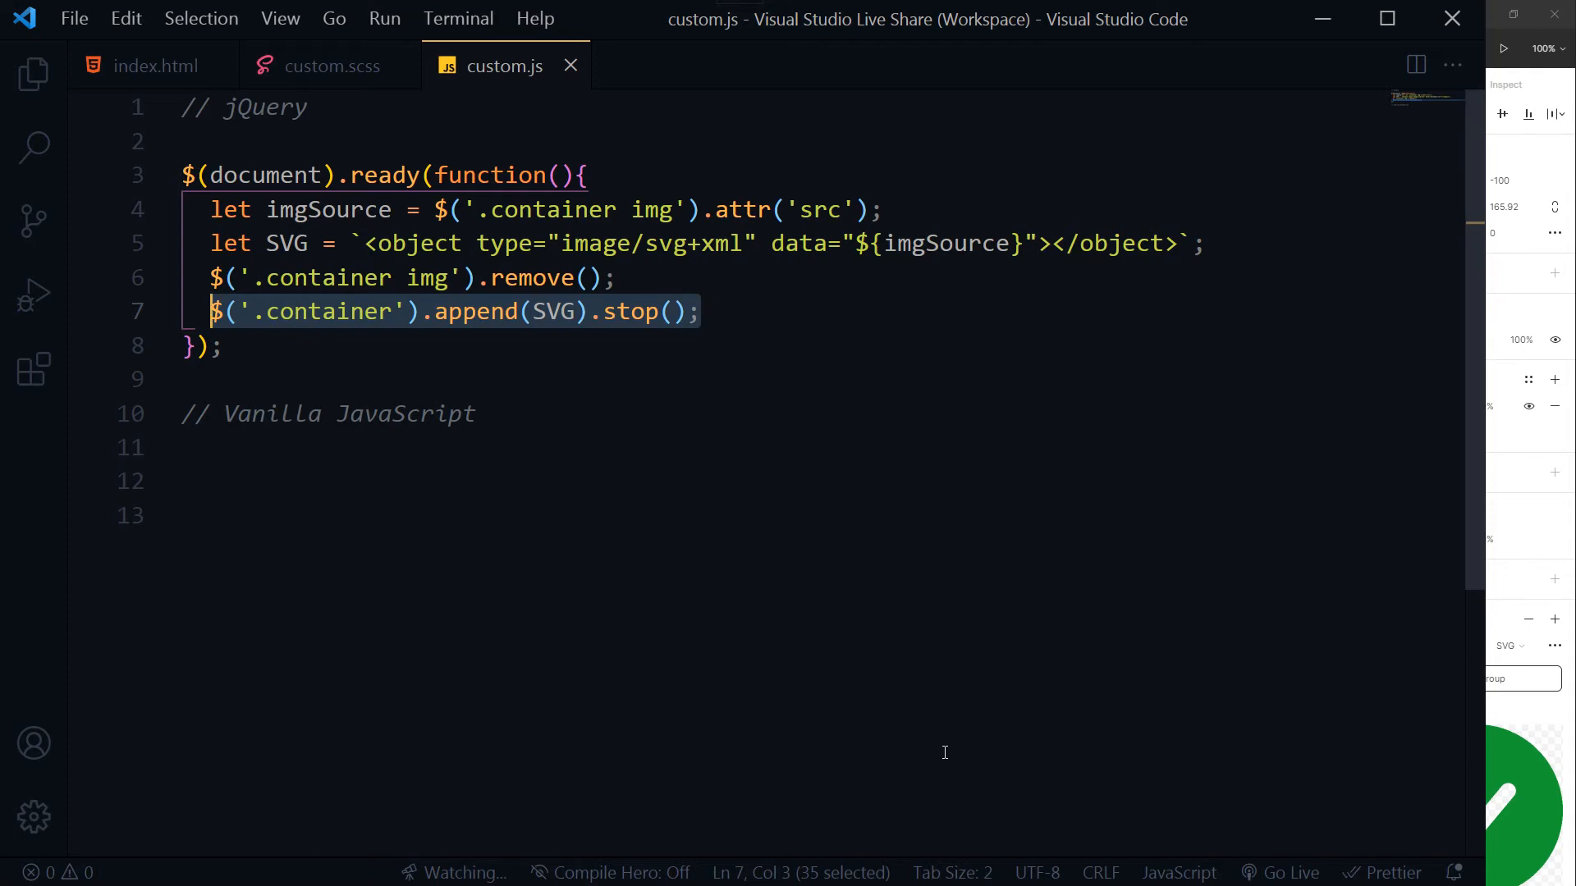
pyautogui.click(698, 310)
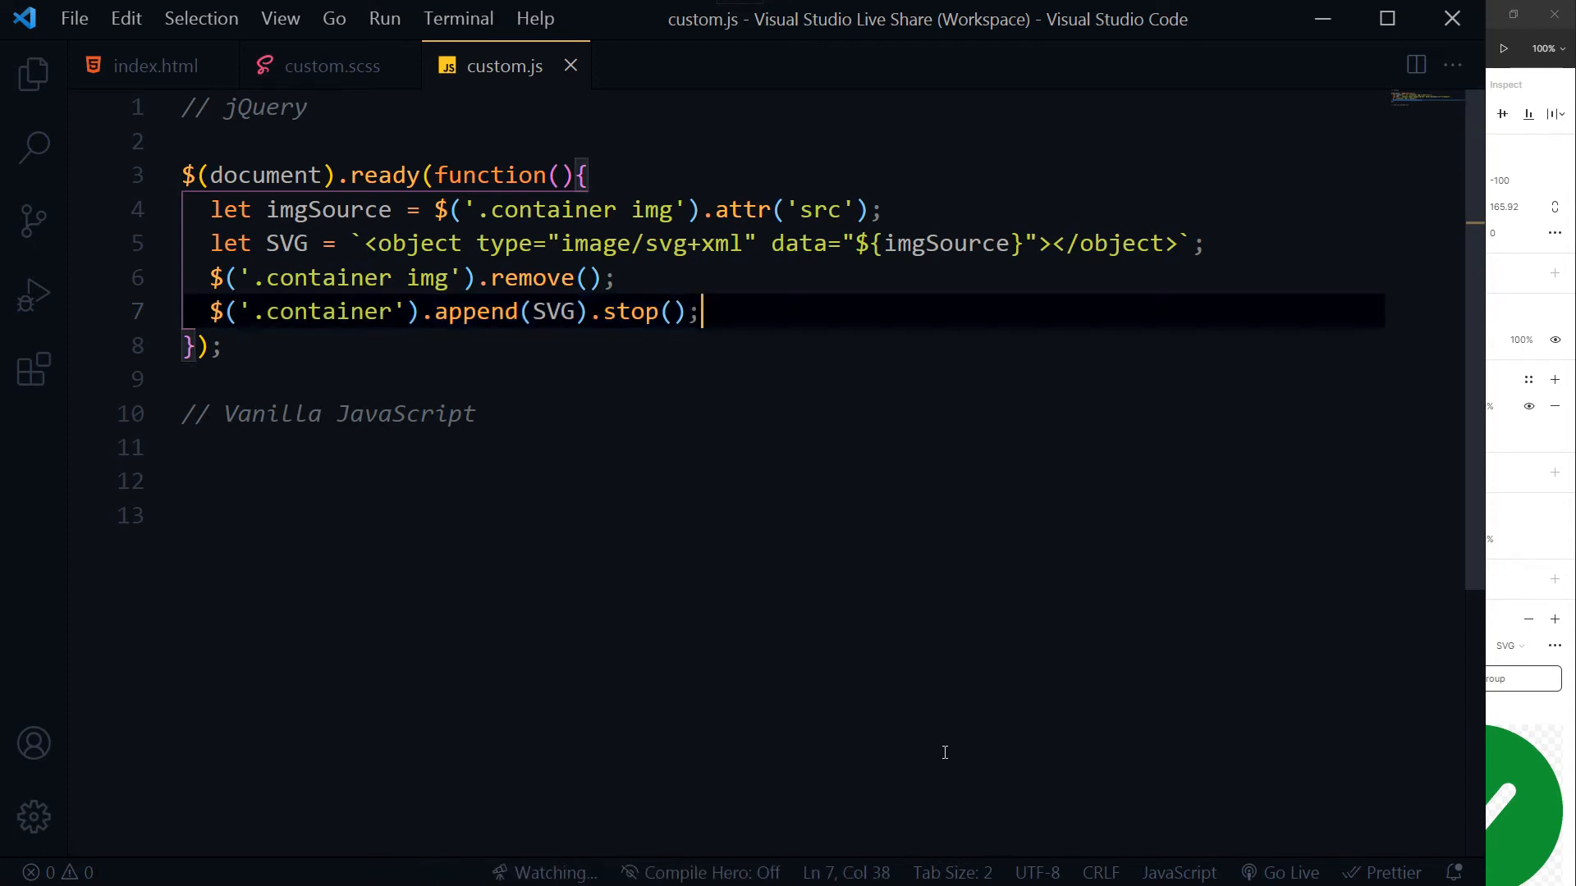
pyautogui.click(154, 66)
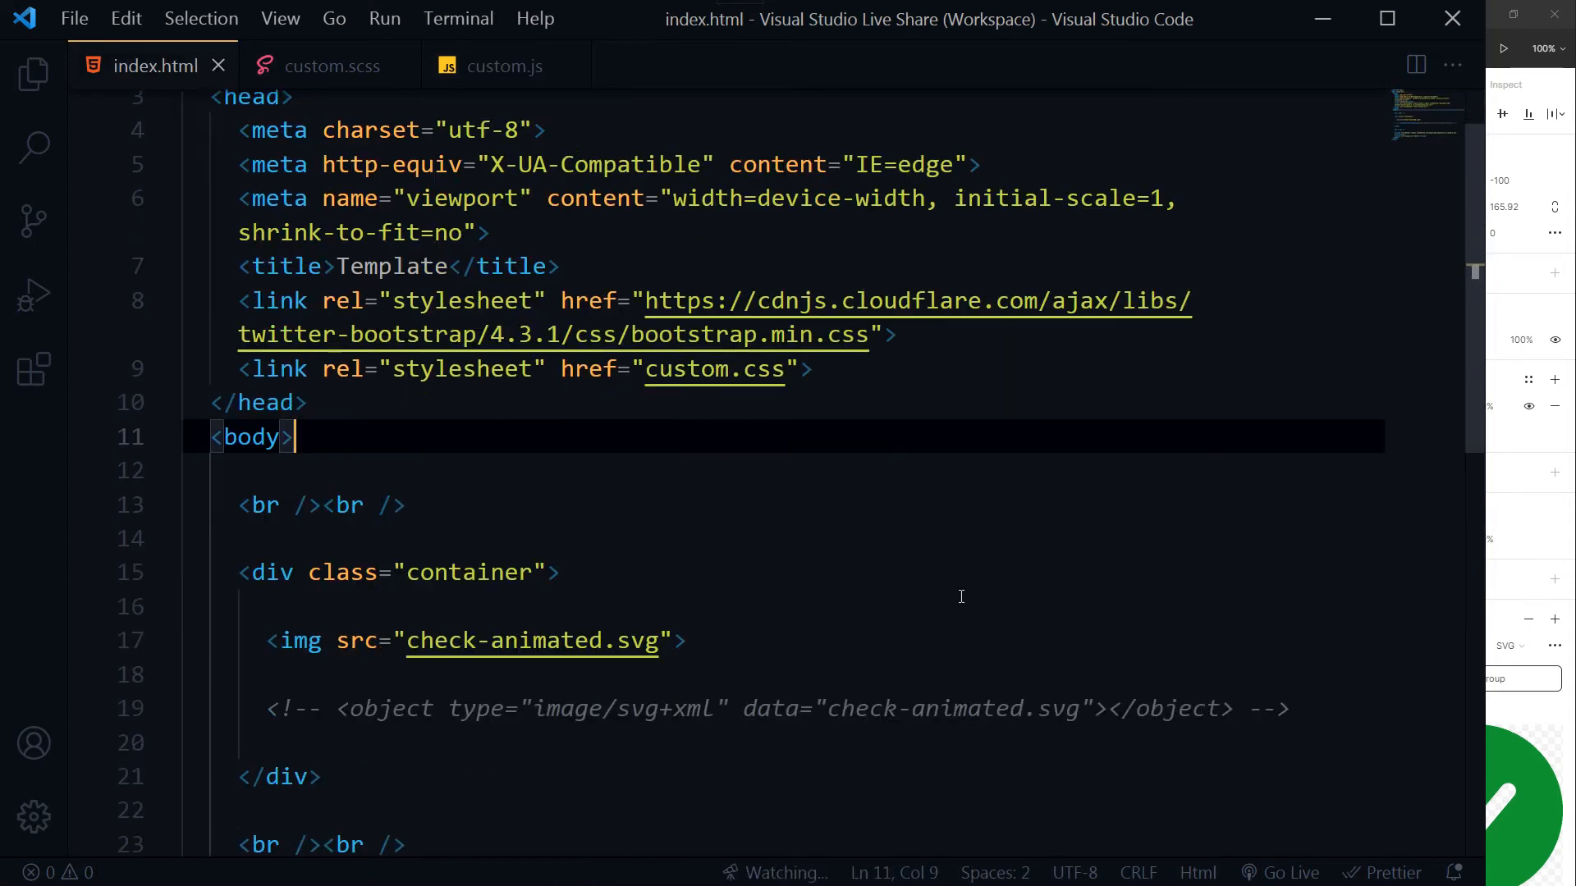
# Scroll index.html down to the body section with the container img
pyautogui.scroll(-3)
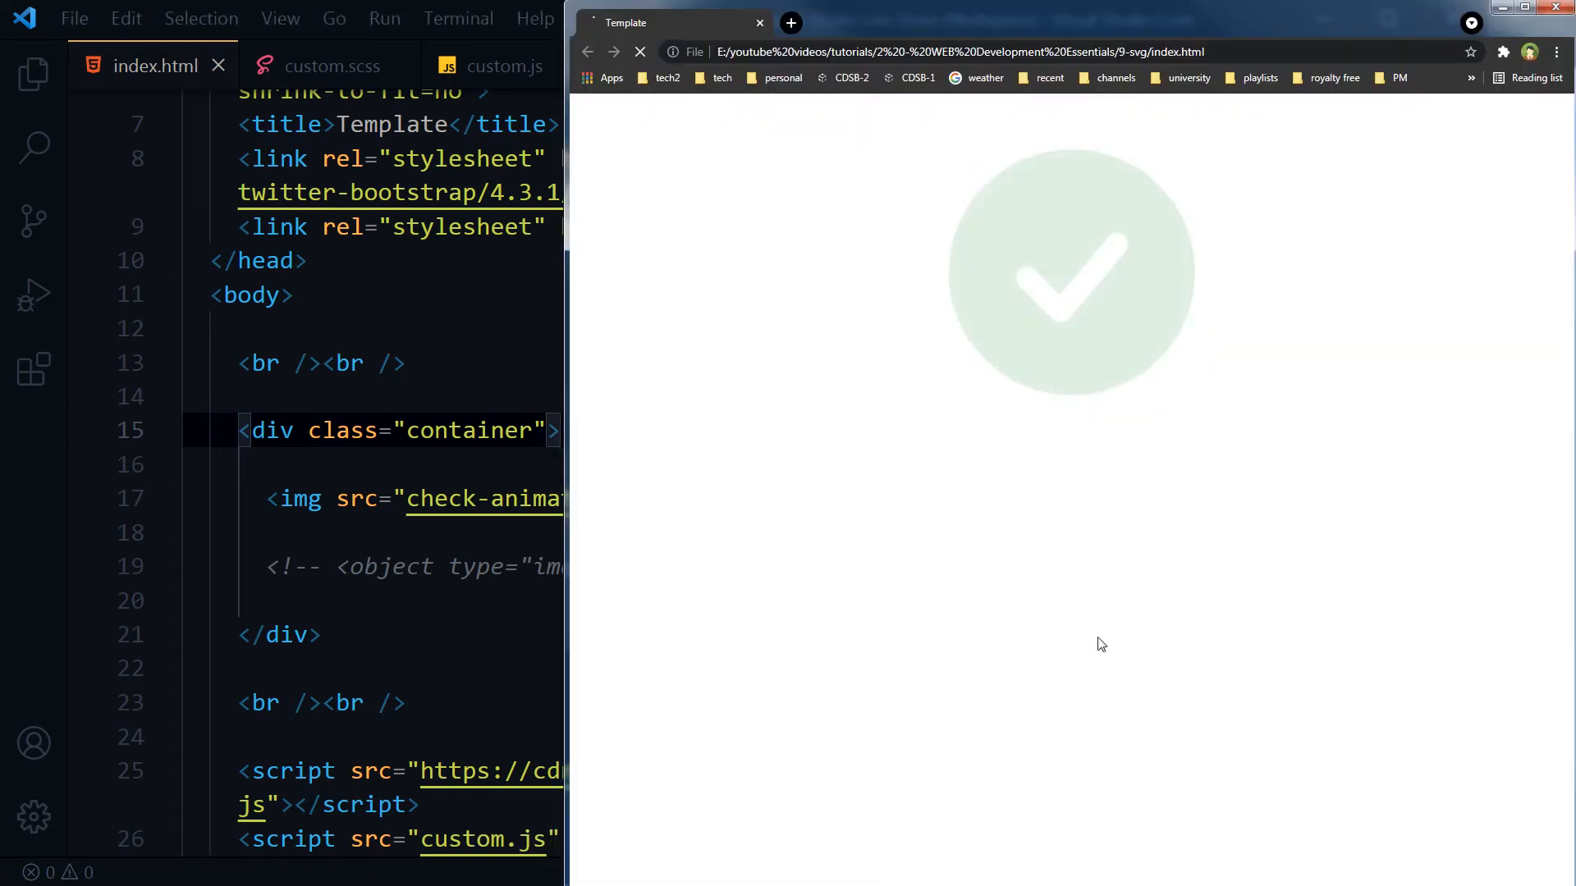
# View the loaded green-checkmark page in the Chrome window
pyautogui.click(639, 50)
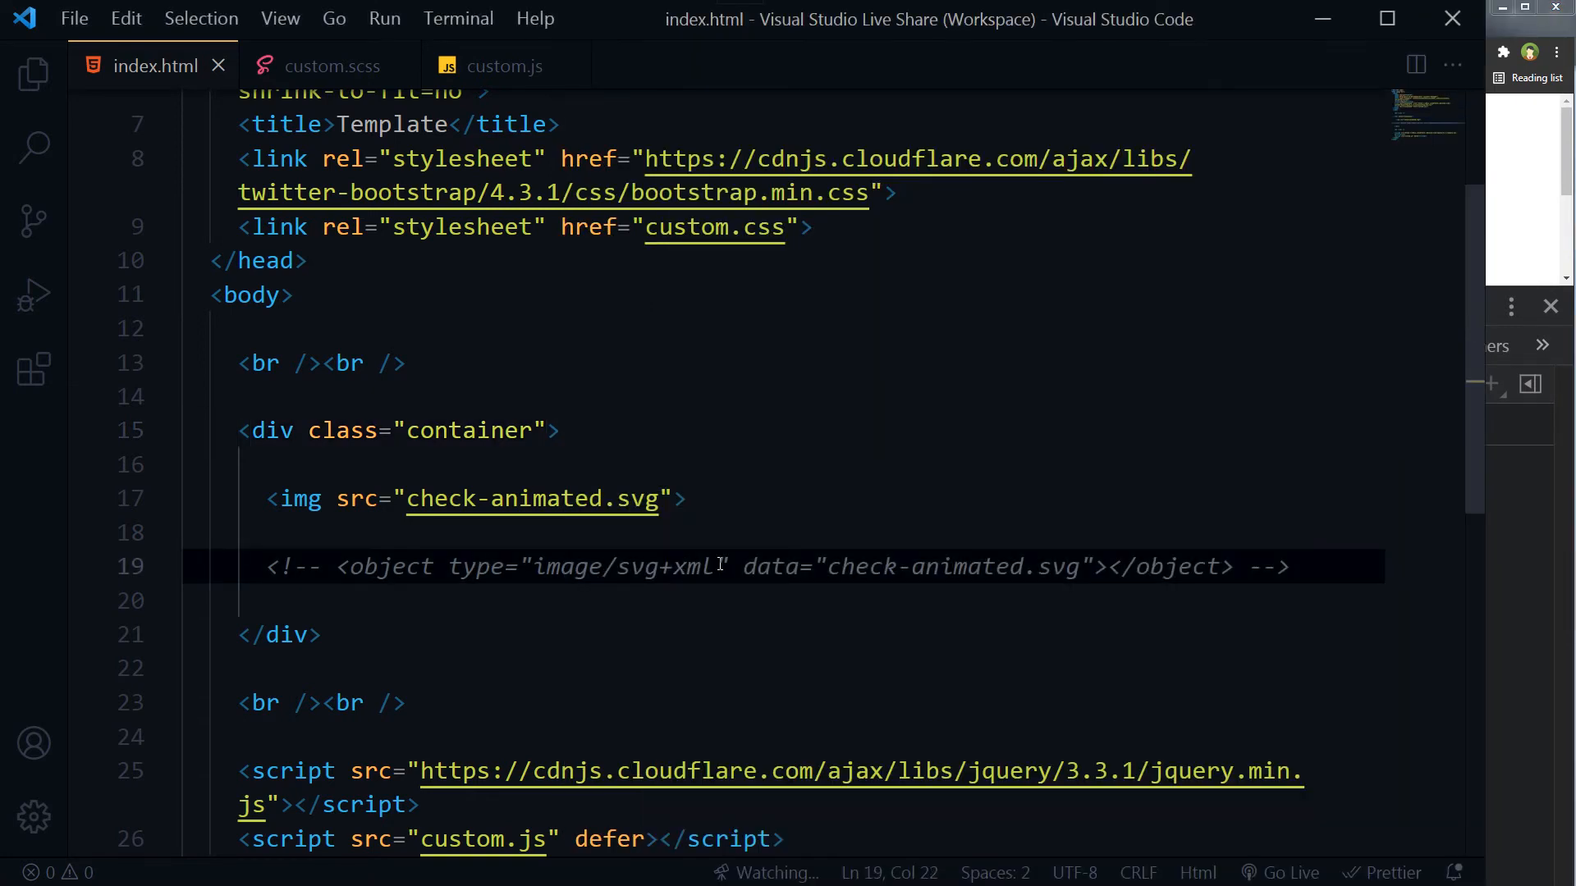
# Delete the commented-out object line from index.html, then inspect the injected object element in DevTools
pyautogui.click(1291, 566)
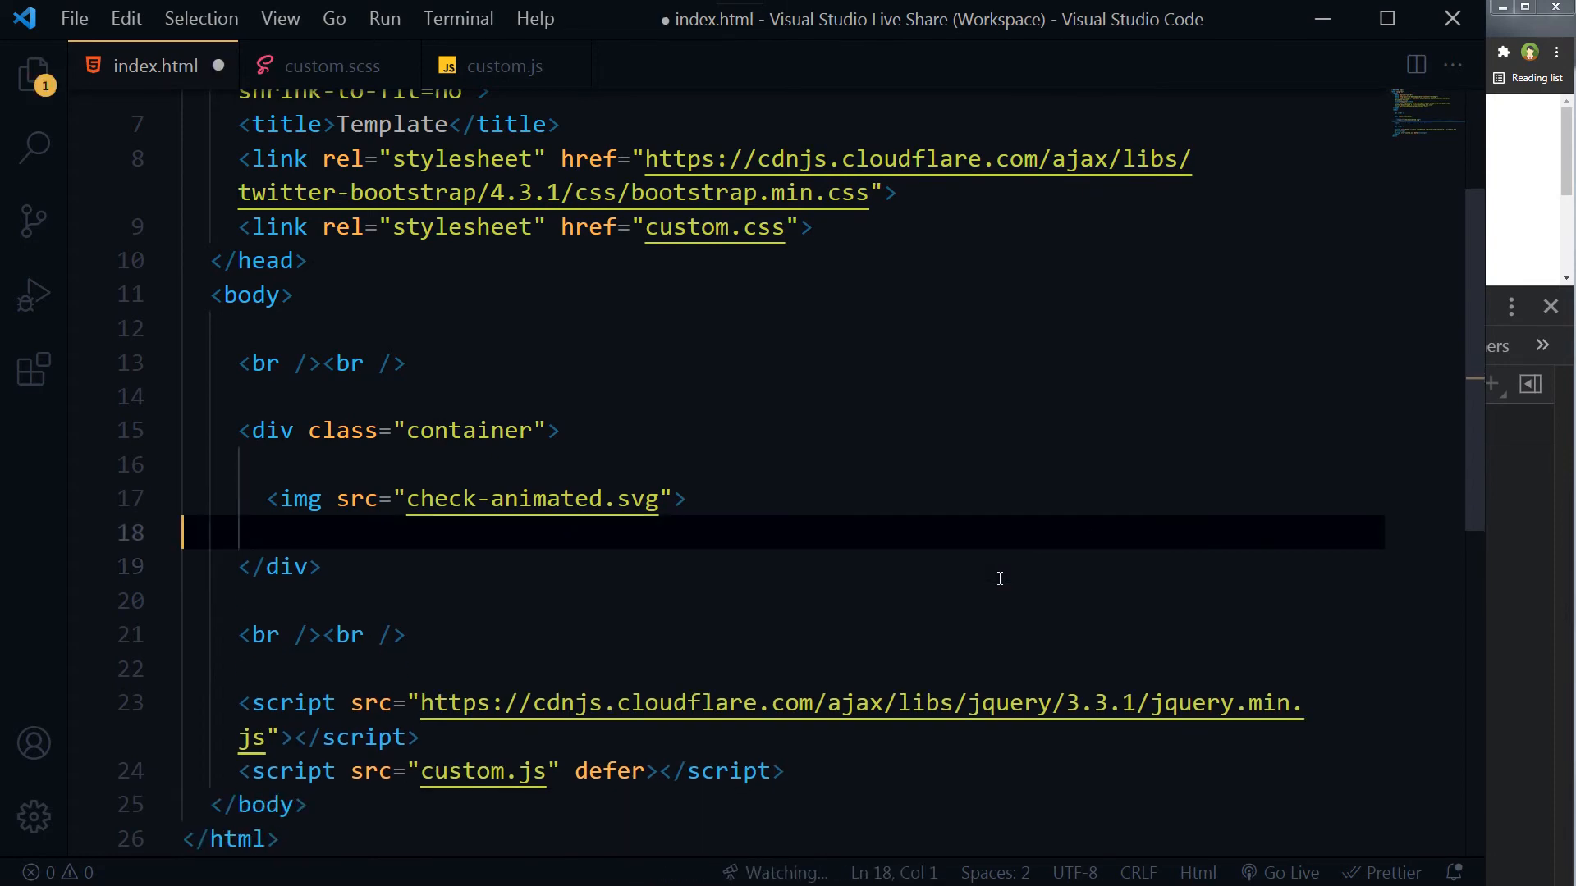
pyautogui.press('ctrl+s')
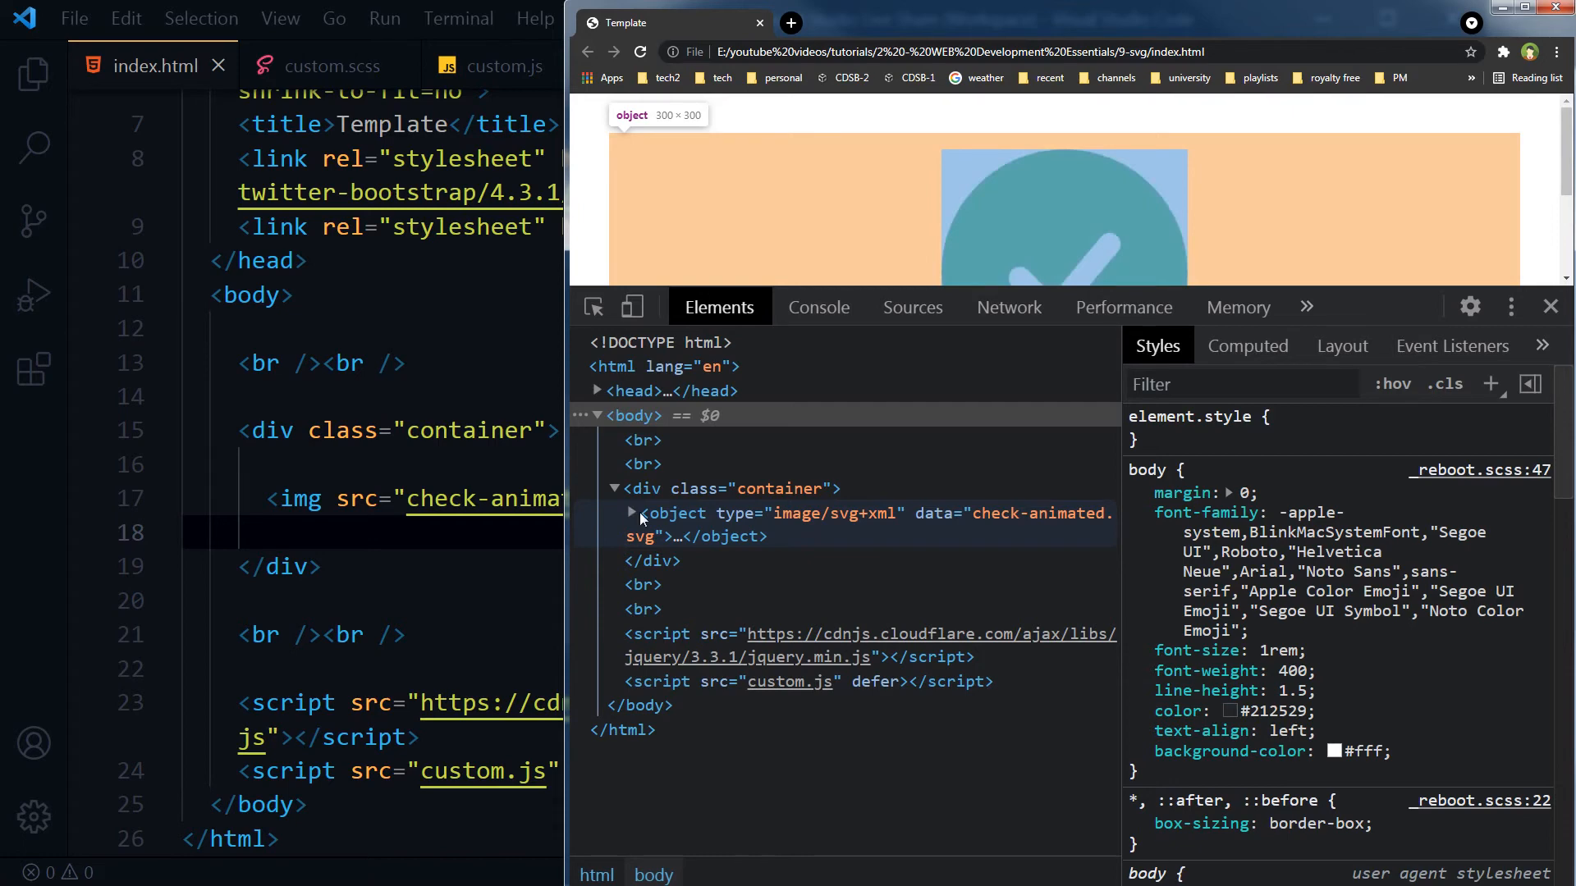
pyautogui.click(632, 512)
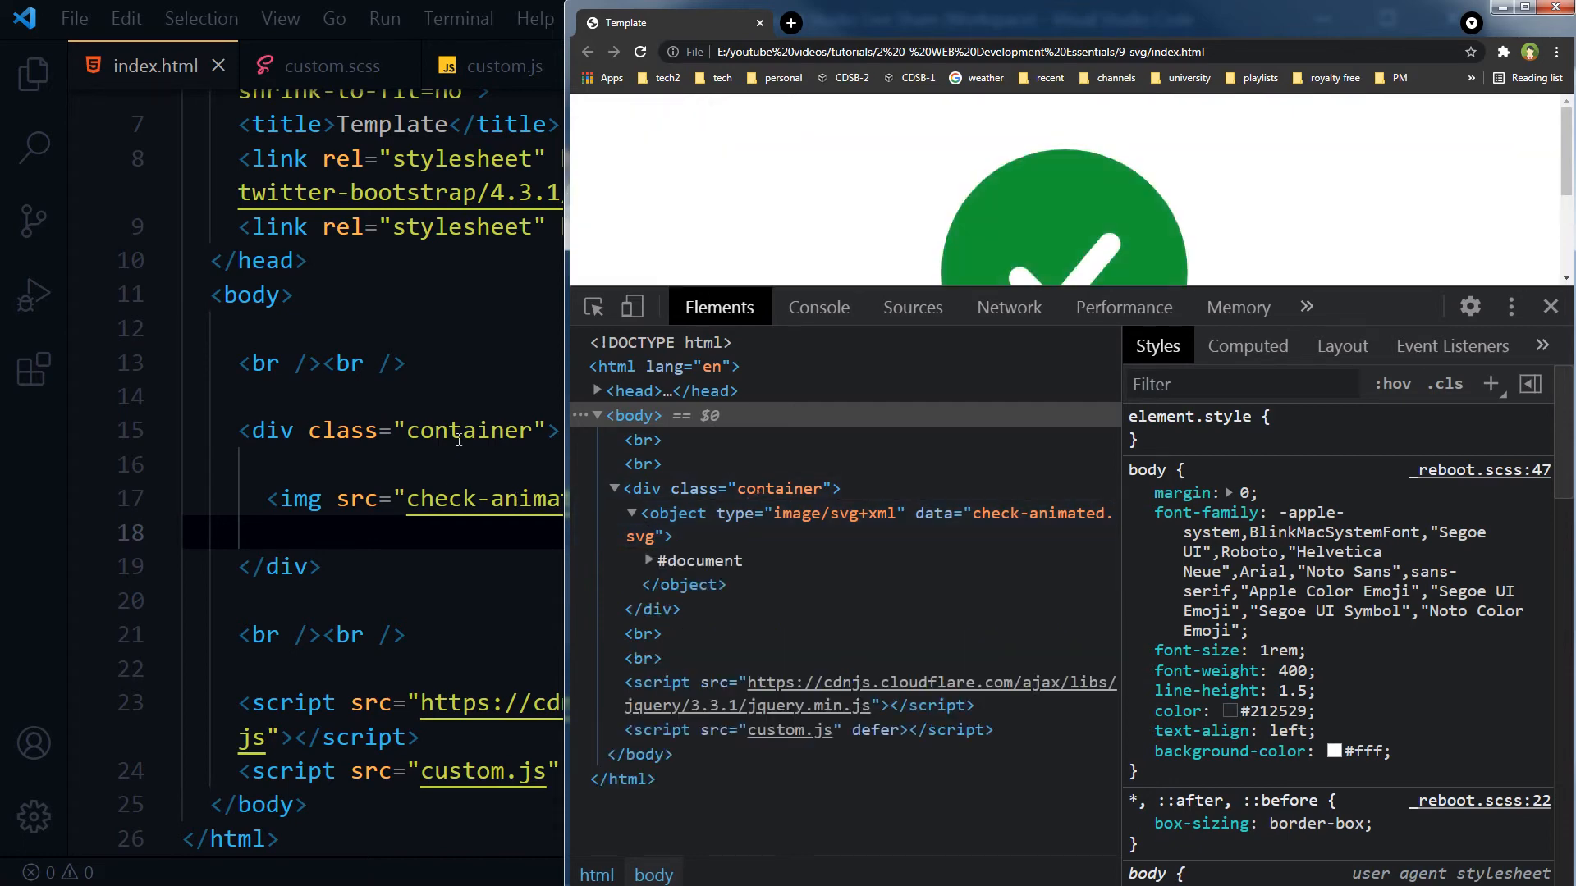
pyautogui.moveTo(436, 507)
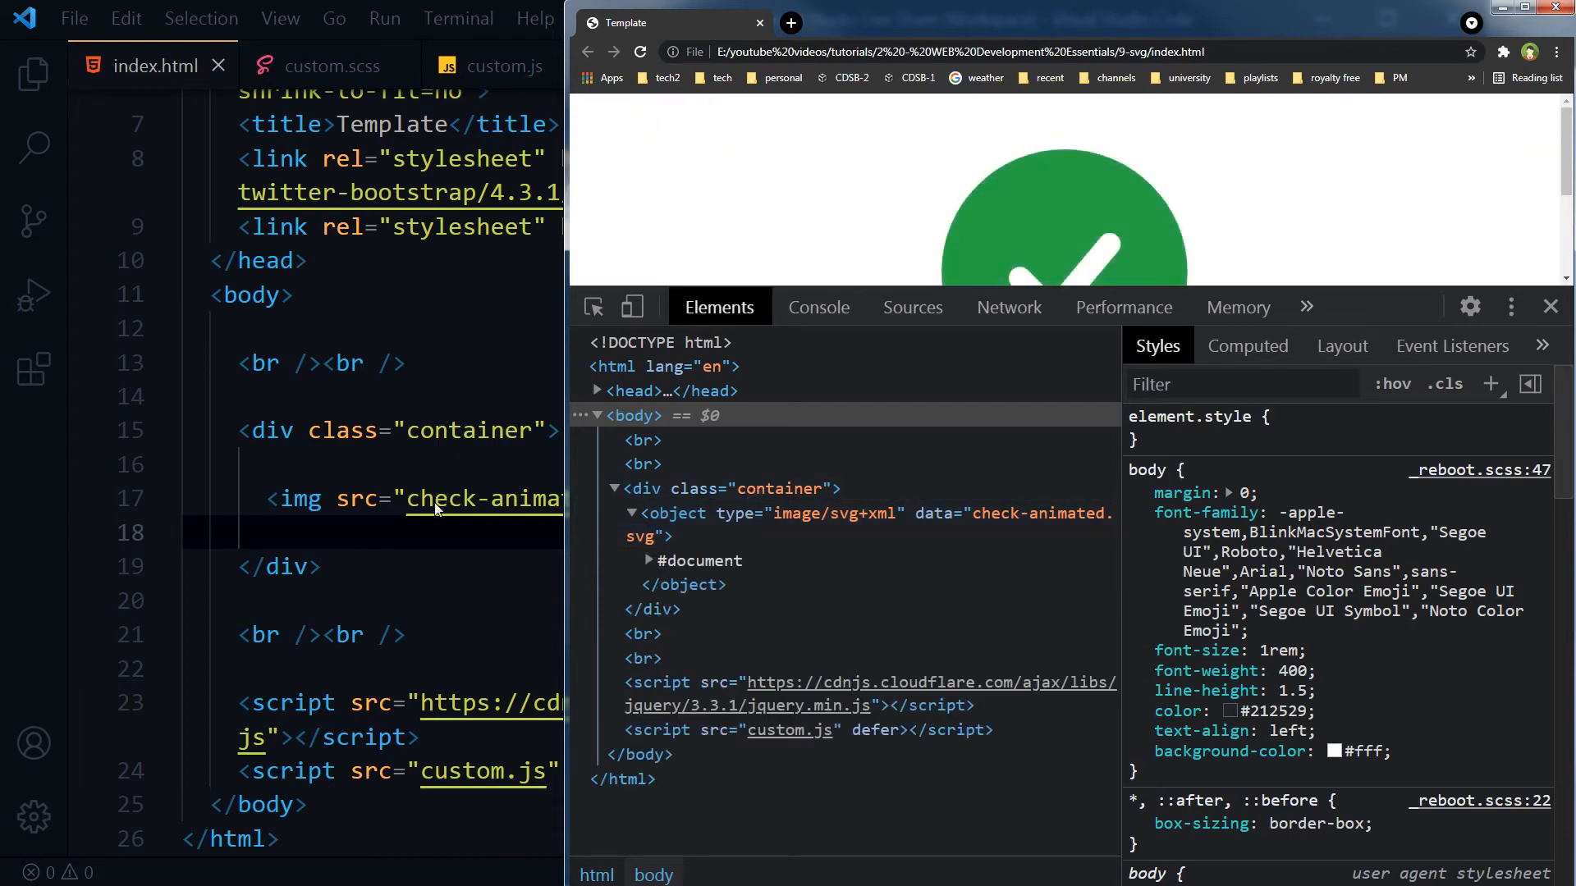
pyautogui.click(673, 514)
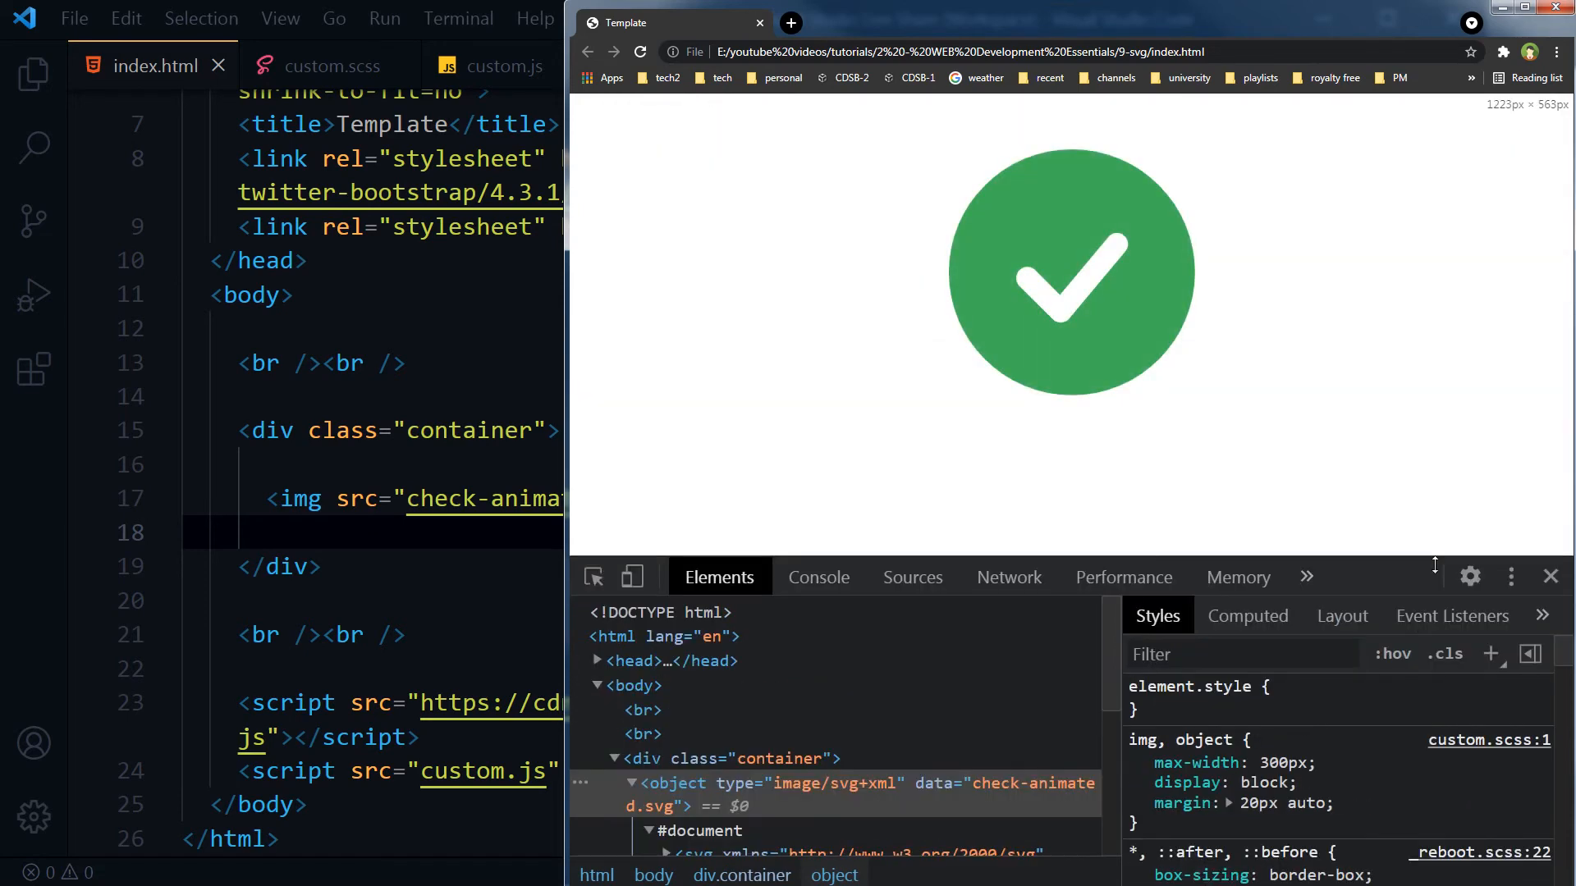
pyautogui.click(1549, 576)
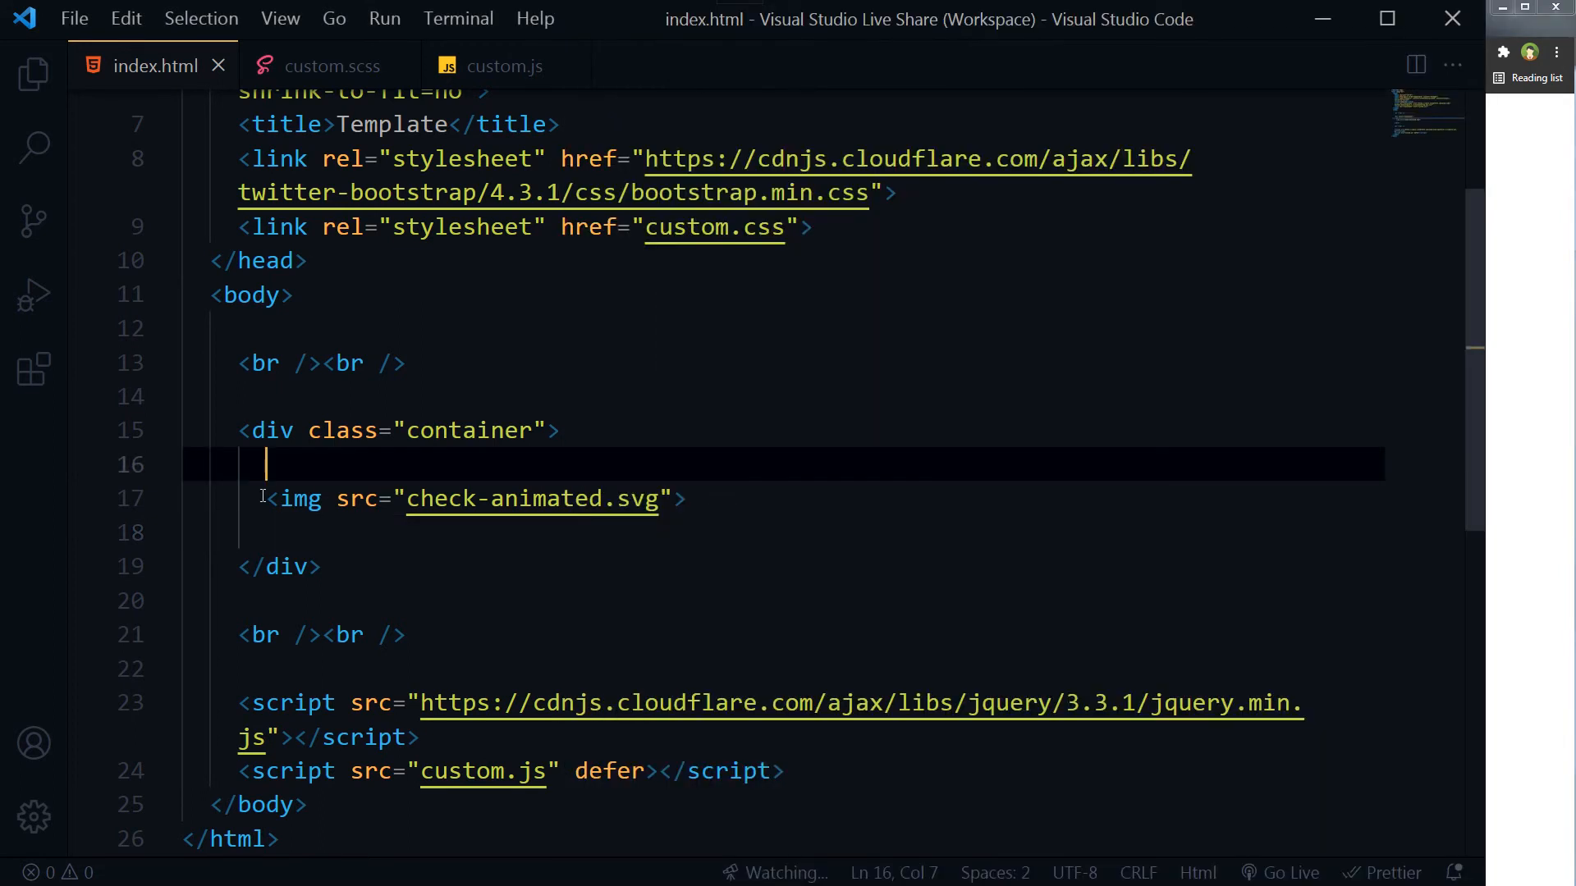
# Select the // jQuery comment line in custom.js
pyautogui.moveTo(266, 498); pyautogui.dragTo(688, 499)
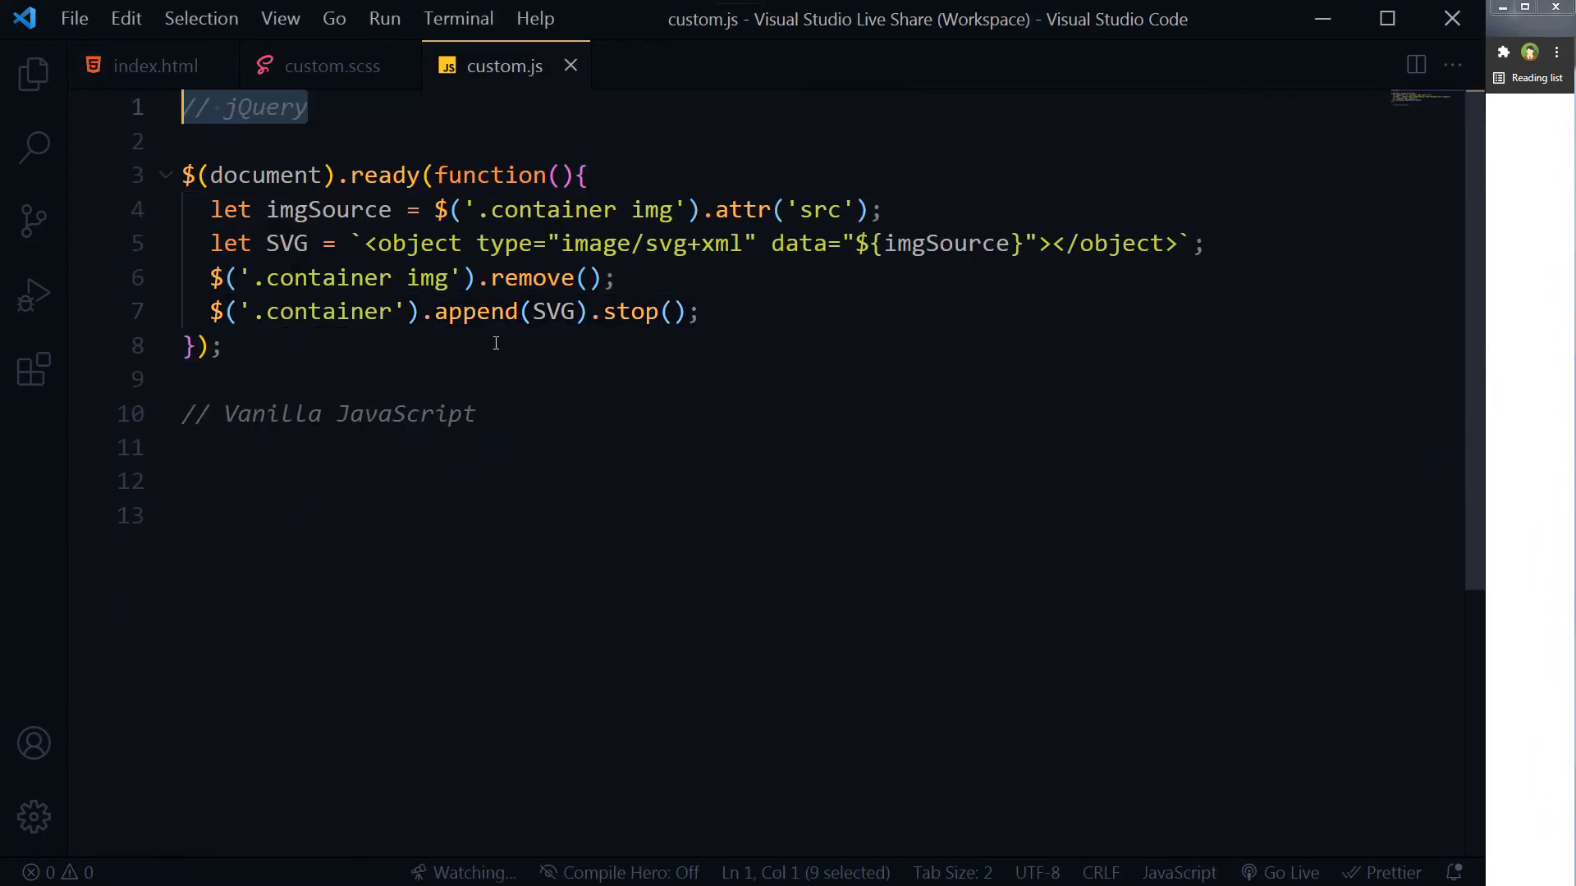
# Add document.addEventListener('DOMContentLoaded', result) under the Vanilla JavaScript comment
pyautogui.click(479, 413)
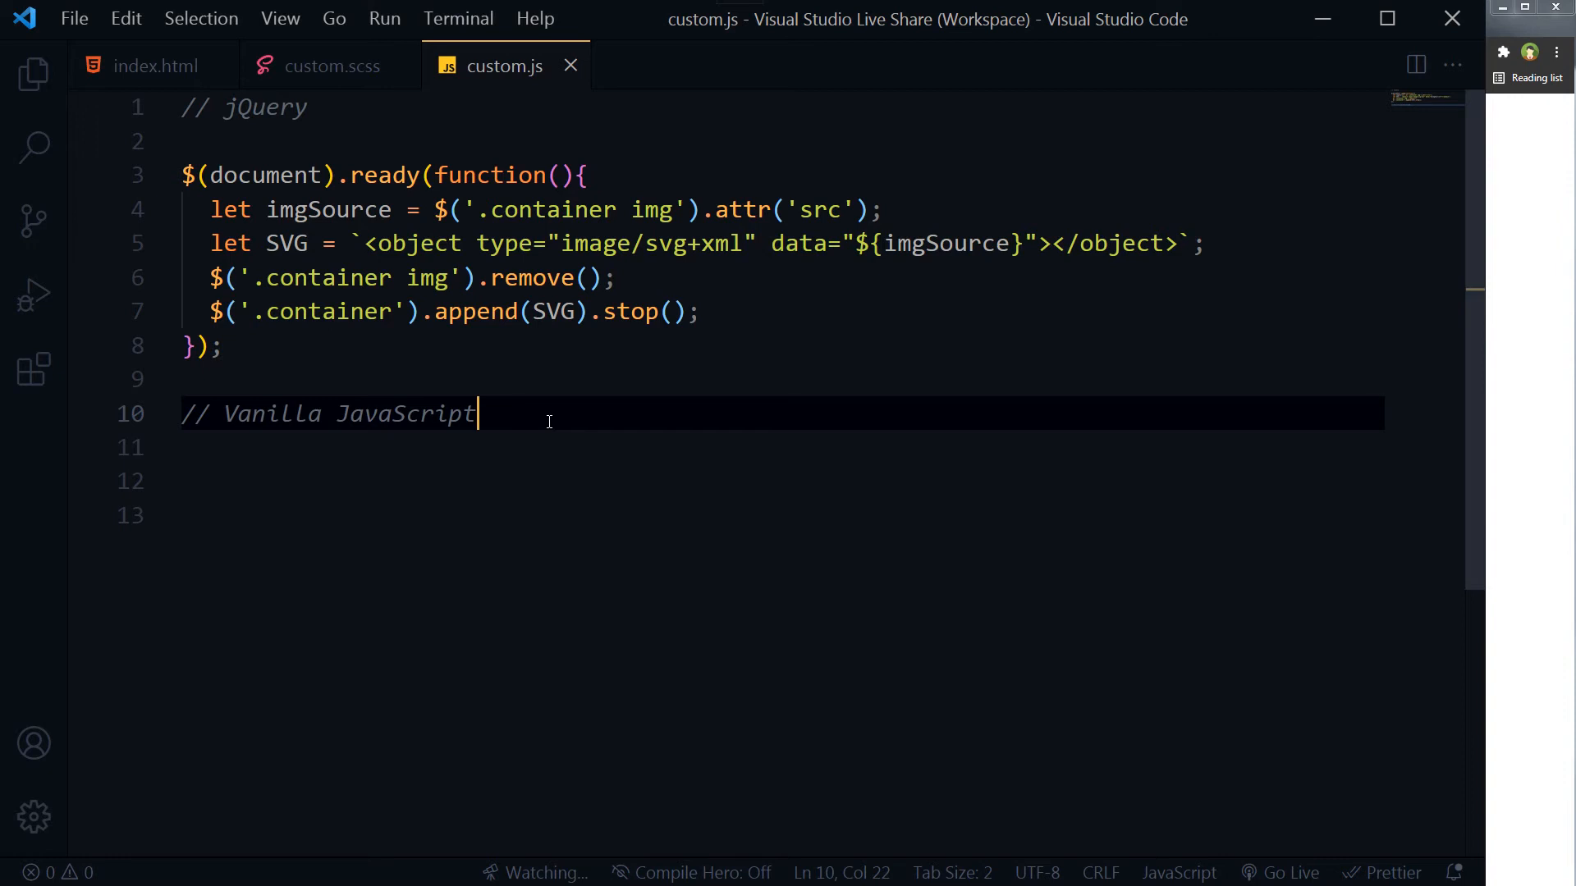
pyautogui.write('docu')
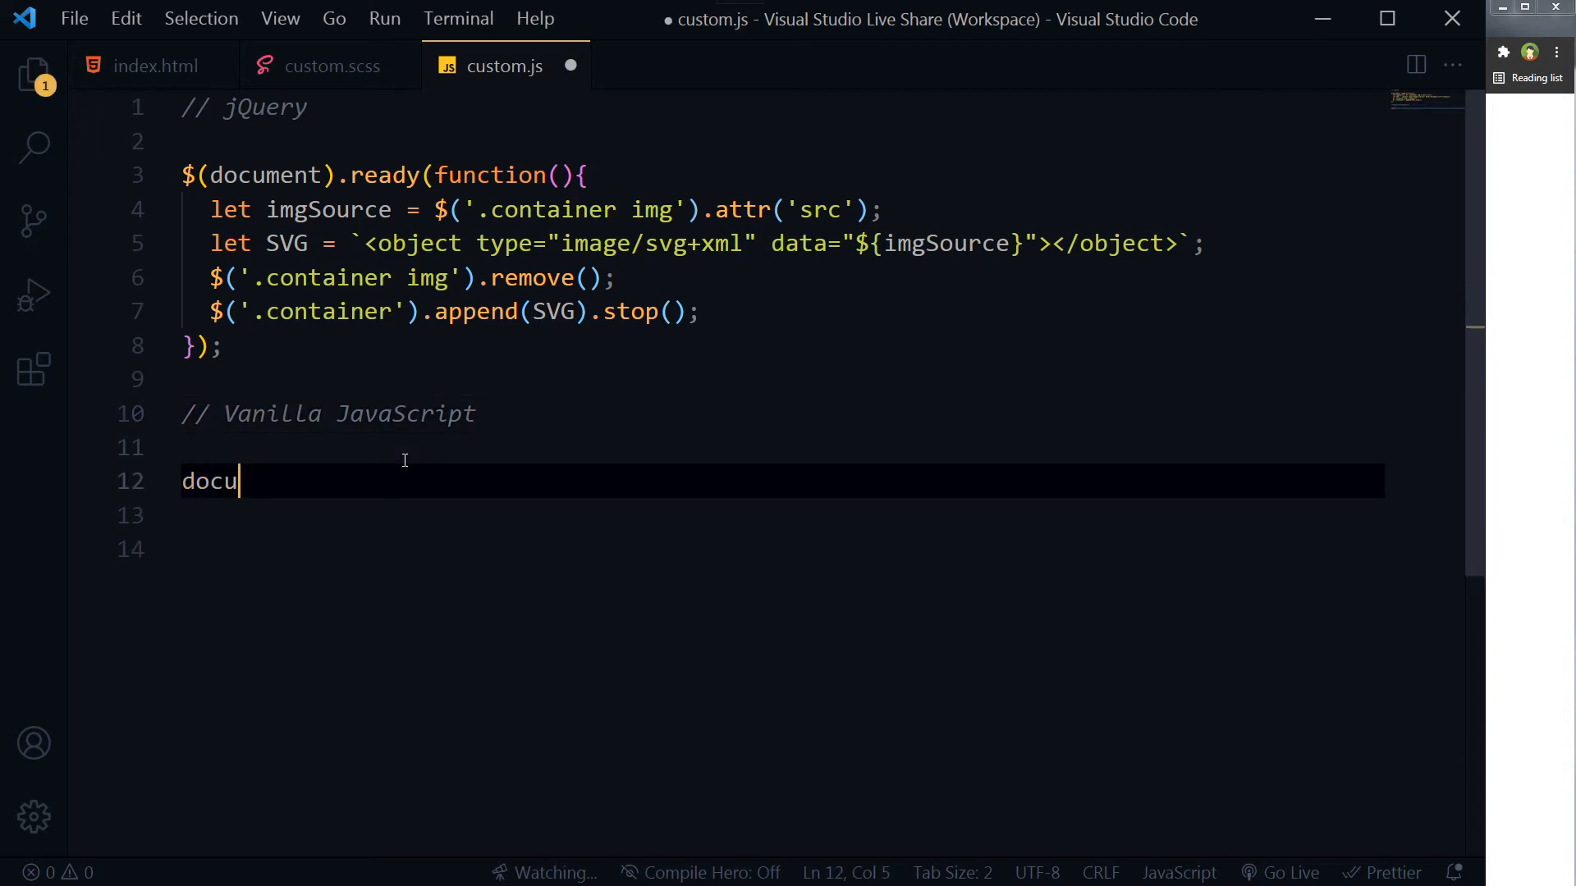
pyautogui.write('ment')
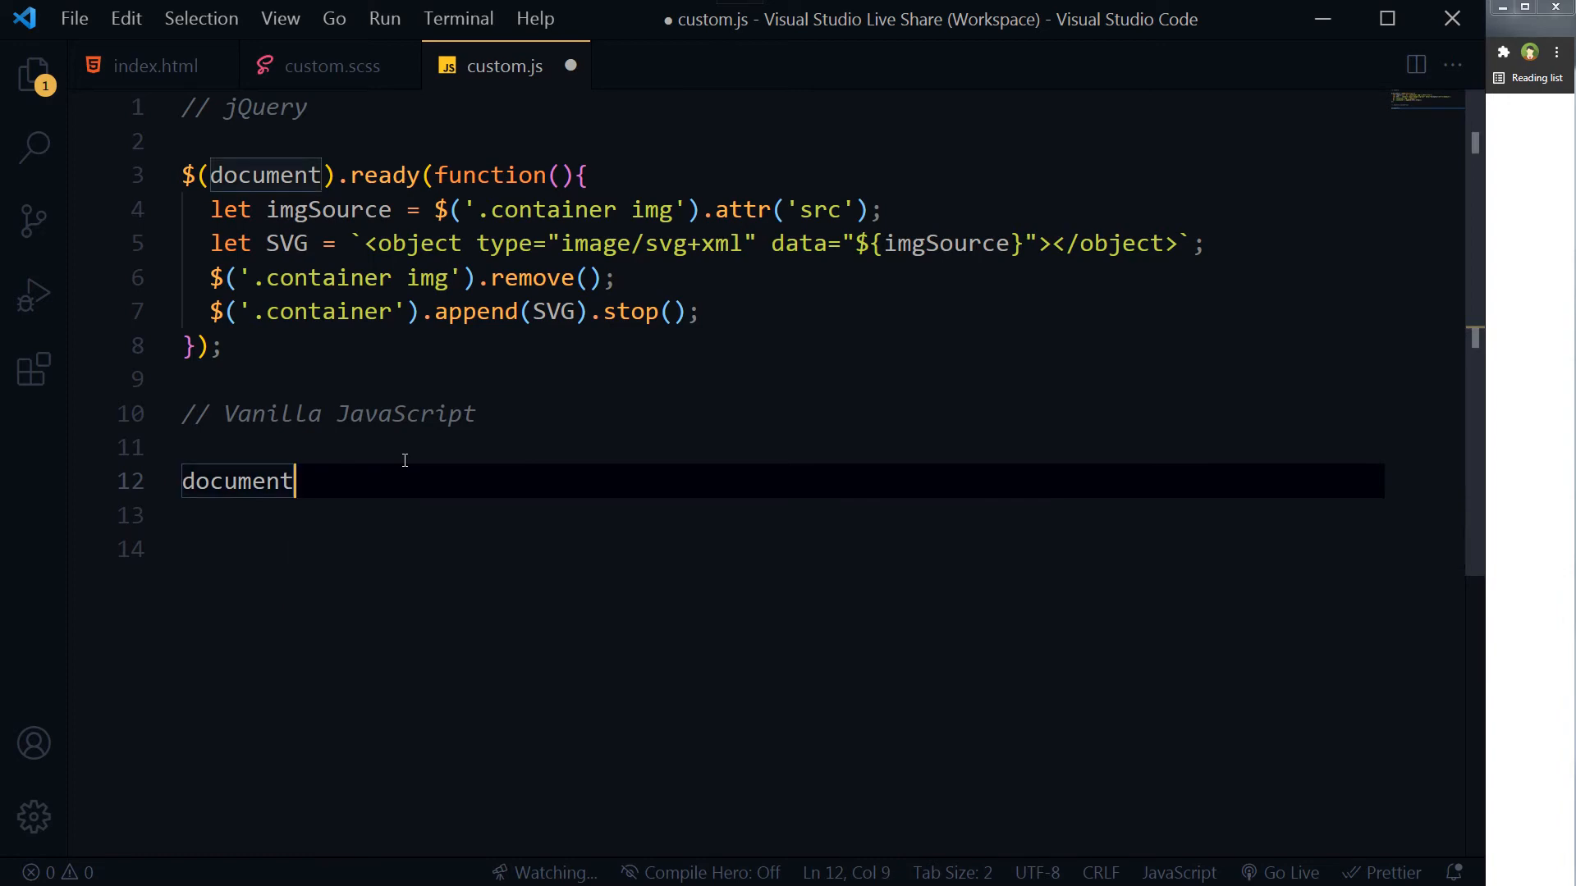
pyautogui.write('.add')
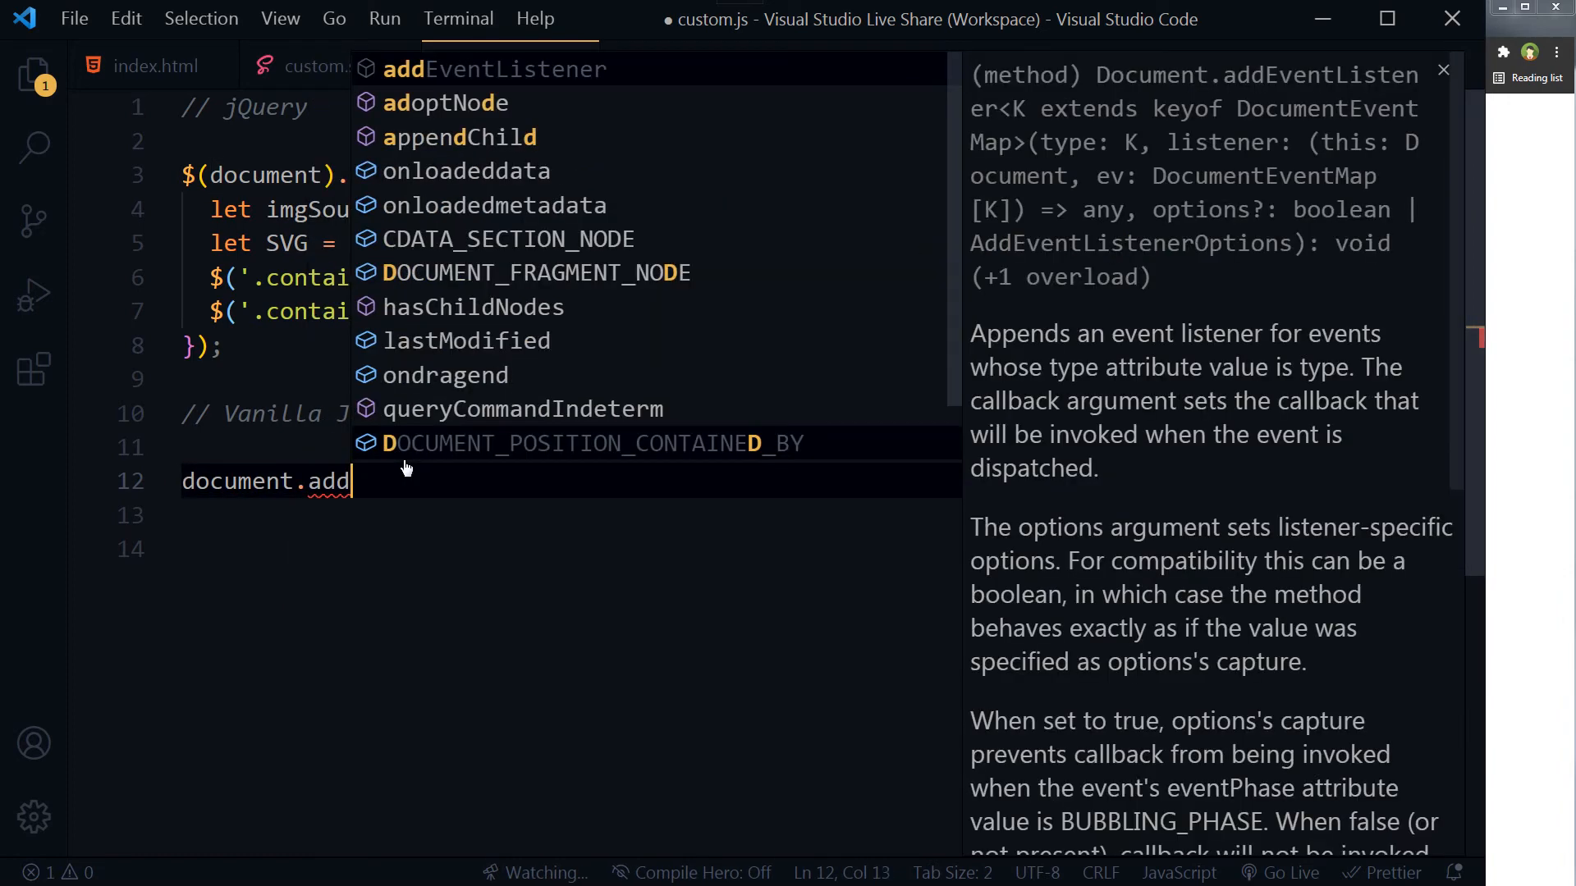
pyautogui.press('Tab')
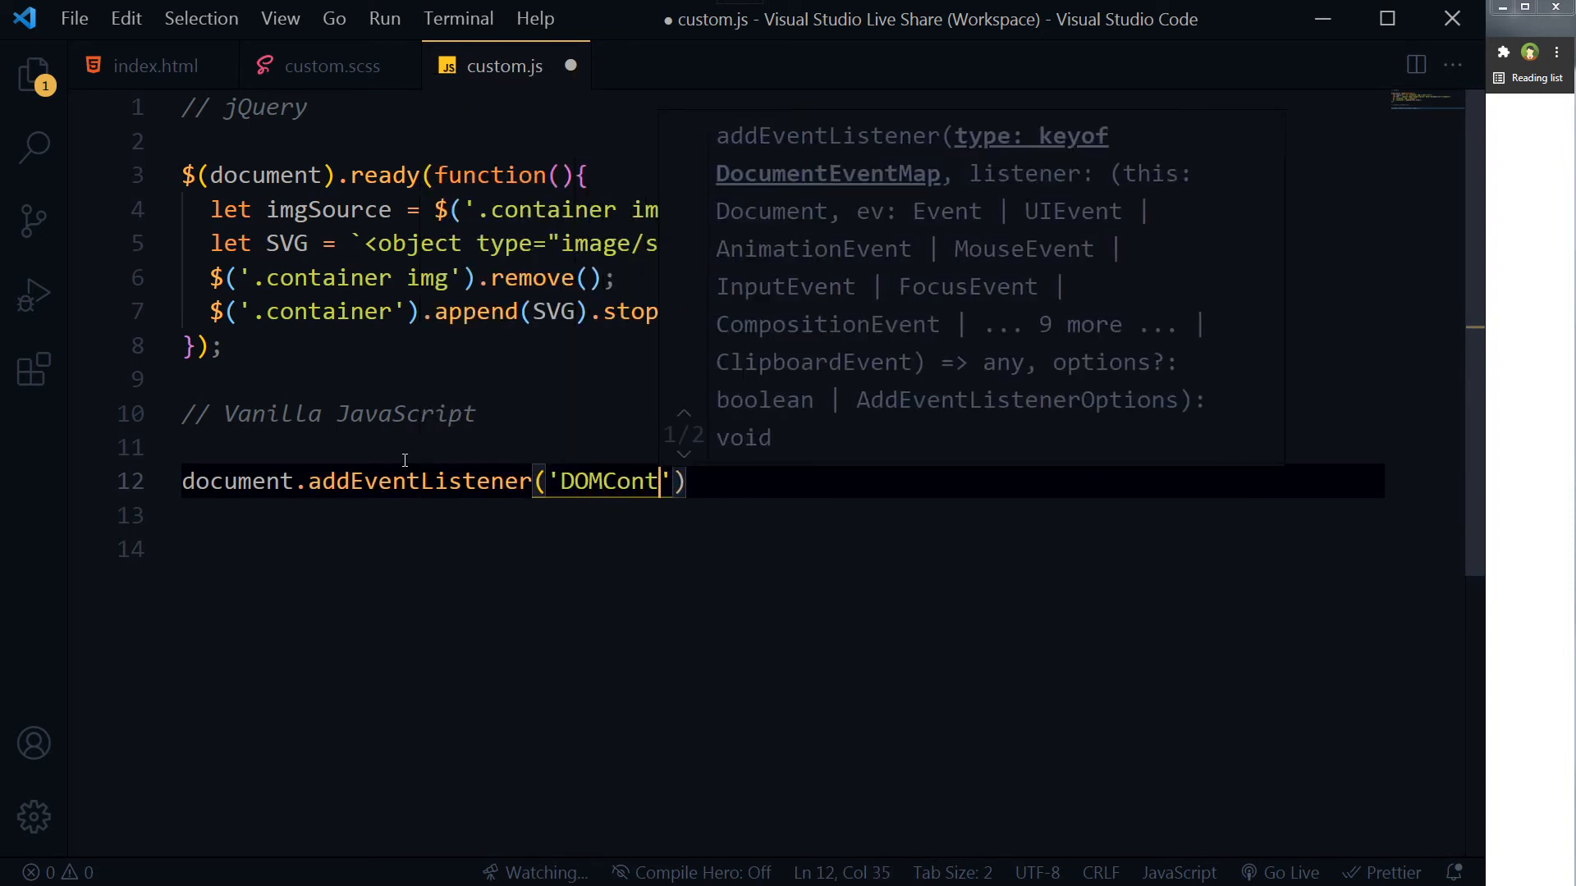
pyautogui.write('entLoaded')
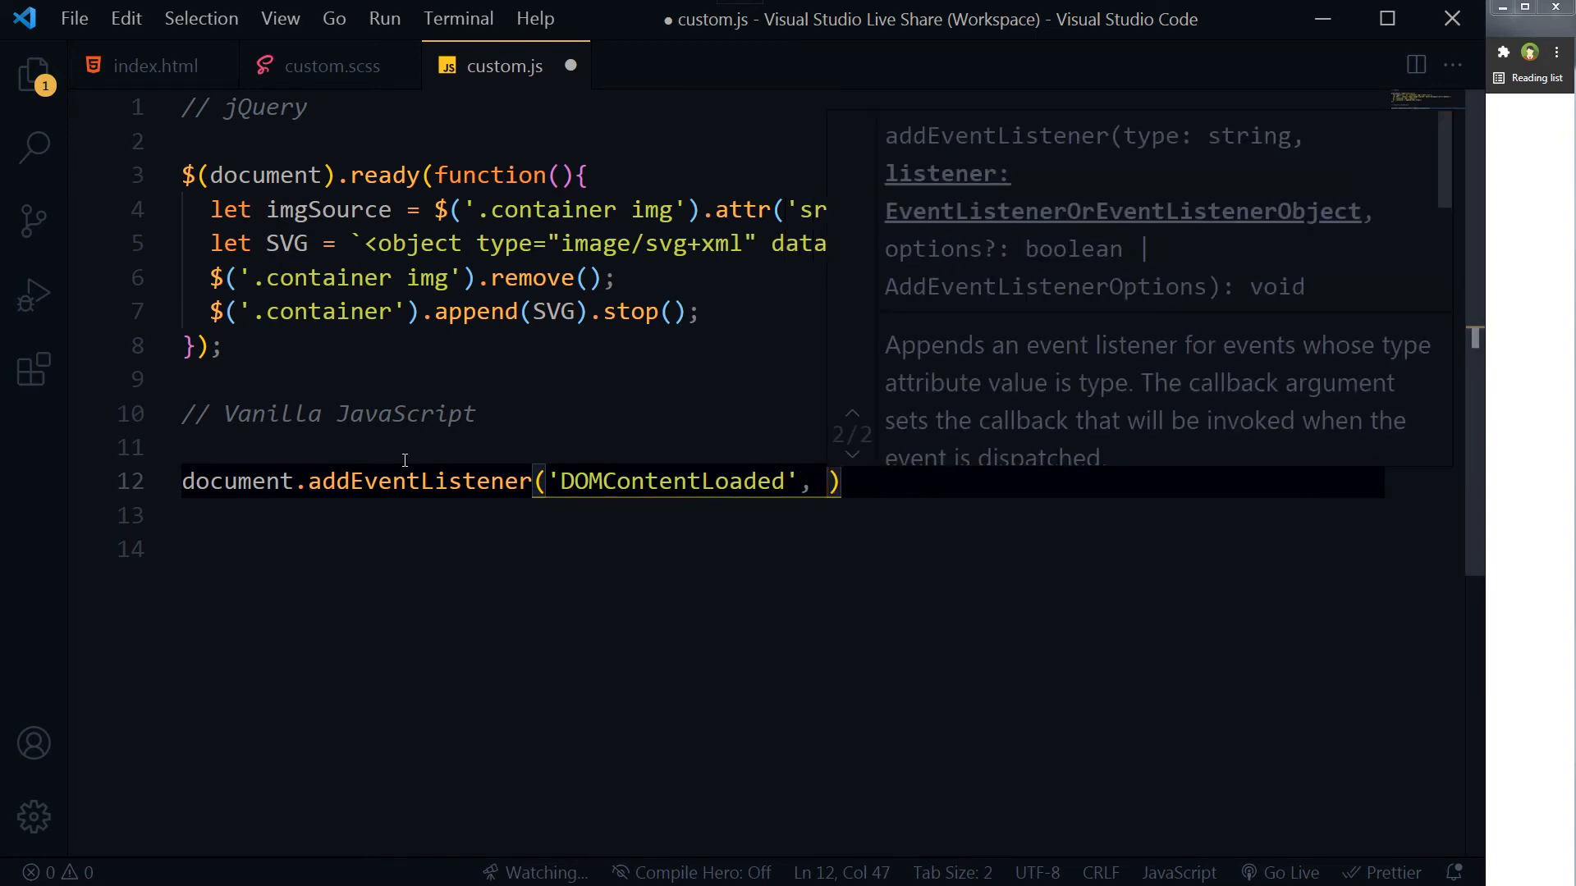
pyautogui.write('result')
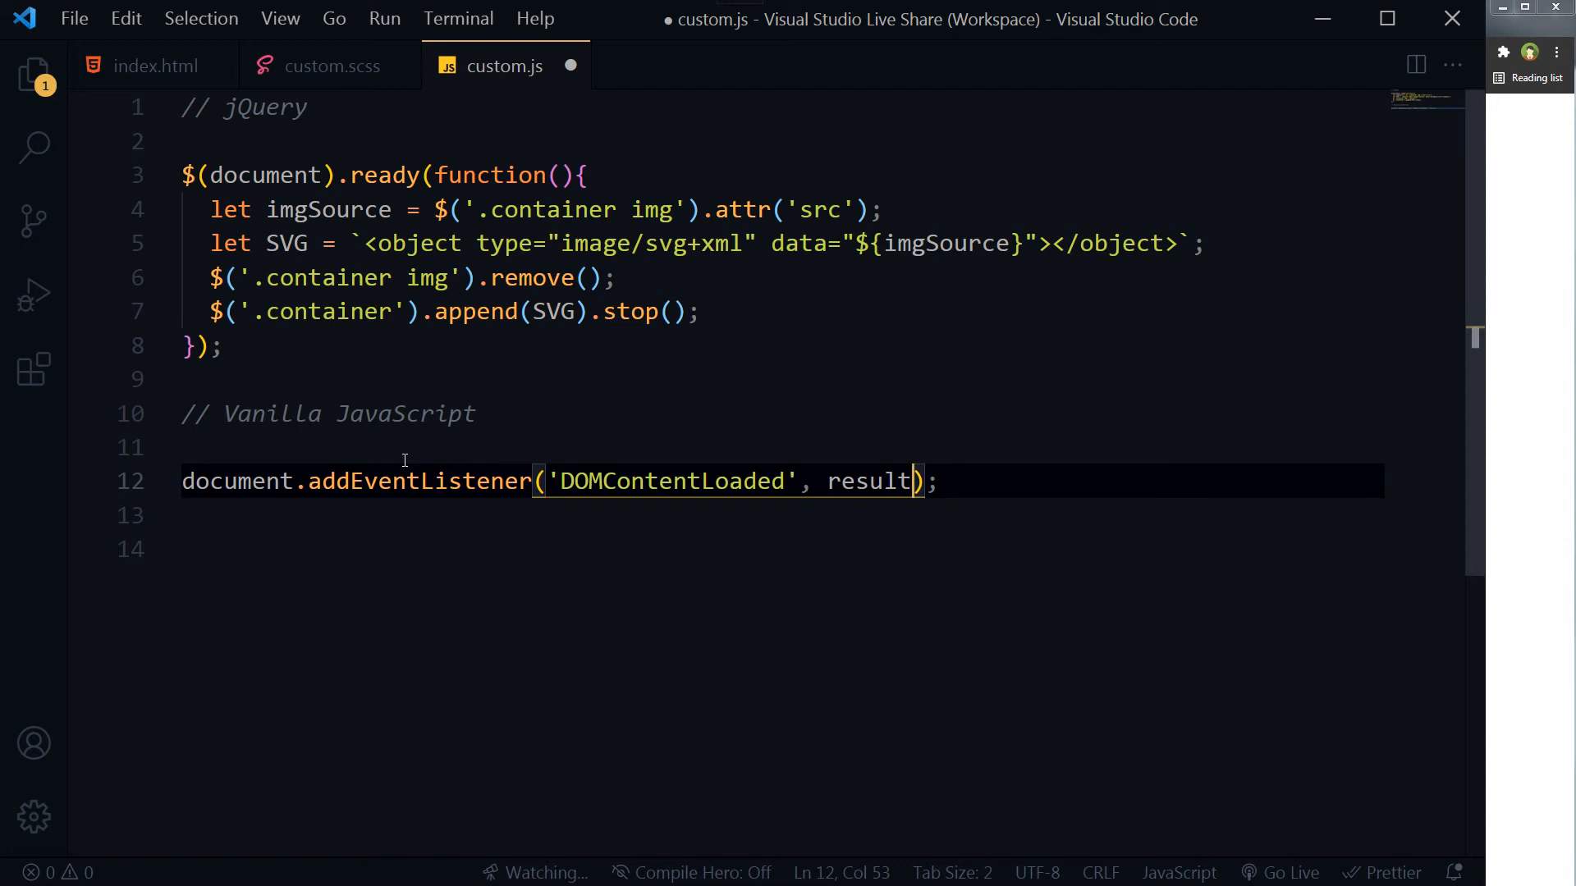
pyautogui.moveTo(380, 461)
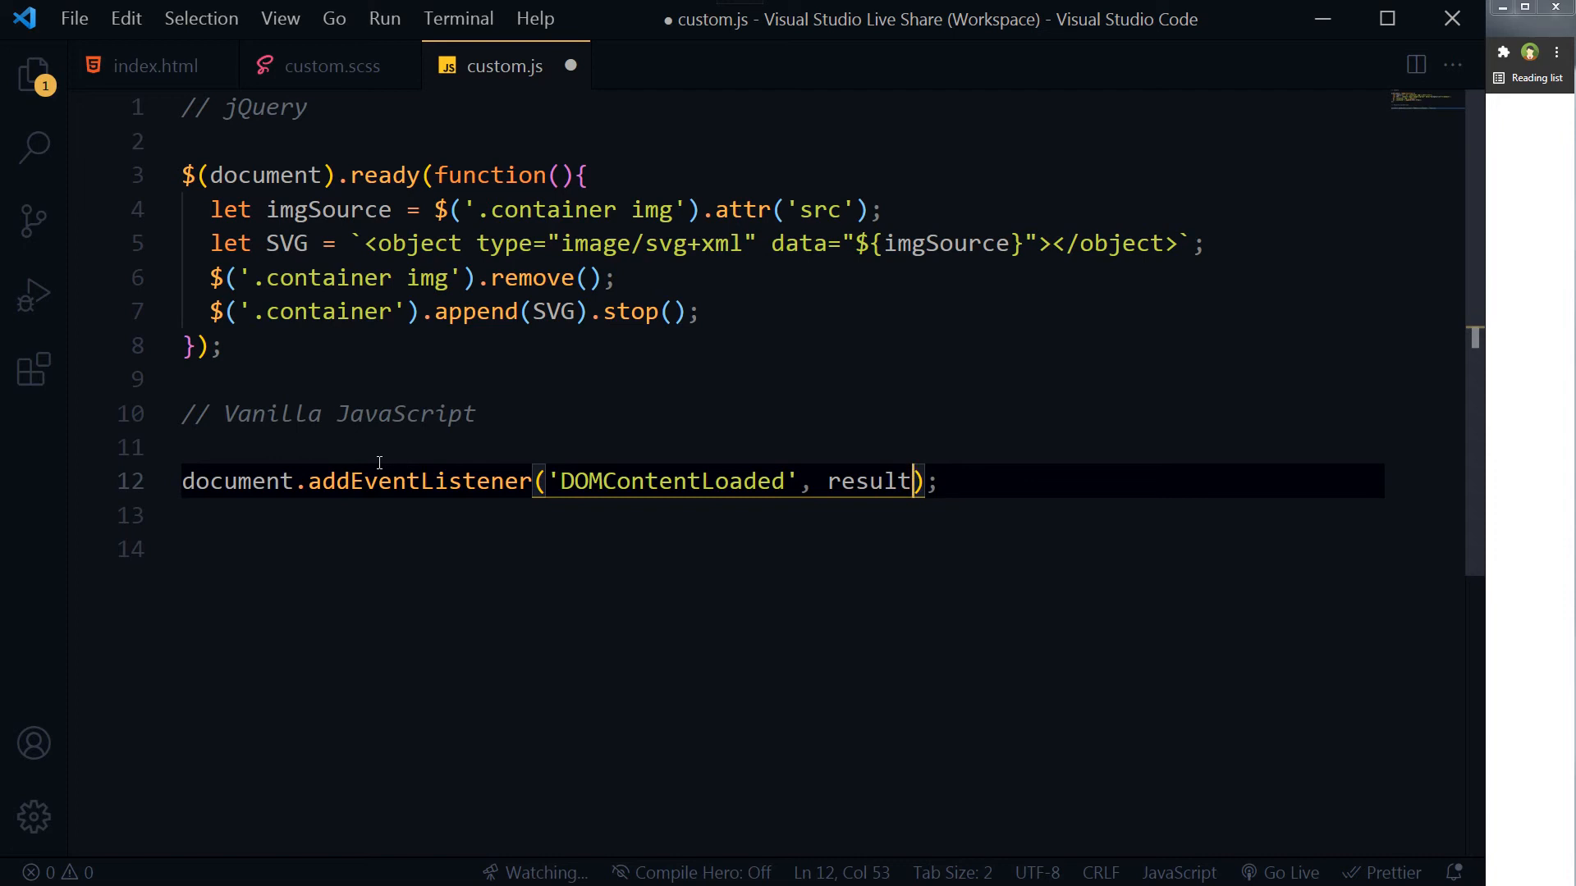
# Declare an empty function result() { } beneath the listener
pyautogui.doubleClick(867, 482)
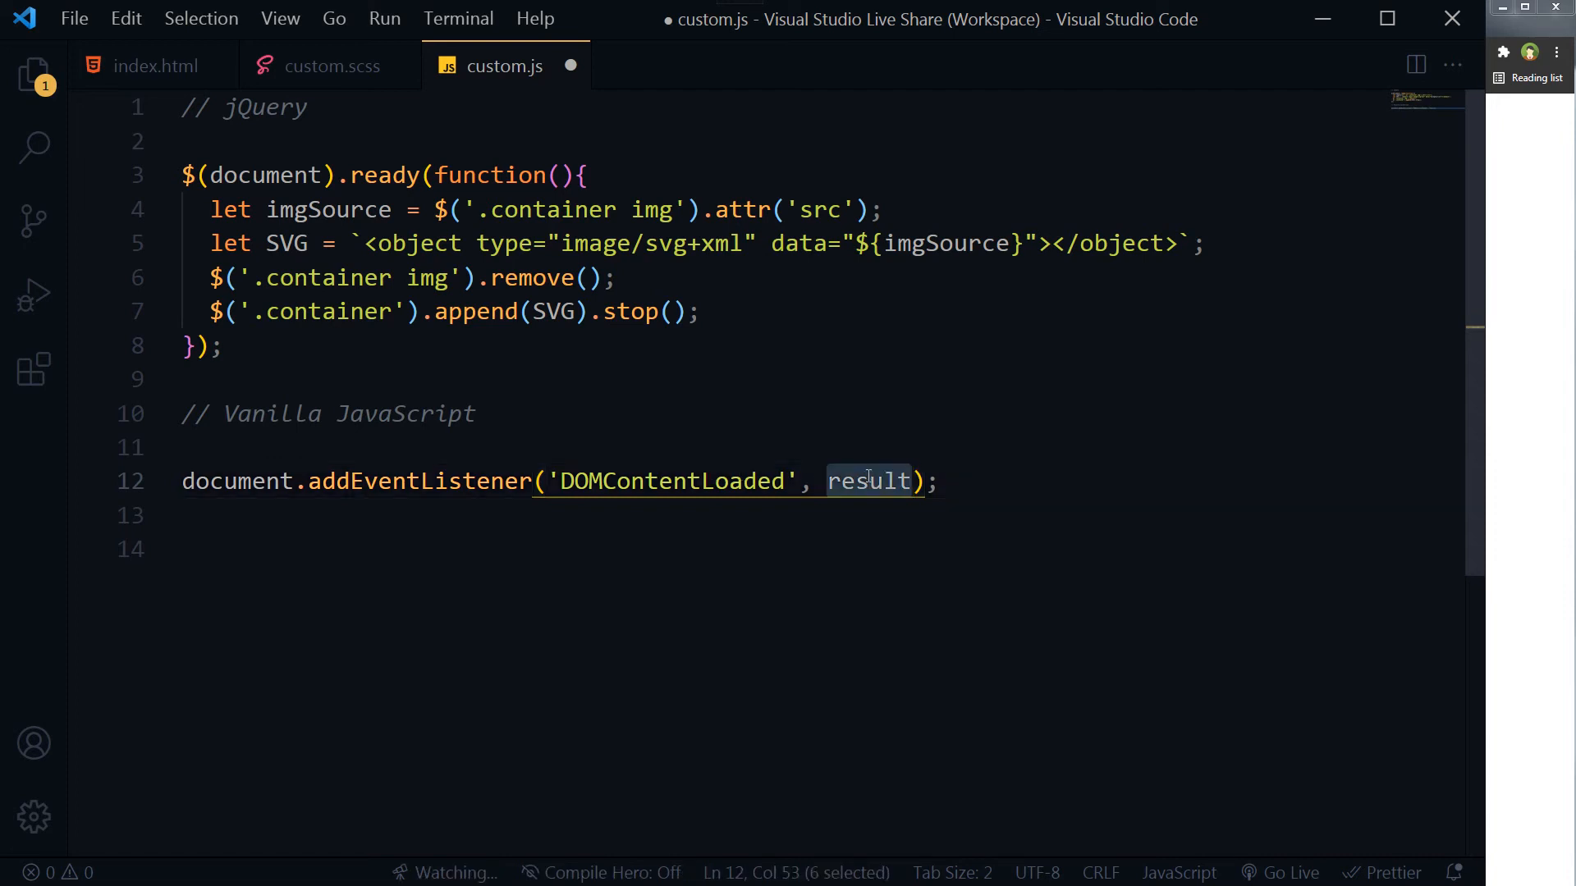
pyautogui.write('fun')
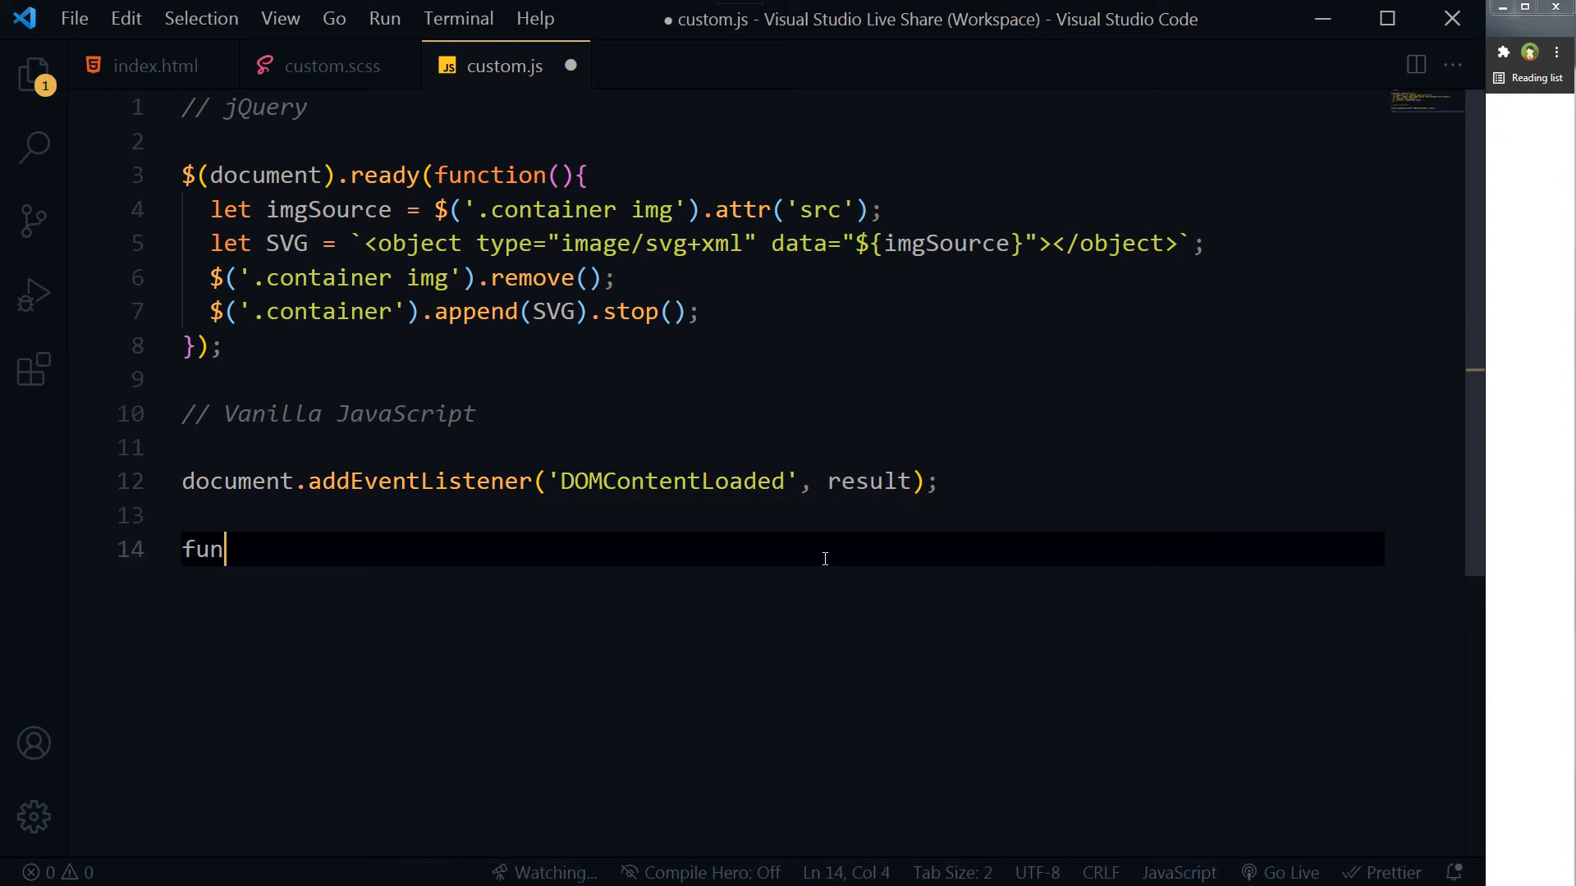
pyautogui.write('ction r')
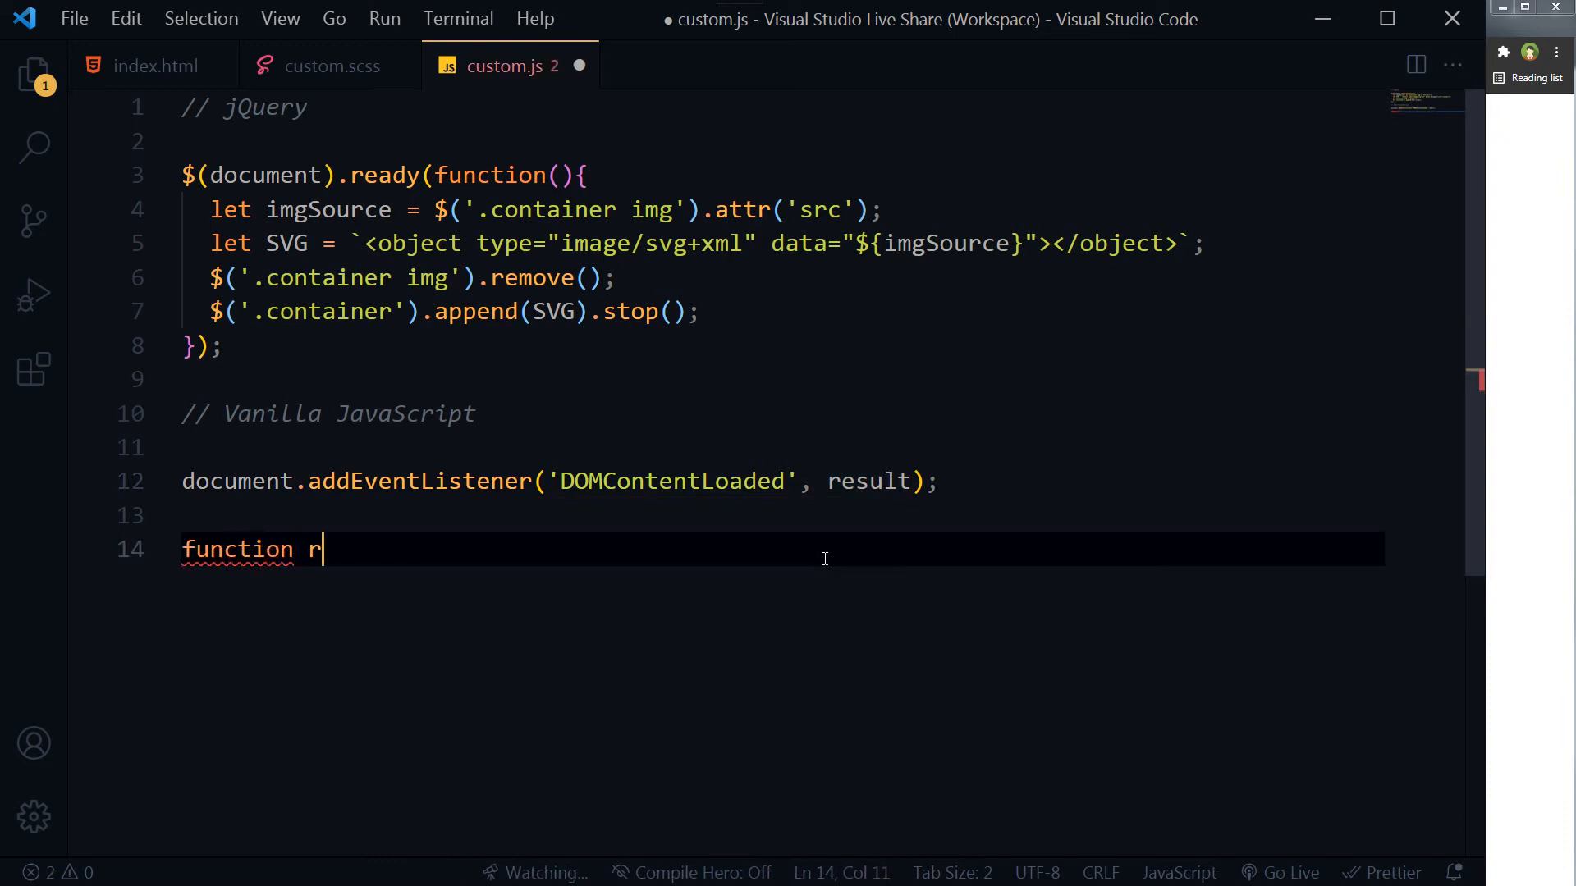
pyautogui.write('esult()')
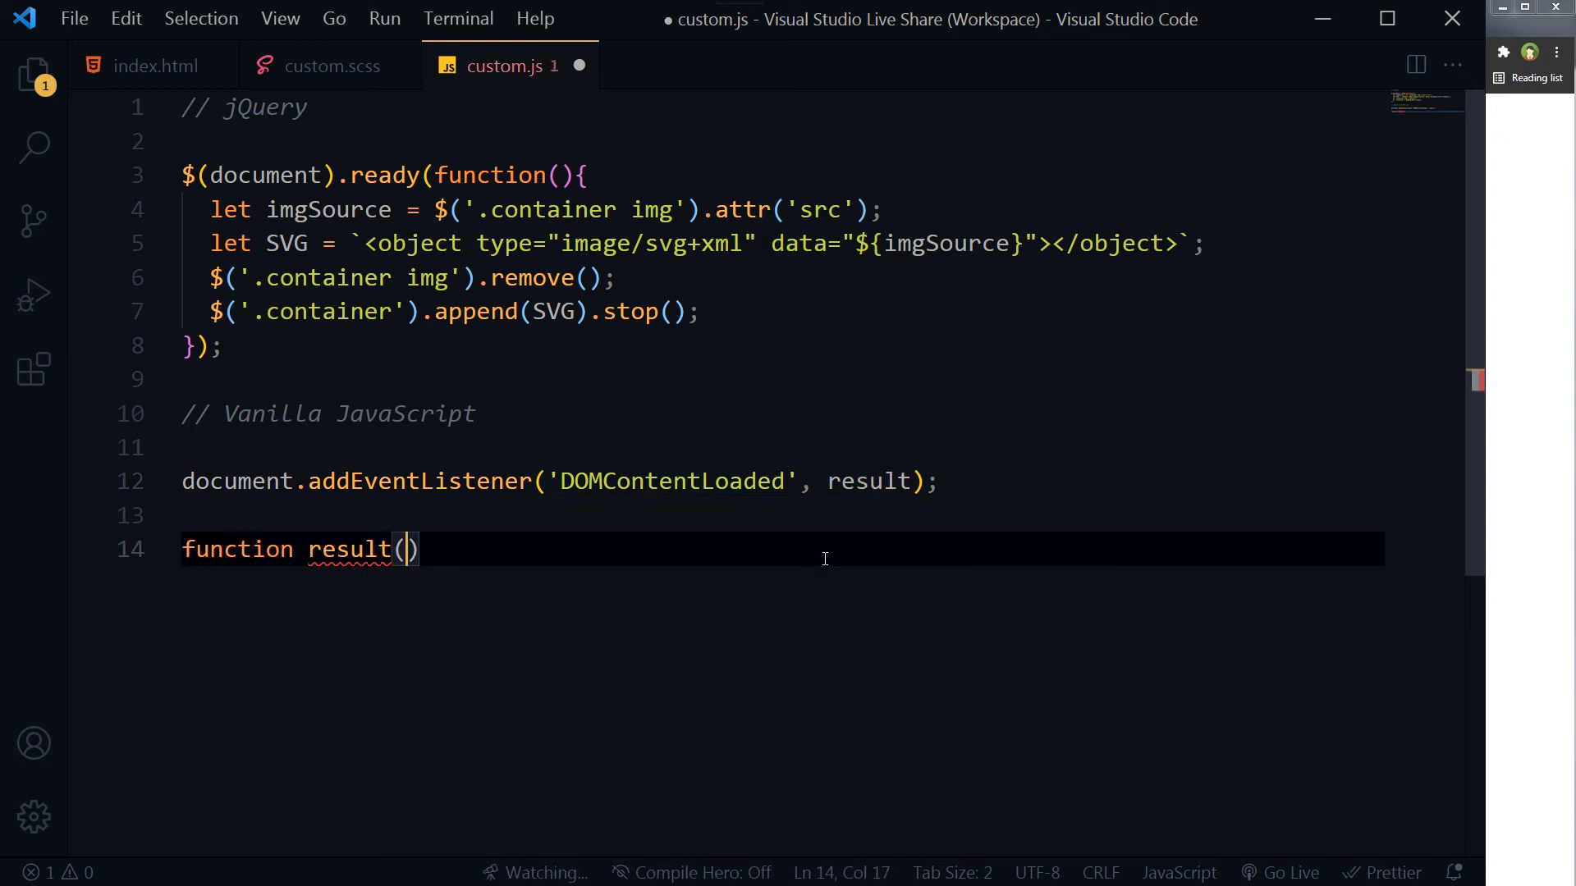
pyautogui.write('{')
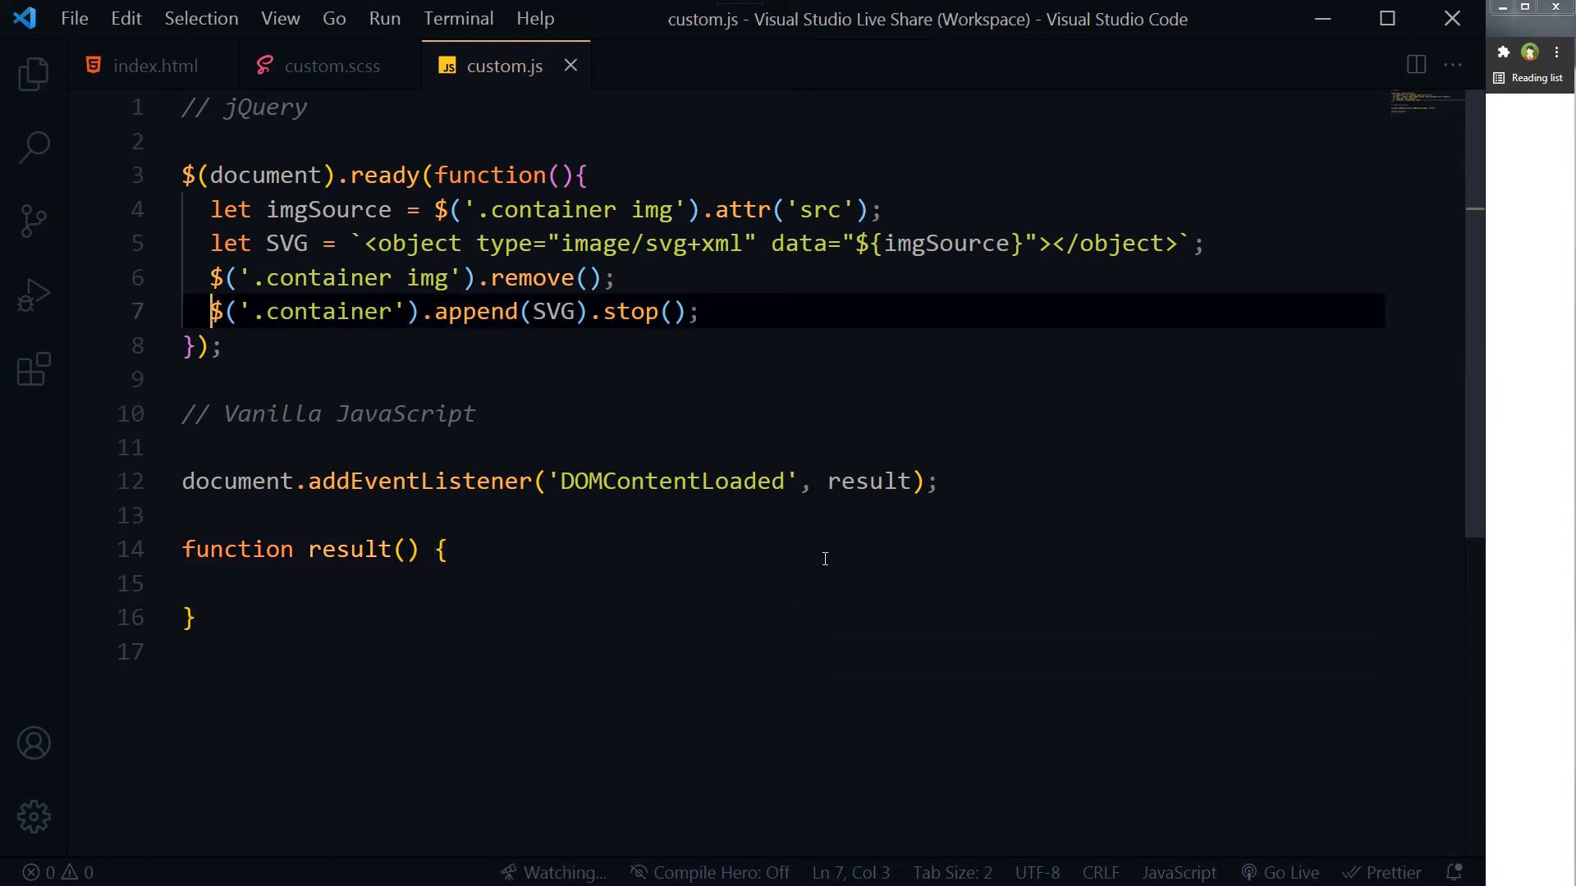
# Comment out the jQuery ready block and begin a document. call inside result
pyautogui.moveTo(210, 210); pyautogui.dragTo(700, 312)
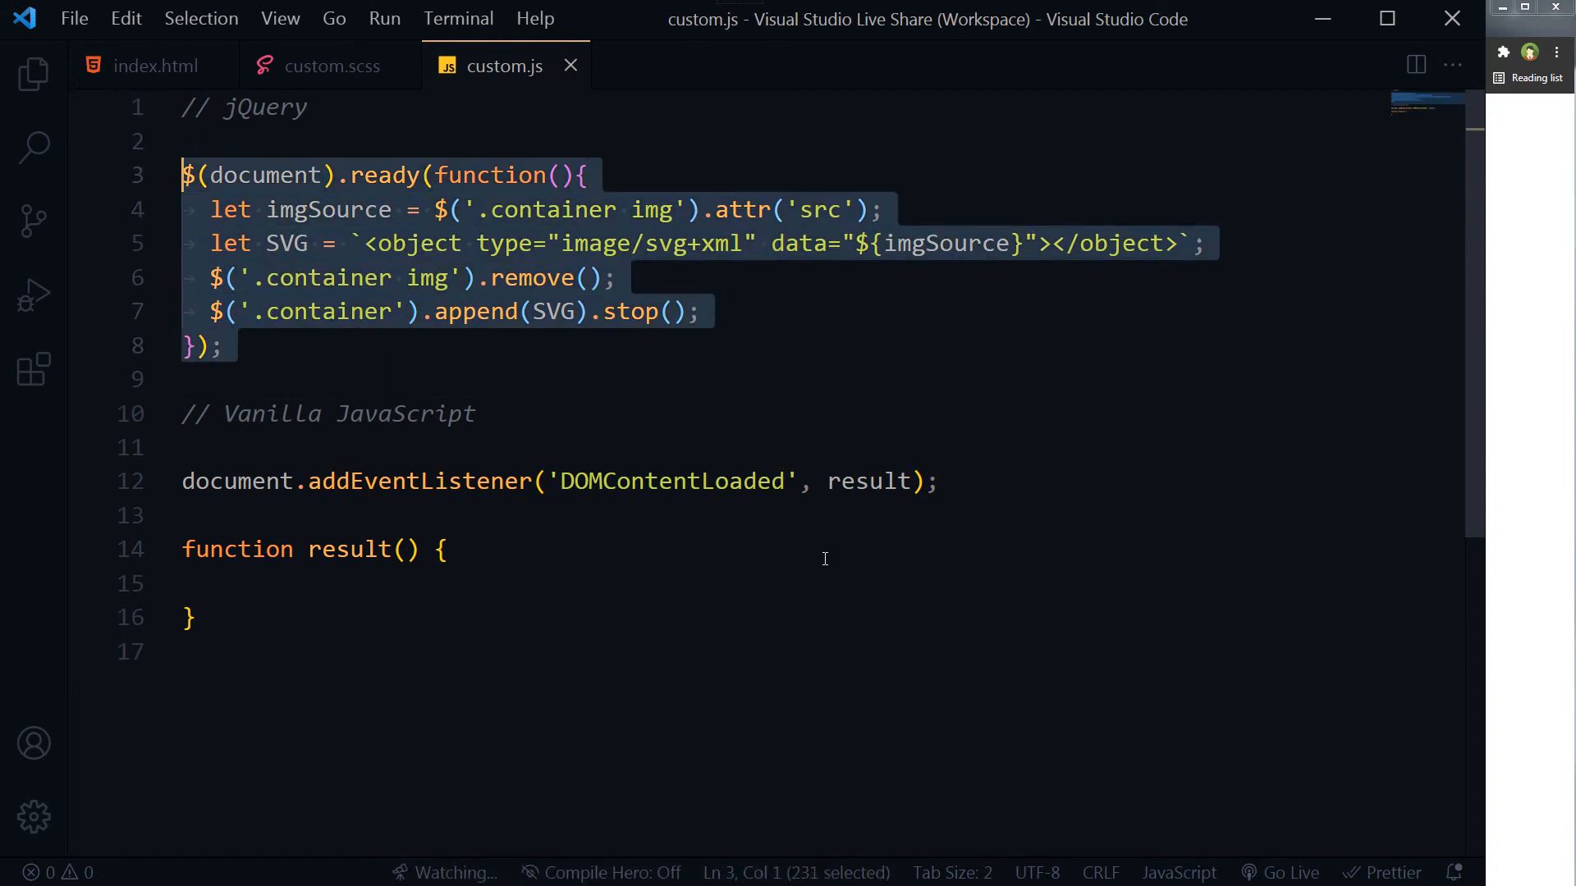
pyautogui.press('ctrl+/')
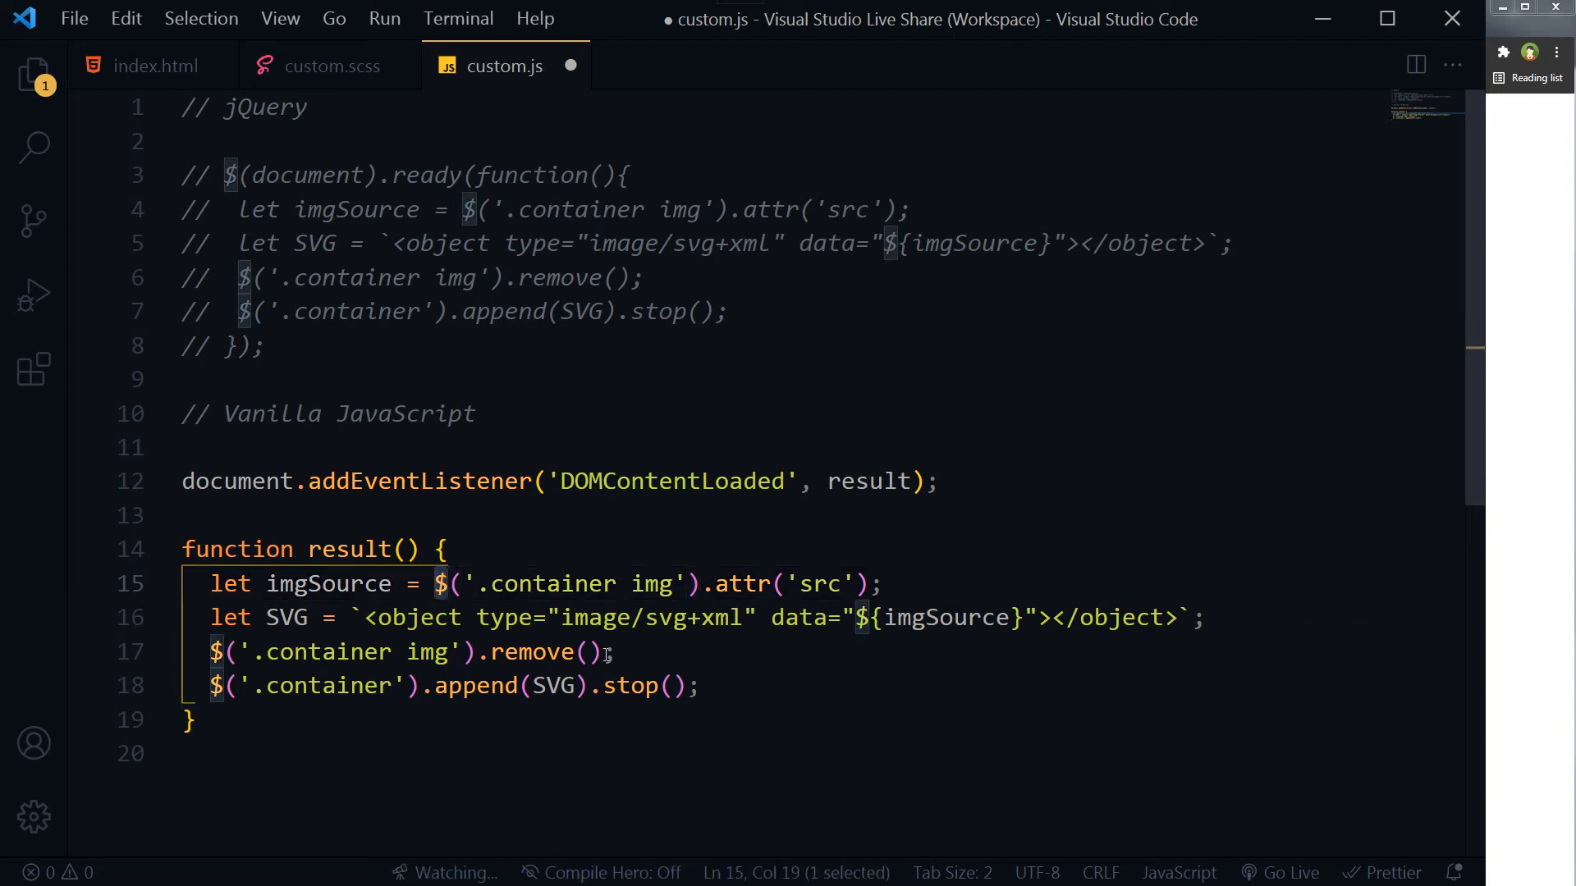
pyautogui.write('document.querySelector')
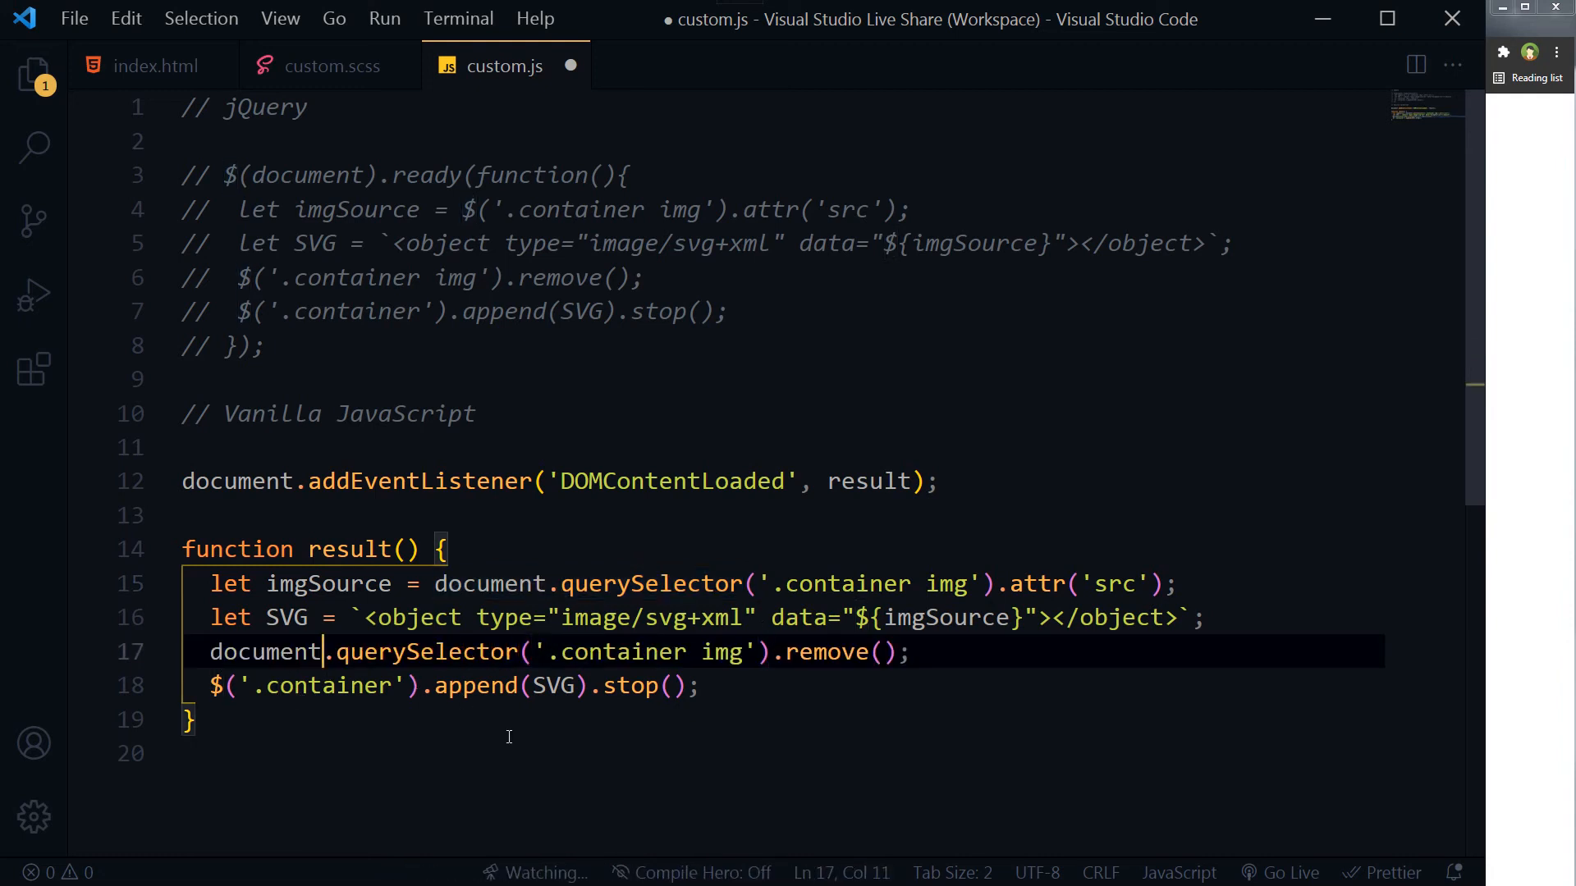
# Rewrite result using document.querySelector(), getAttribute instead of attr, and innerHTML instead of append
pyautogui.write('document.querySelector(')
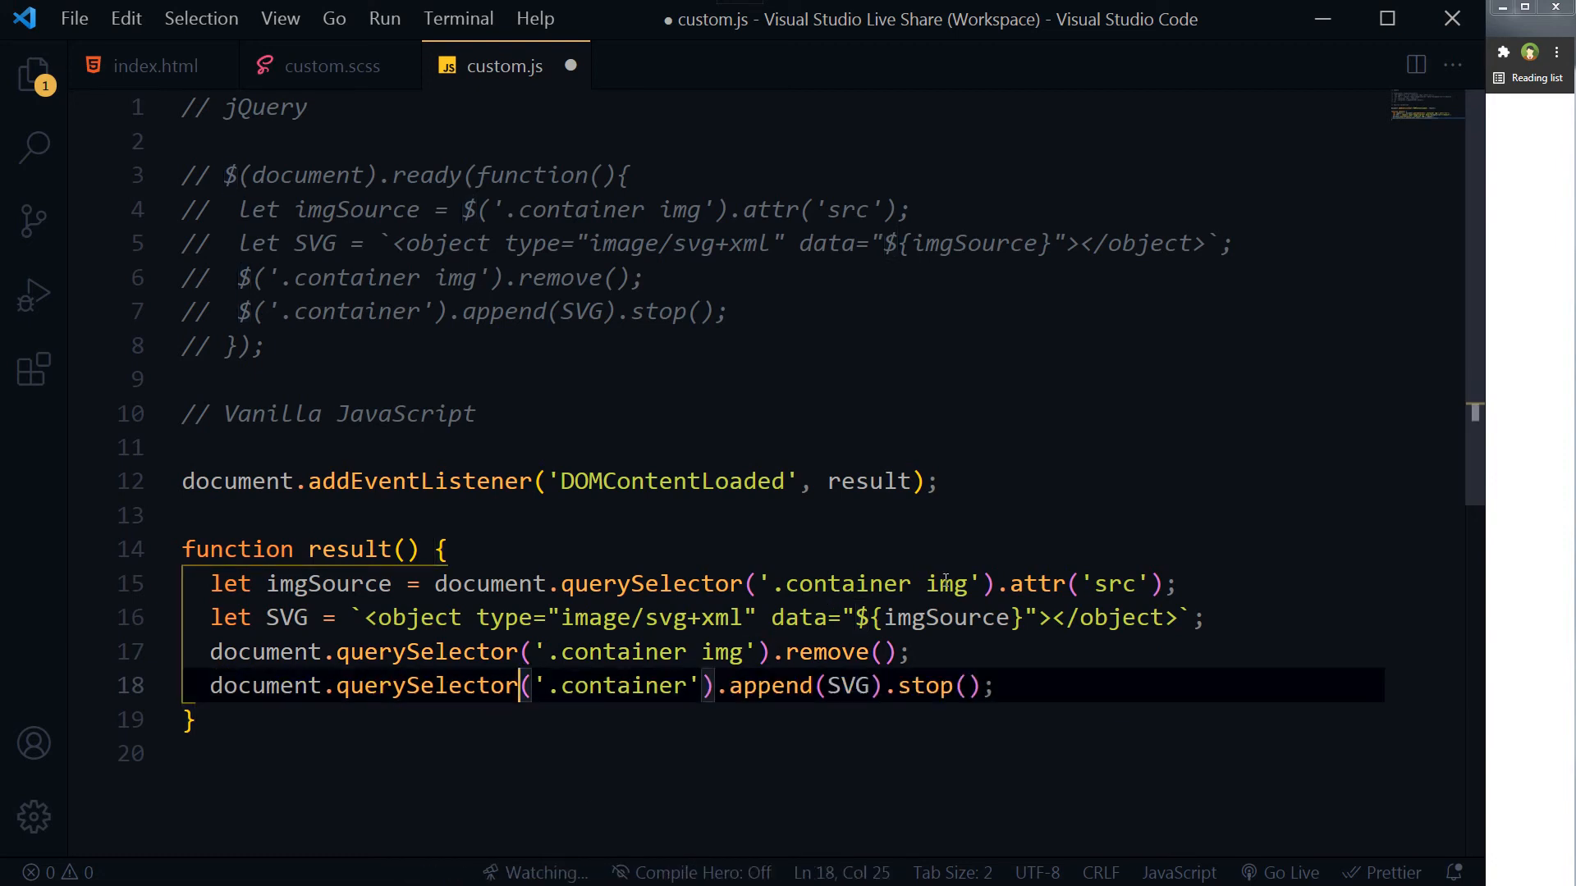
pyautogui.doubleClick(1035, 584)
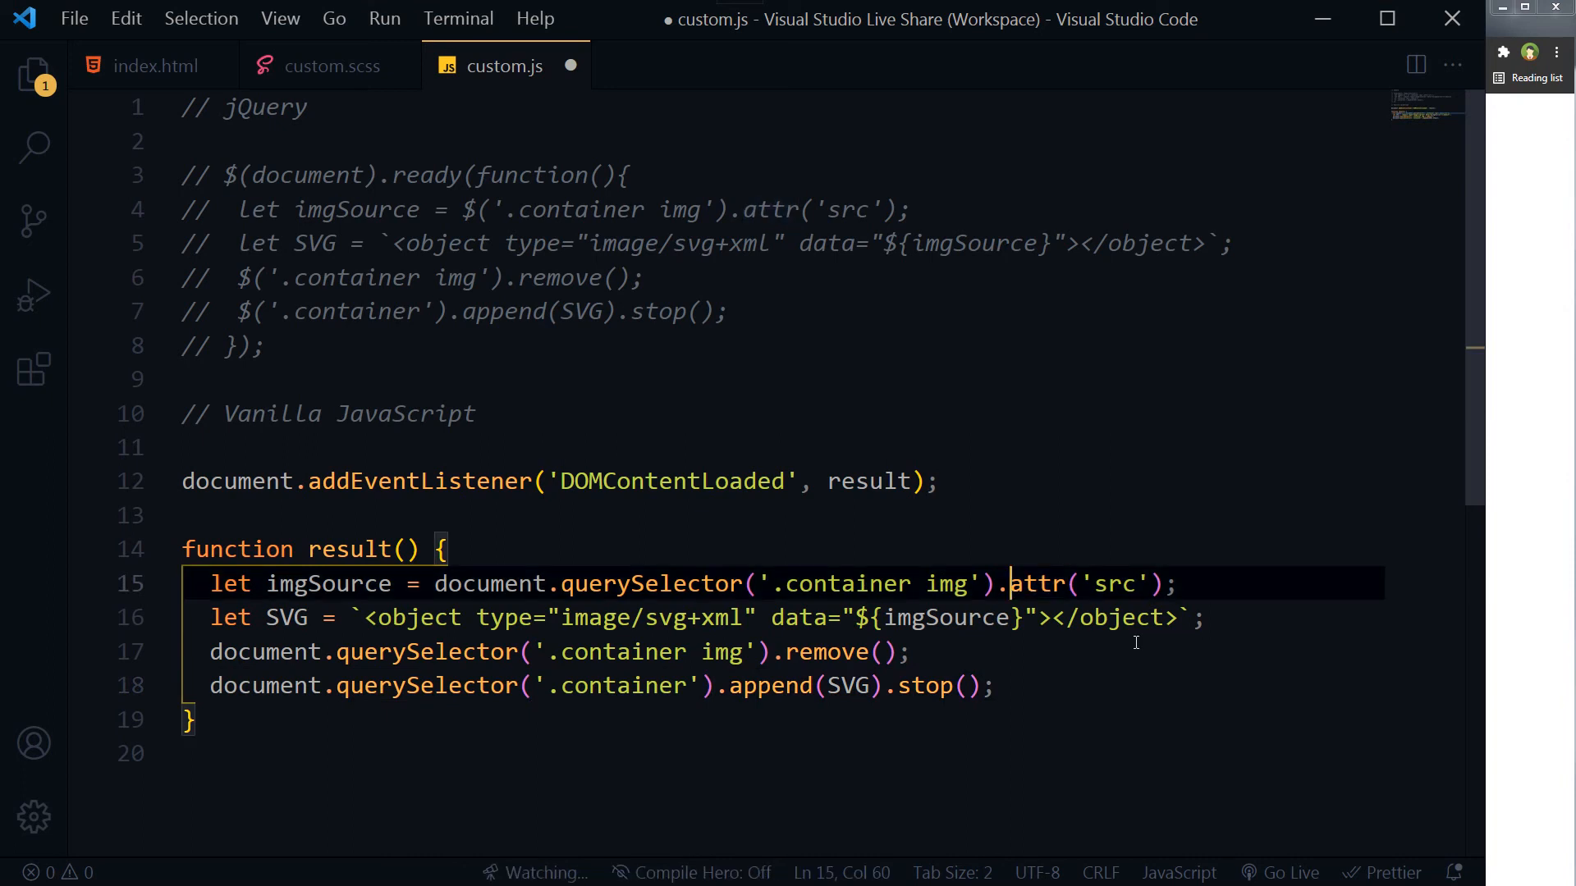
pyautogui.write('getAttr')
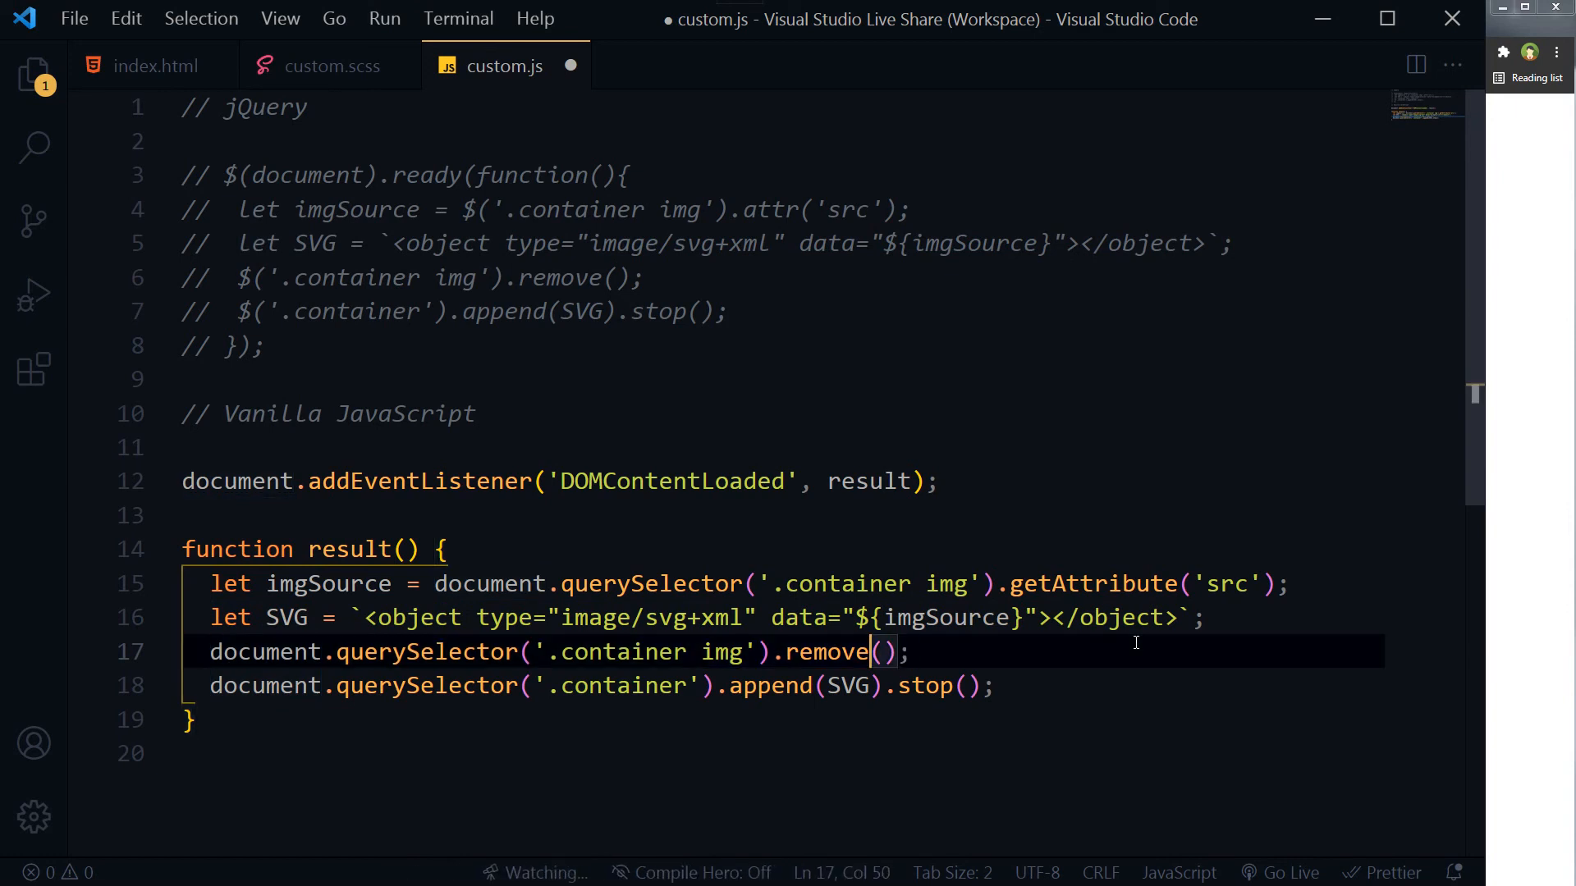
pyautogui.doubleClick(826, 650)
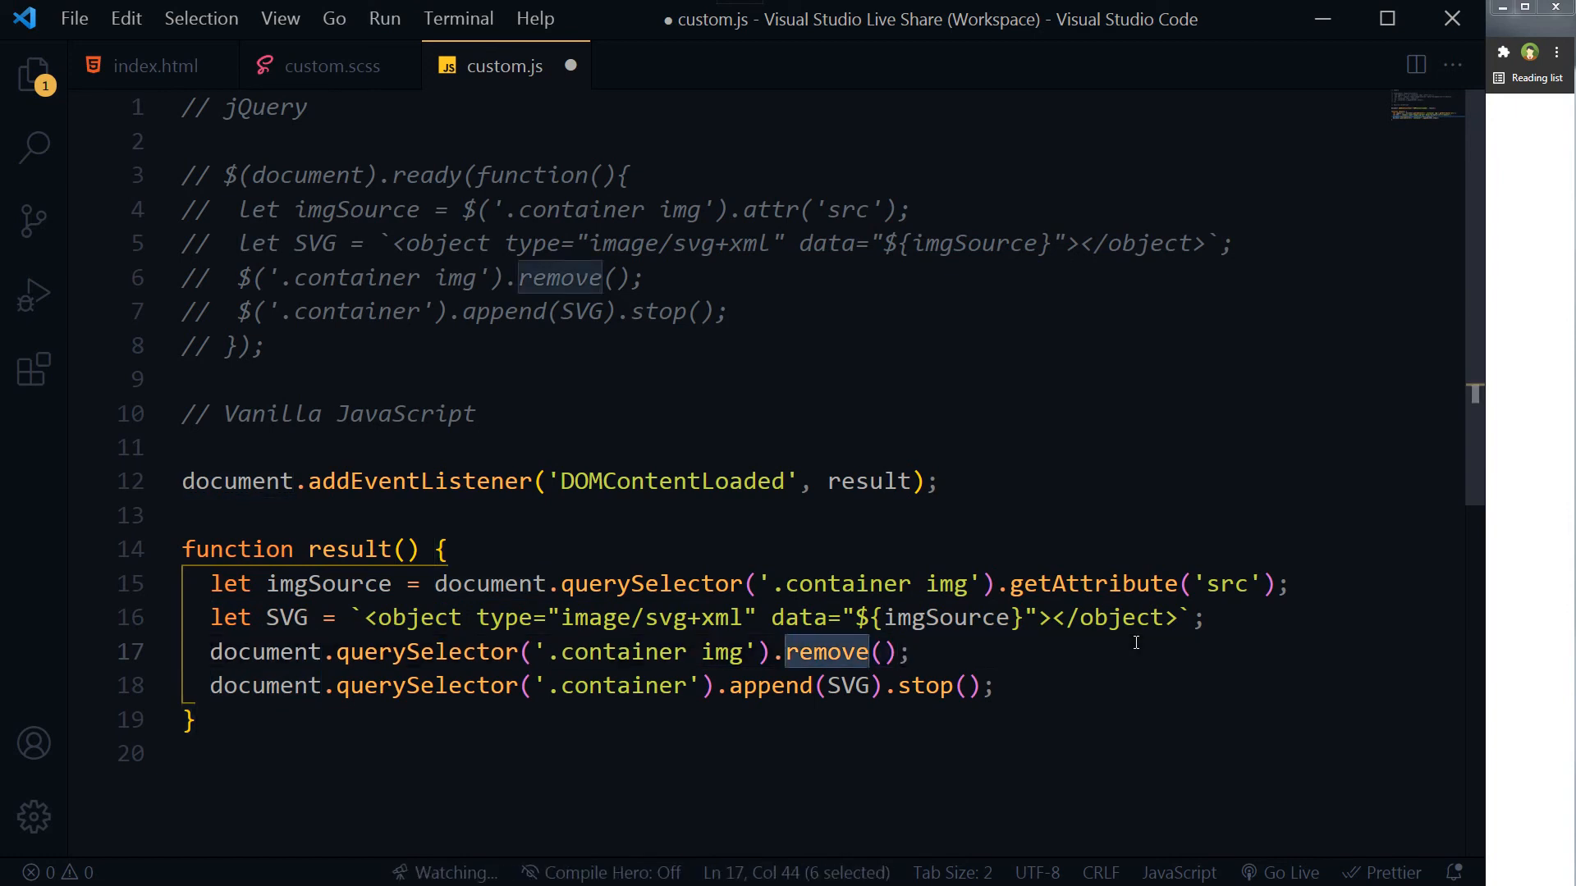
pyautogui.doubleClick(770, 686)
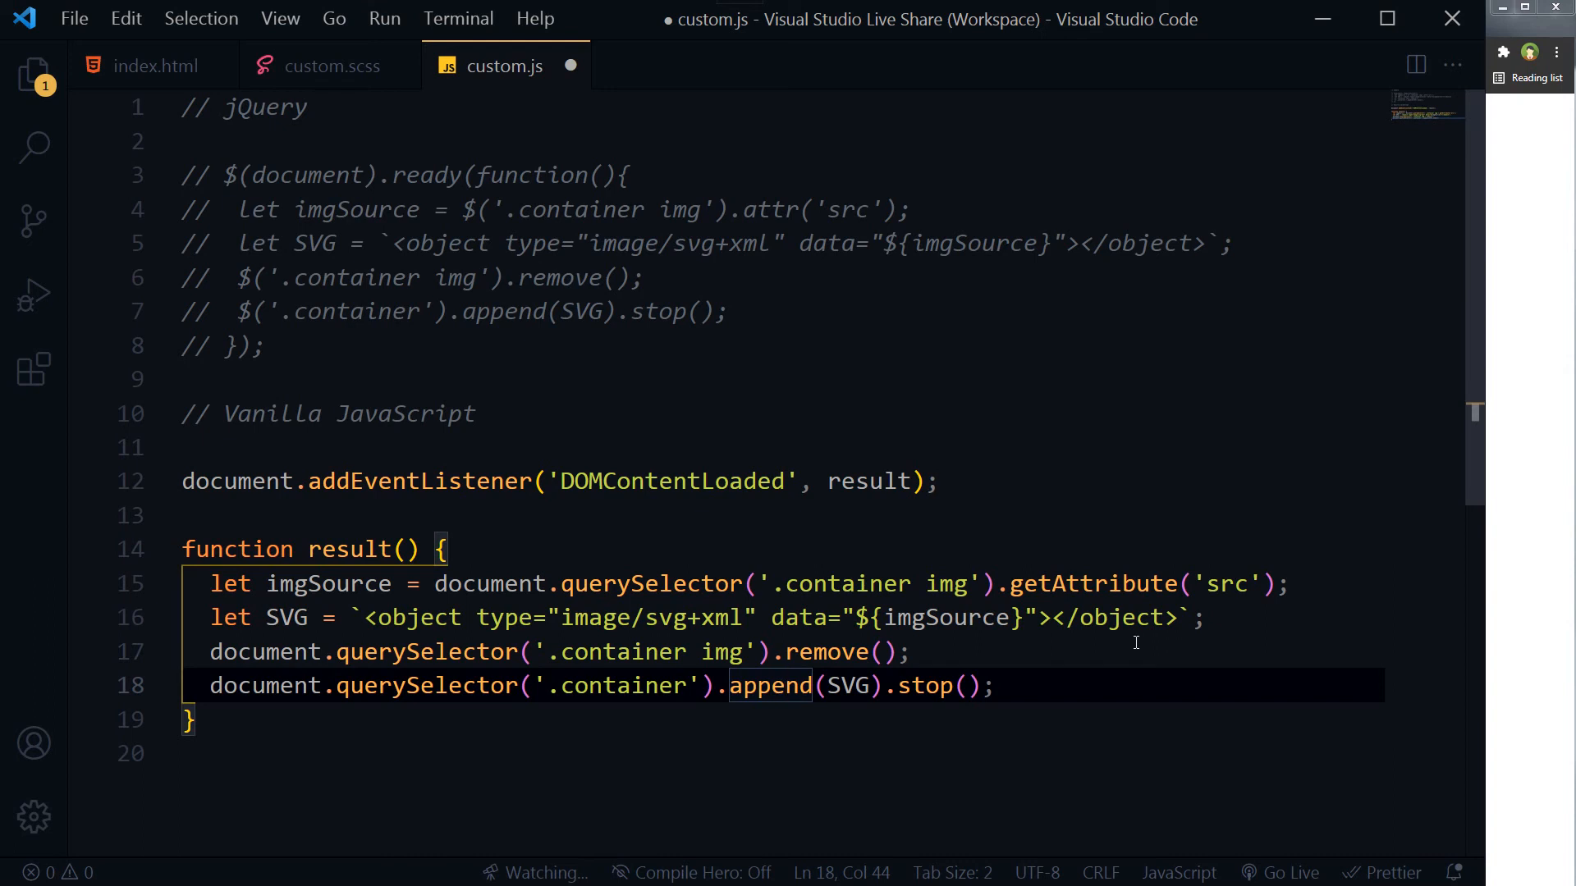
pyautogui.doubleClick(771, 685)
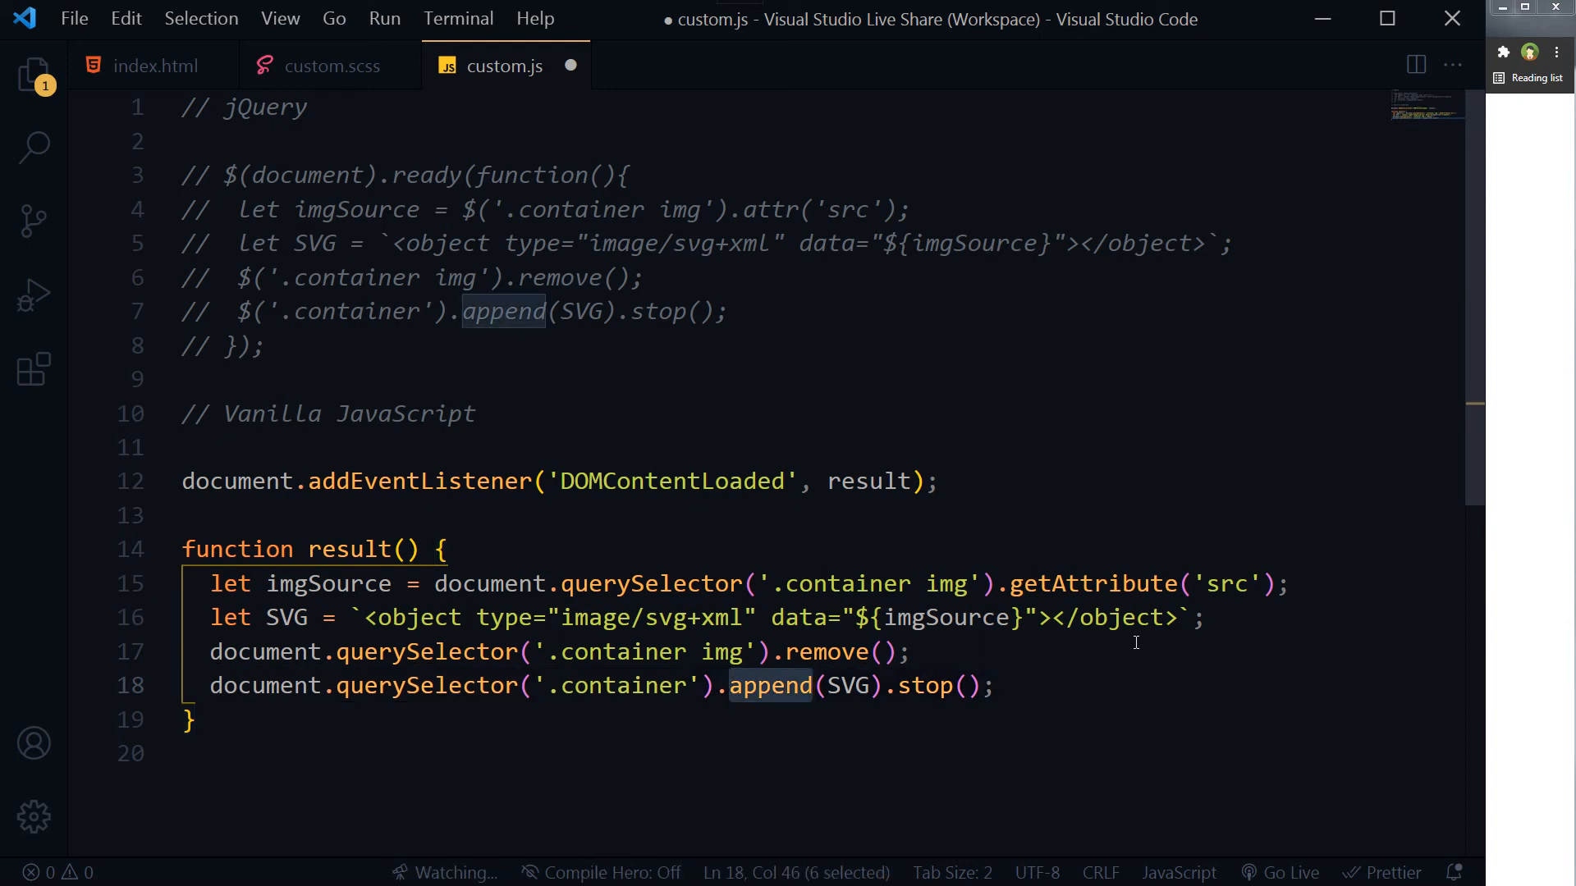
pyautogui.write('inne')
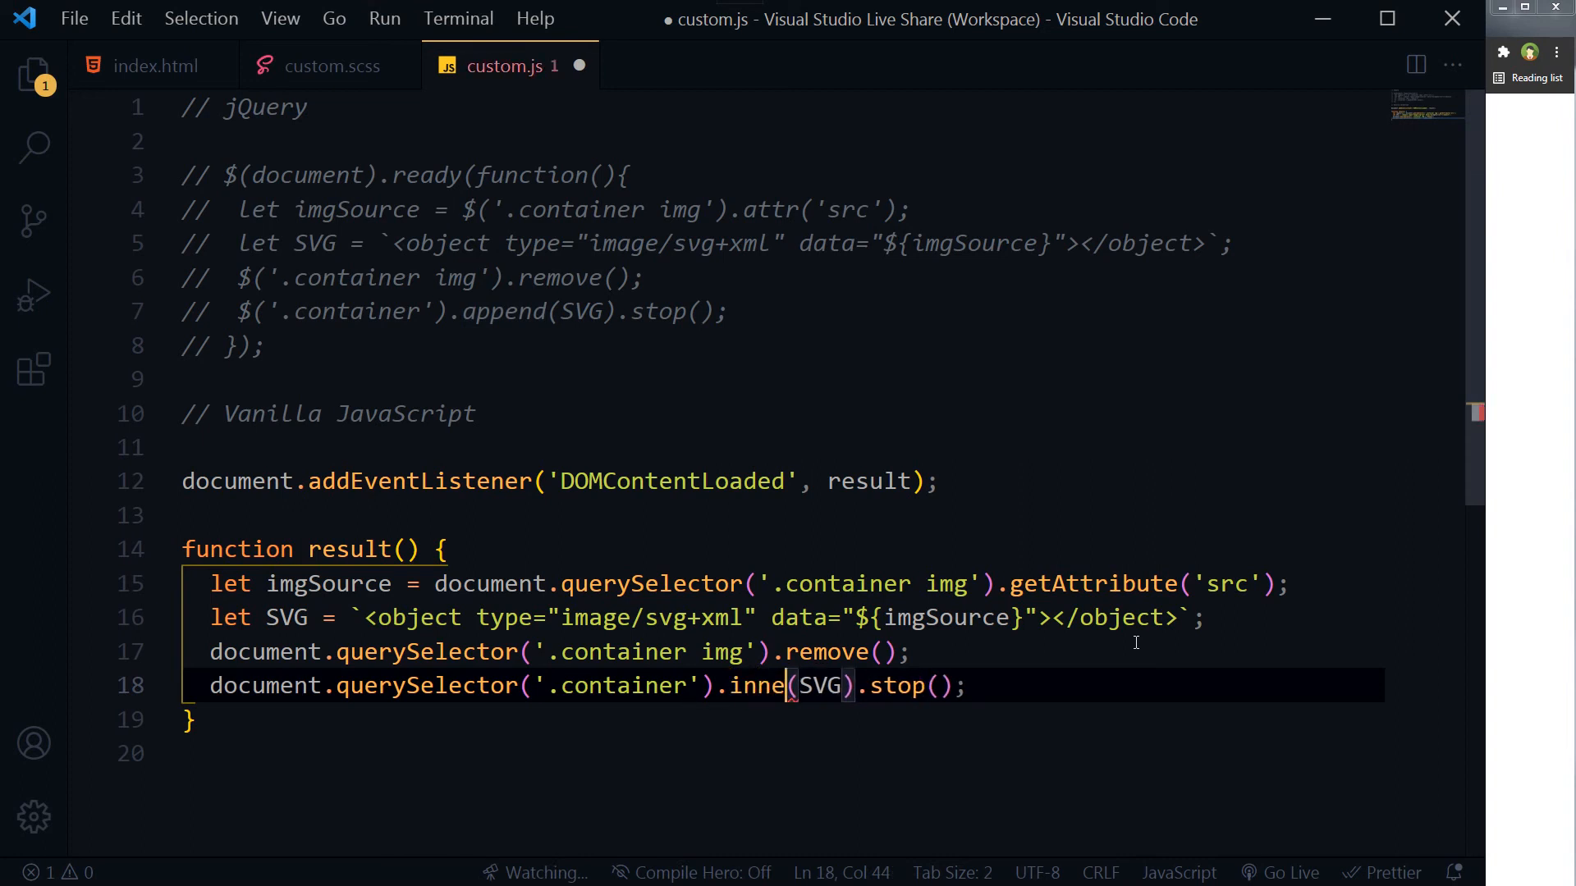
pyautogui.write('rHTML')
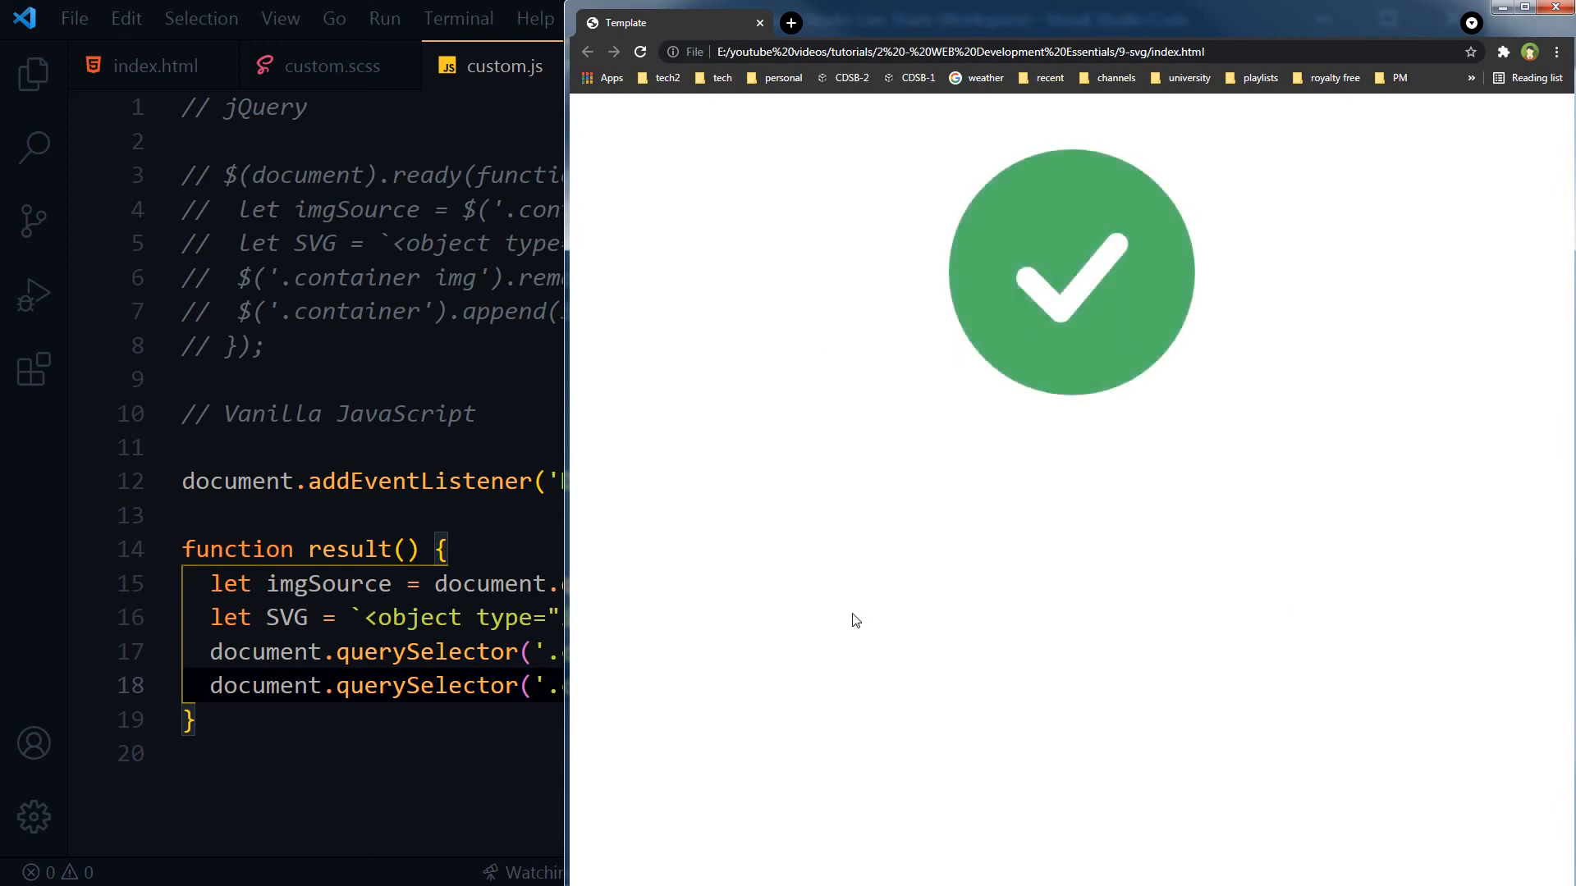
pyautogui.moveTo(867, 604)
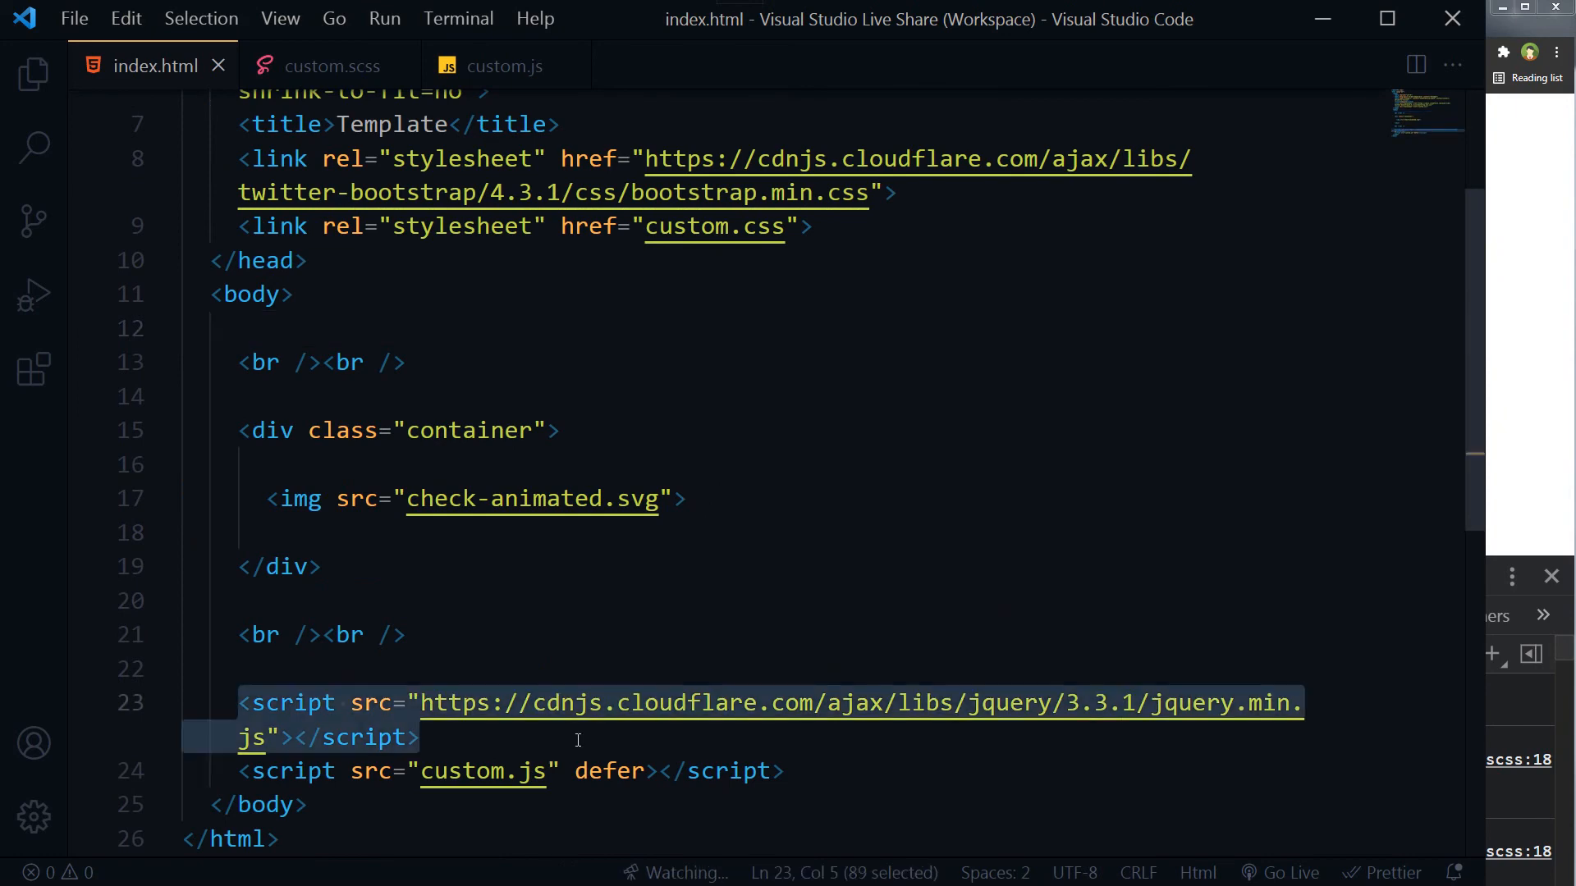
# Comment out and save index.html's jQuery CDN script tag, then select the container's img tag
pyautogui.press('Ctrl+/')
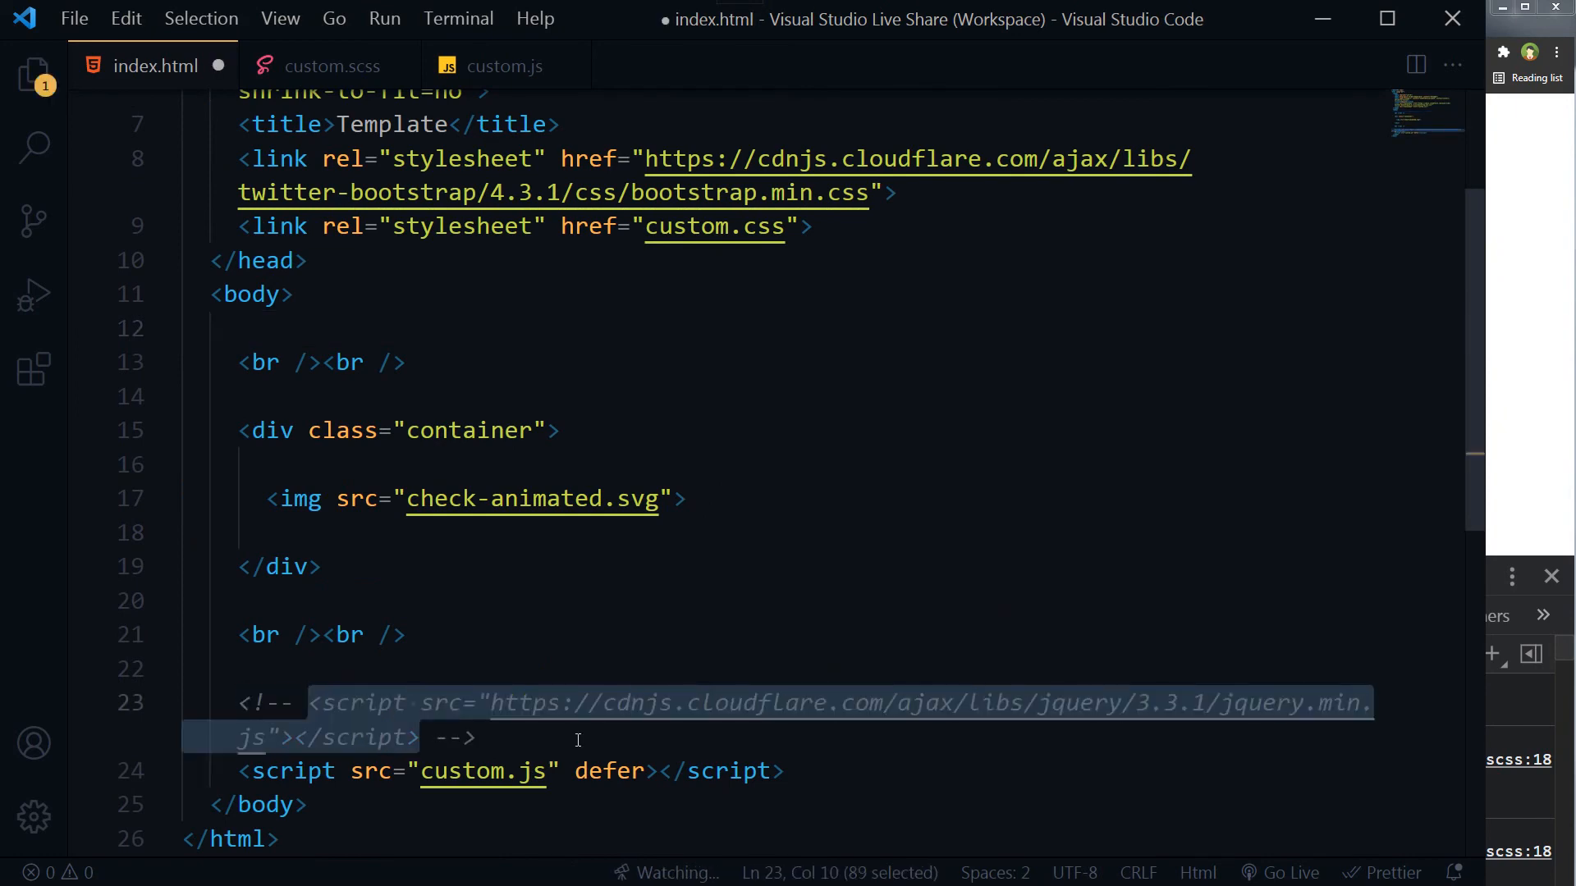
pyautogui.press('ctrl+s')
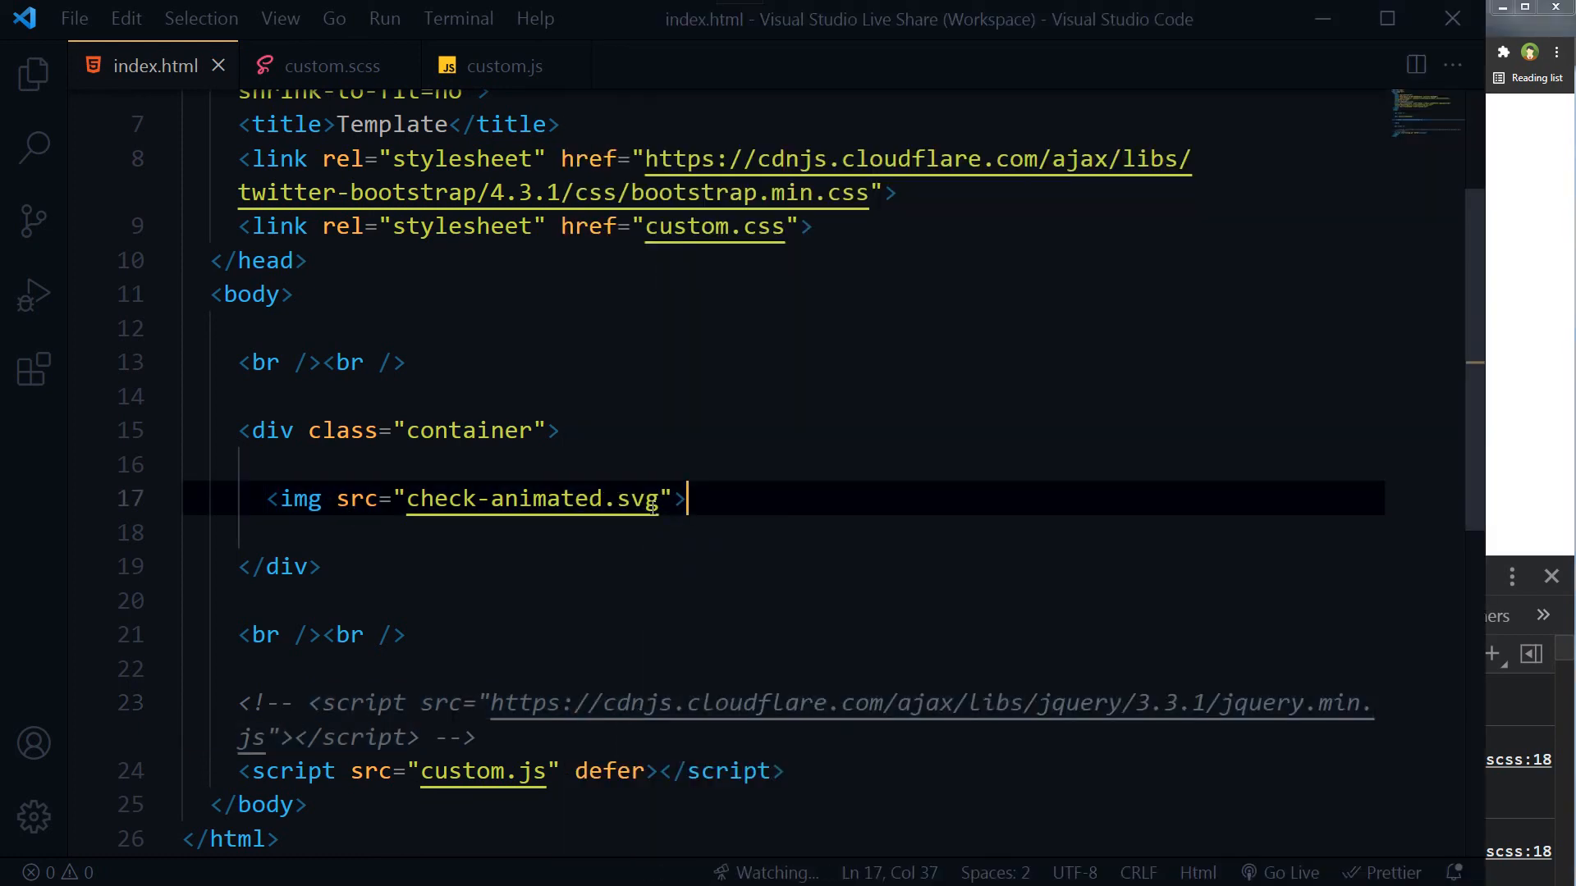
pyautogui.moveTo(266, 498); pyautogui.dragTo(686, 498)
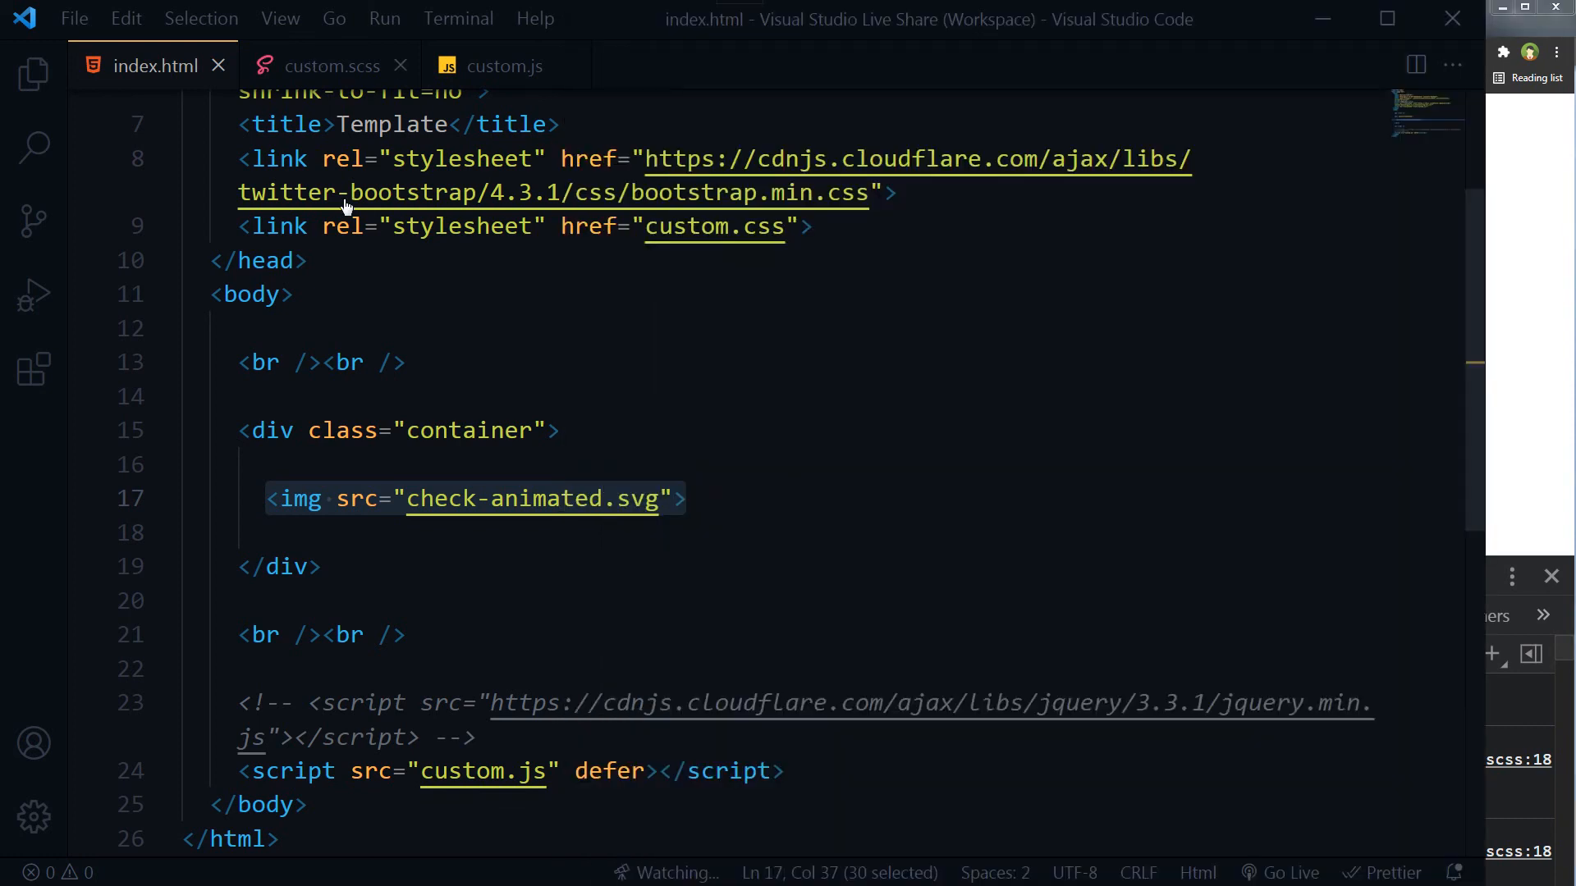
pyautogui.click(331, 65)
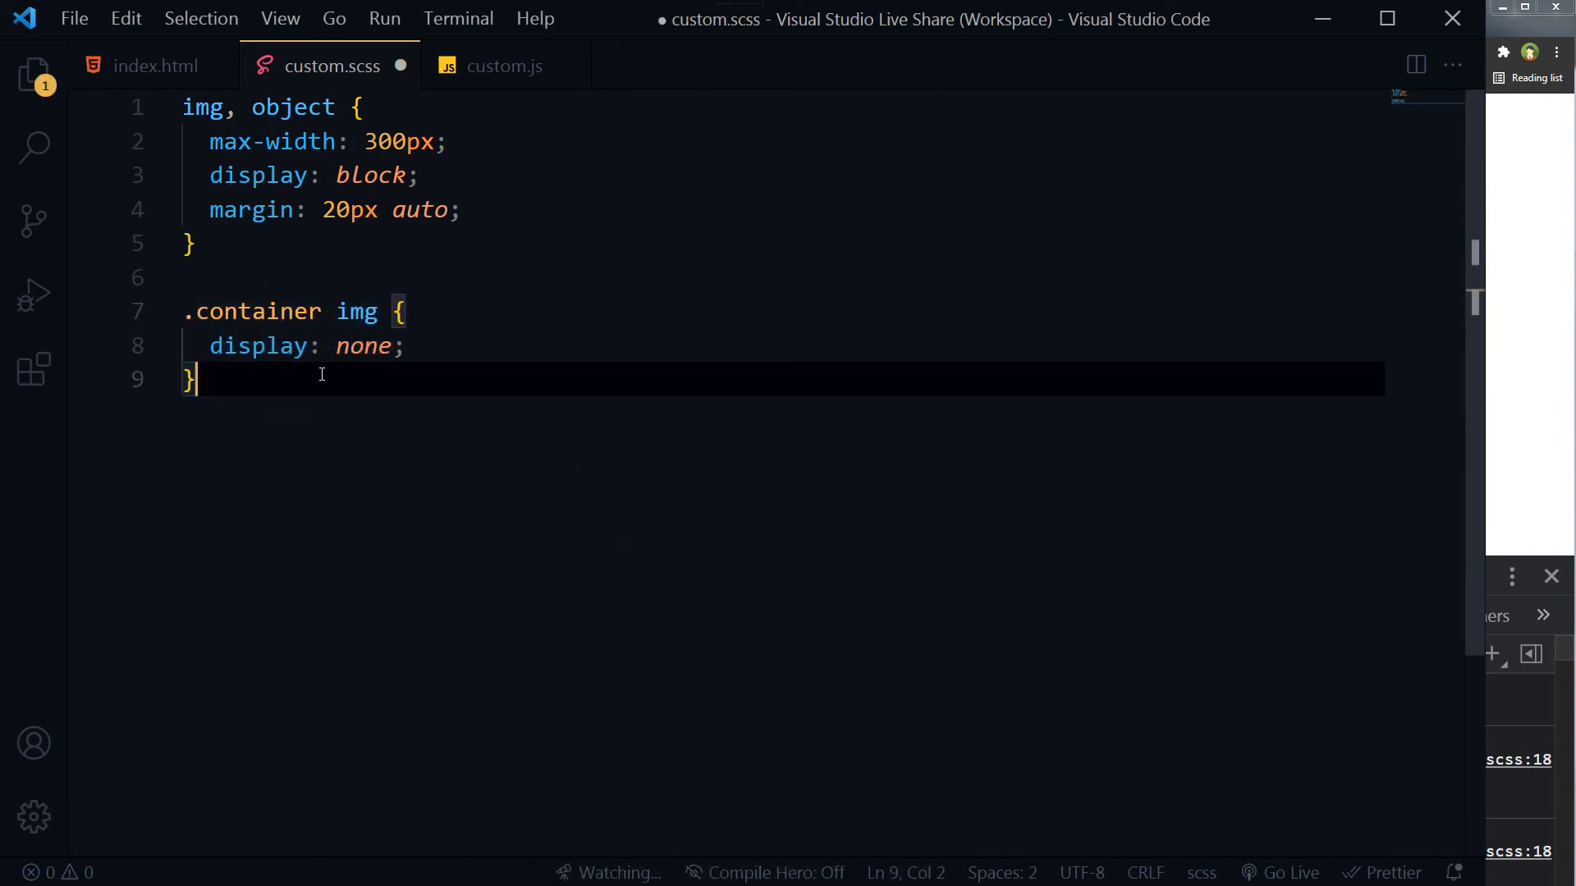
# Save custom.scss with the .container img { display: none; } rule and a trailing blank line
pyautogui.press('enter')
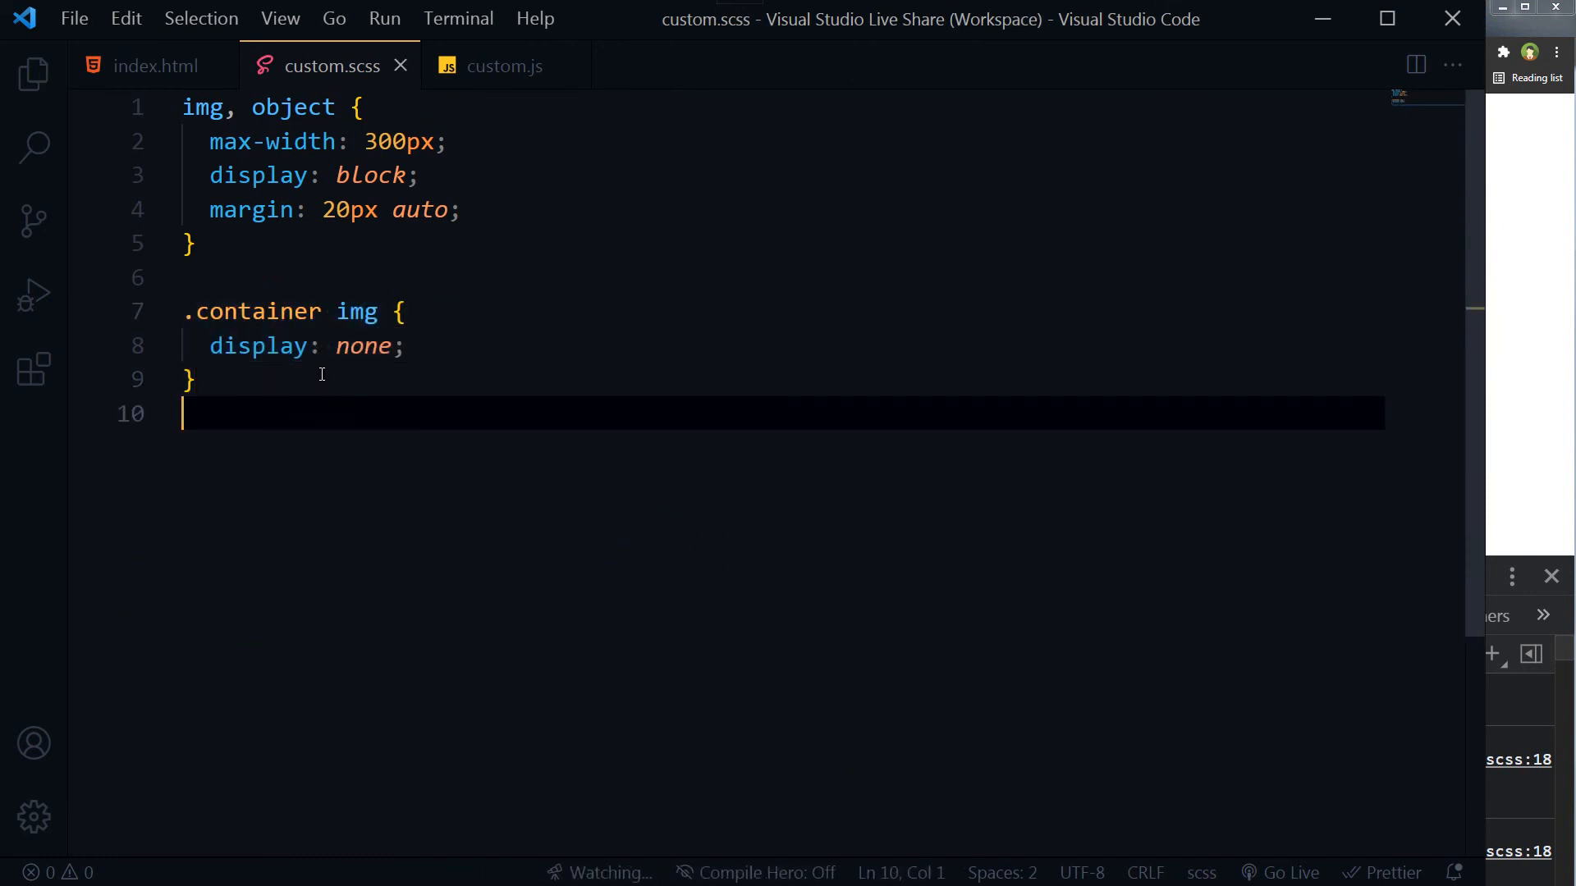